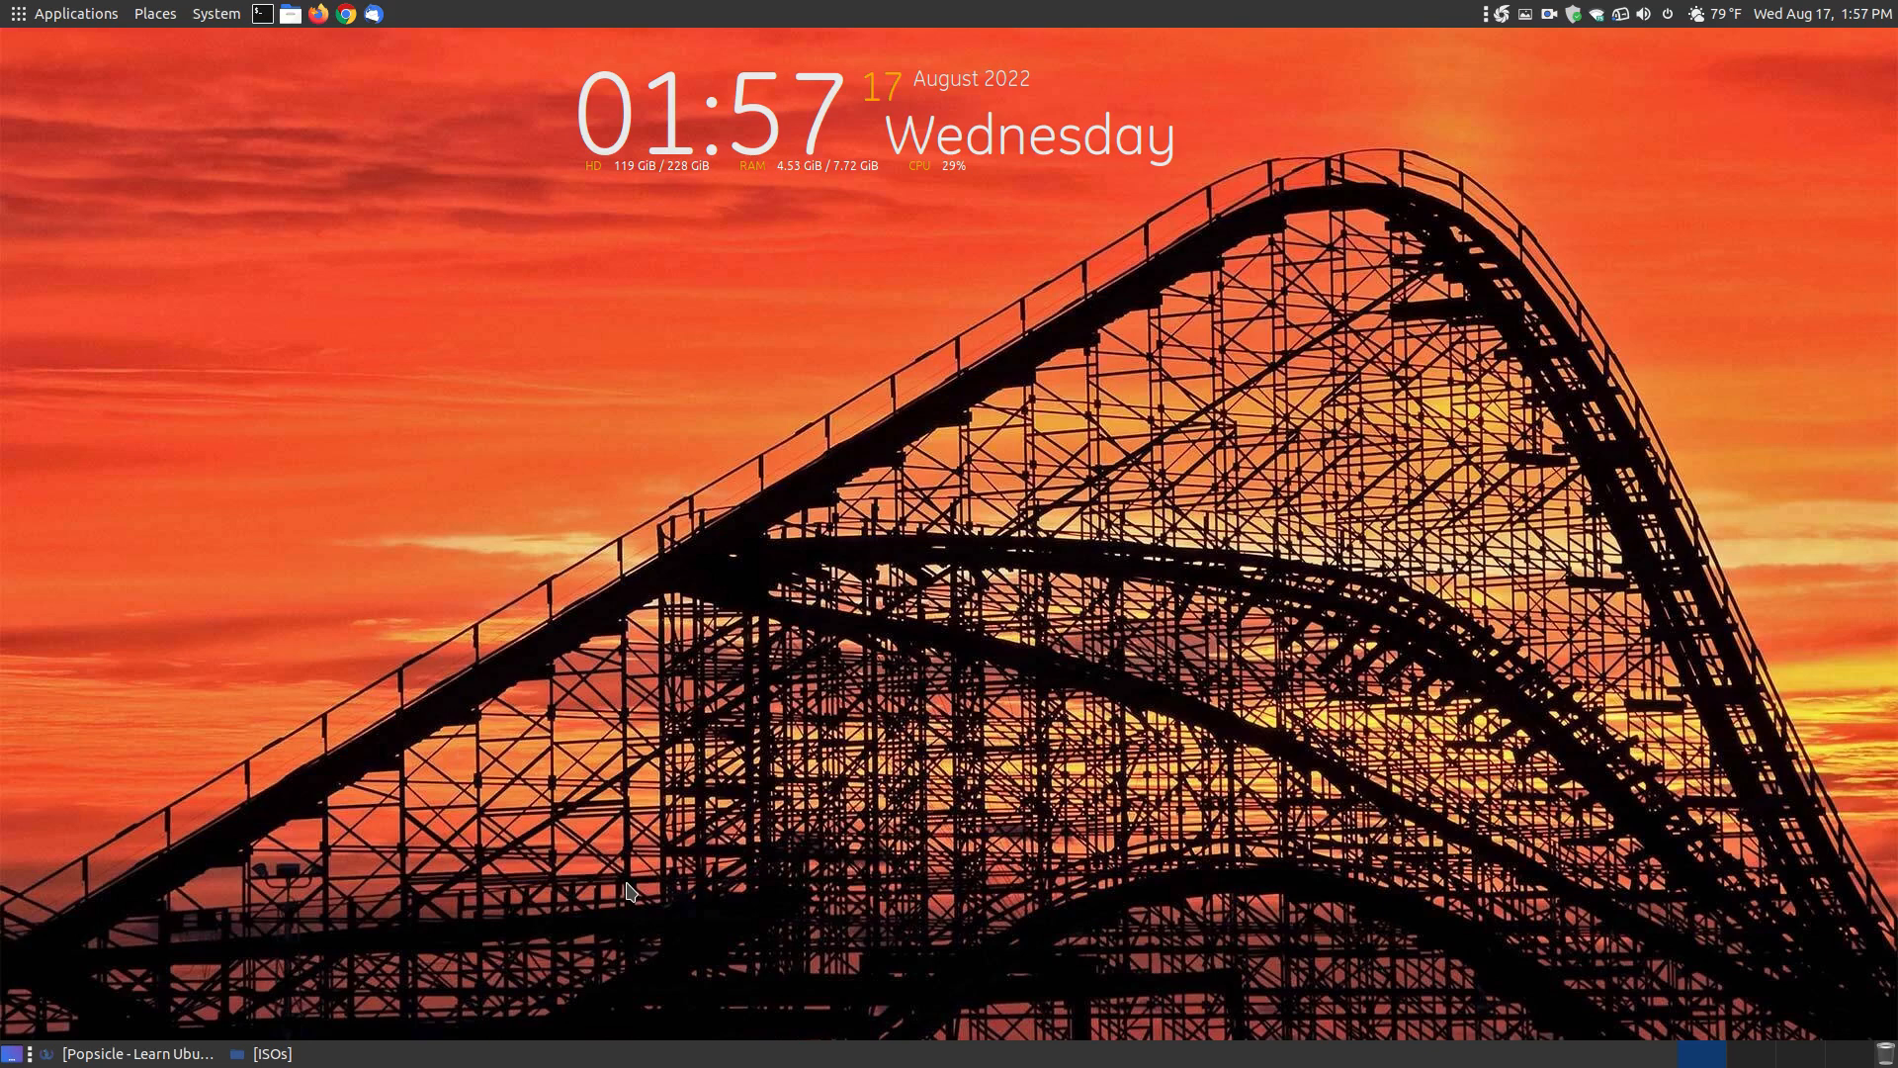
mouse_move(593, 822)
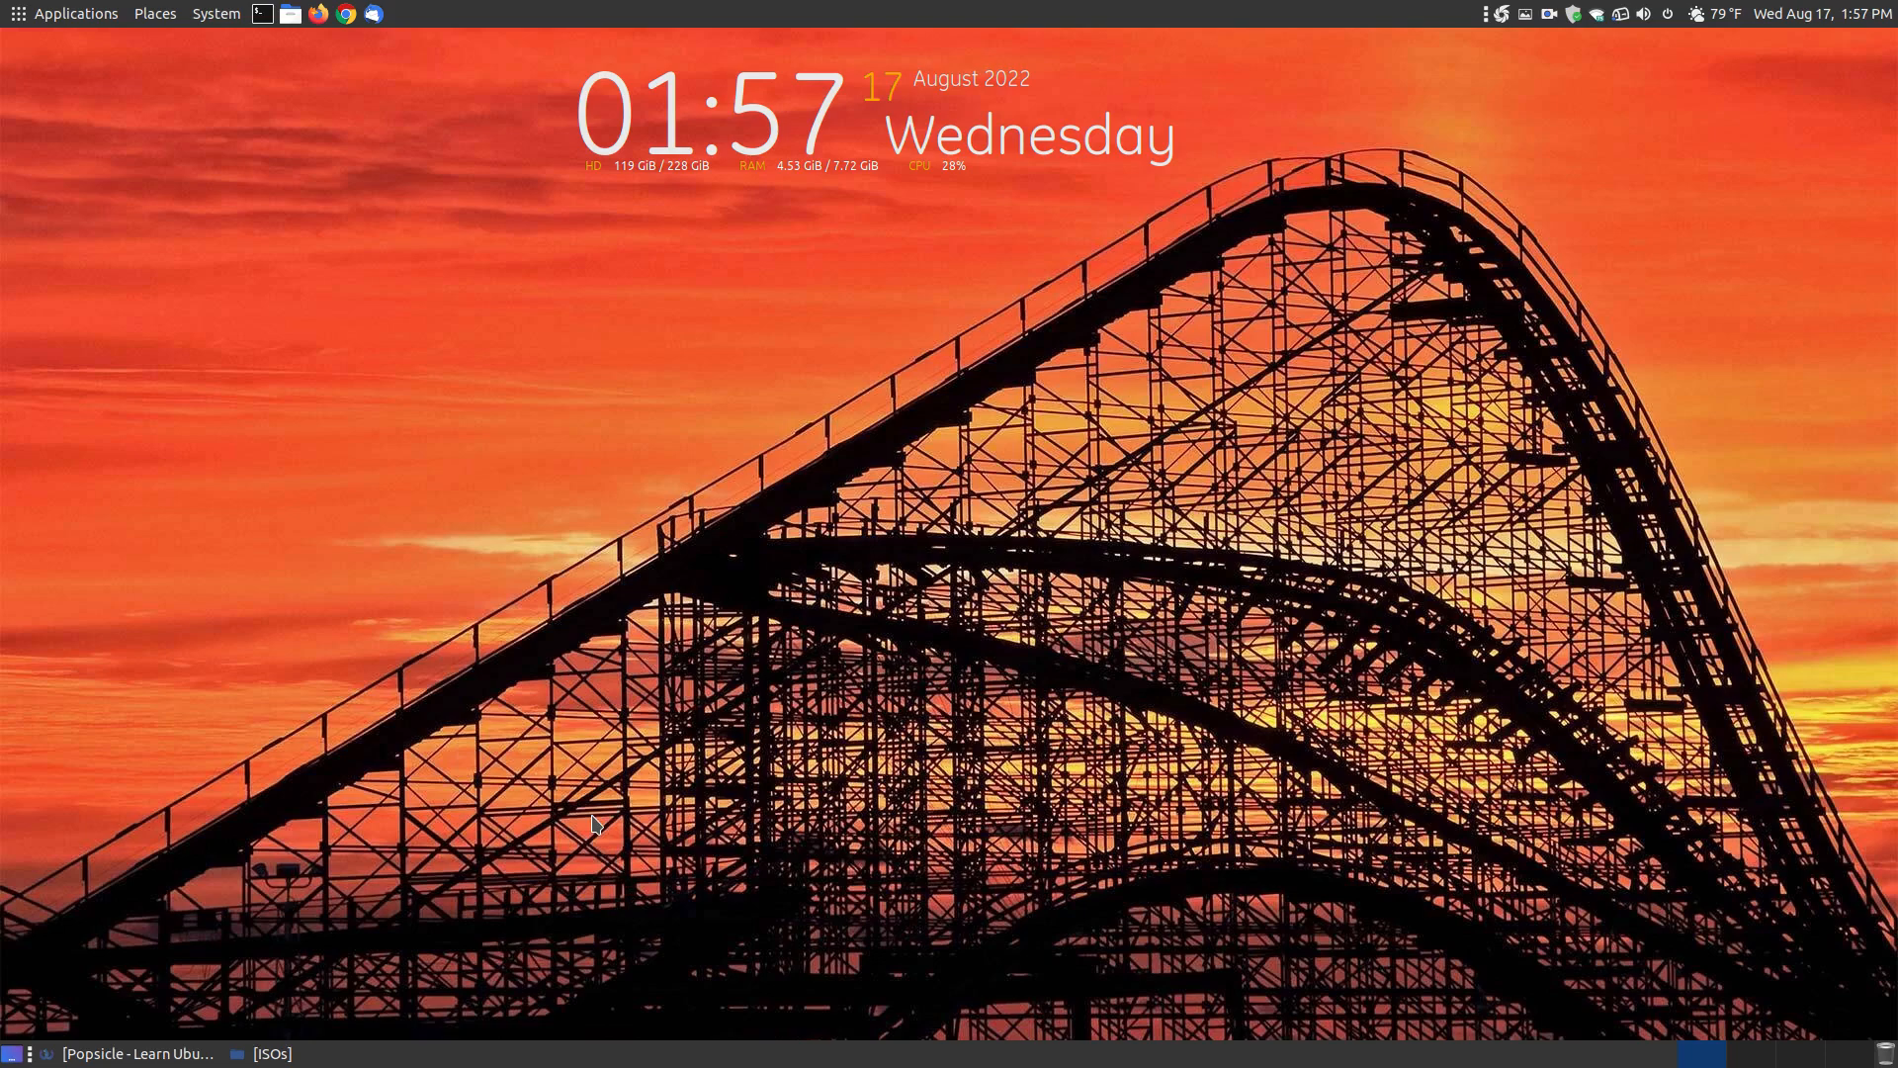
mouse_move(160, 1028)
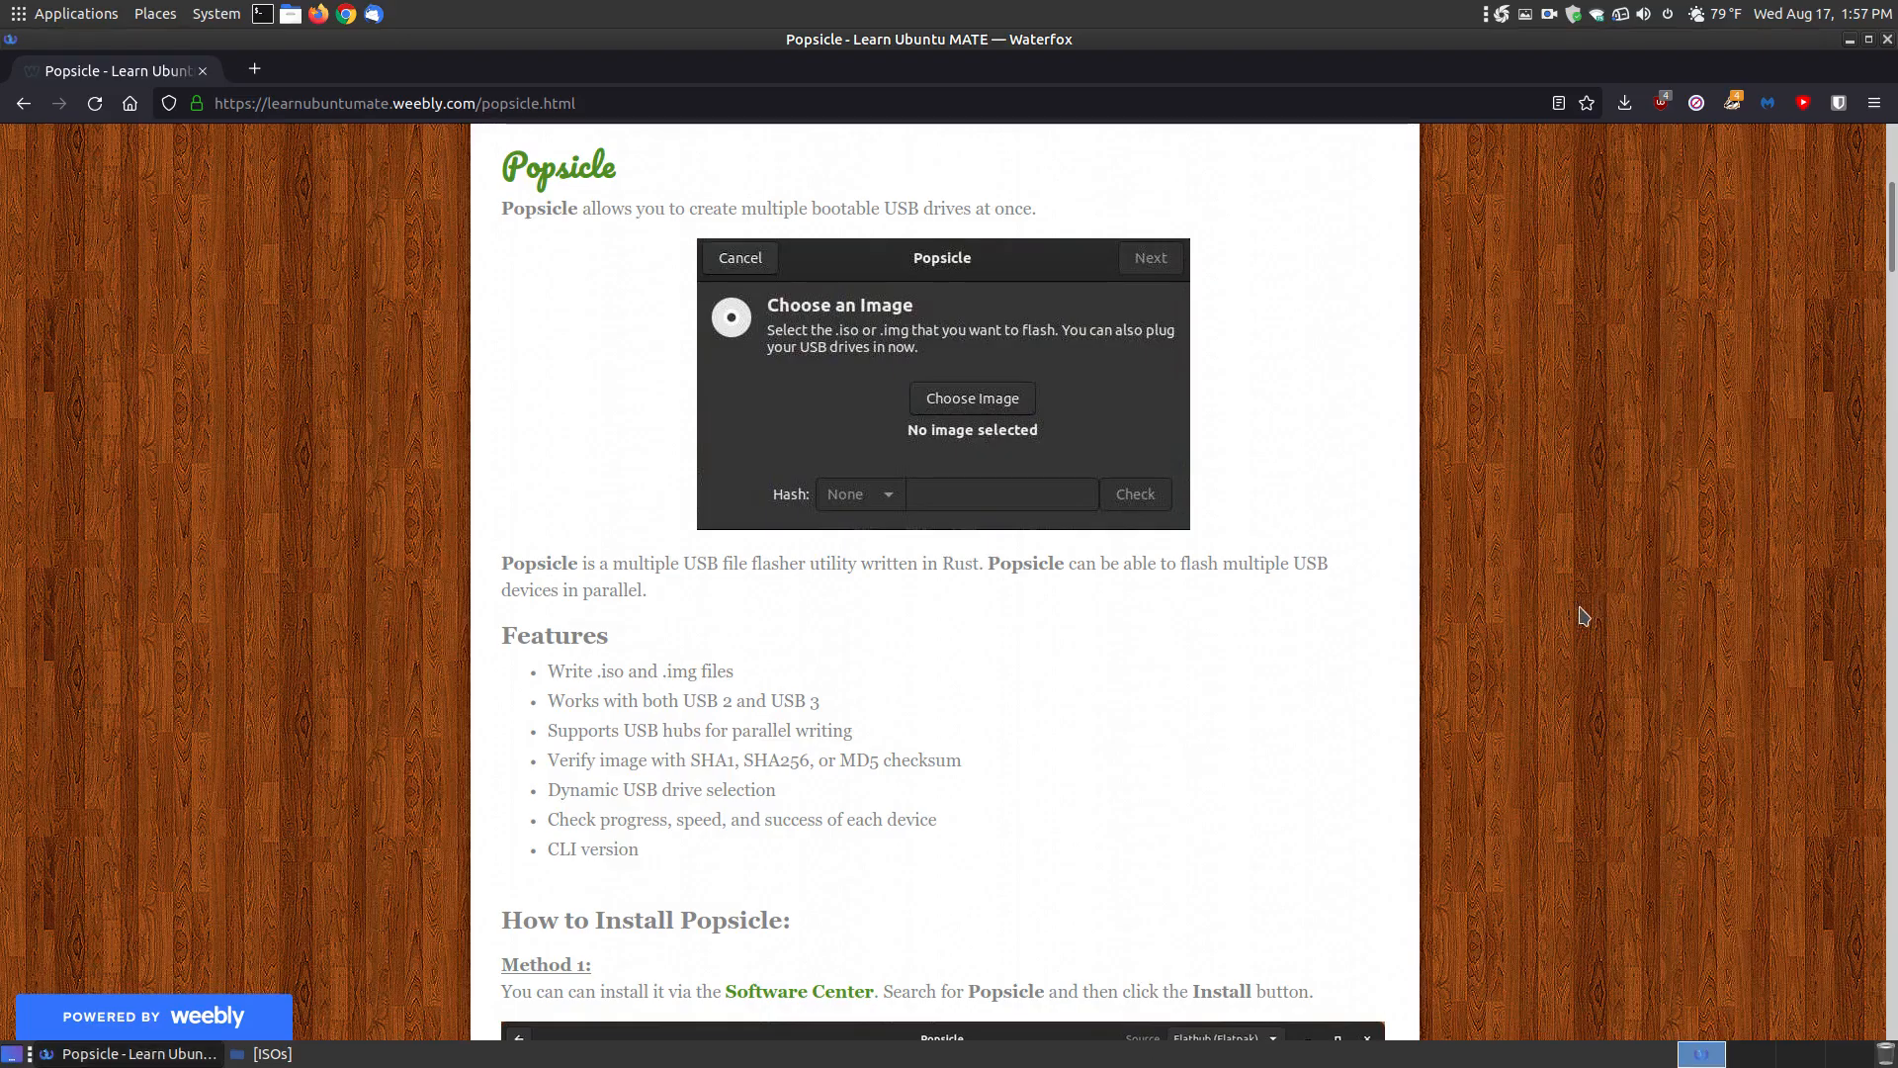
mouse_move(1032, 241)
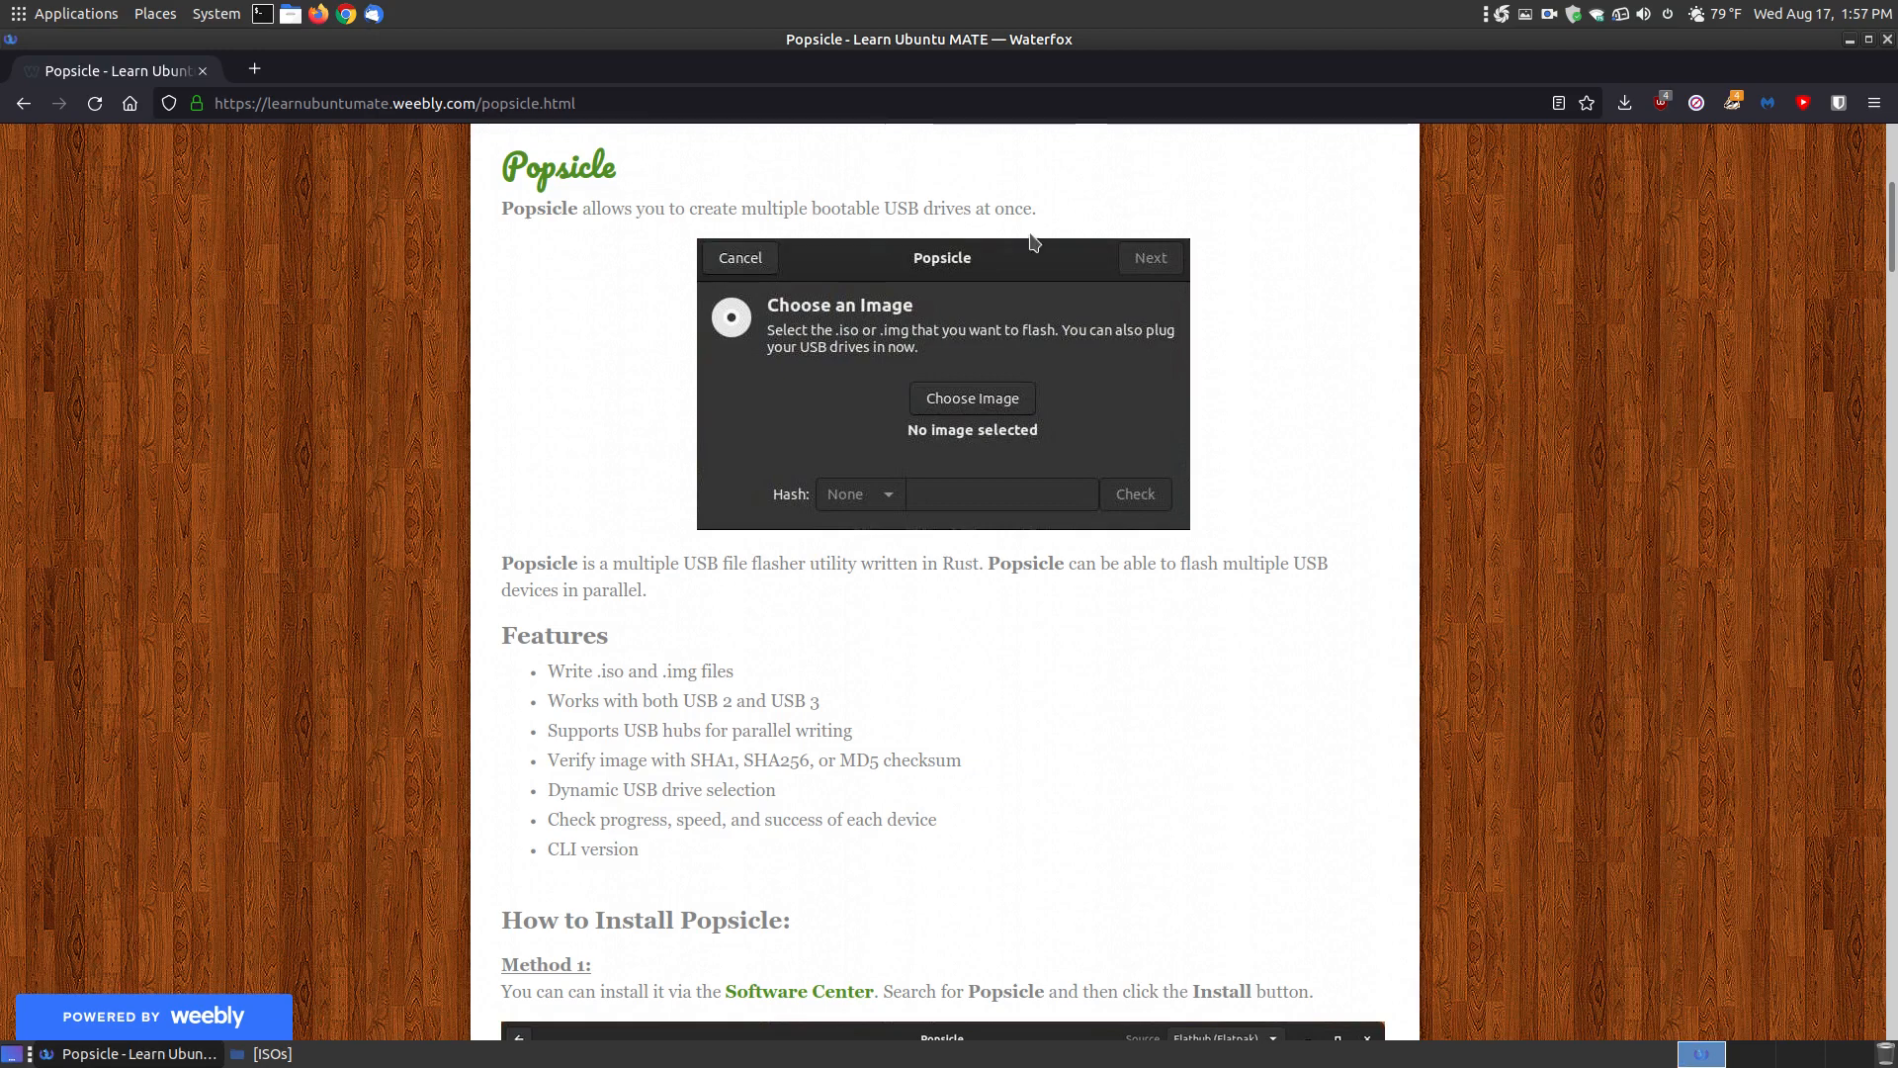
mouse_move(884, 217)
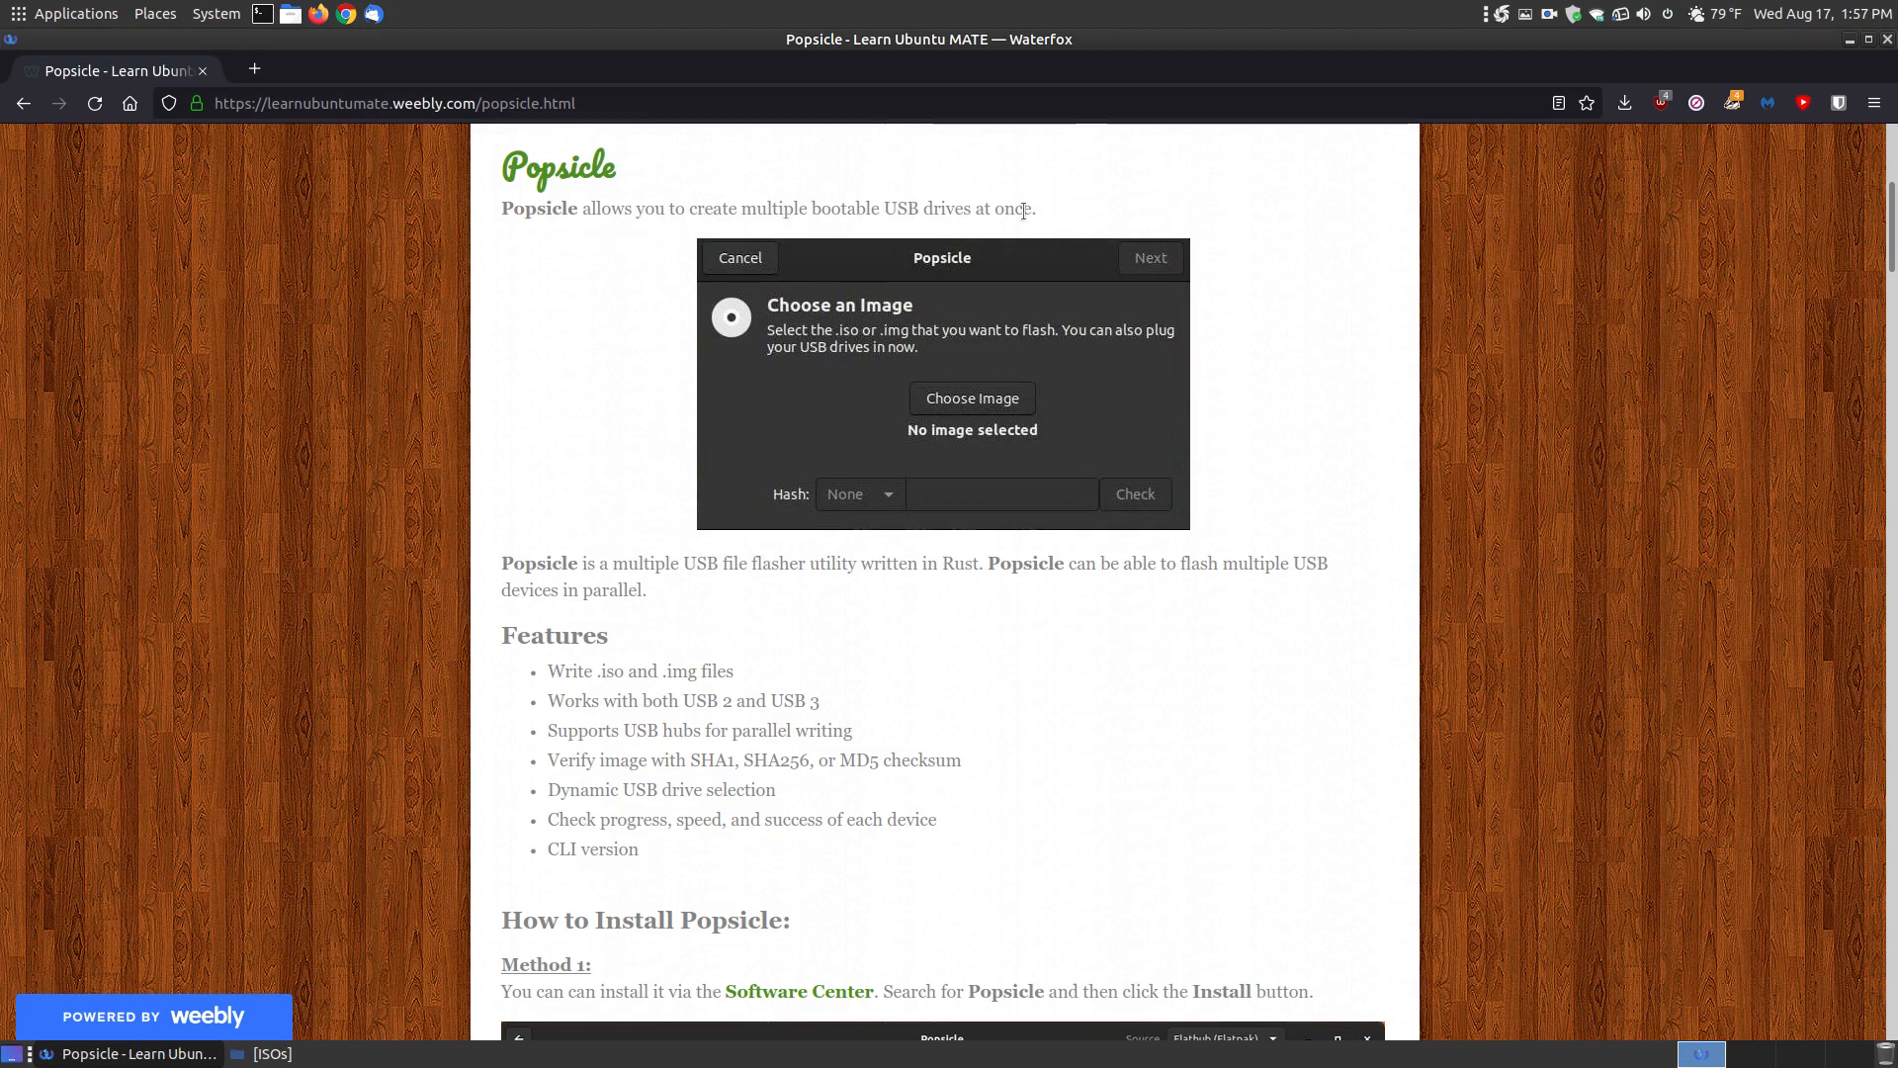
mouse_move(753, 302)
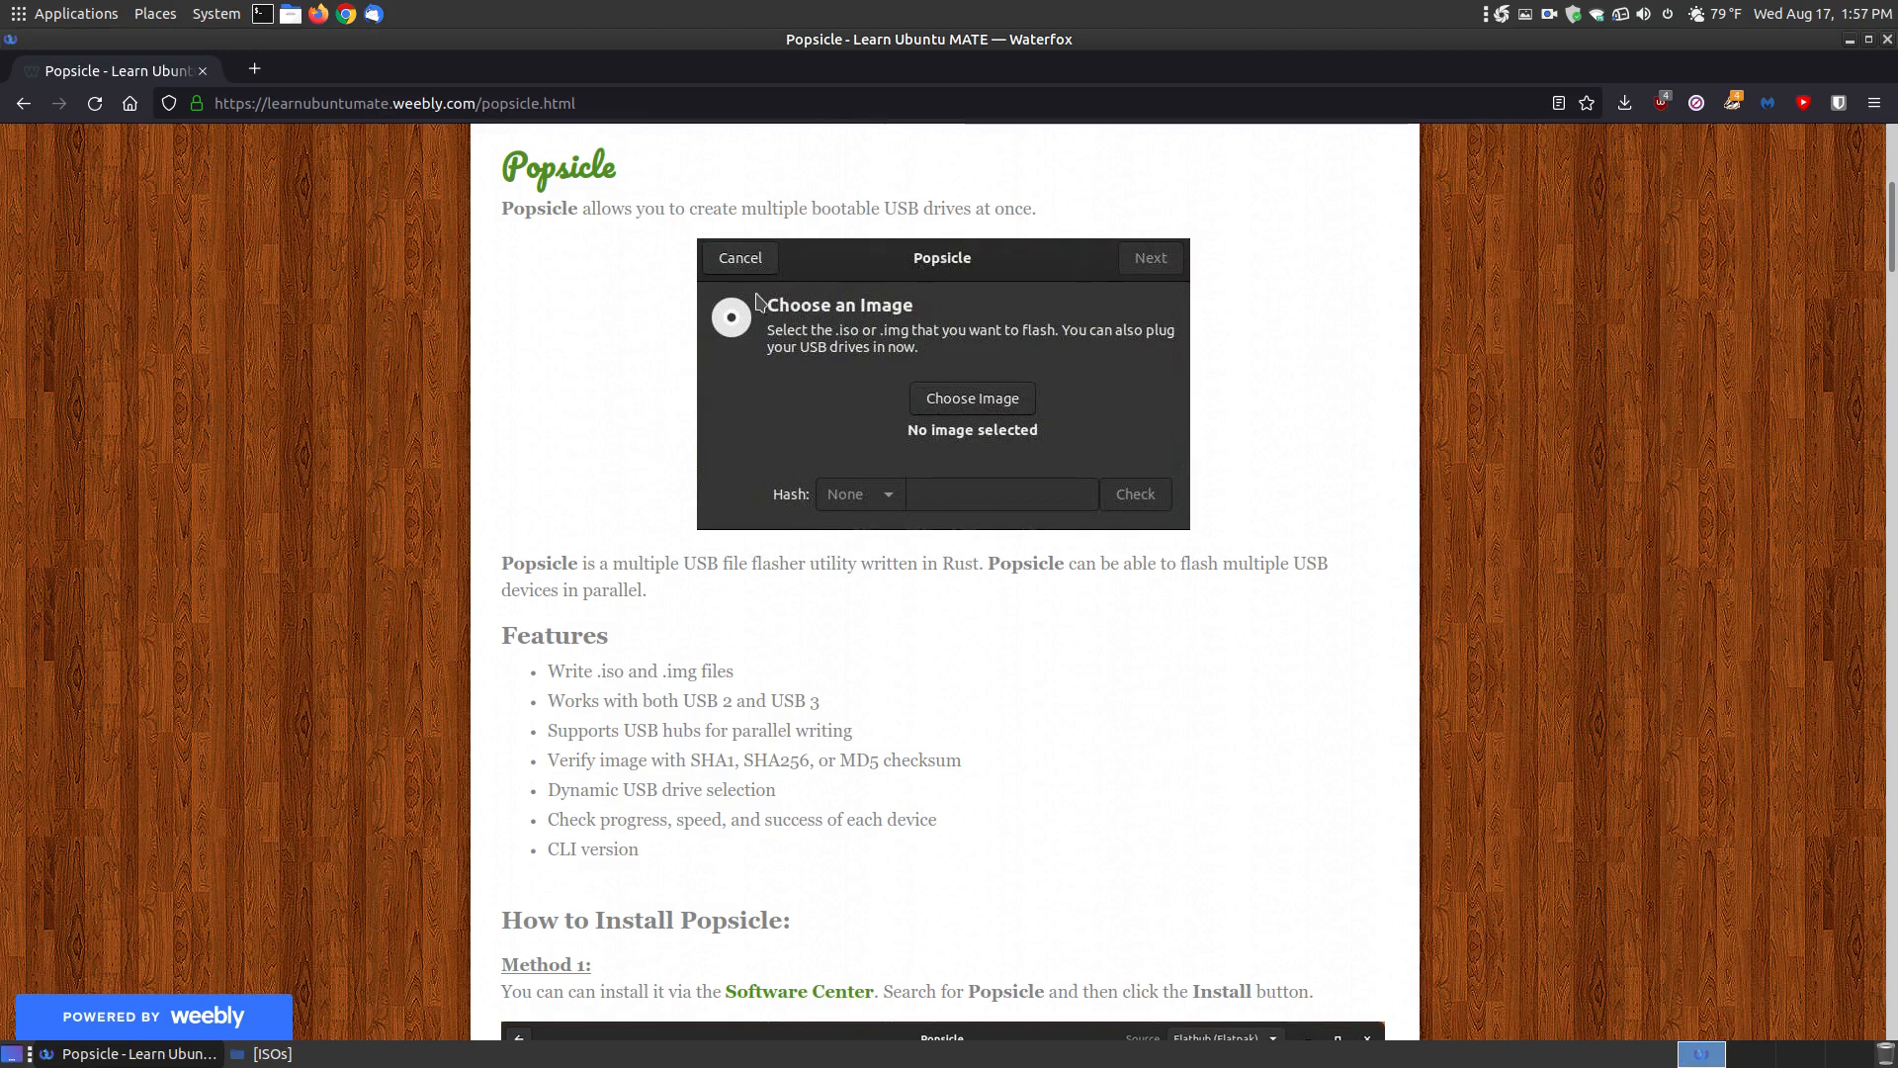
mouse_move(1044, 550)
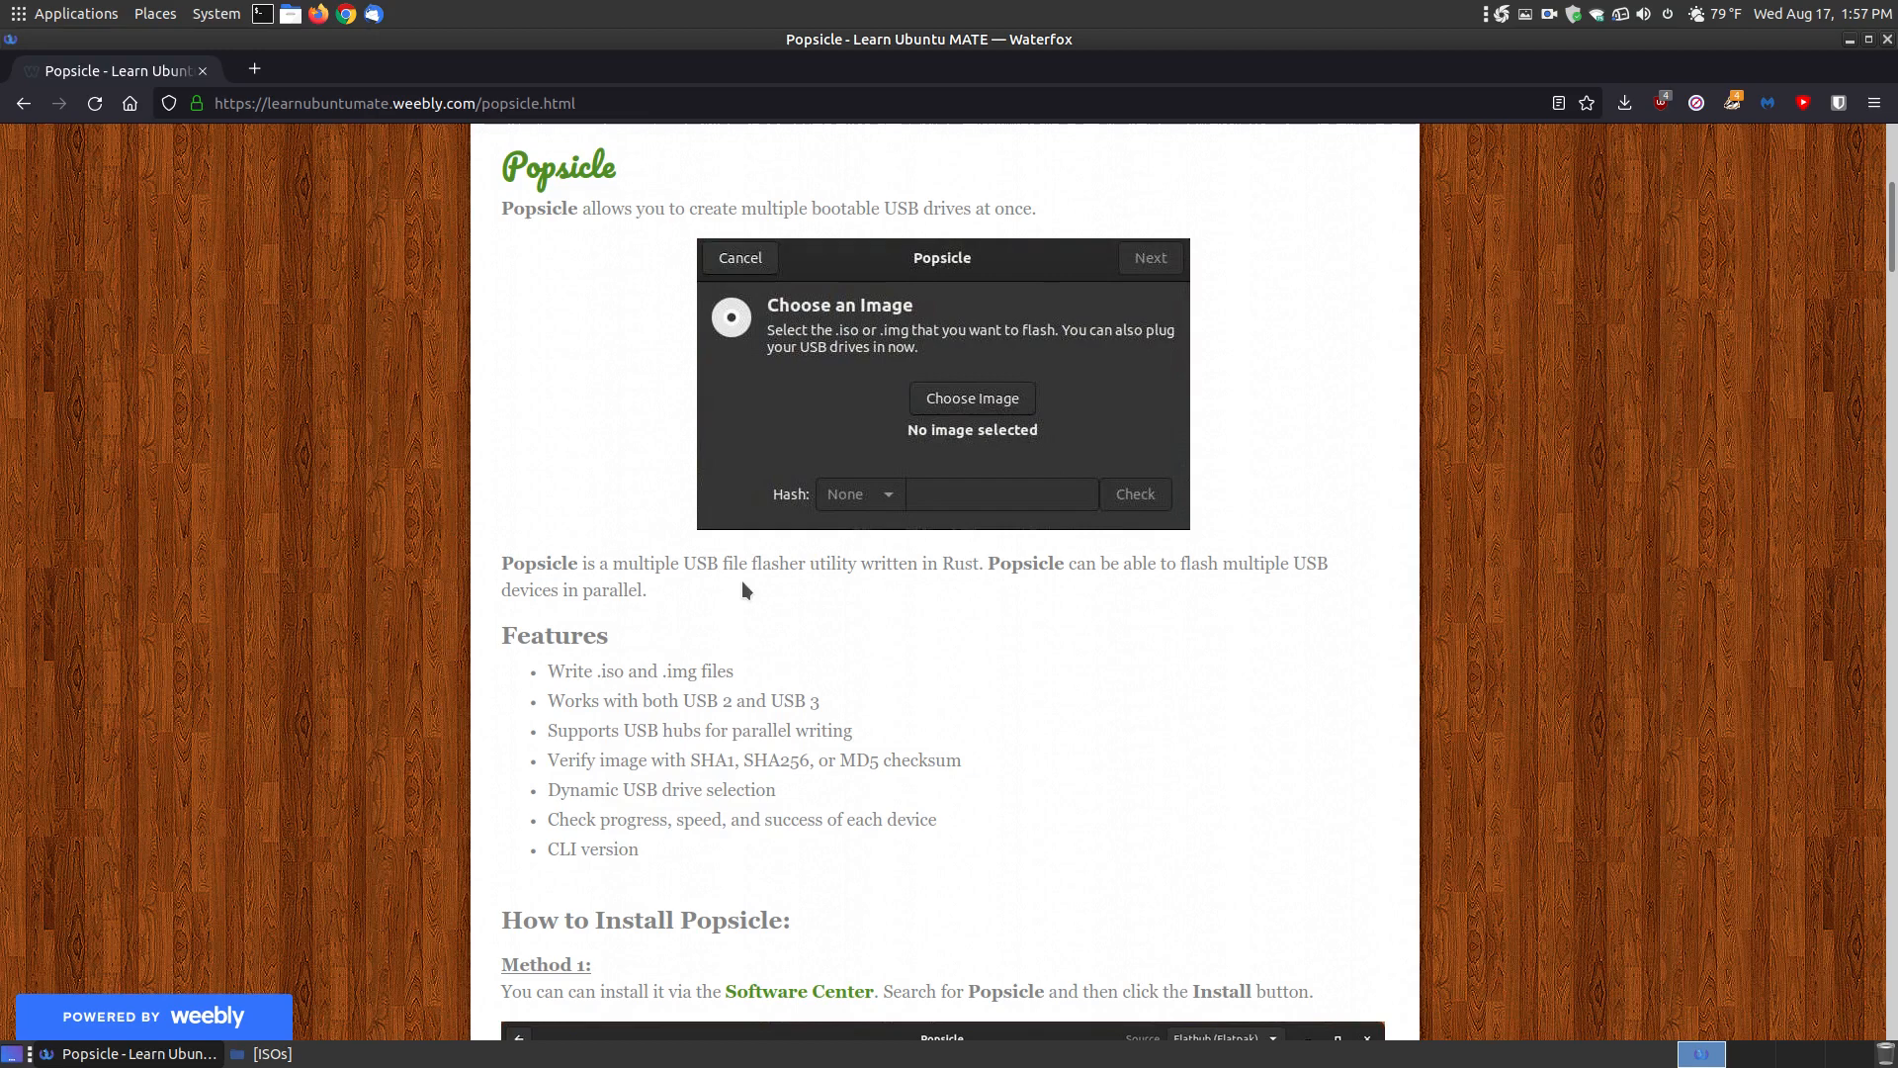
mouse_move(948, 589)
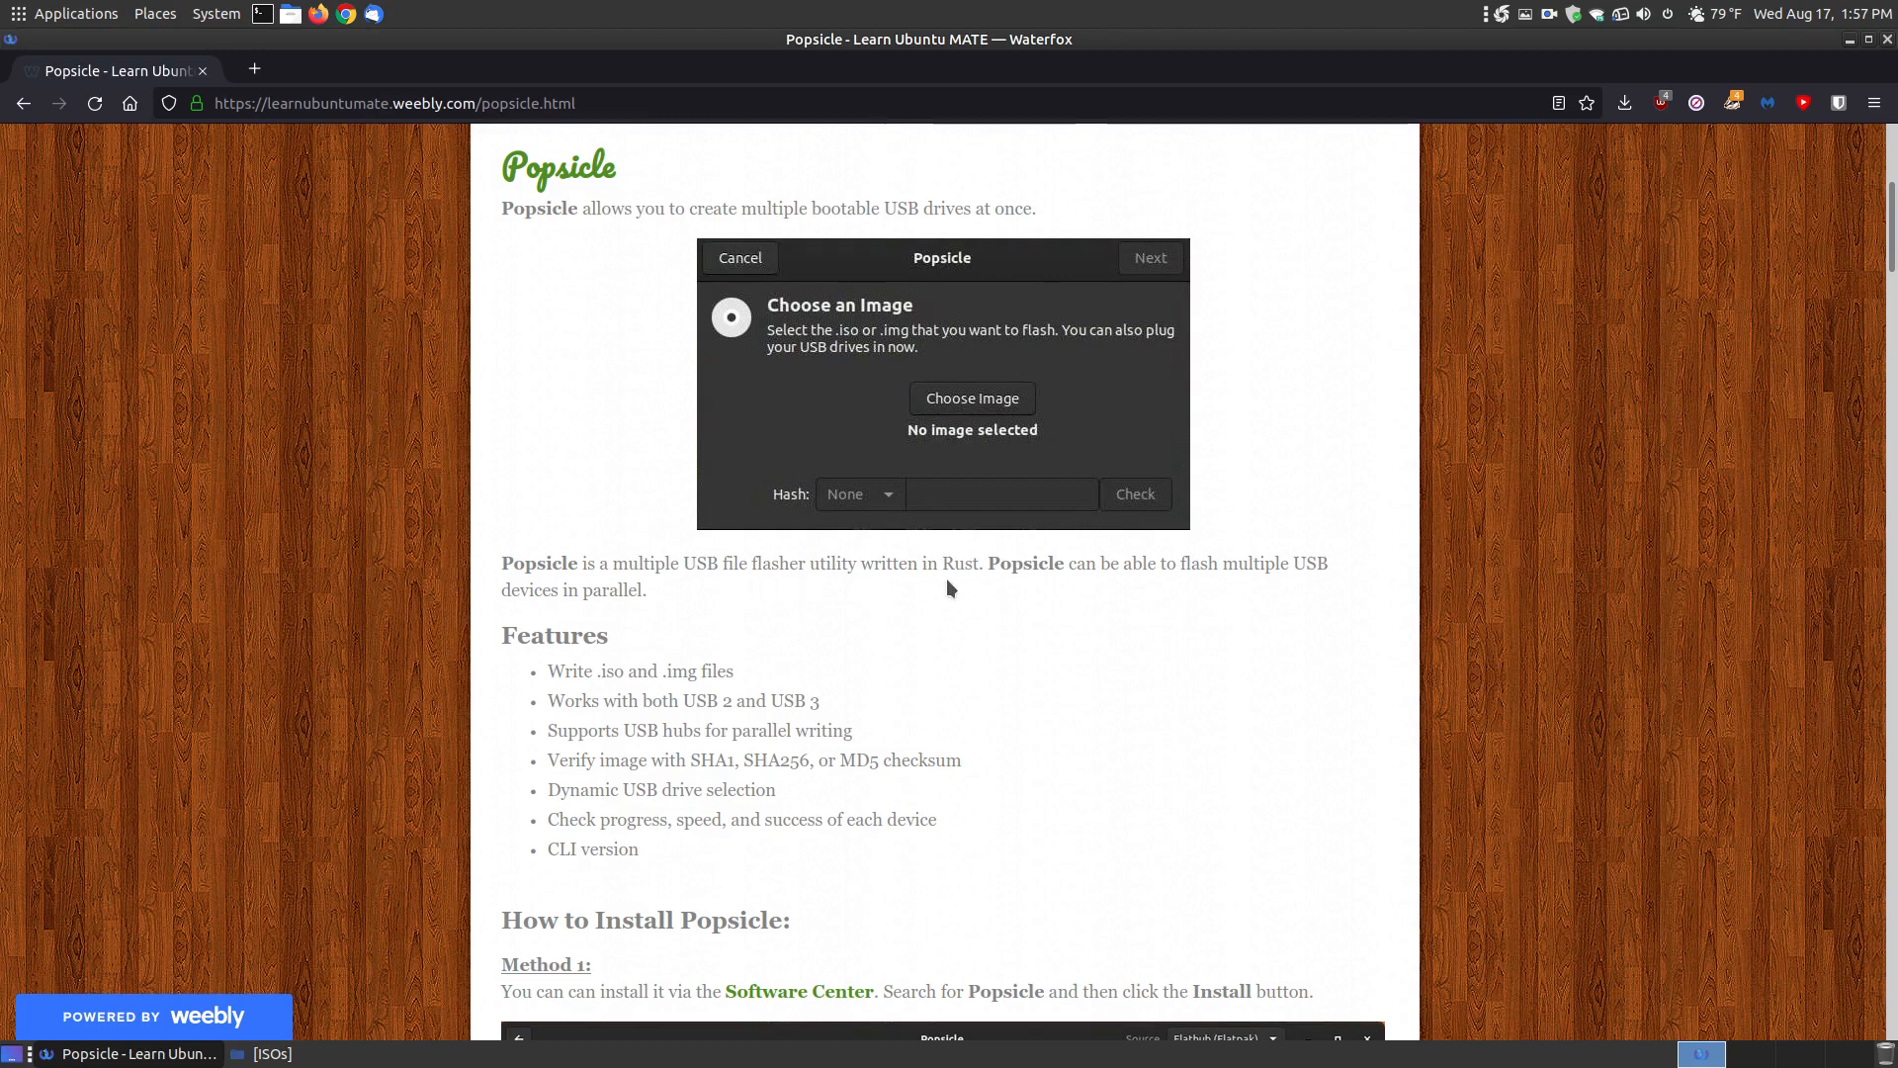
mouse_move(1032, 583)
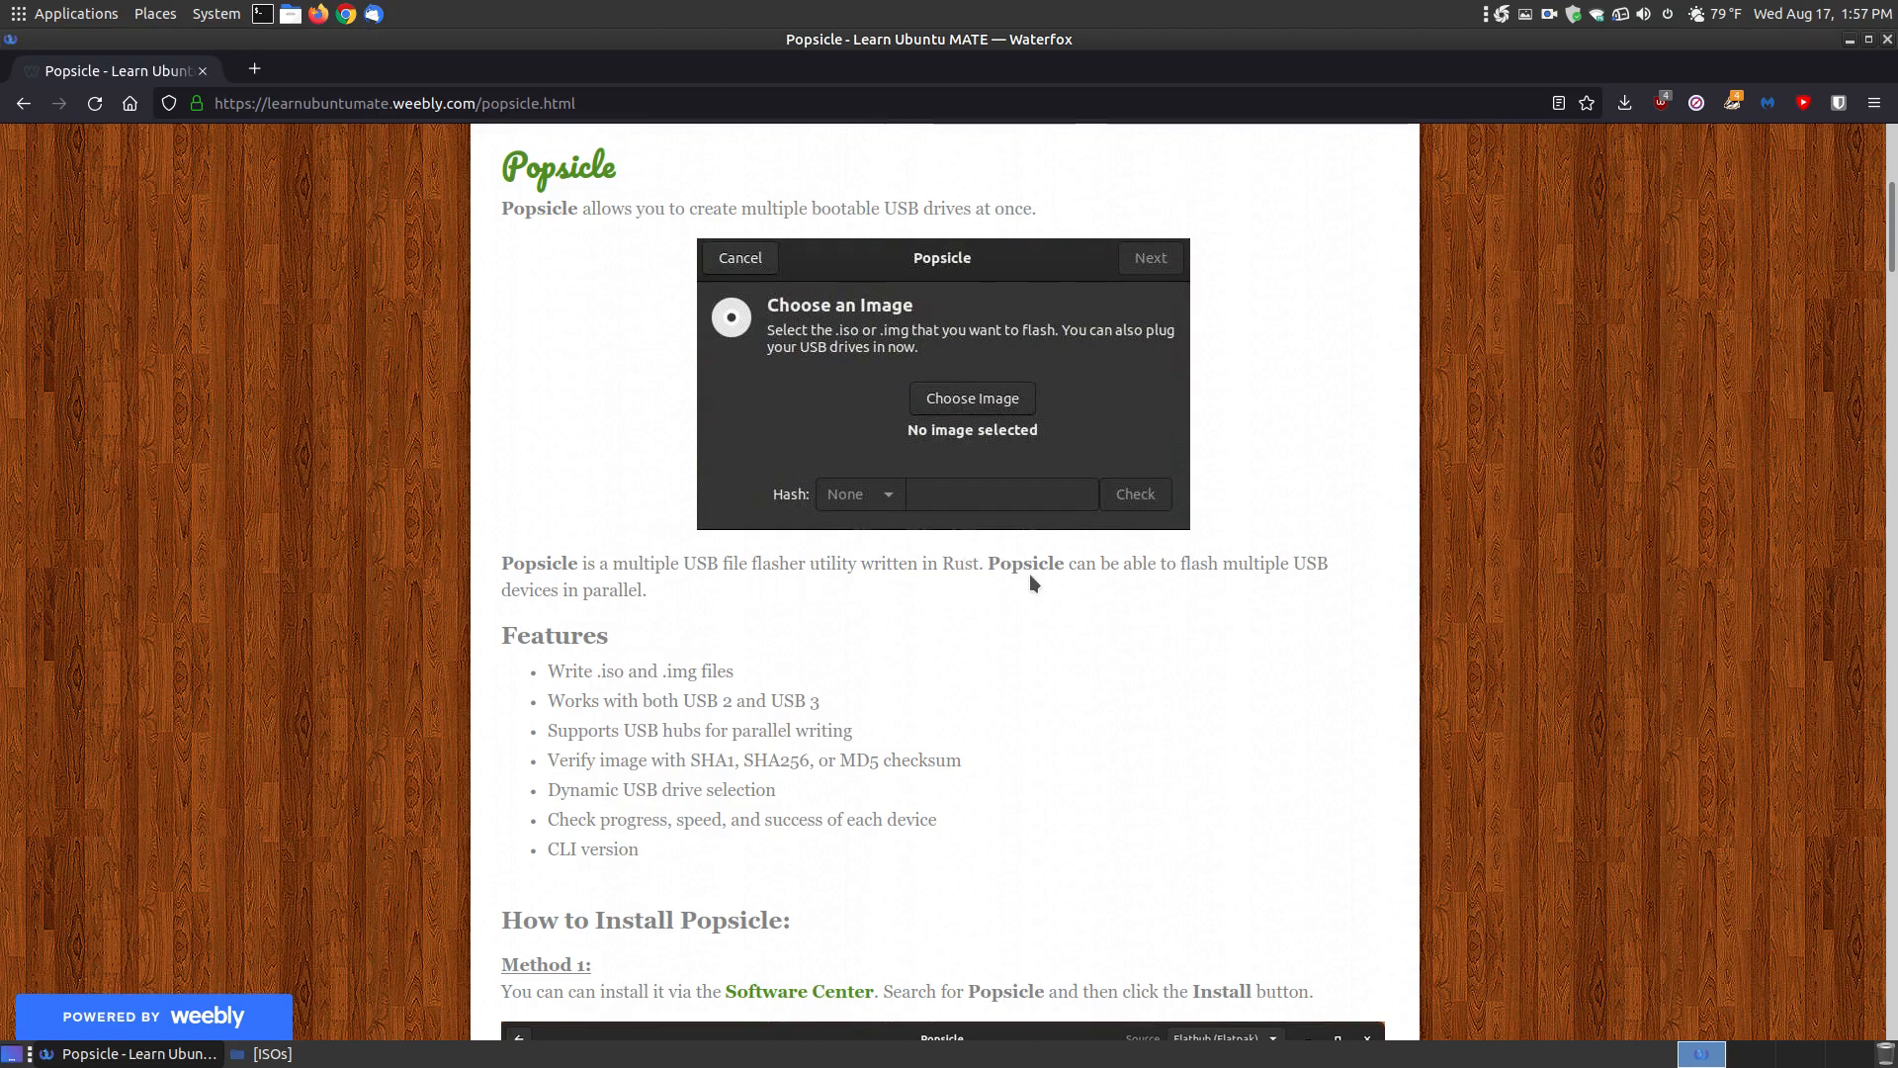
mouse_move(661, 611)
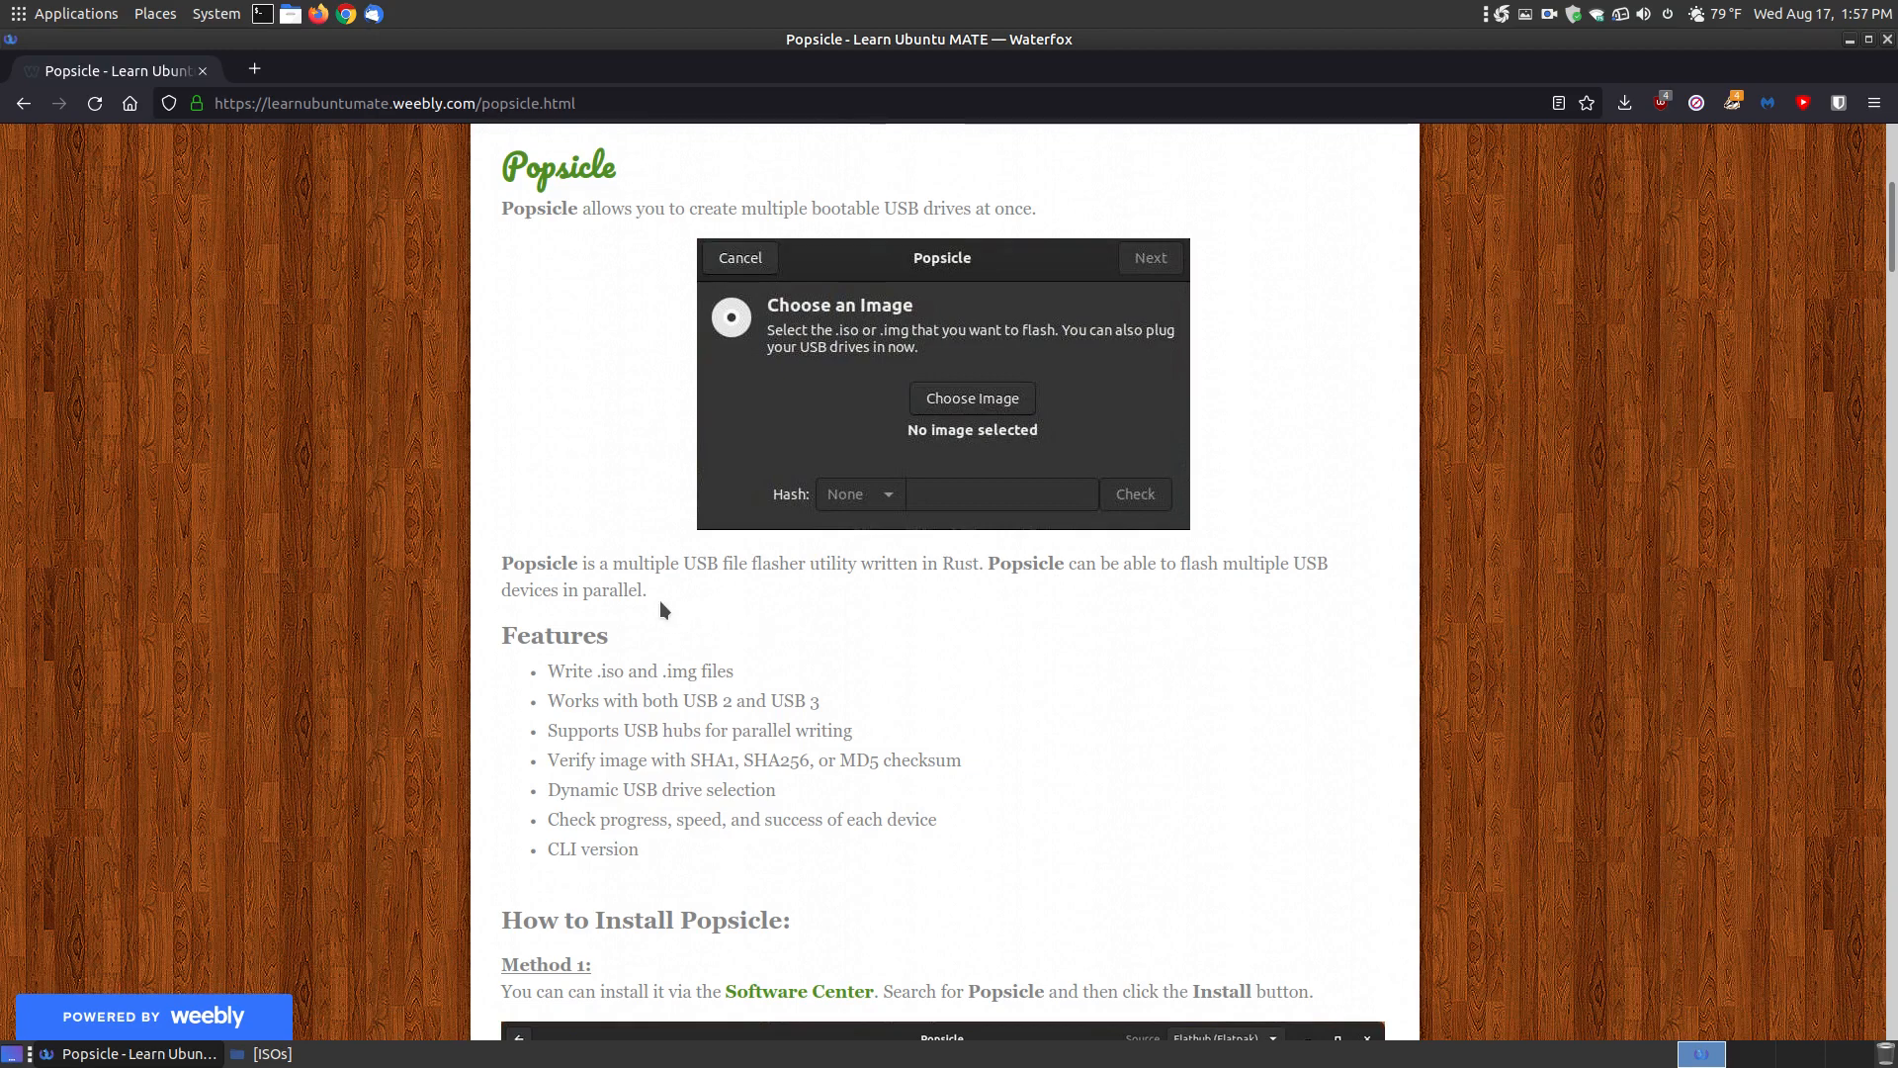
mouse_move(672, 593)
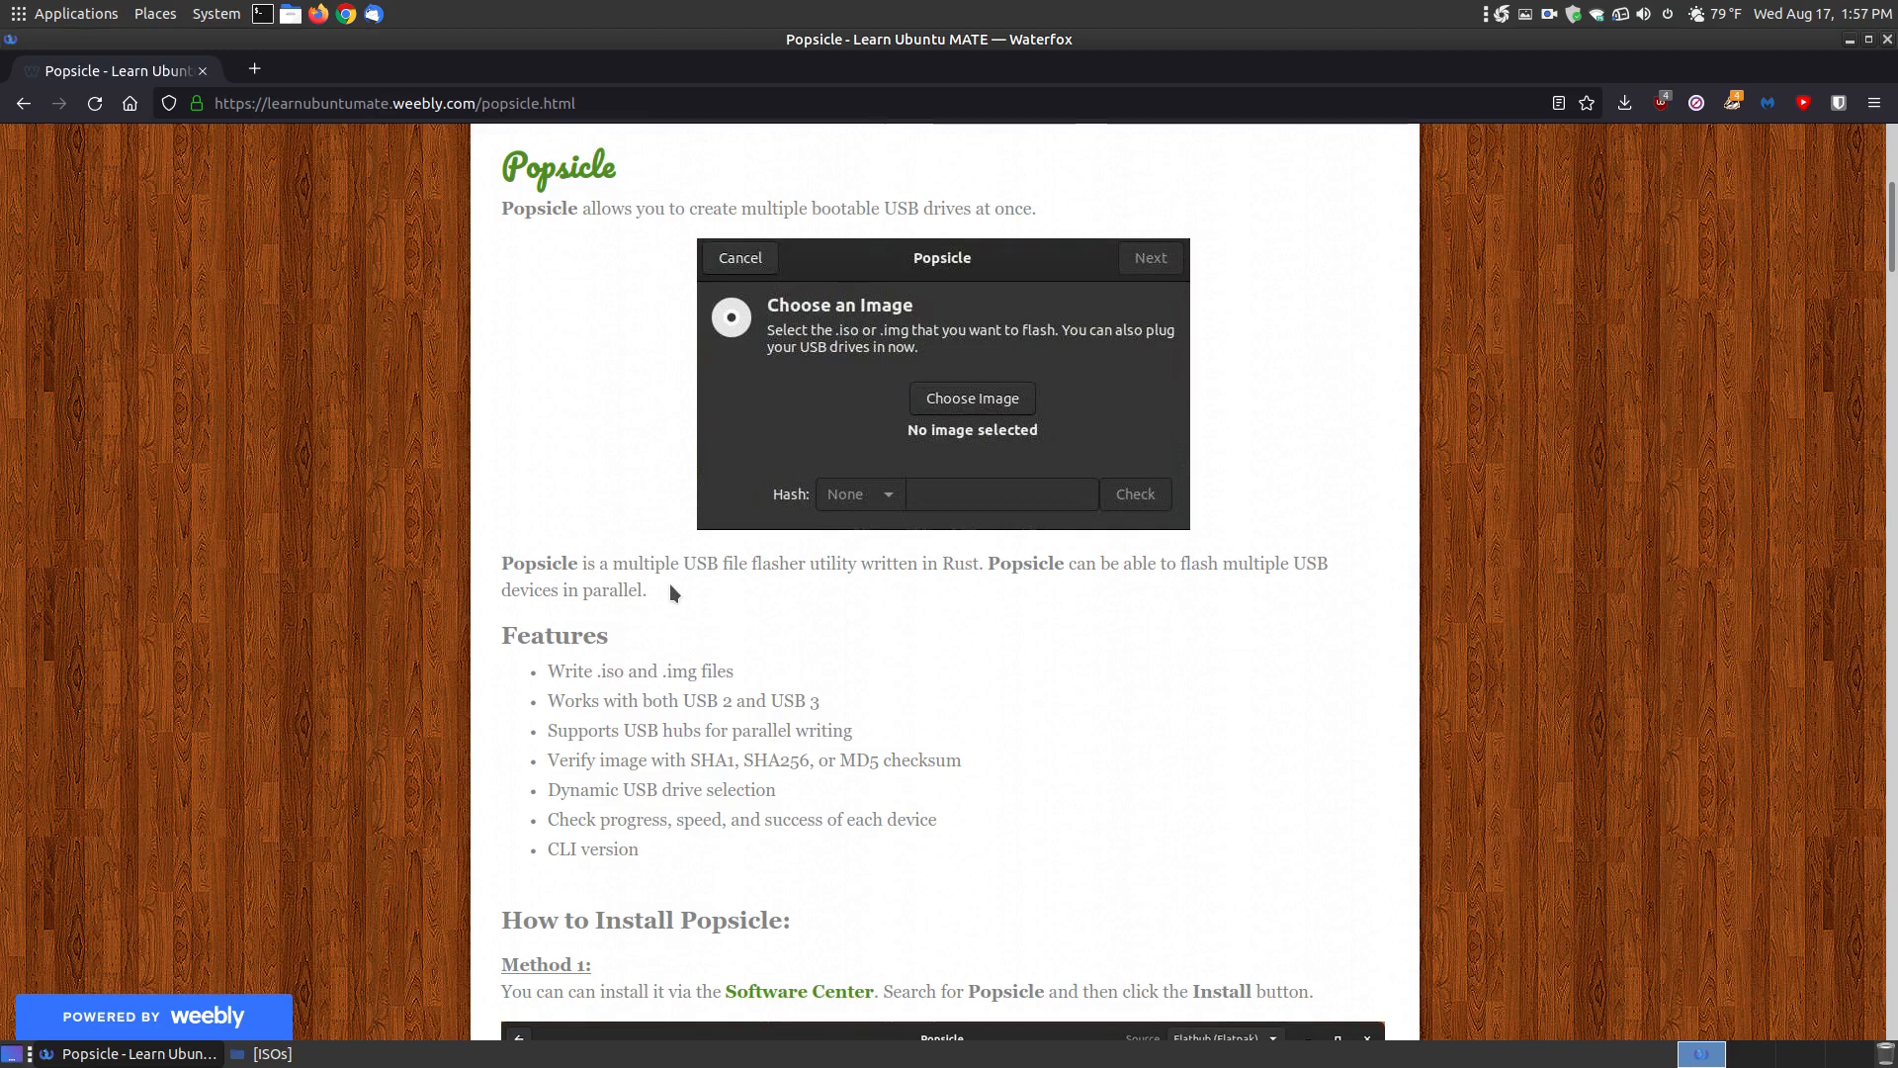
Step: Scroll through the Features list down to the How to Install Popsicle section
scroll("down", 3)
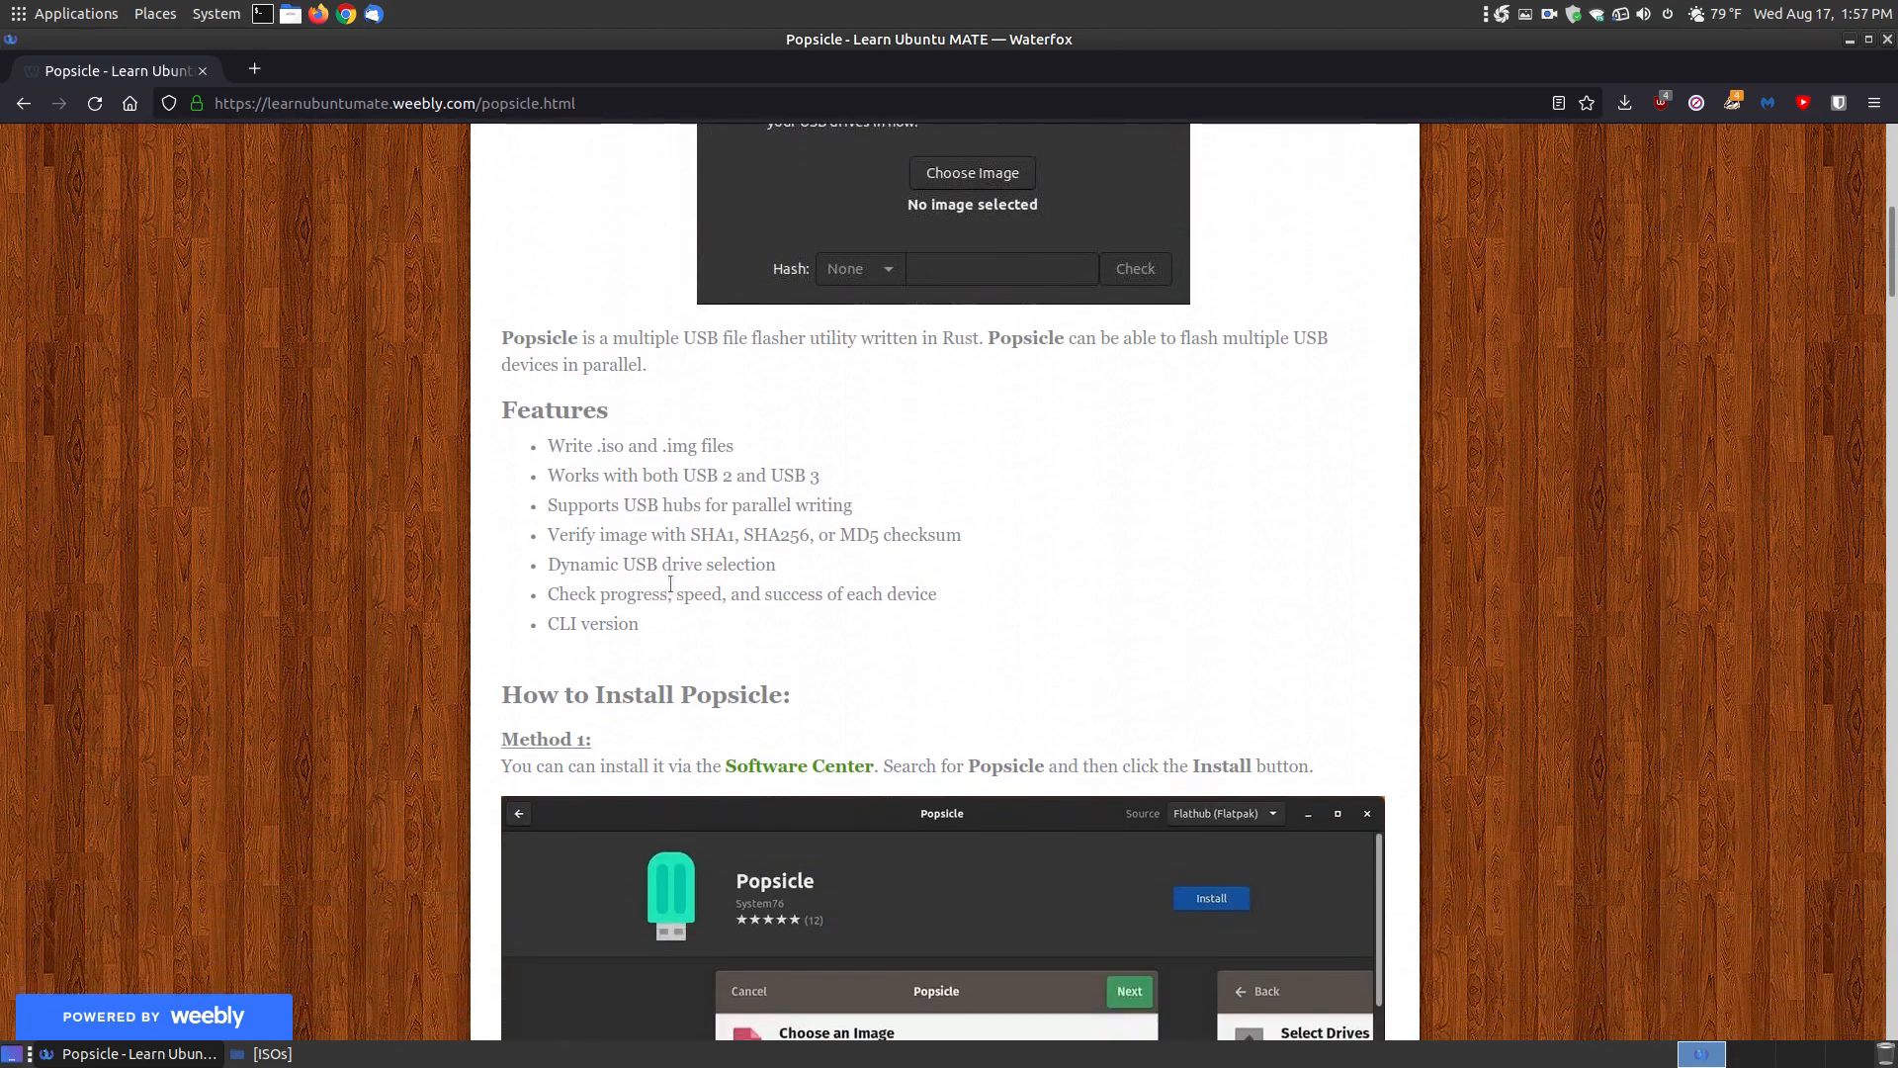
scroll("down", 3)
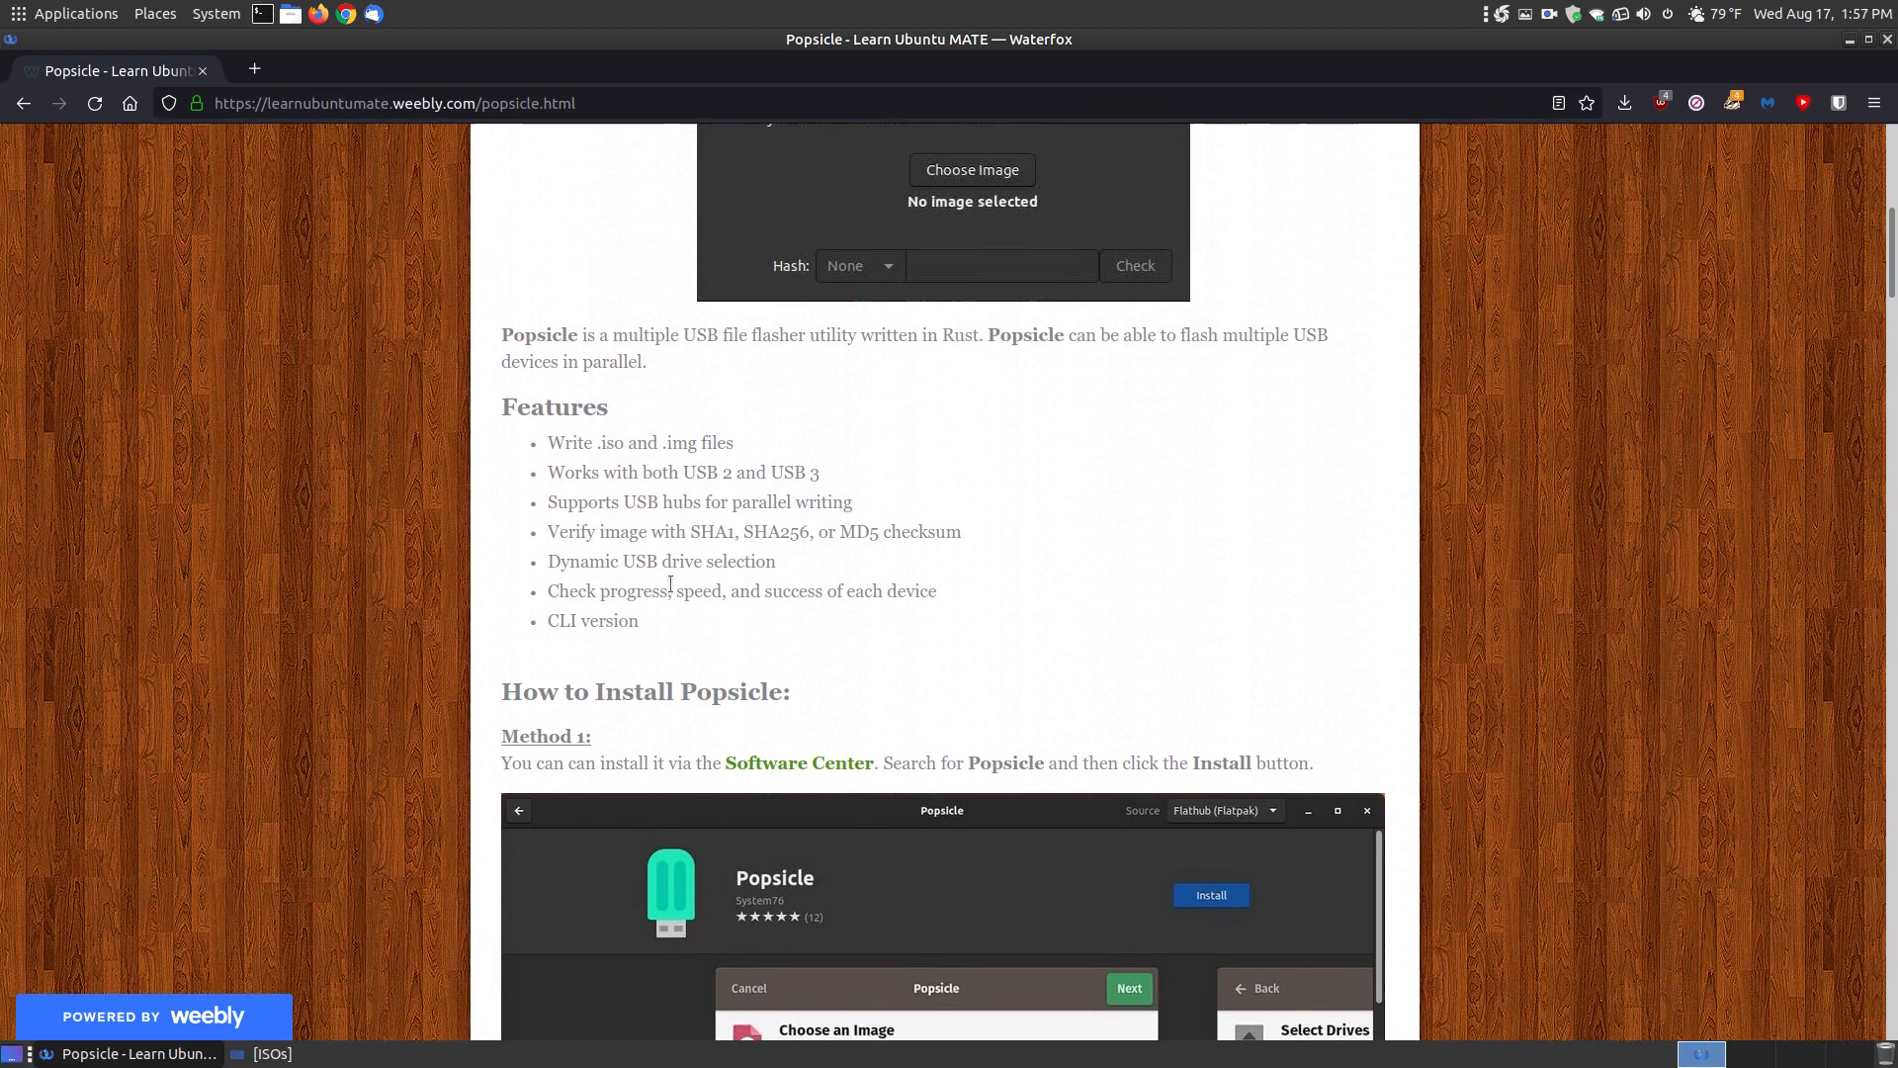
scroll("down", 3)
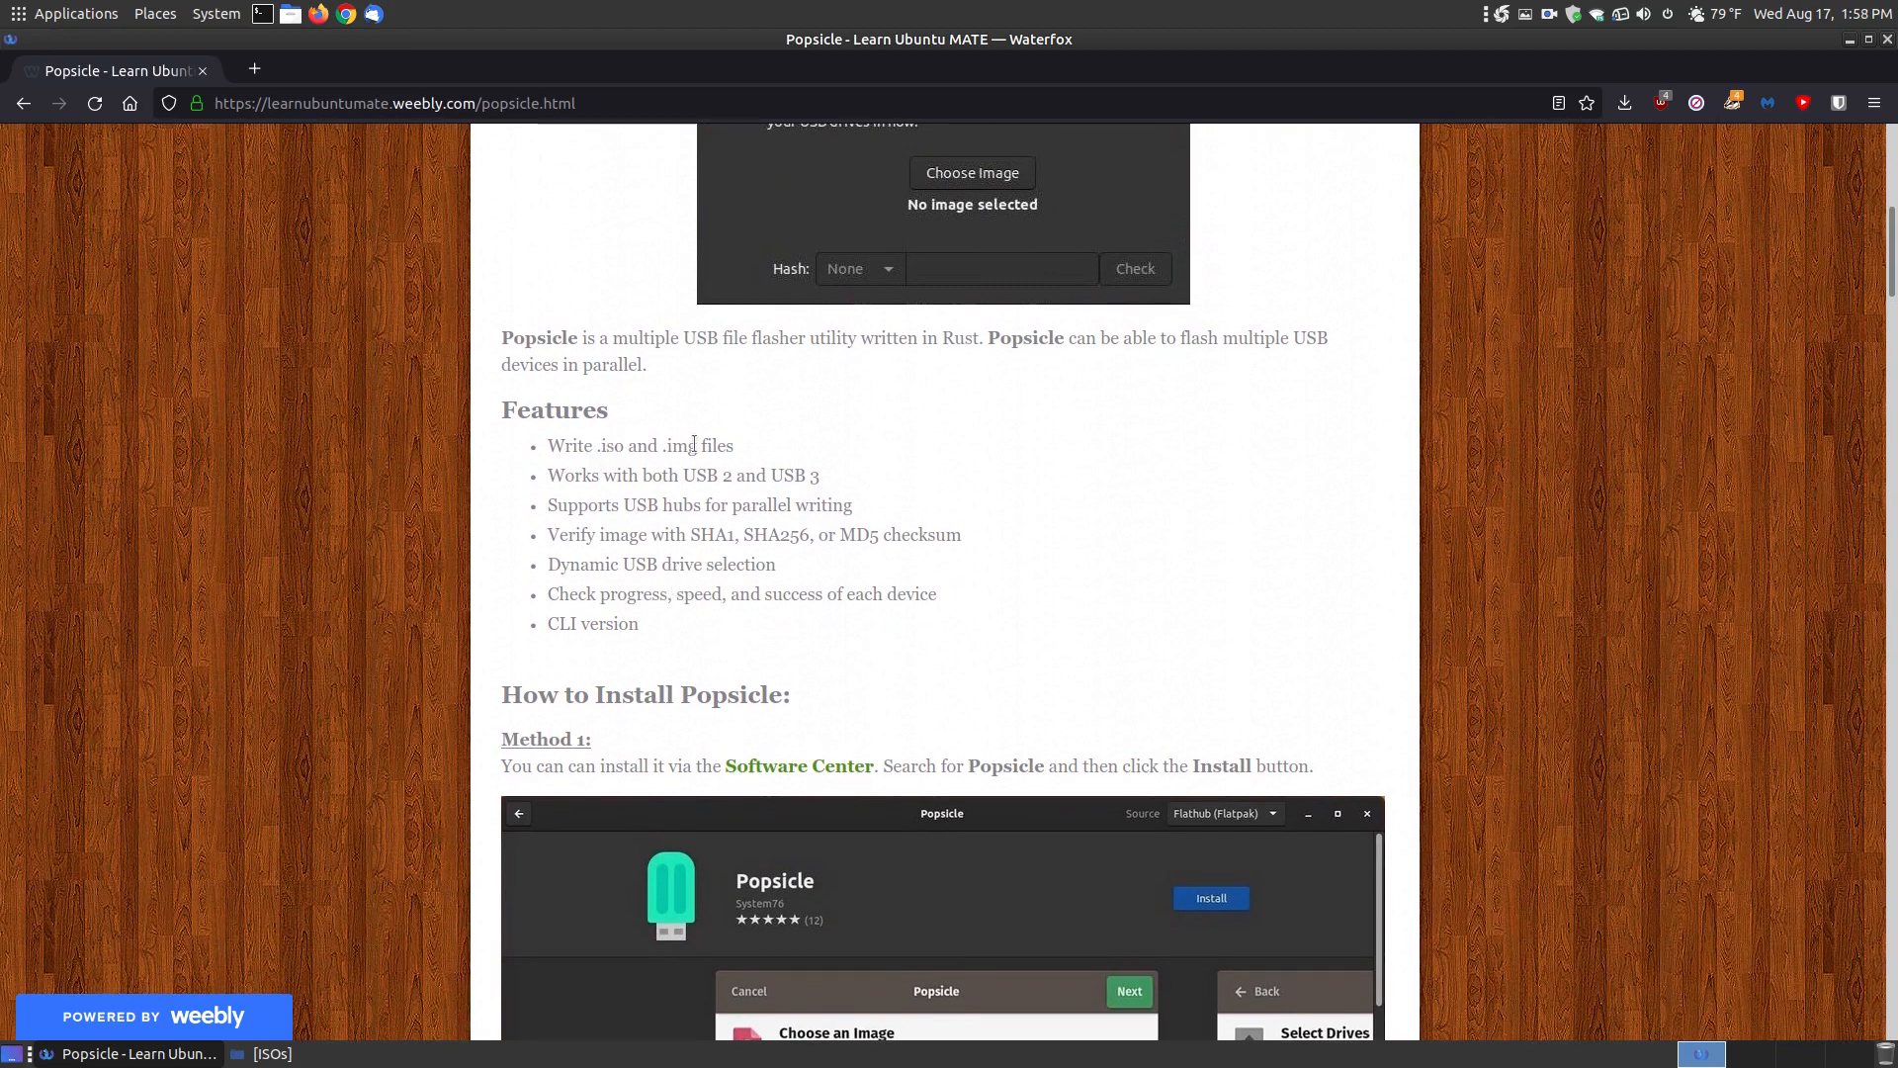
mouse_move(715, 473)
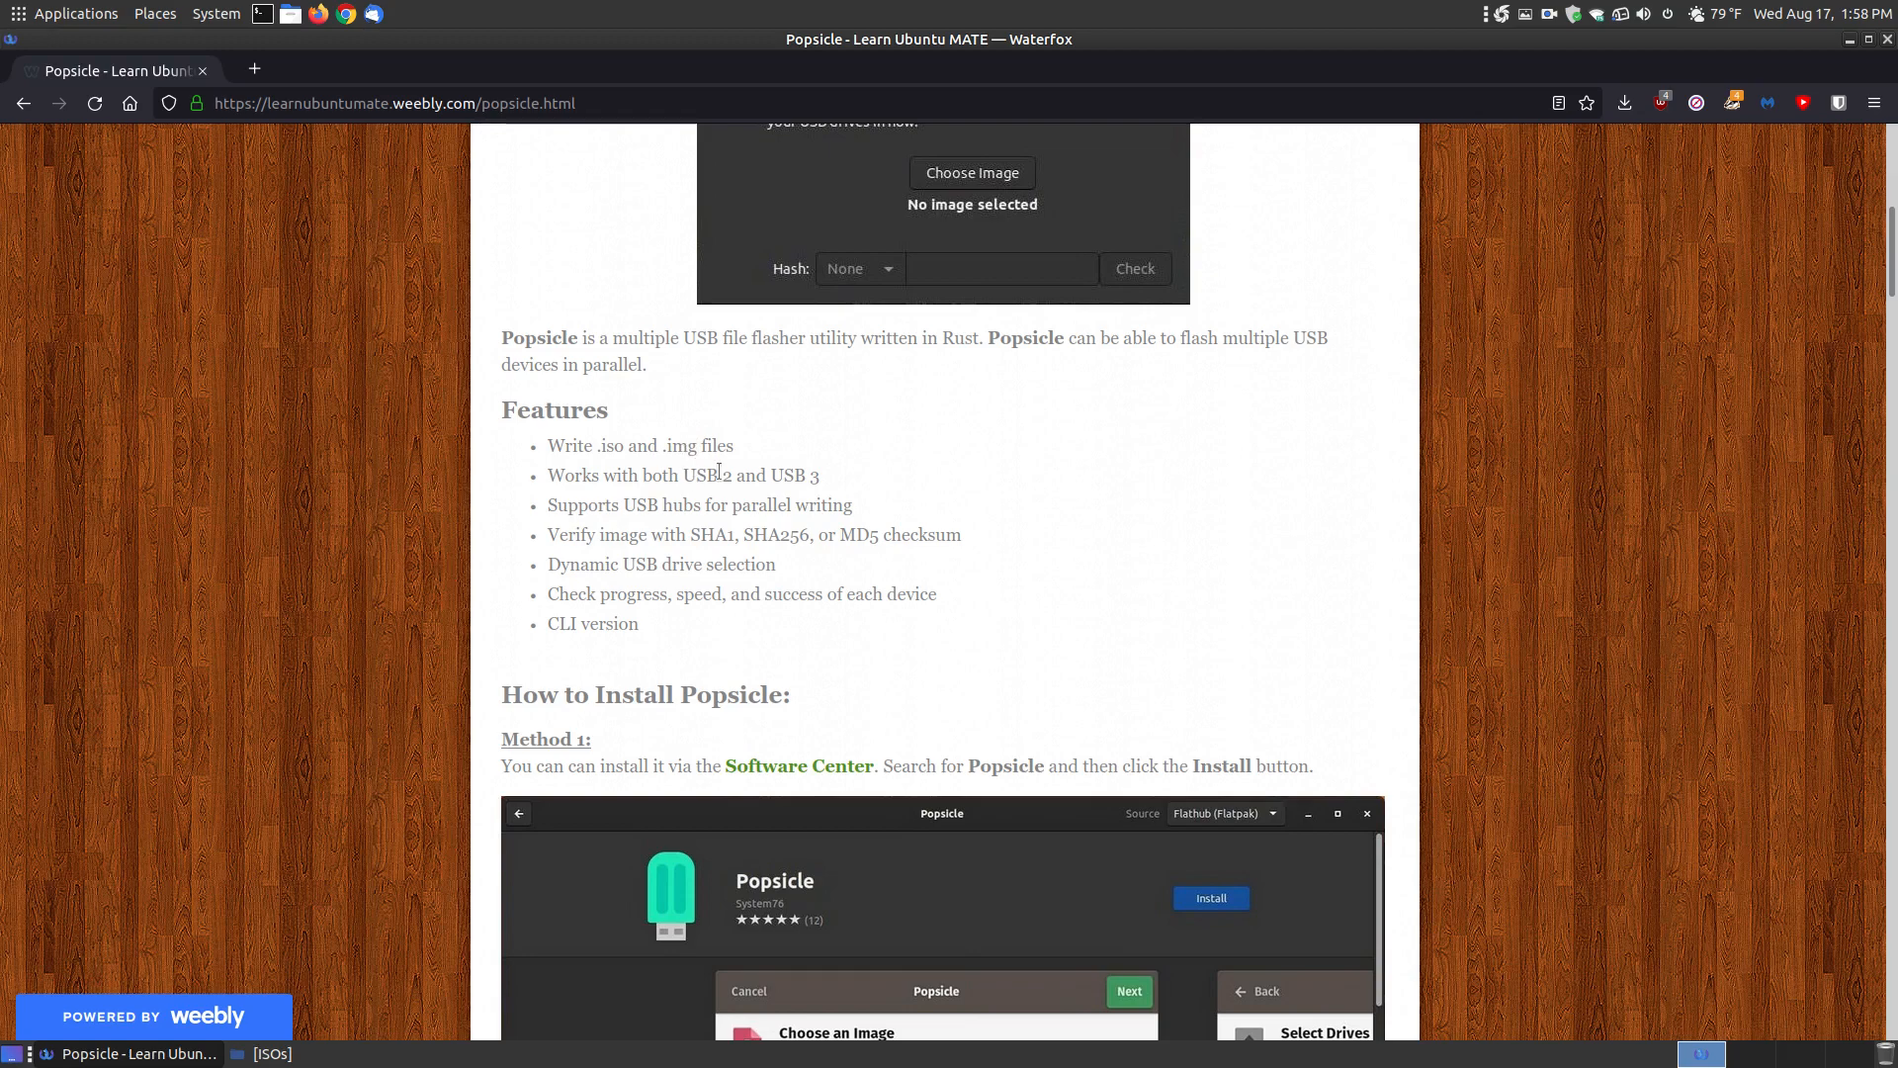
mouse_move(777, 542)
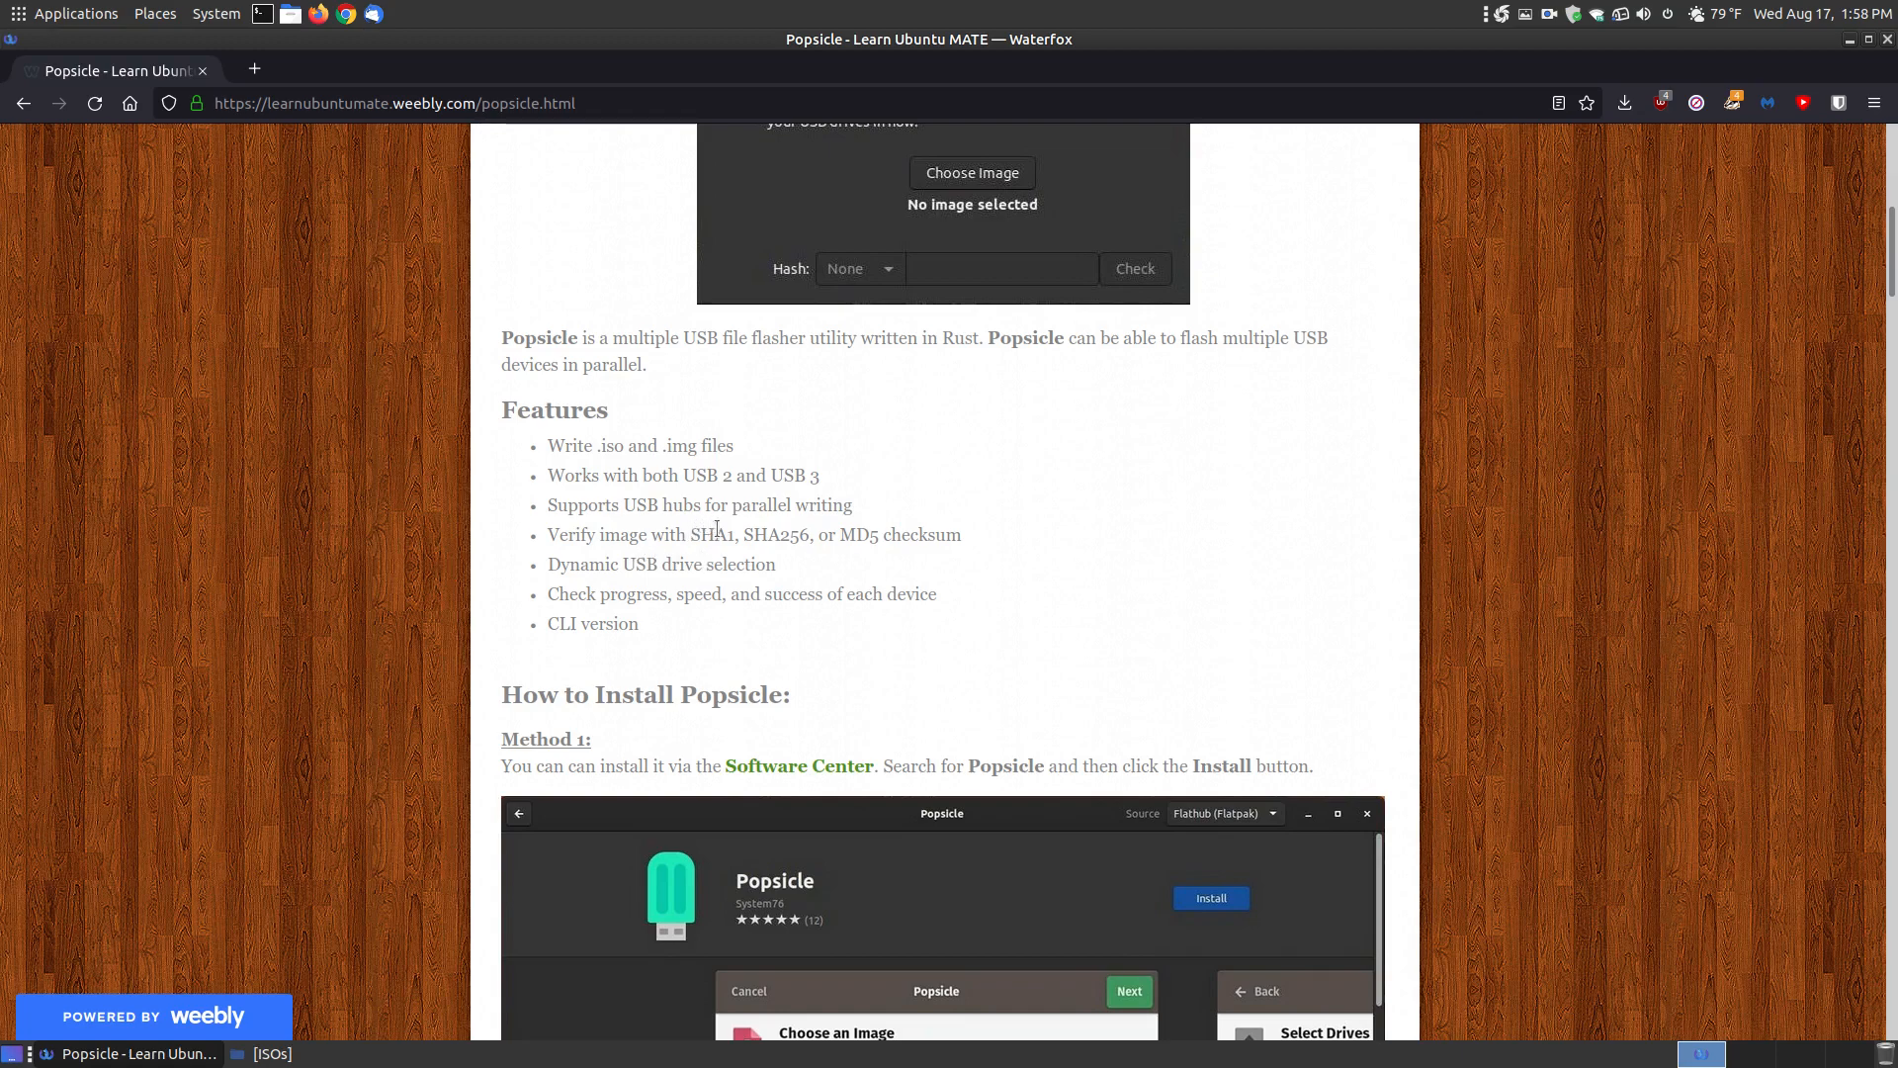
mouse_move(789, 534)
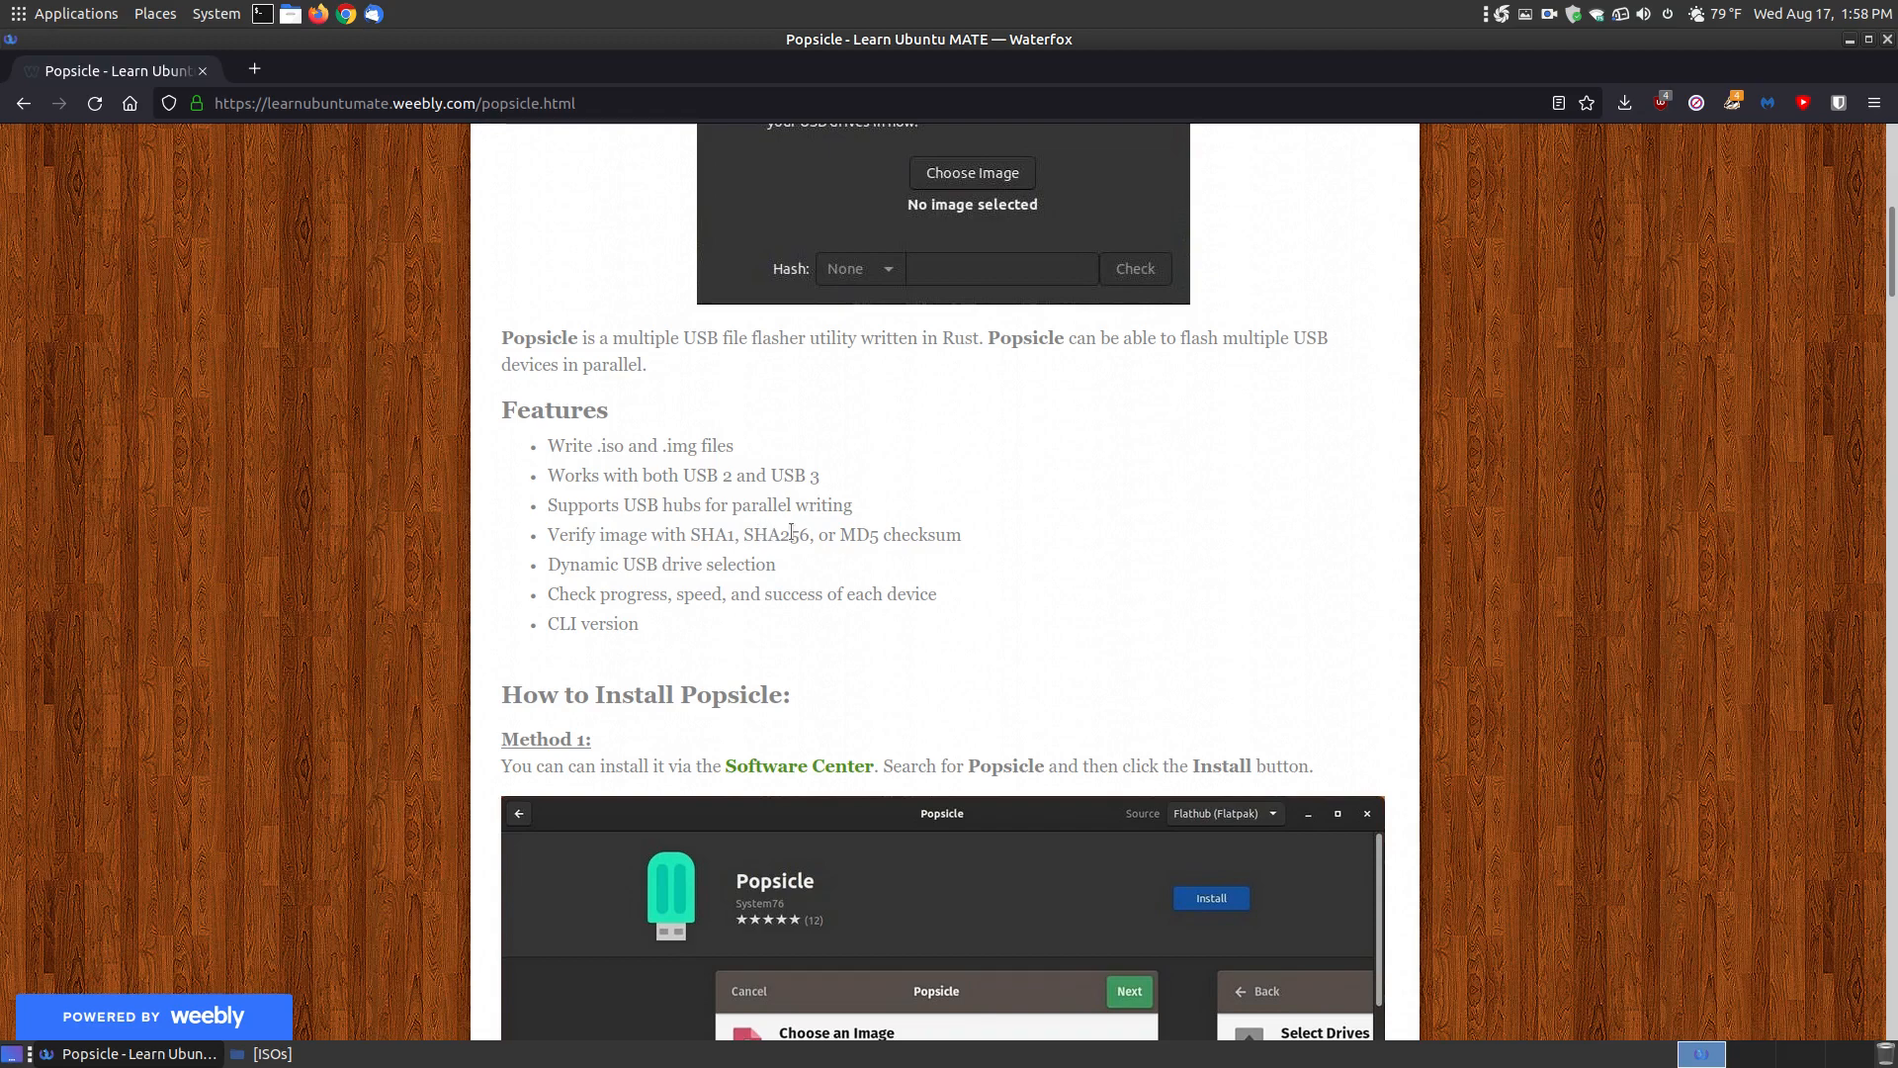
mouse_move(967, 546)
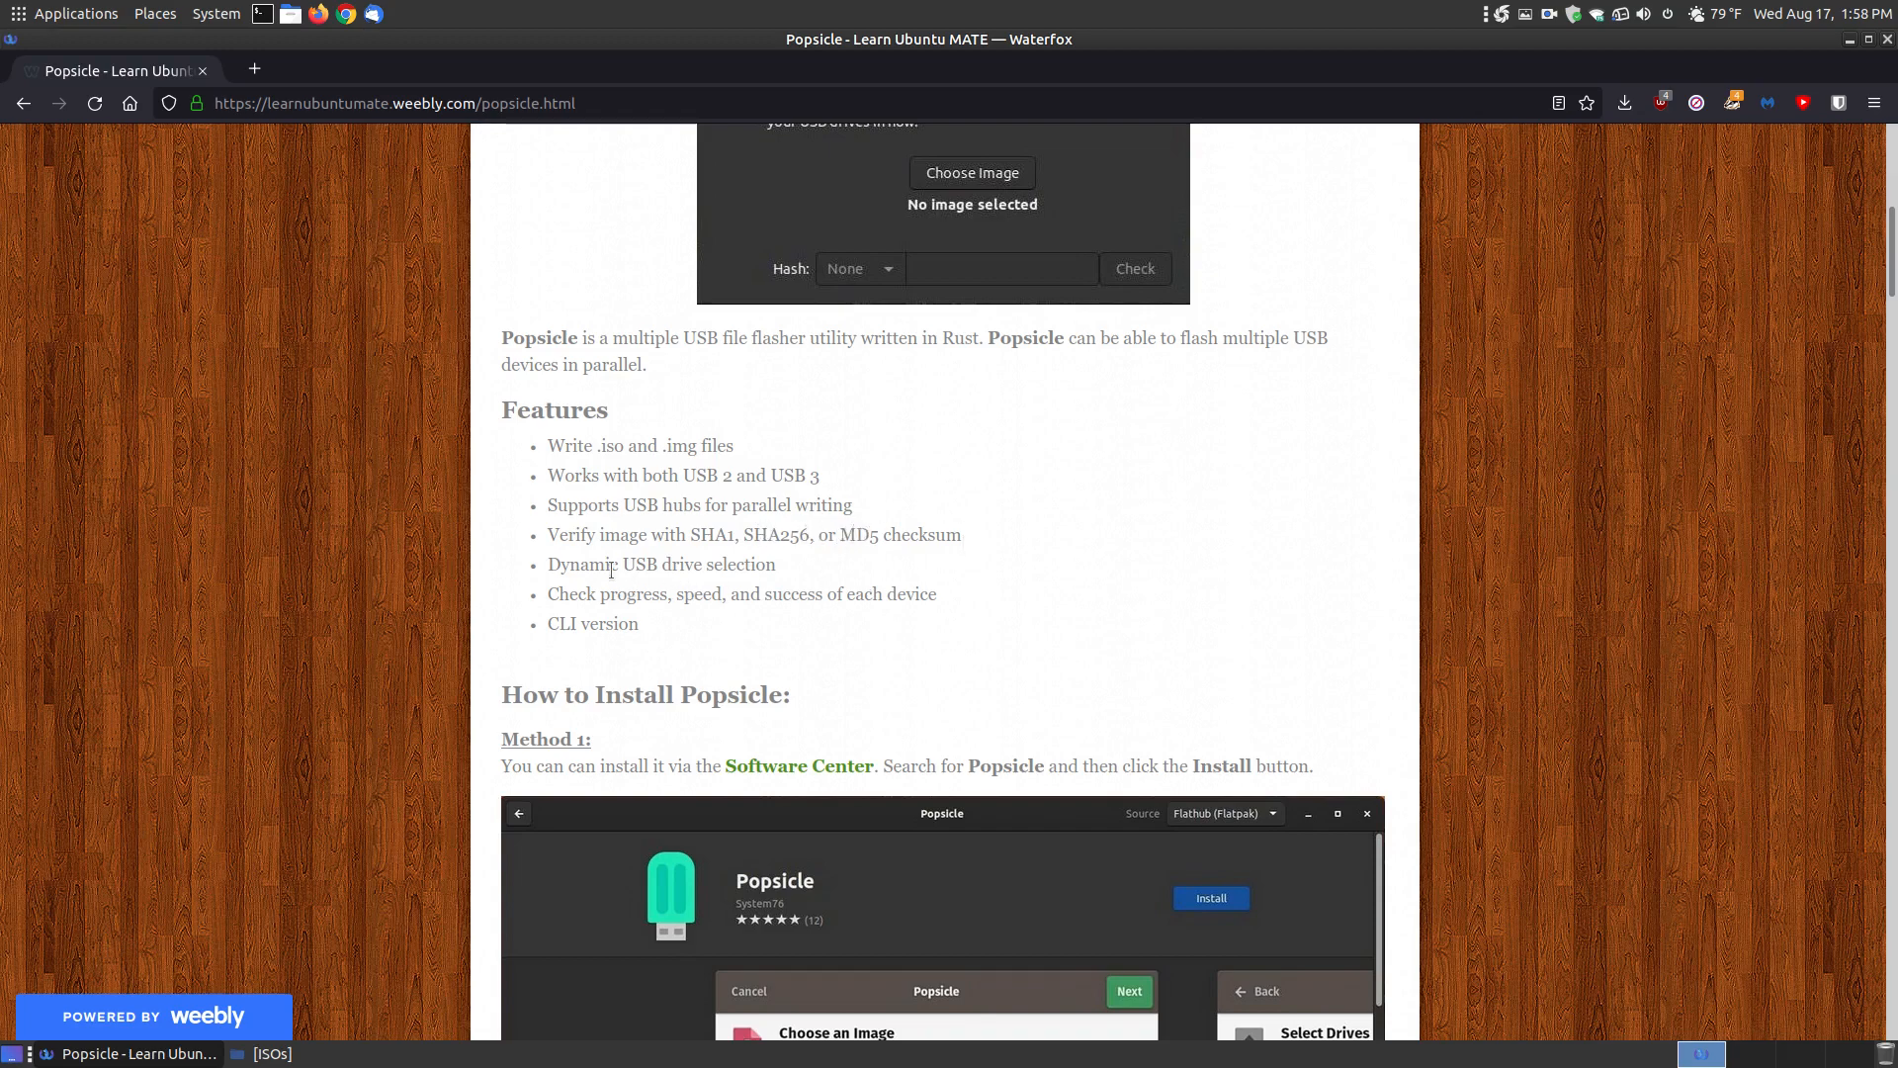
mouse_move(781, 571)
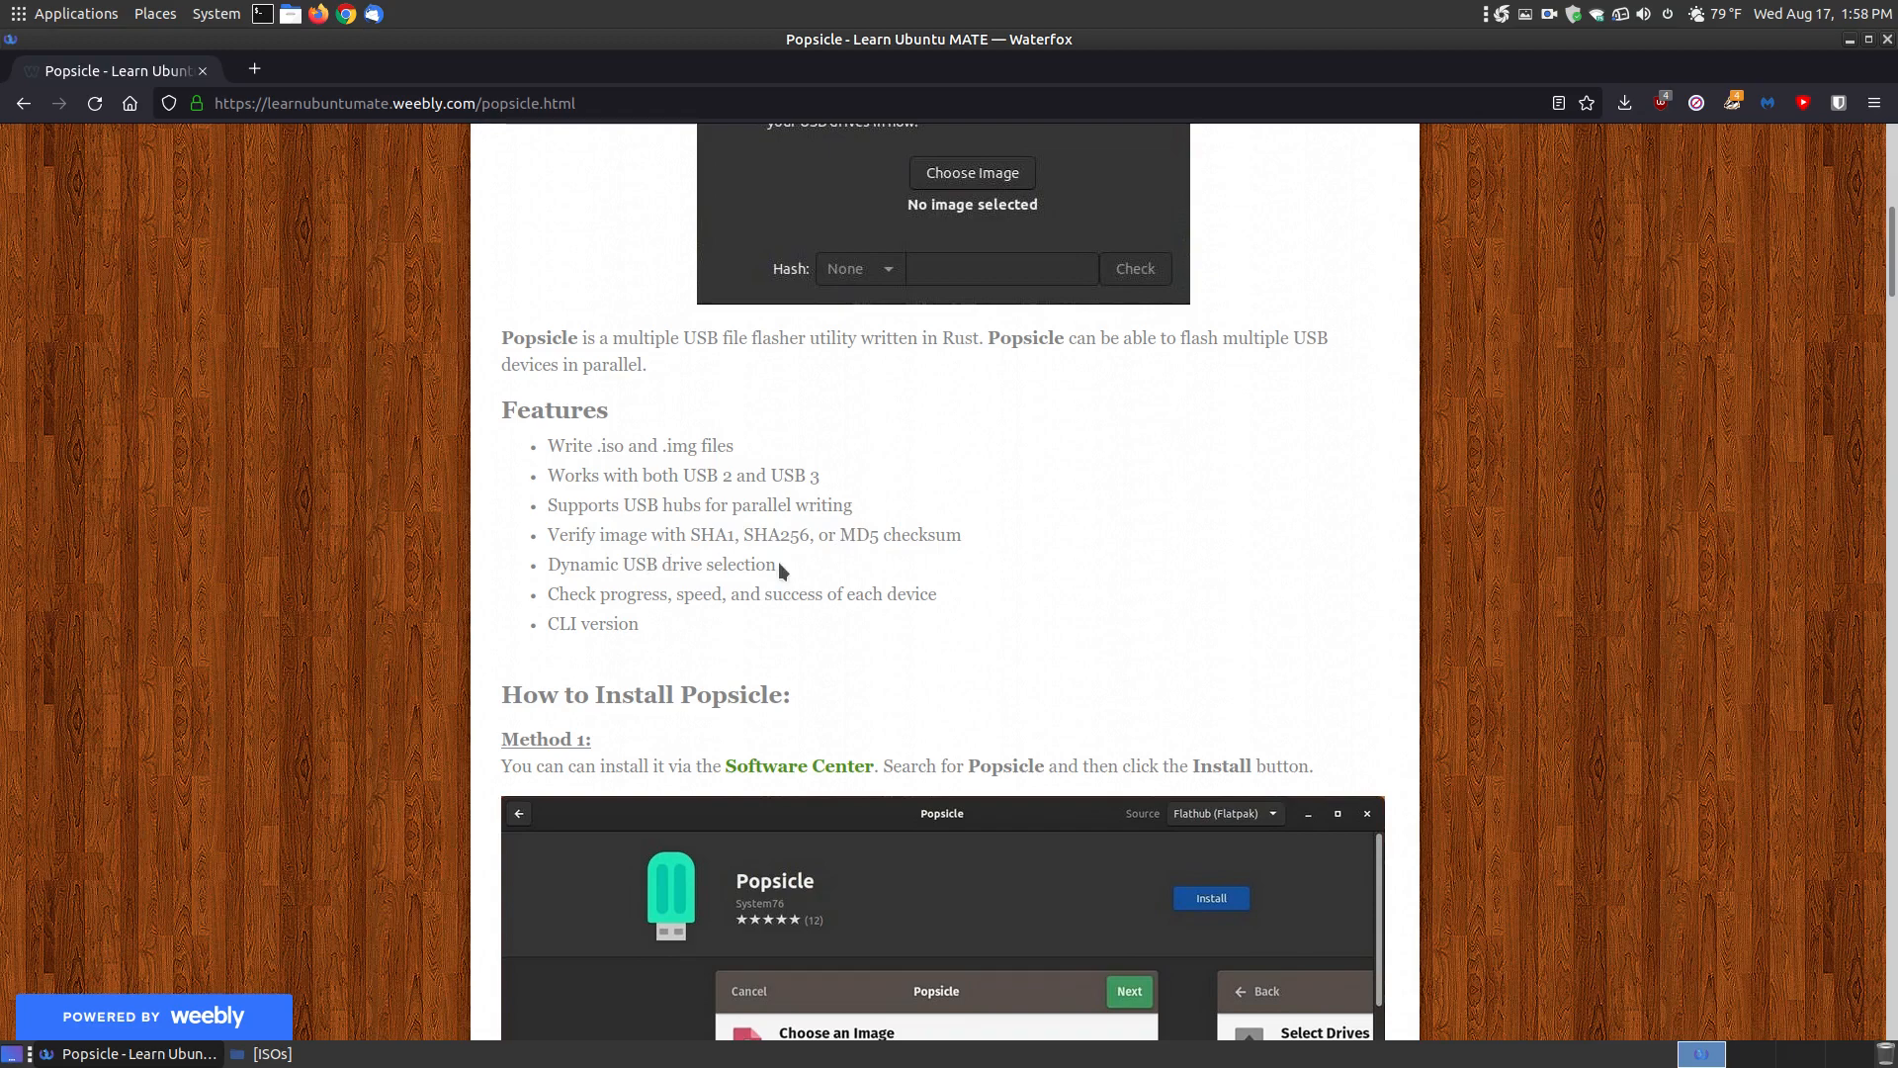
mouse_move(645, 635)
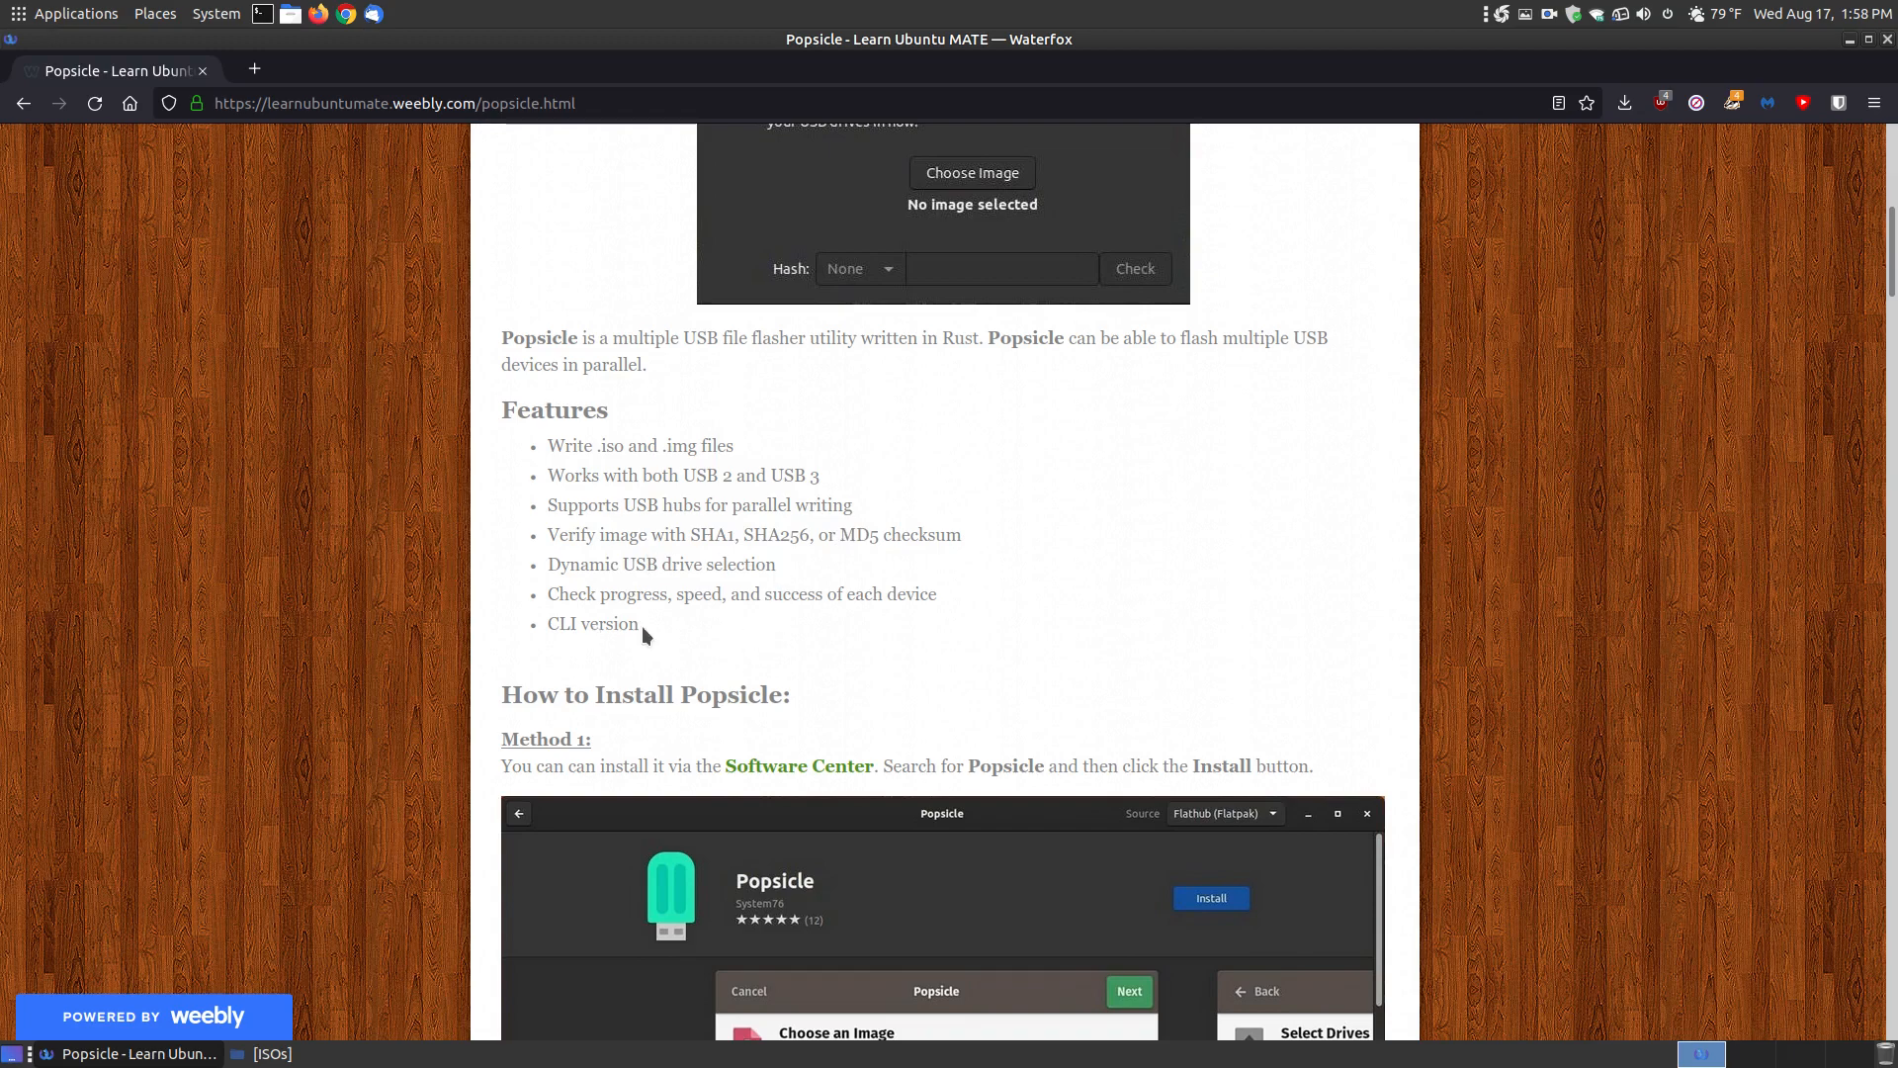
Step: Scroll past Method 1 to the Method 2 command-line and graphical package downloads
scroll("down", 3)
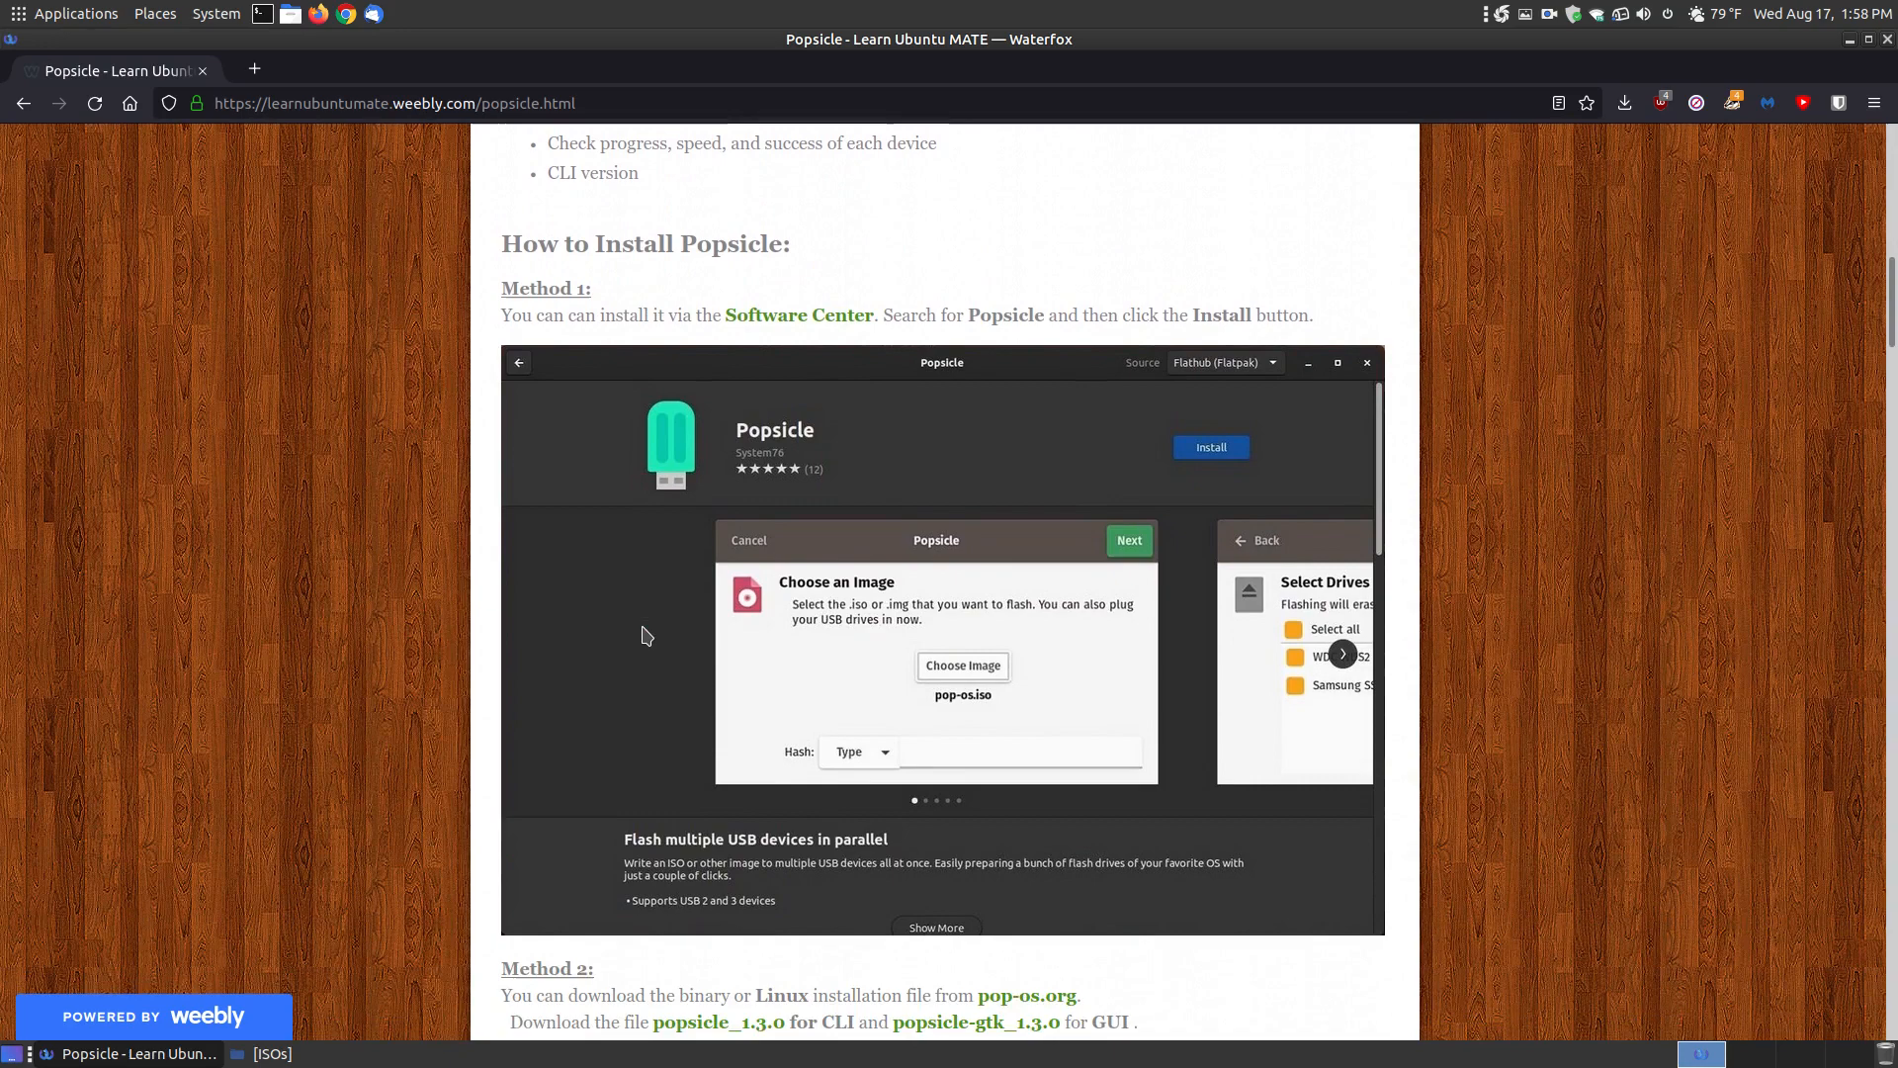
scroll("down", 3)
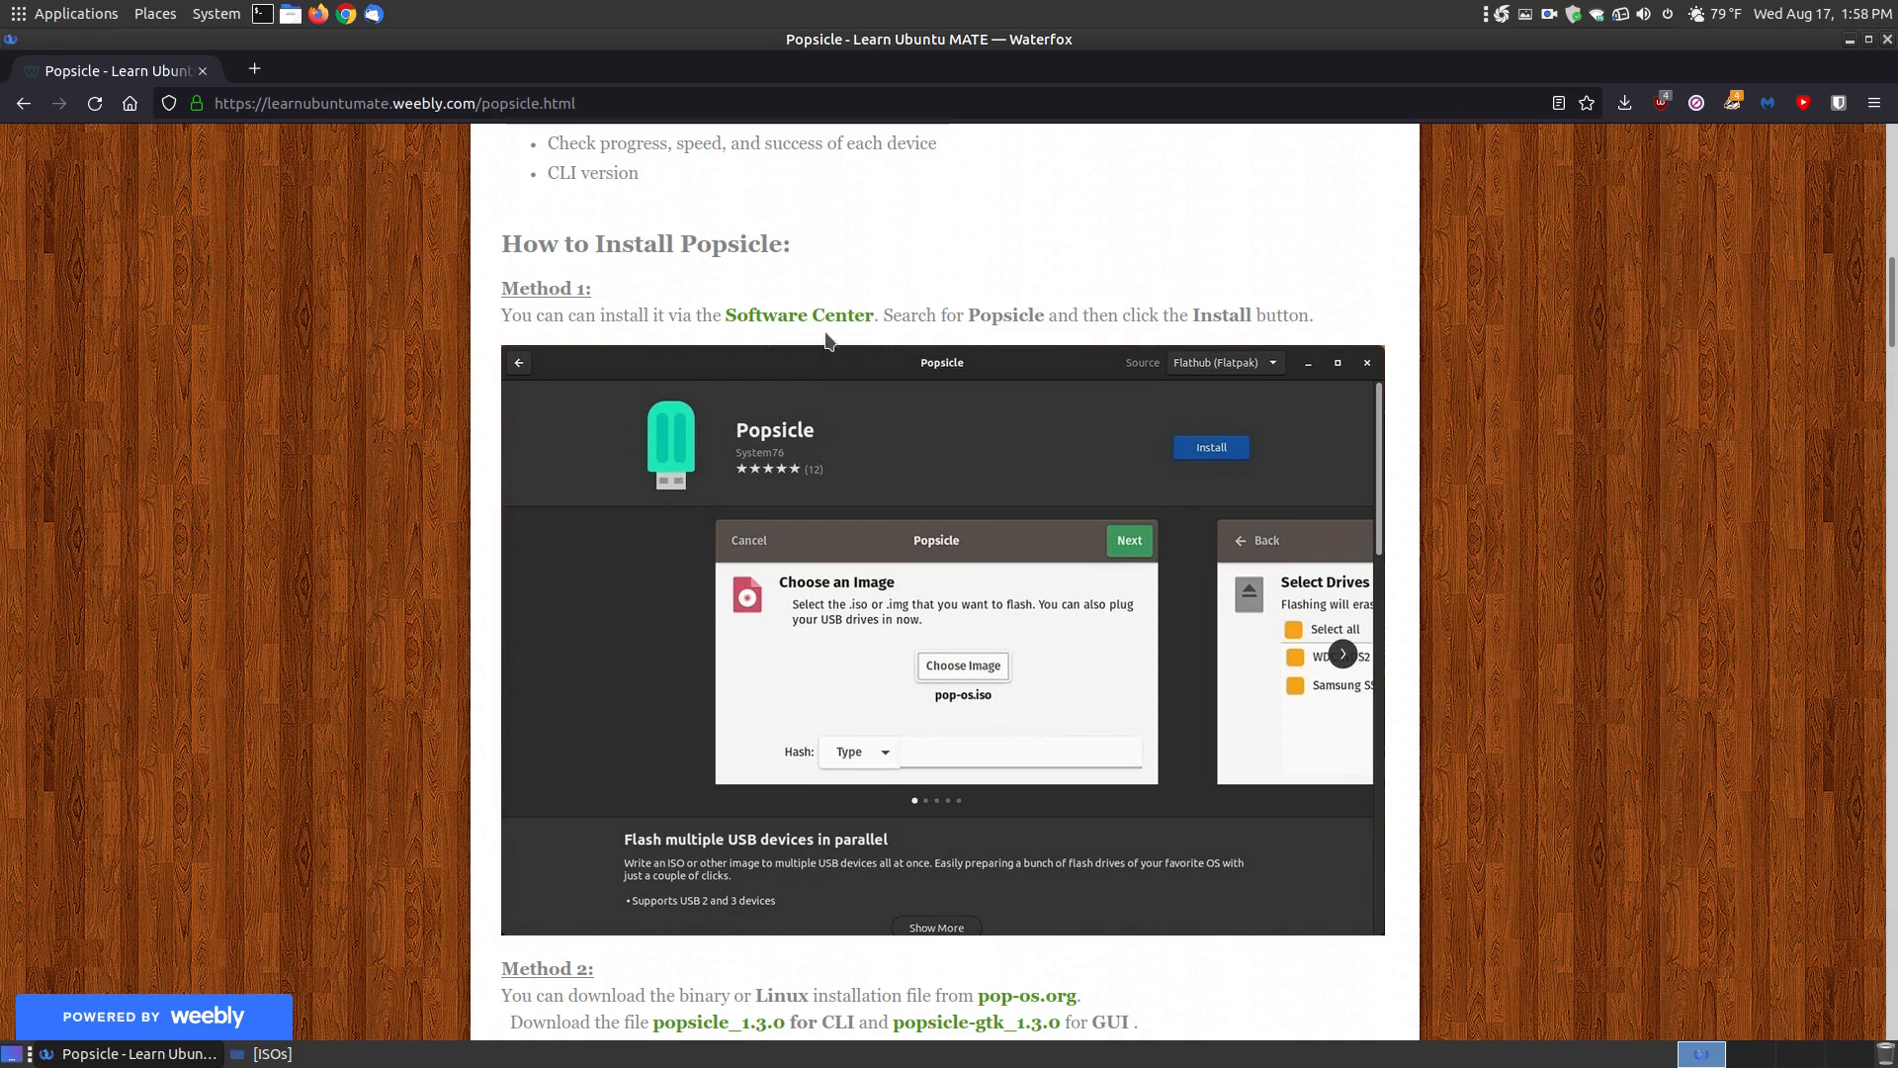
mouse_move(850, 336)
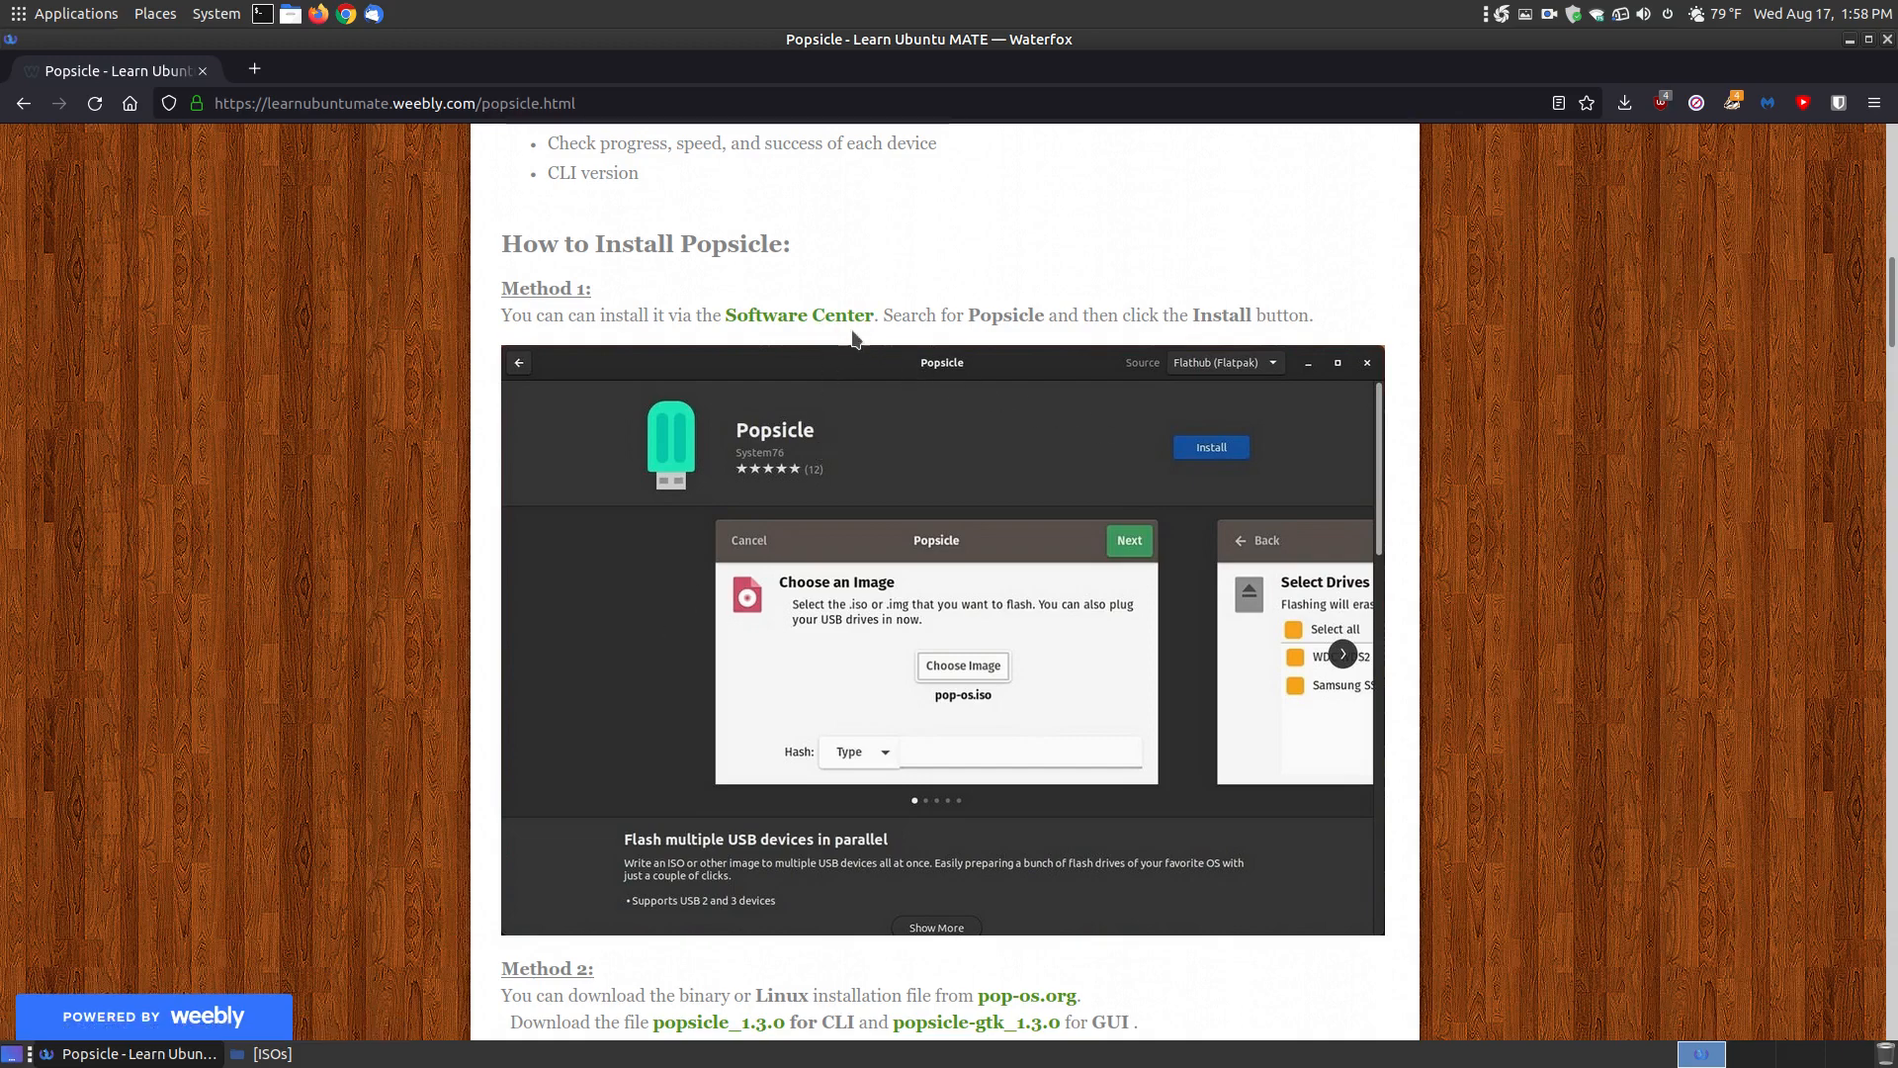
mouse_move(862, 421)
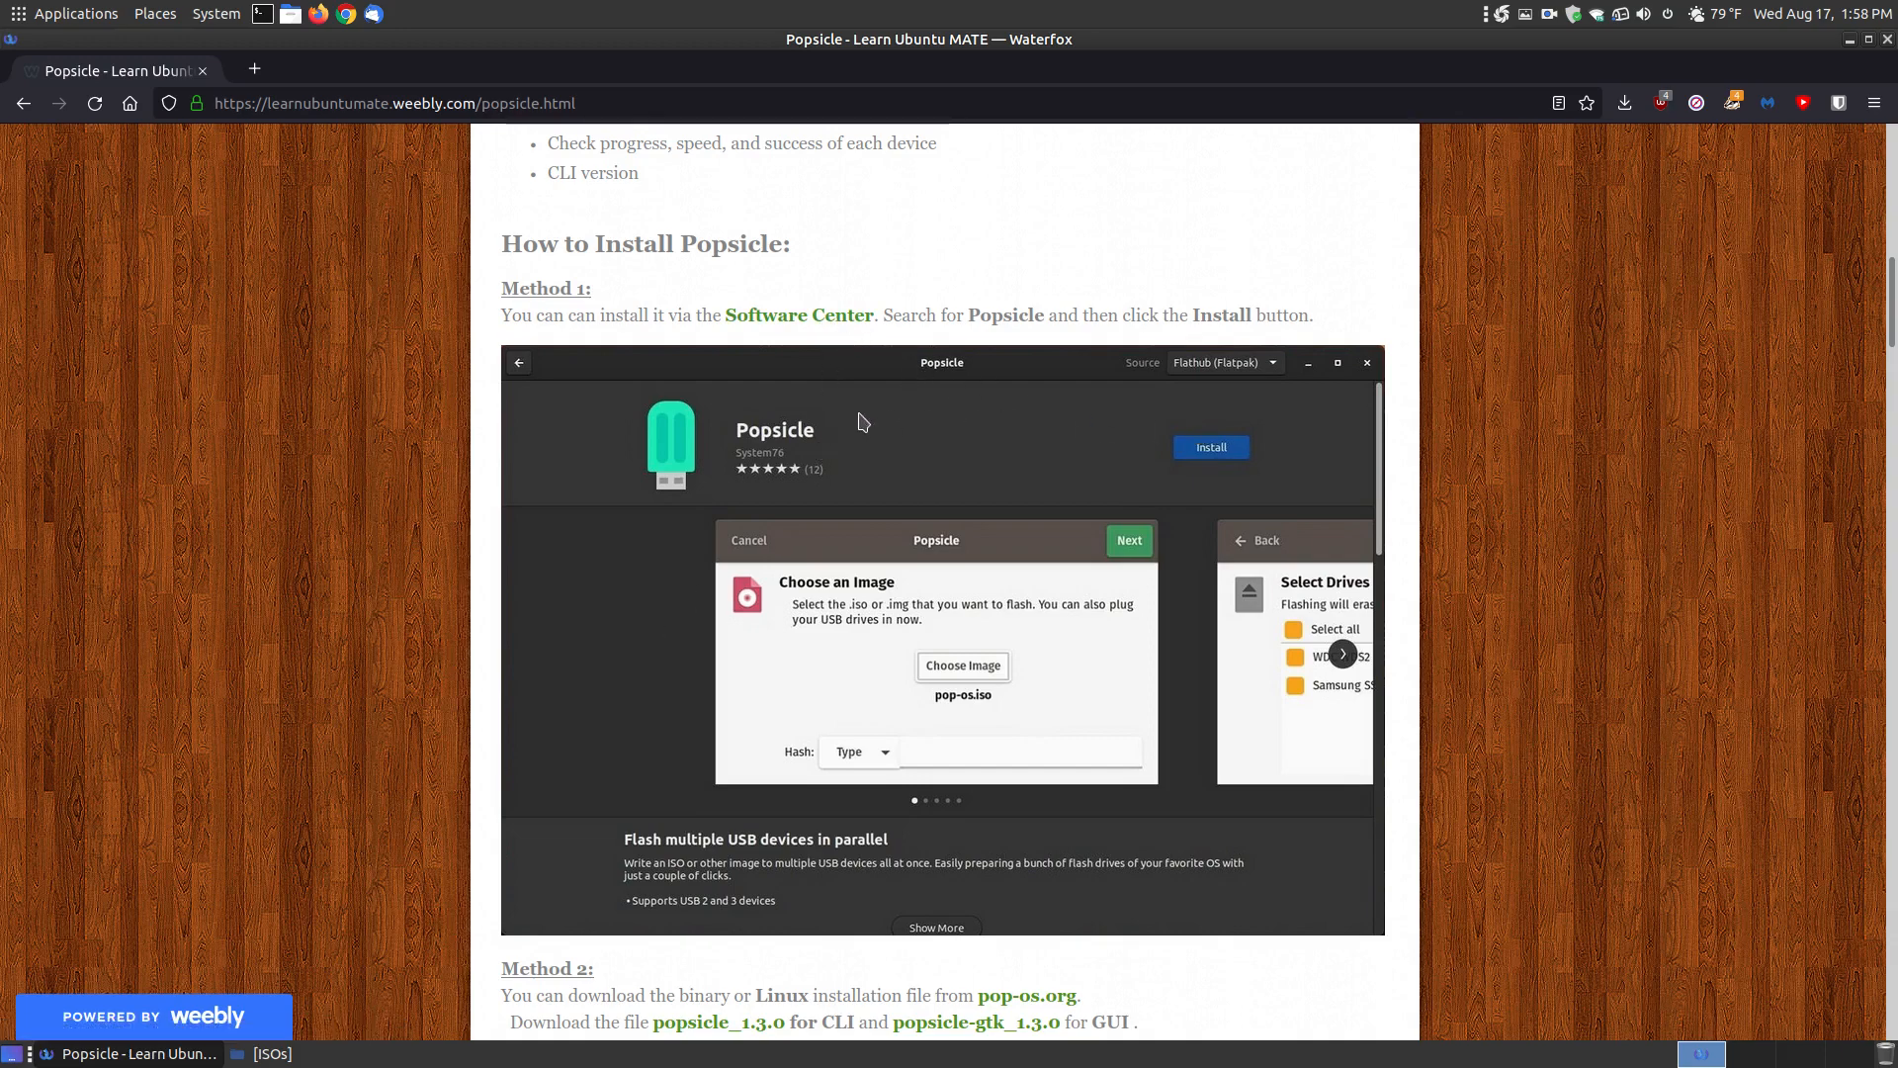
mouse_move(769, 413)
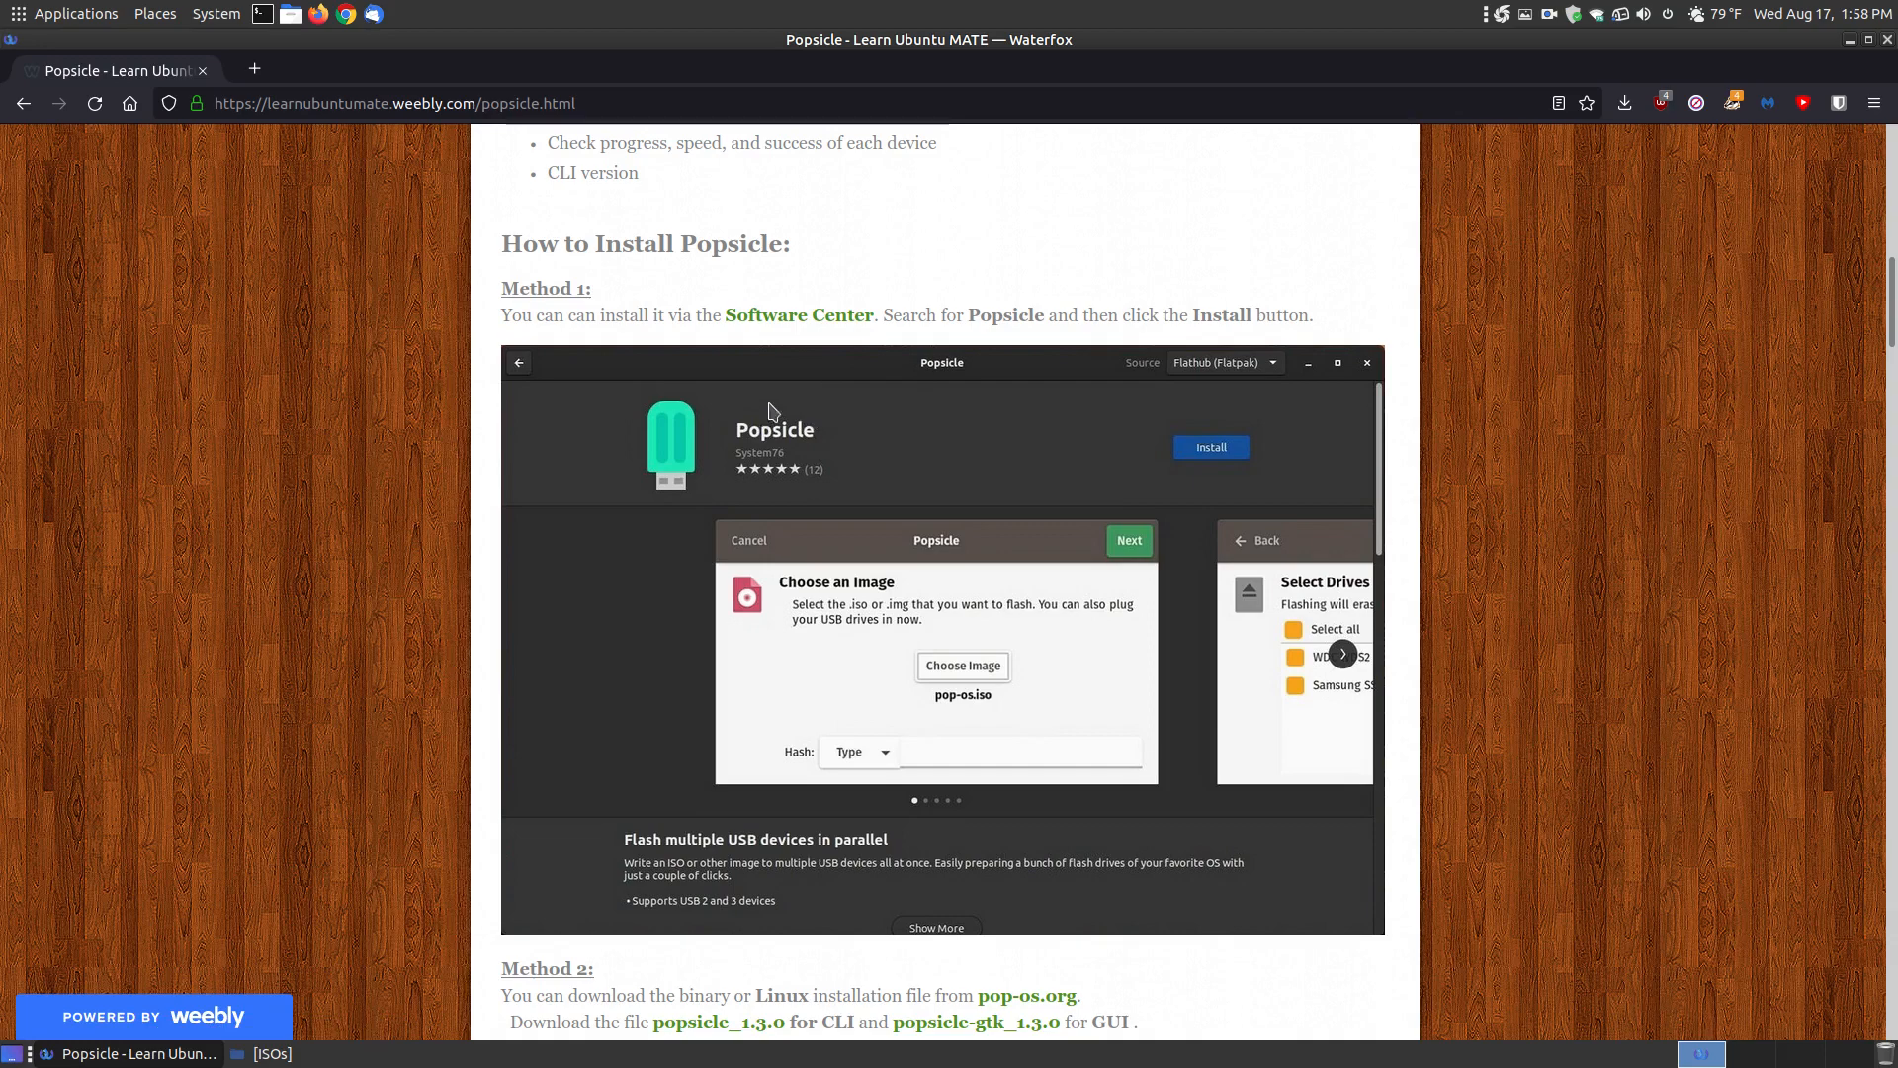
mouse_move(1222, 464)
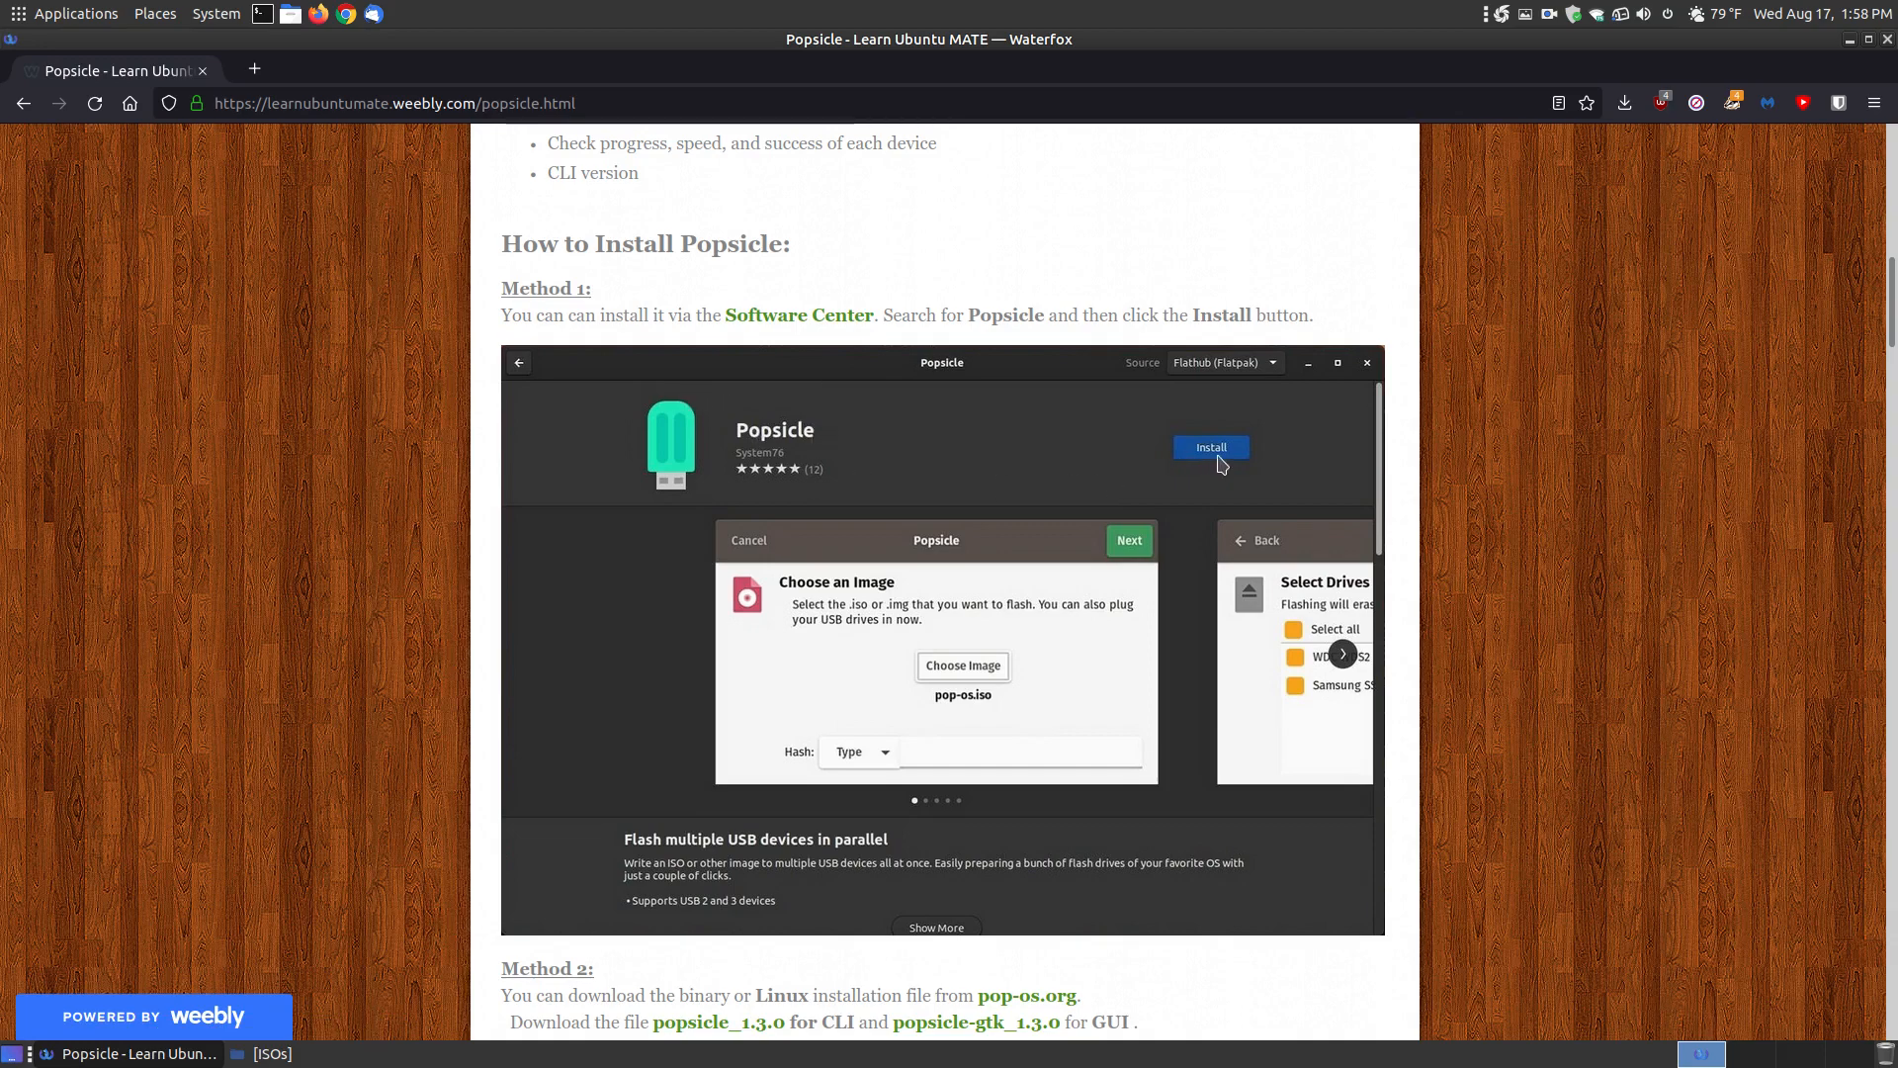
mouse_move(1254, 376)
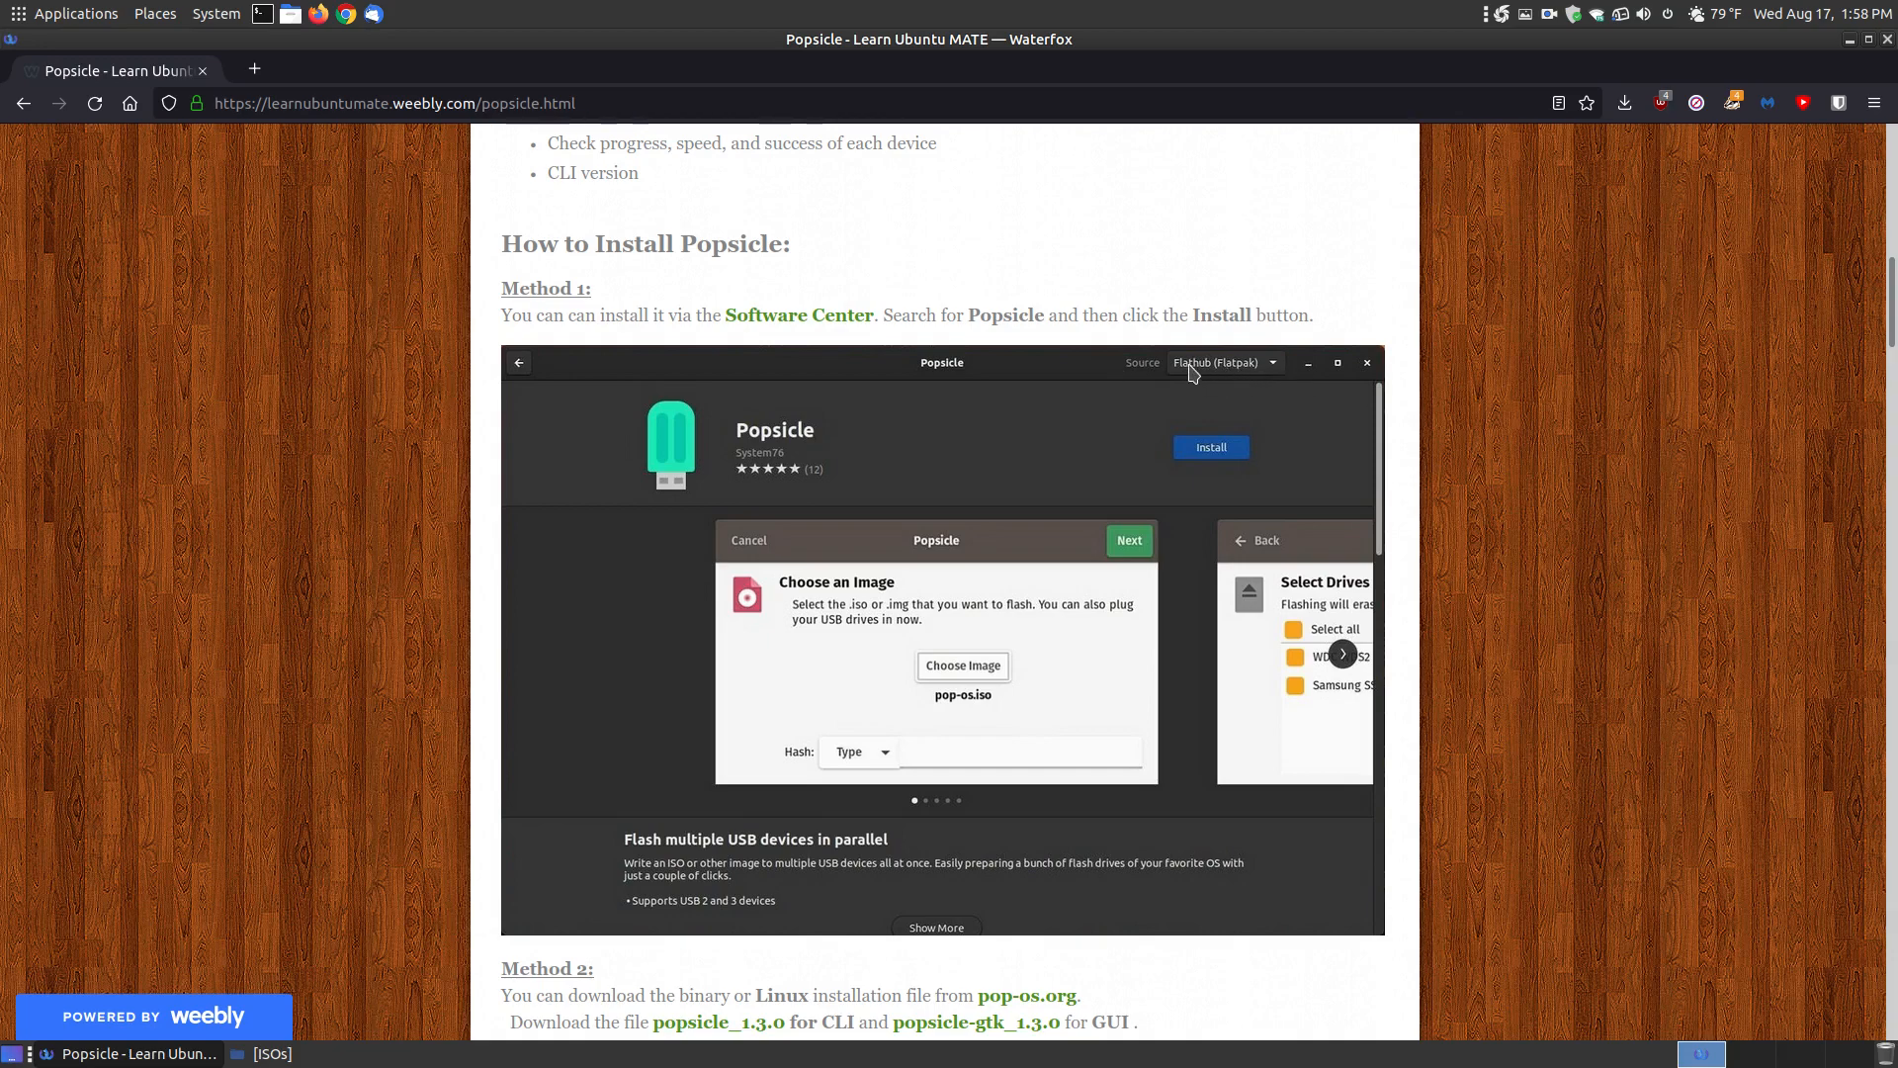
mouse_move(1202, 375)
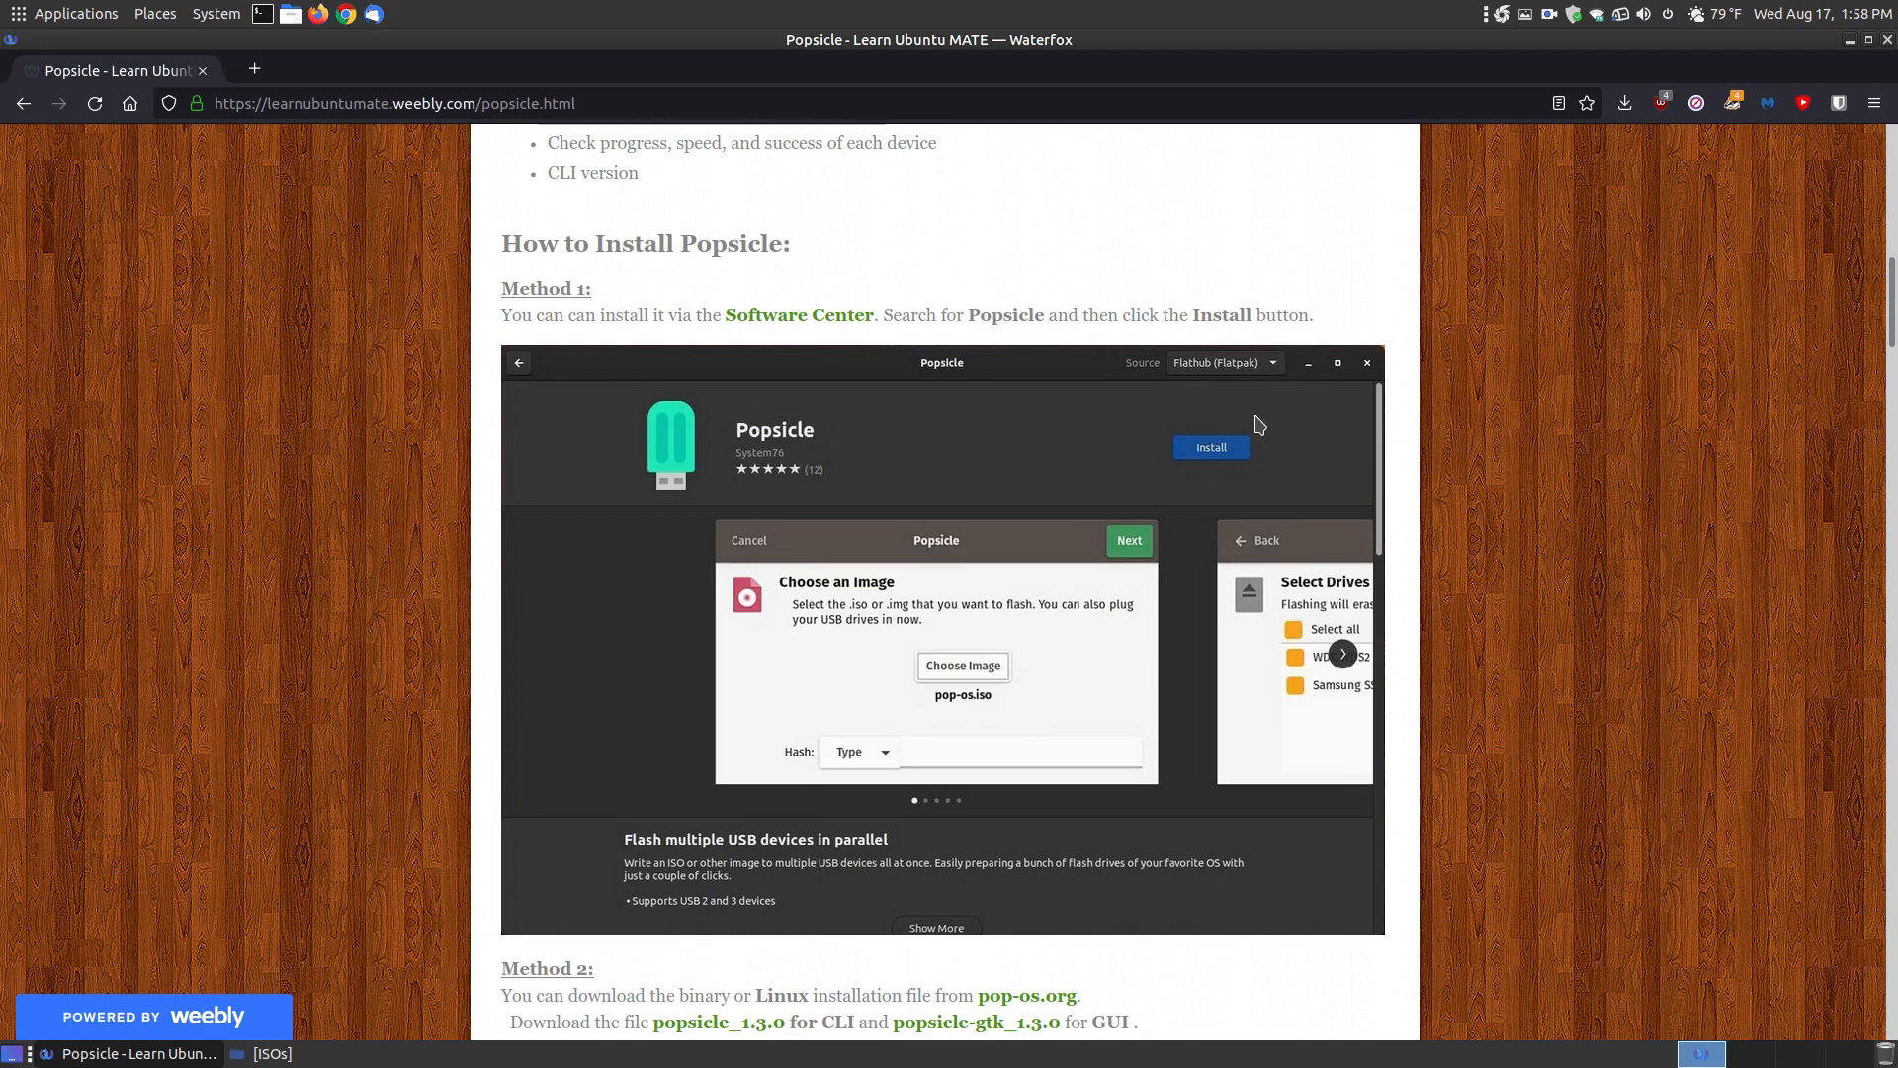
scroll("down", 3)
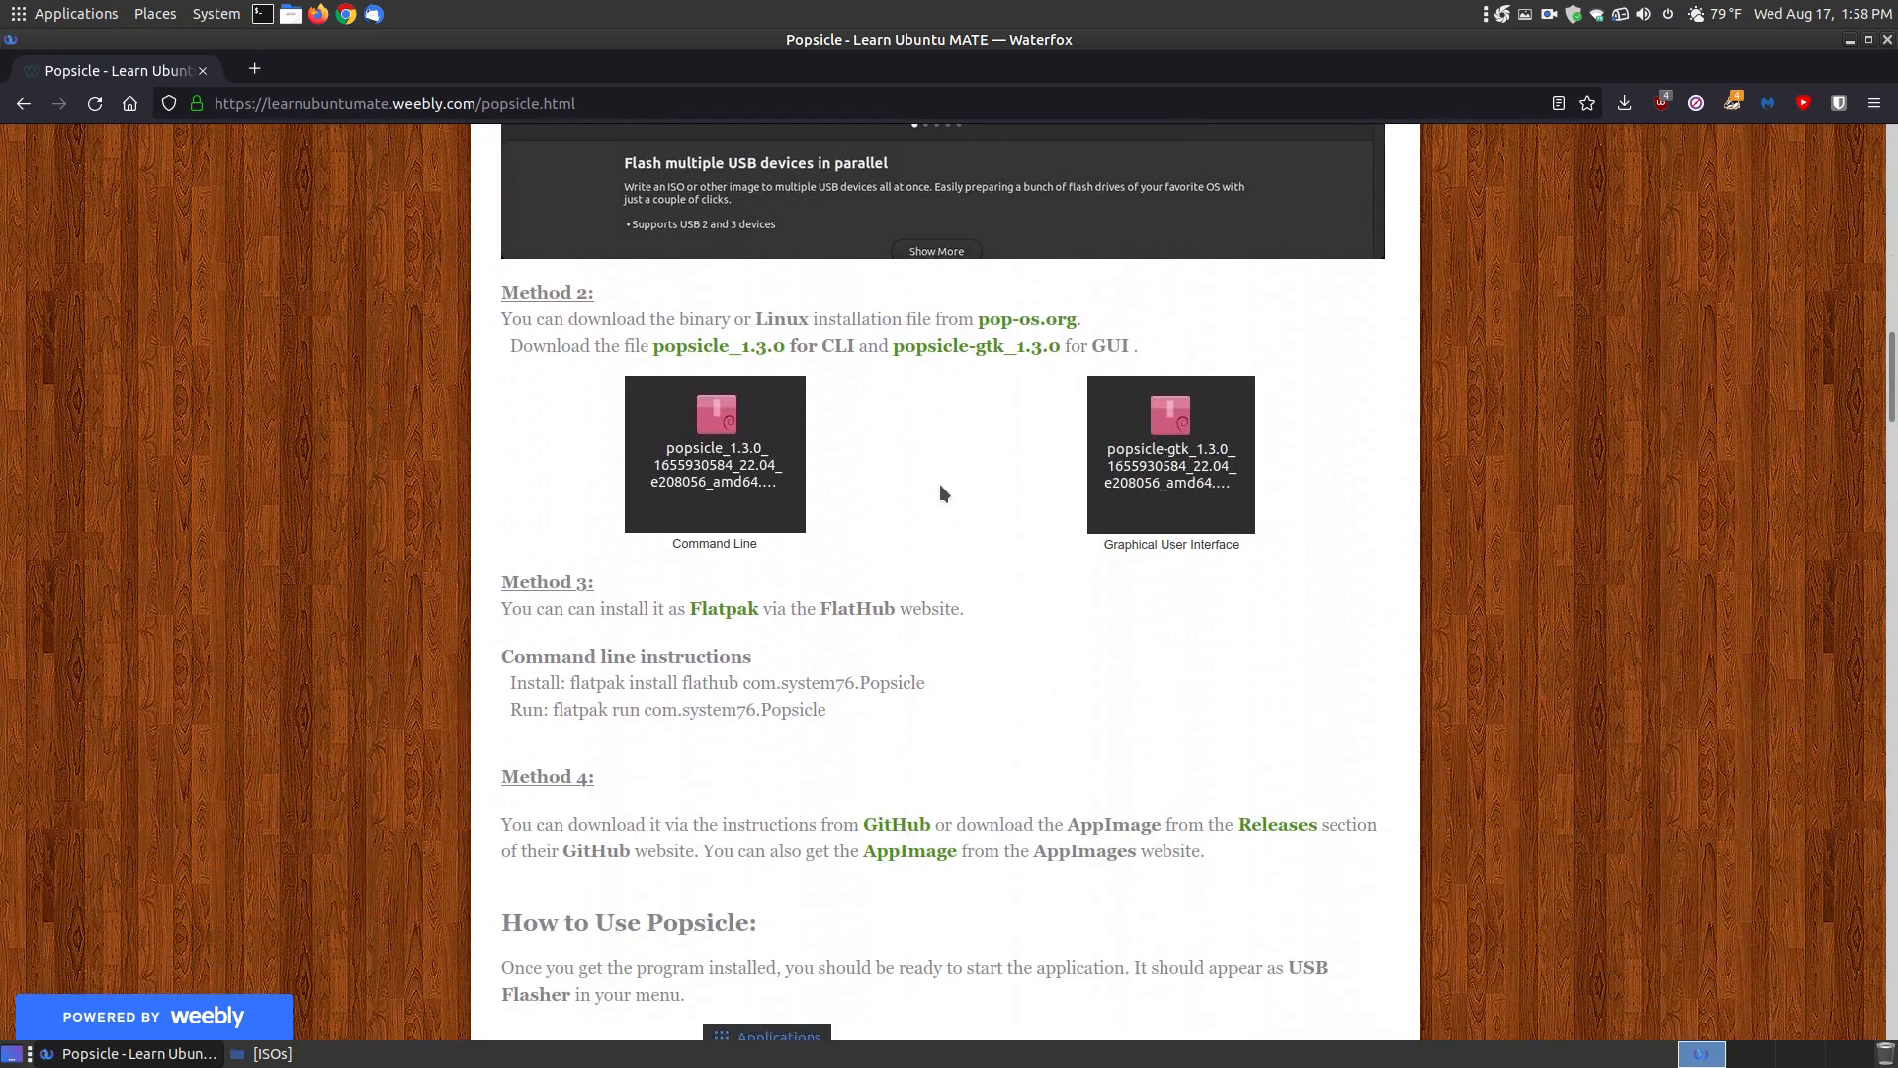
mouse_move(1053, 331)
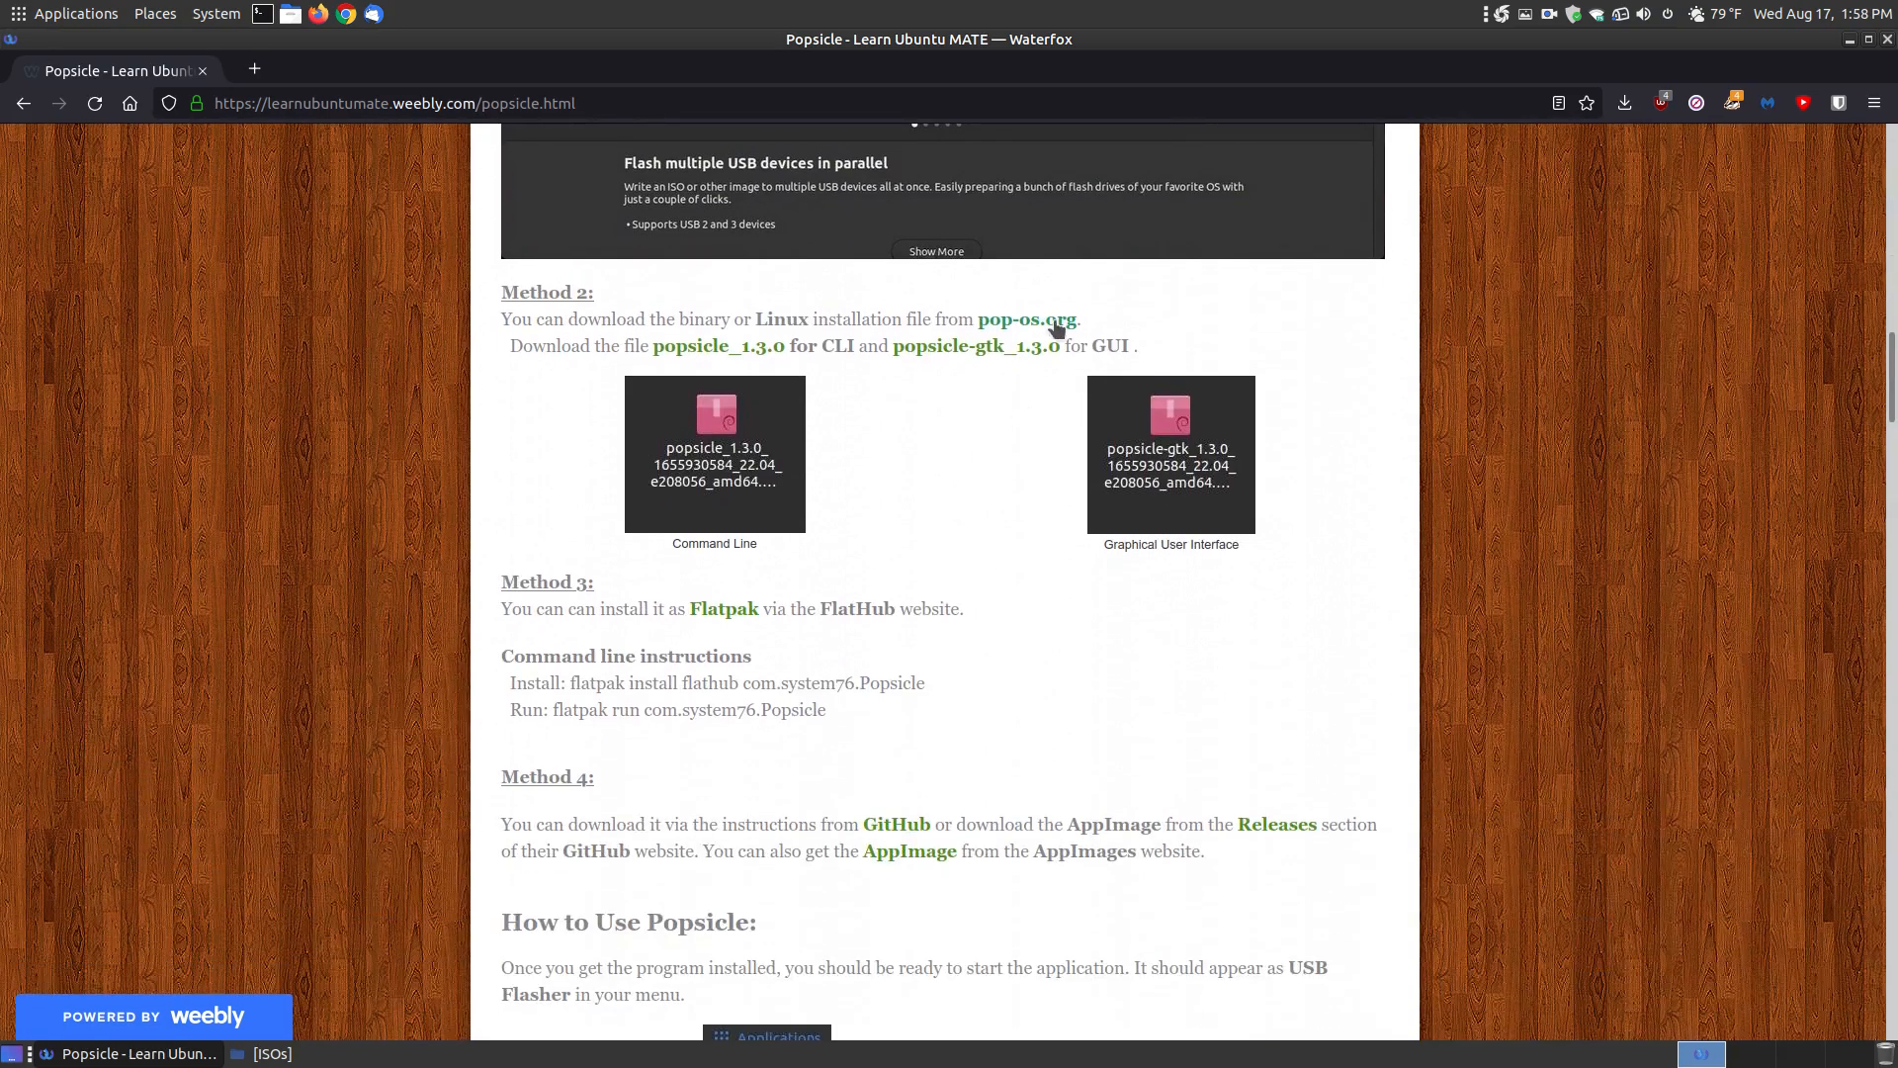
Step: Open the pop-os.org release index for Popsicle 1.3.0 in a new tab
left_click(1026, 321)
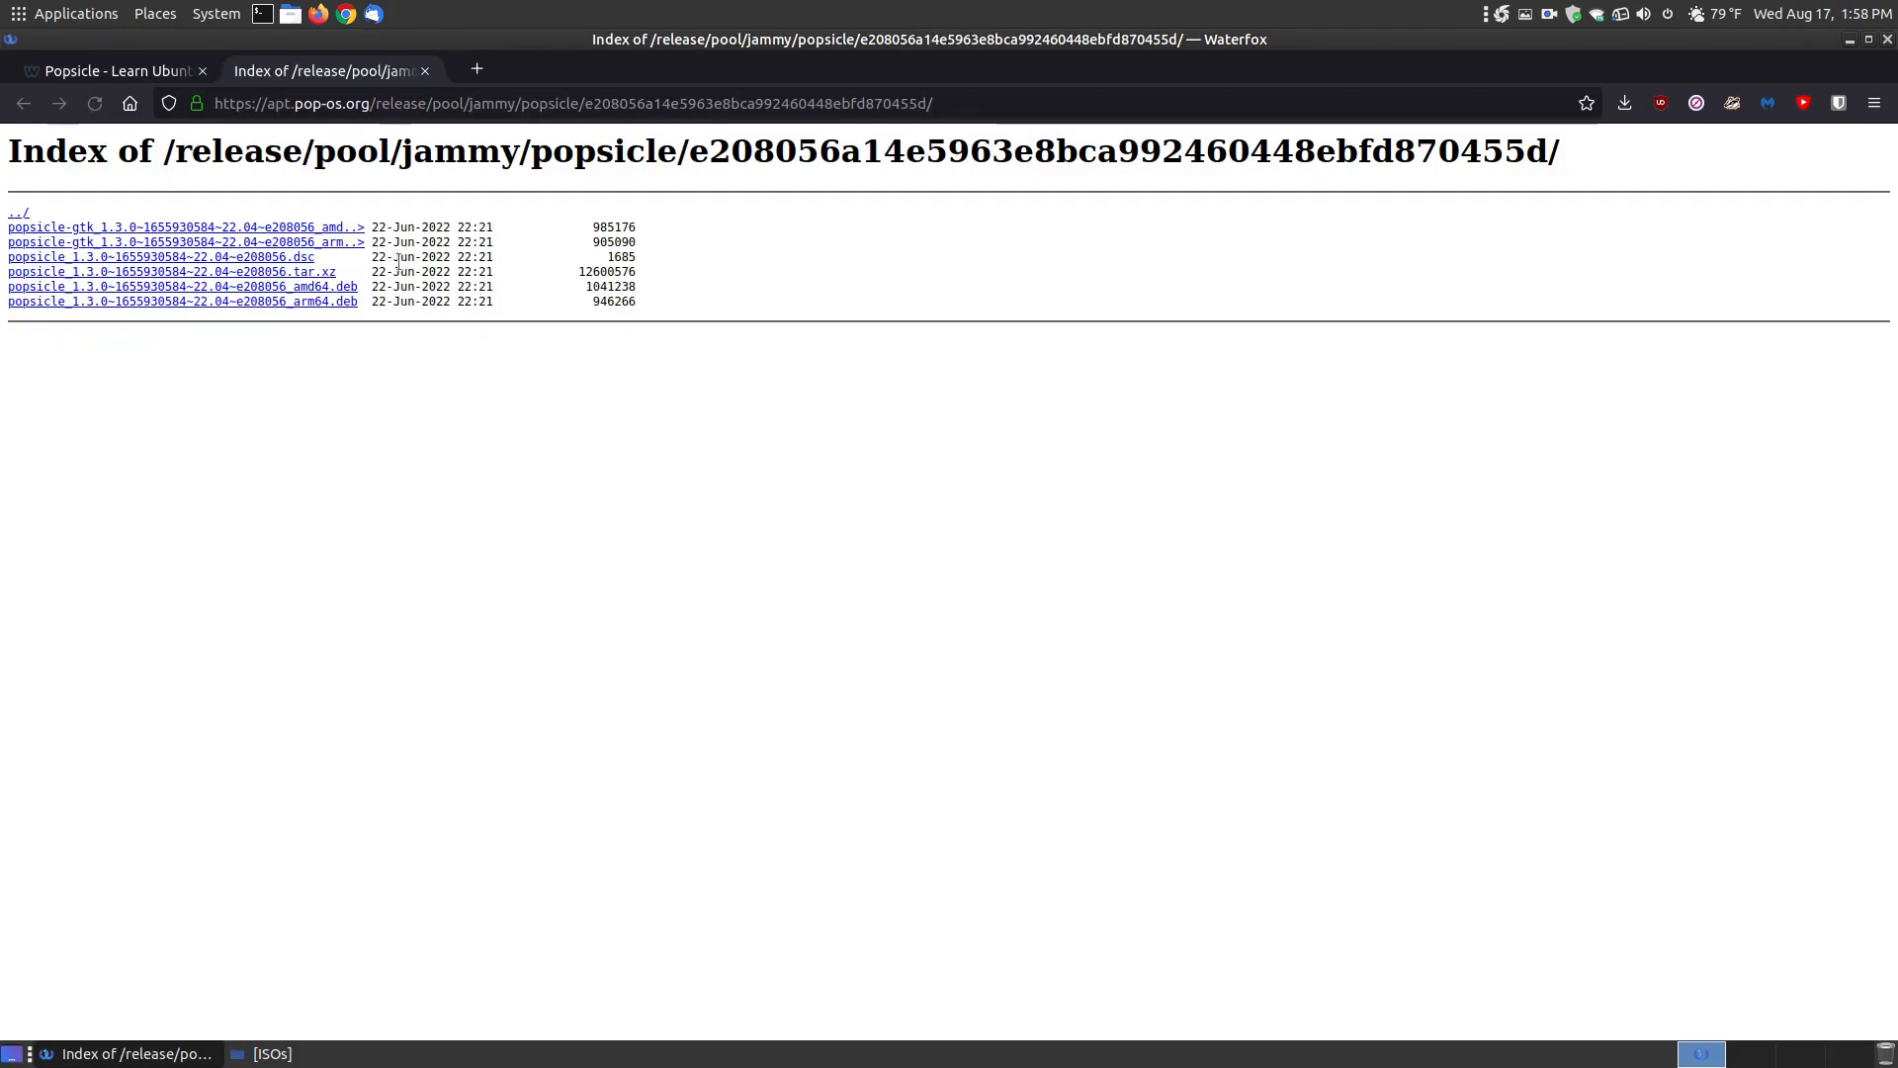
mouse_move(352, 301)
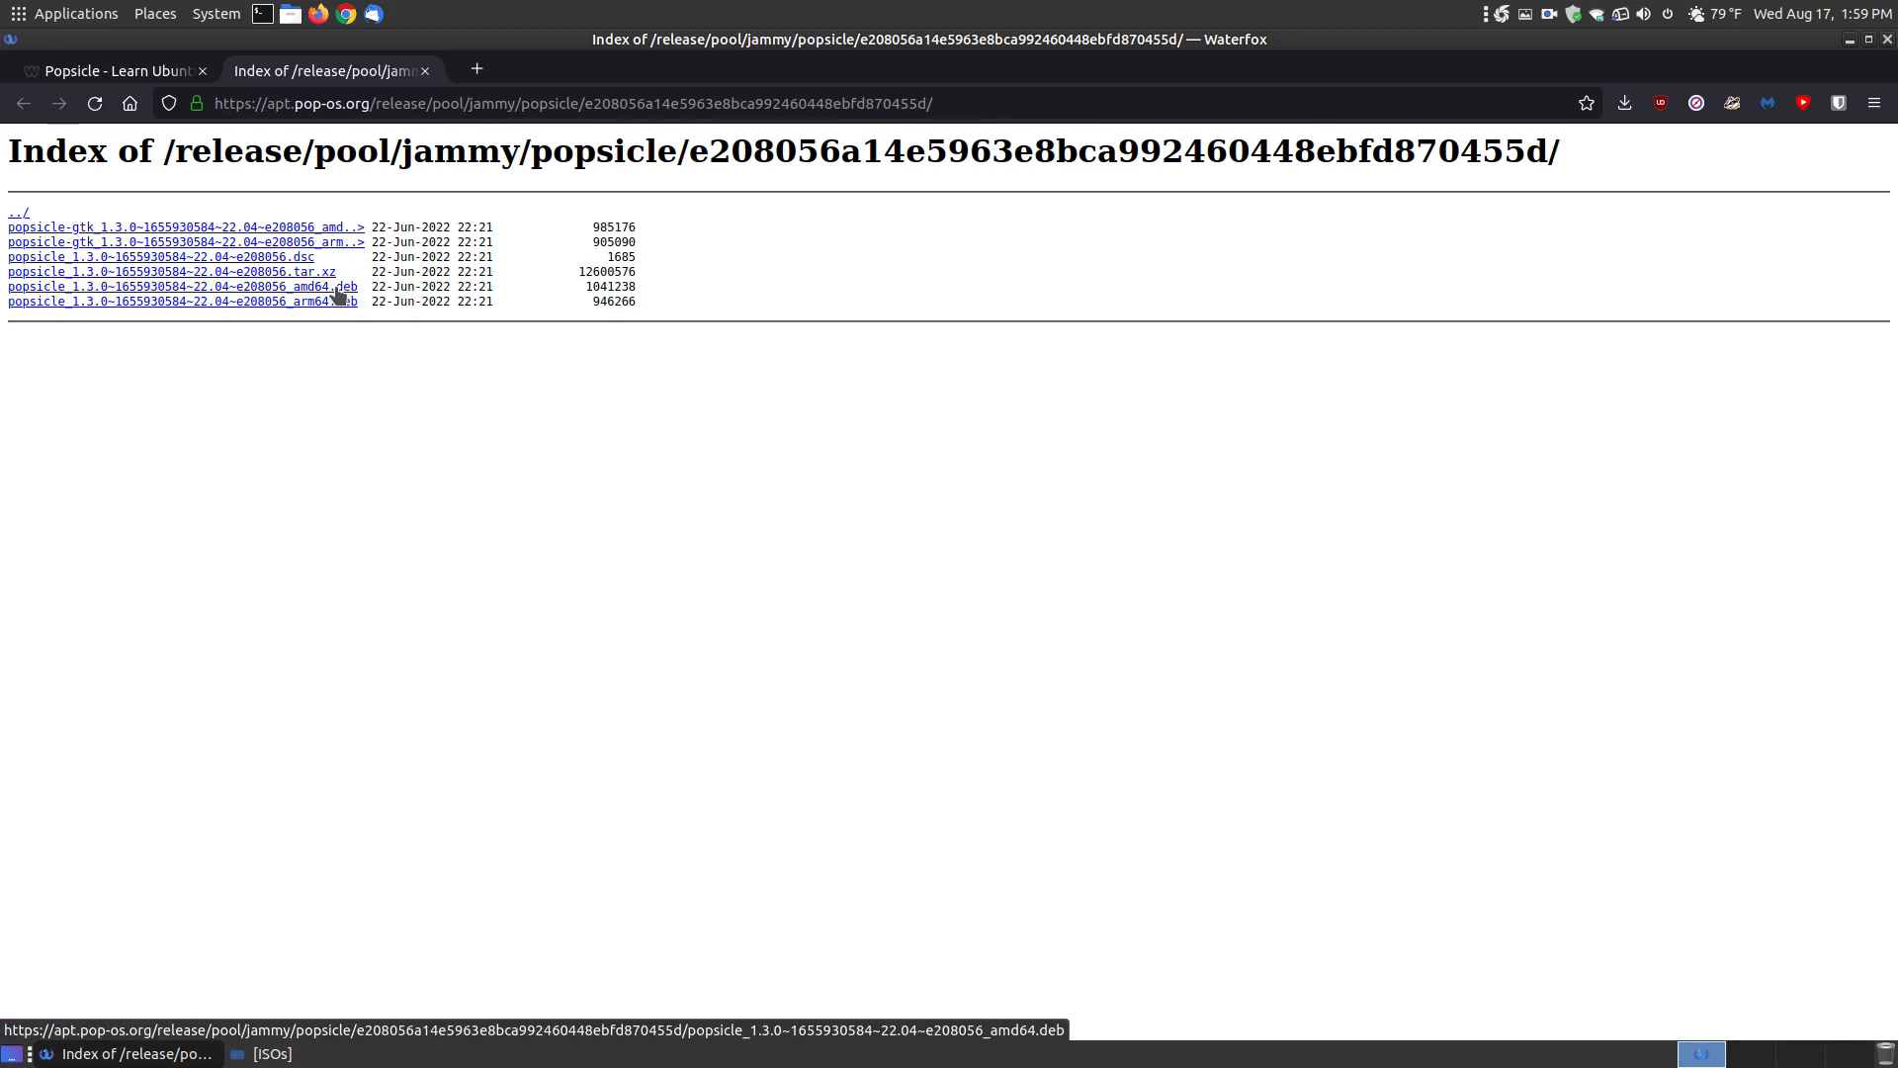
mouse_move(229, 226)
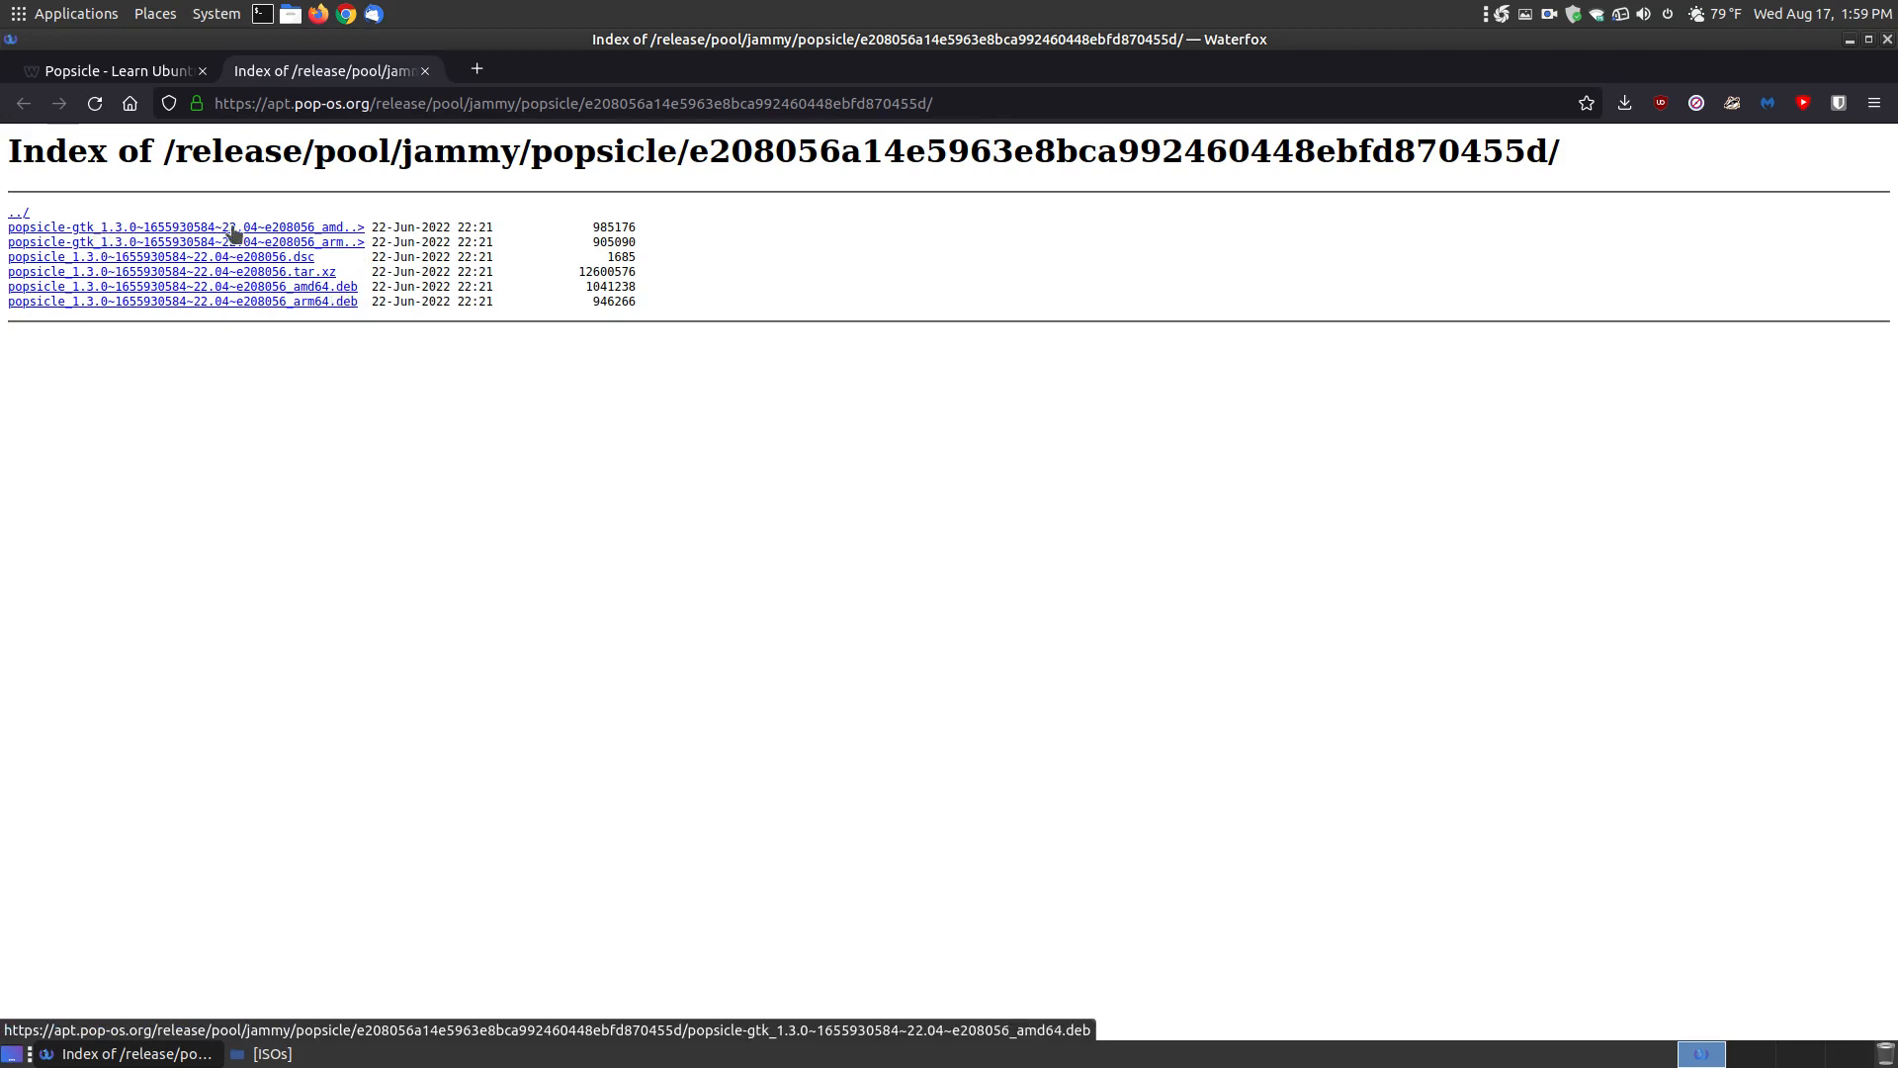
mouse_move(318, 234)
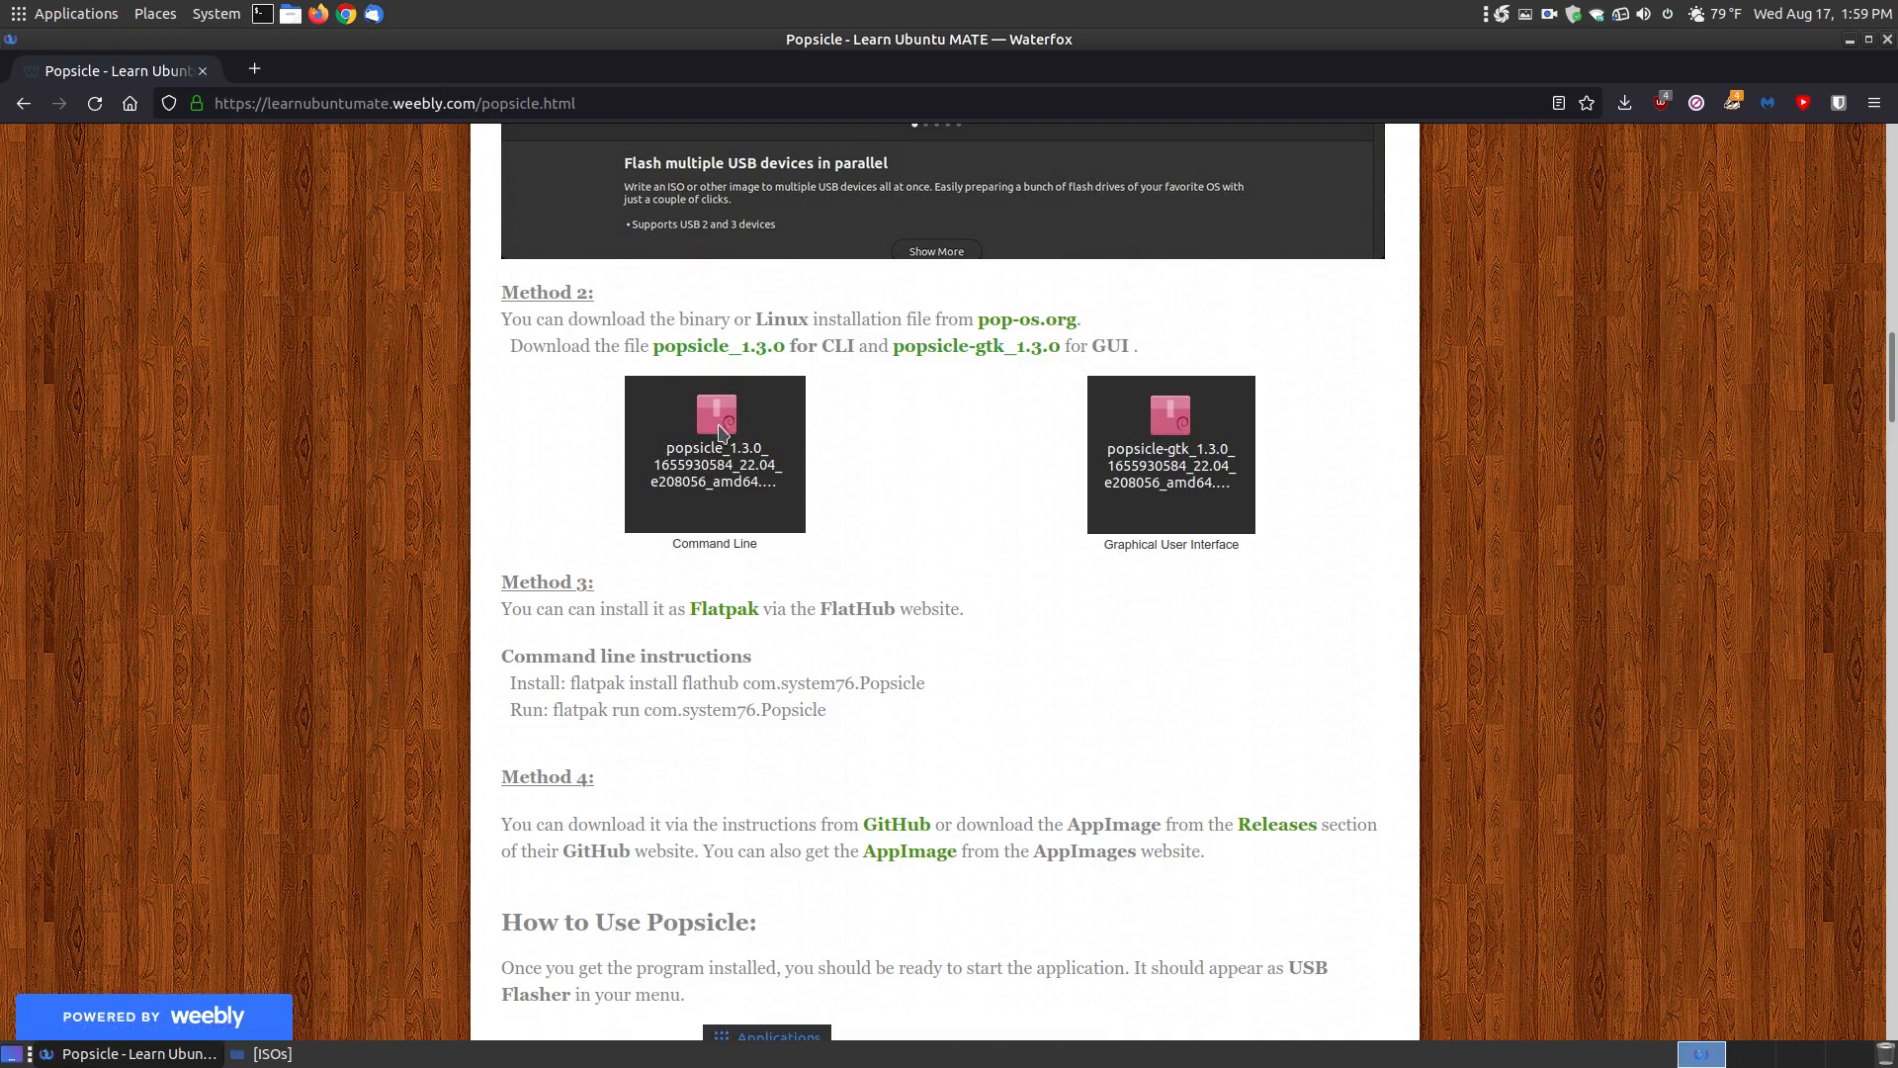
mouse_move(1060, 615)
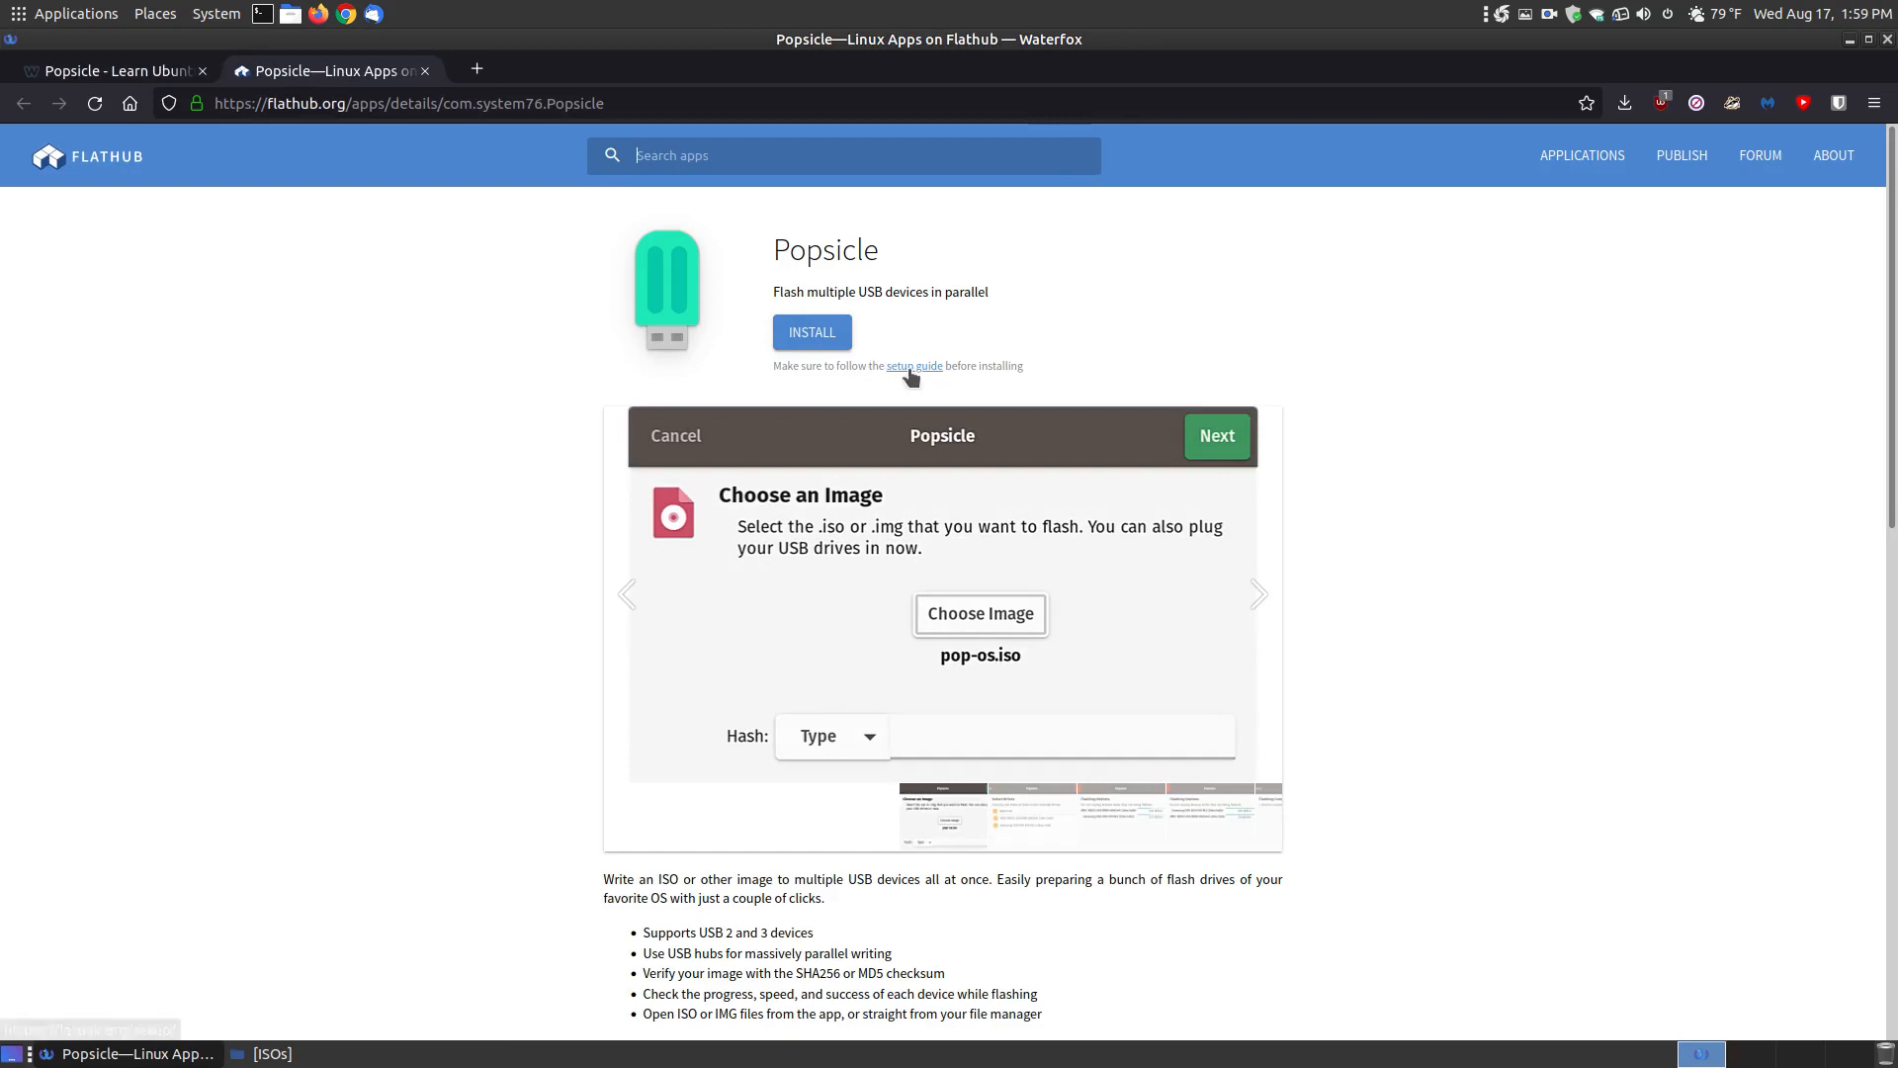
Step: Scroll the tutorial down through Methods 3 and 4 to How to Use Popsicle
scroll("down", 3)
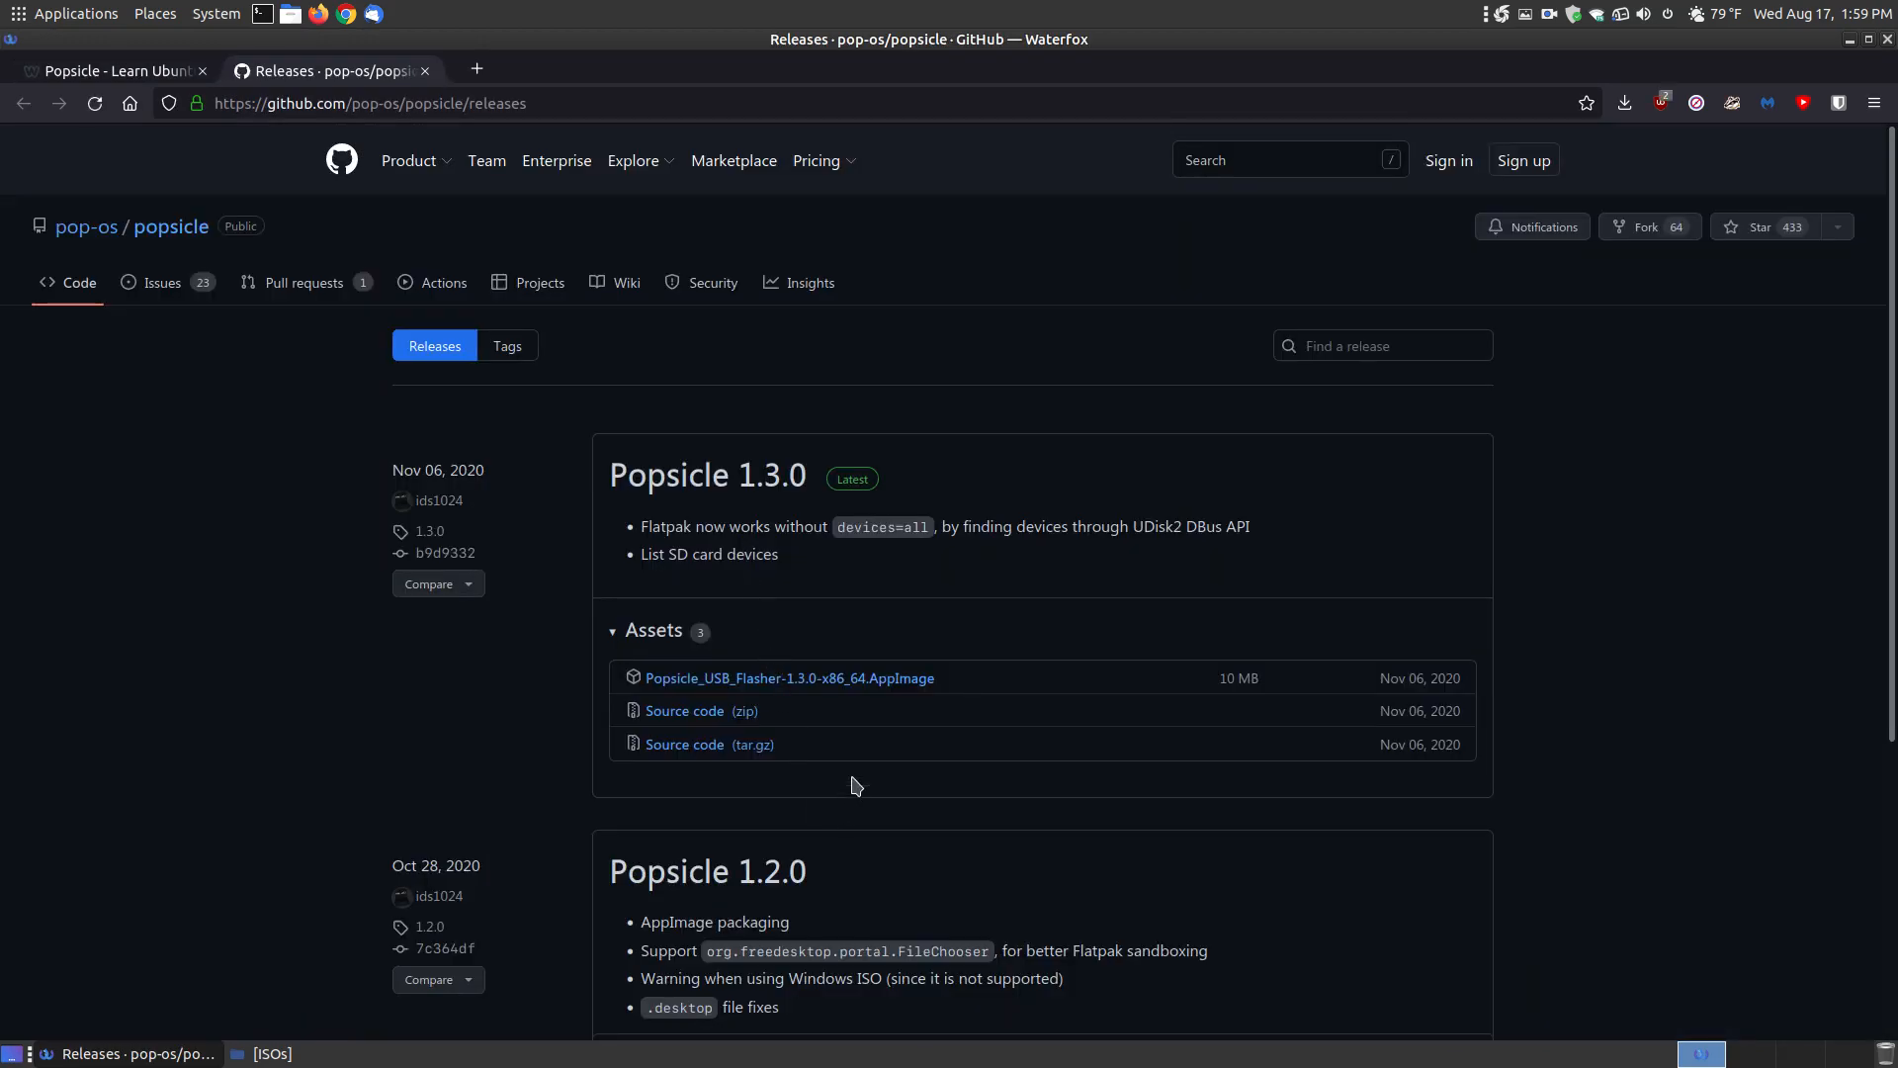
mouse_move(625, 283)
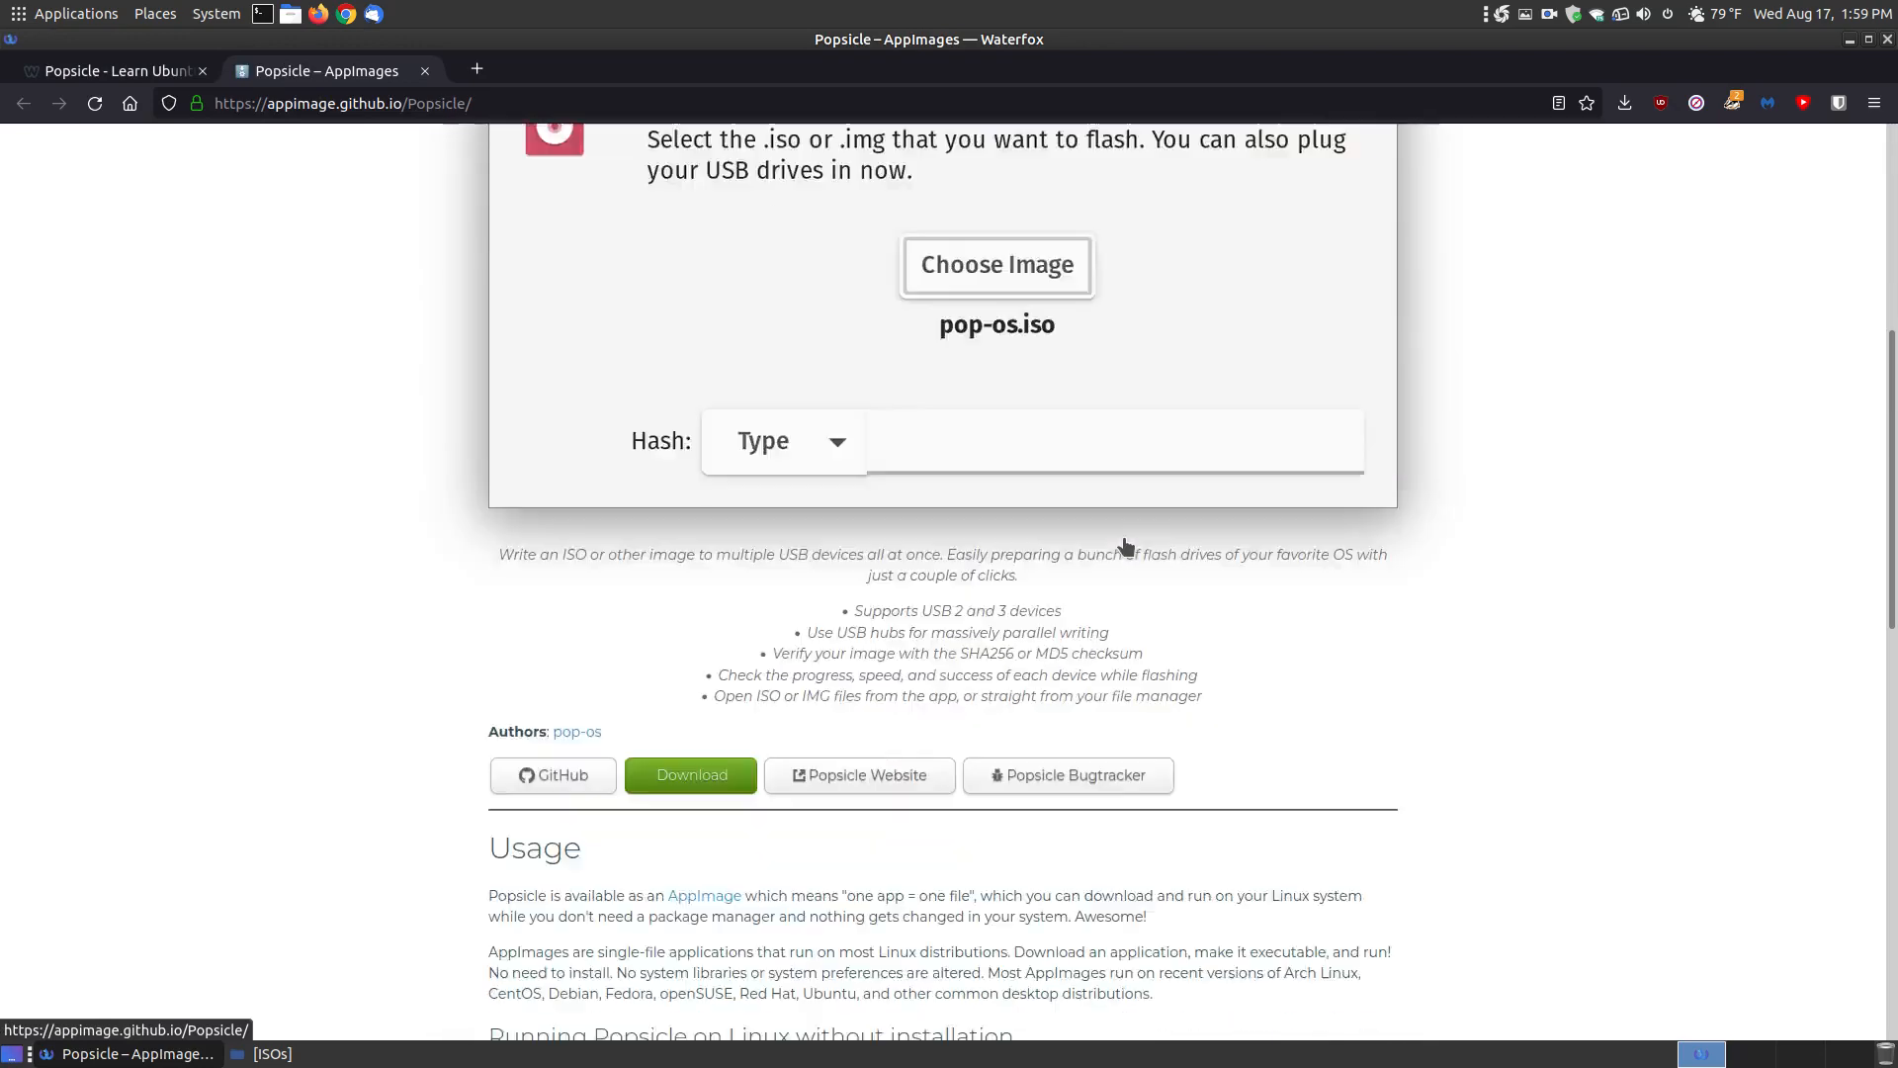
scroll("down", 3)
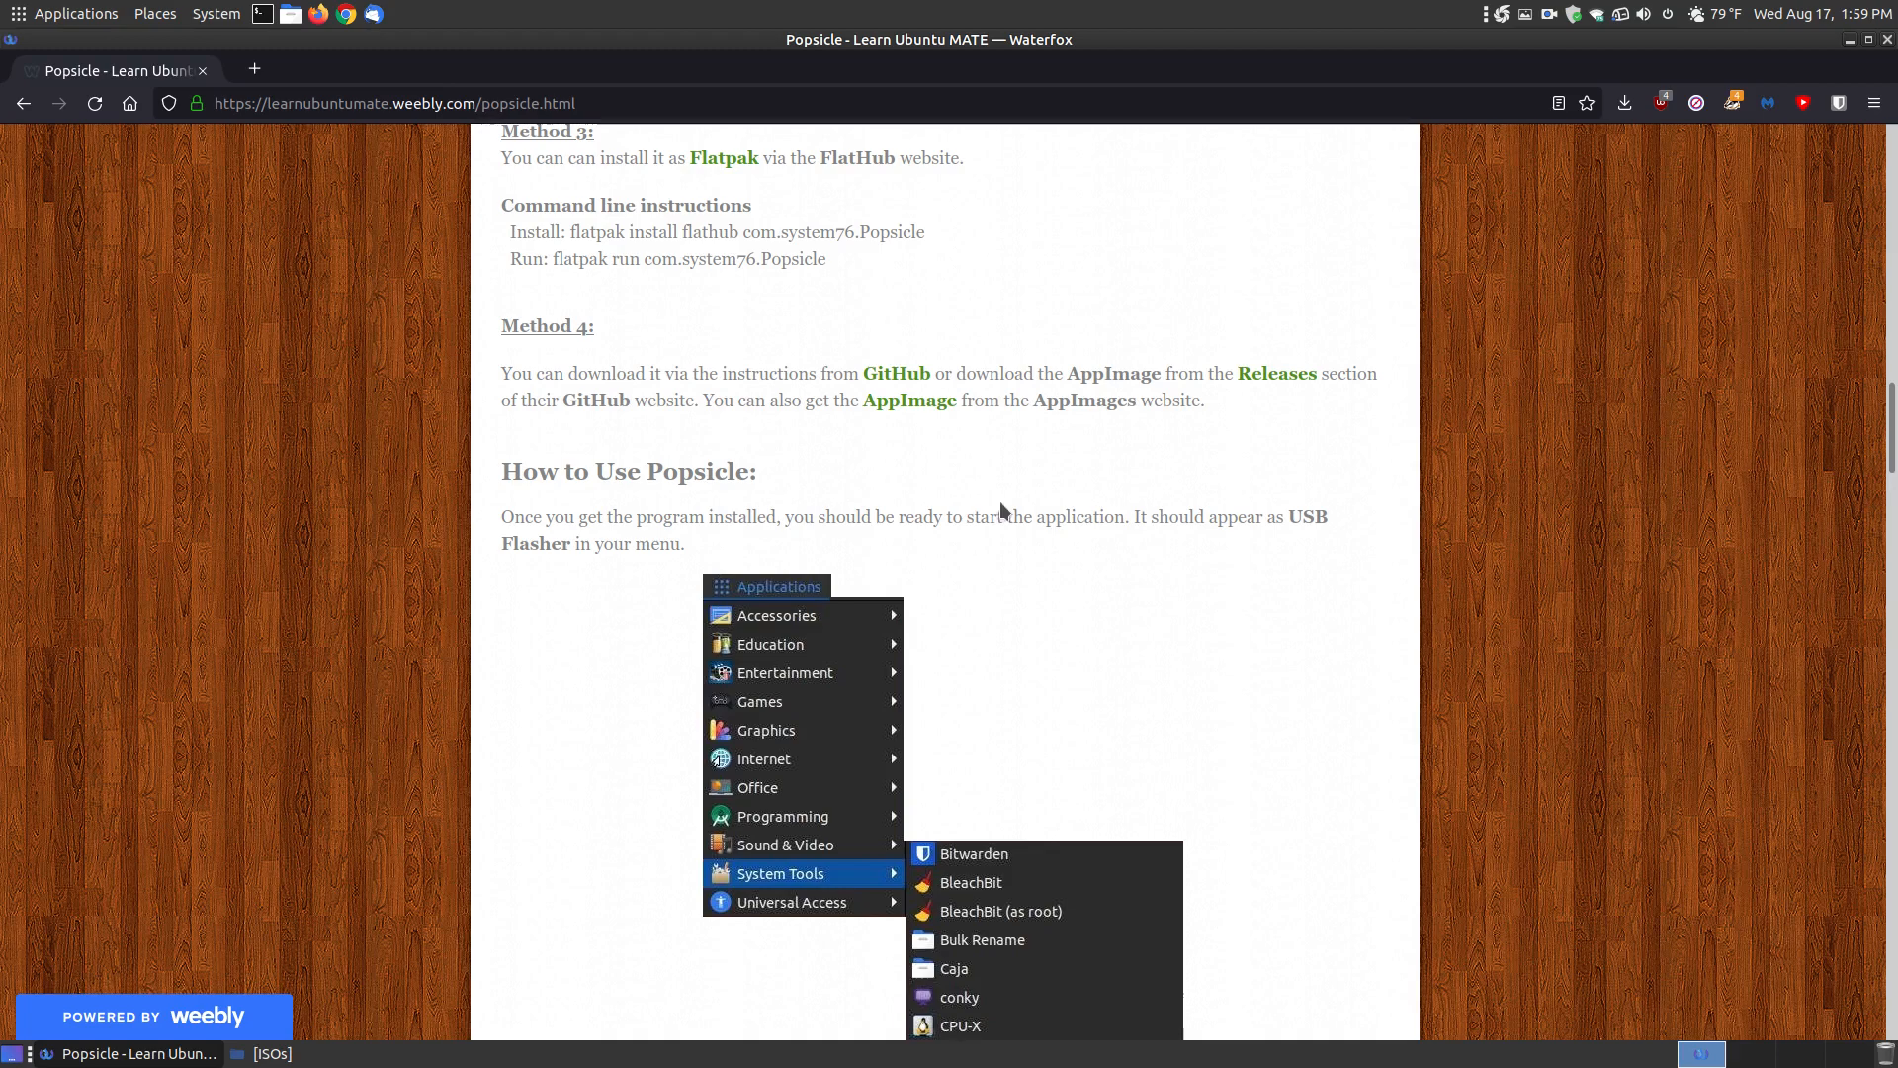
Step: Scroll past the USB Flasher menu screenshot to the Choose an Image start screen
scroll("down", 3)
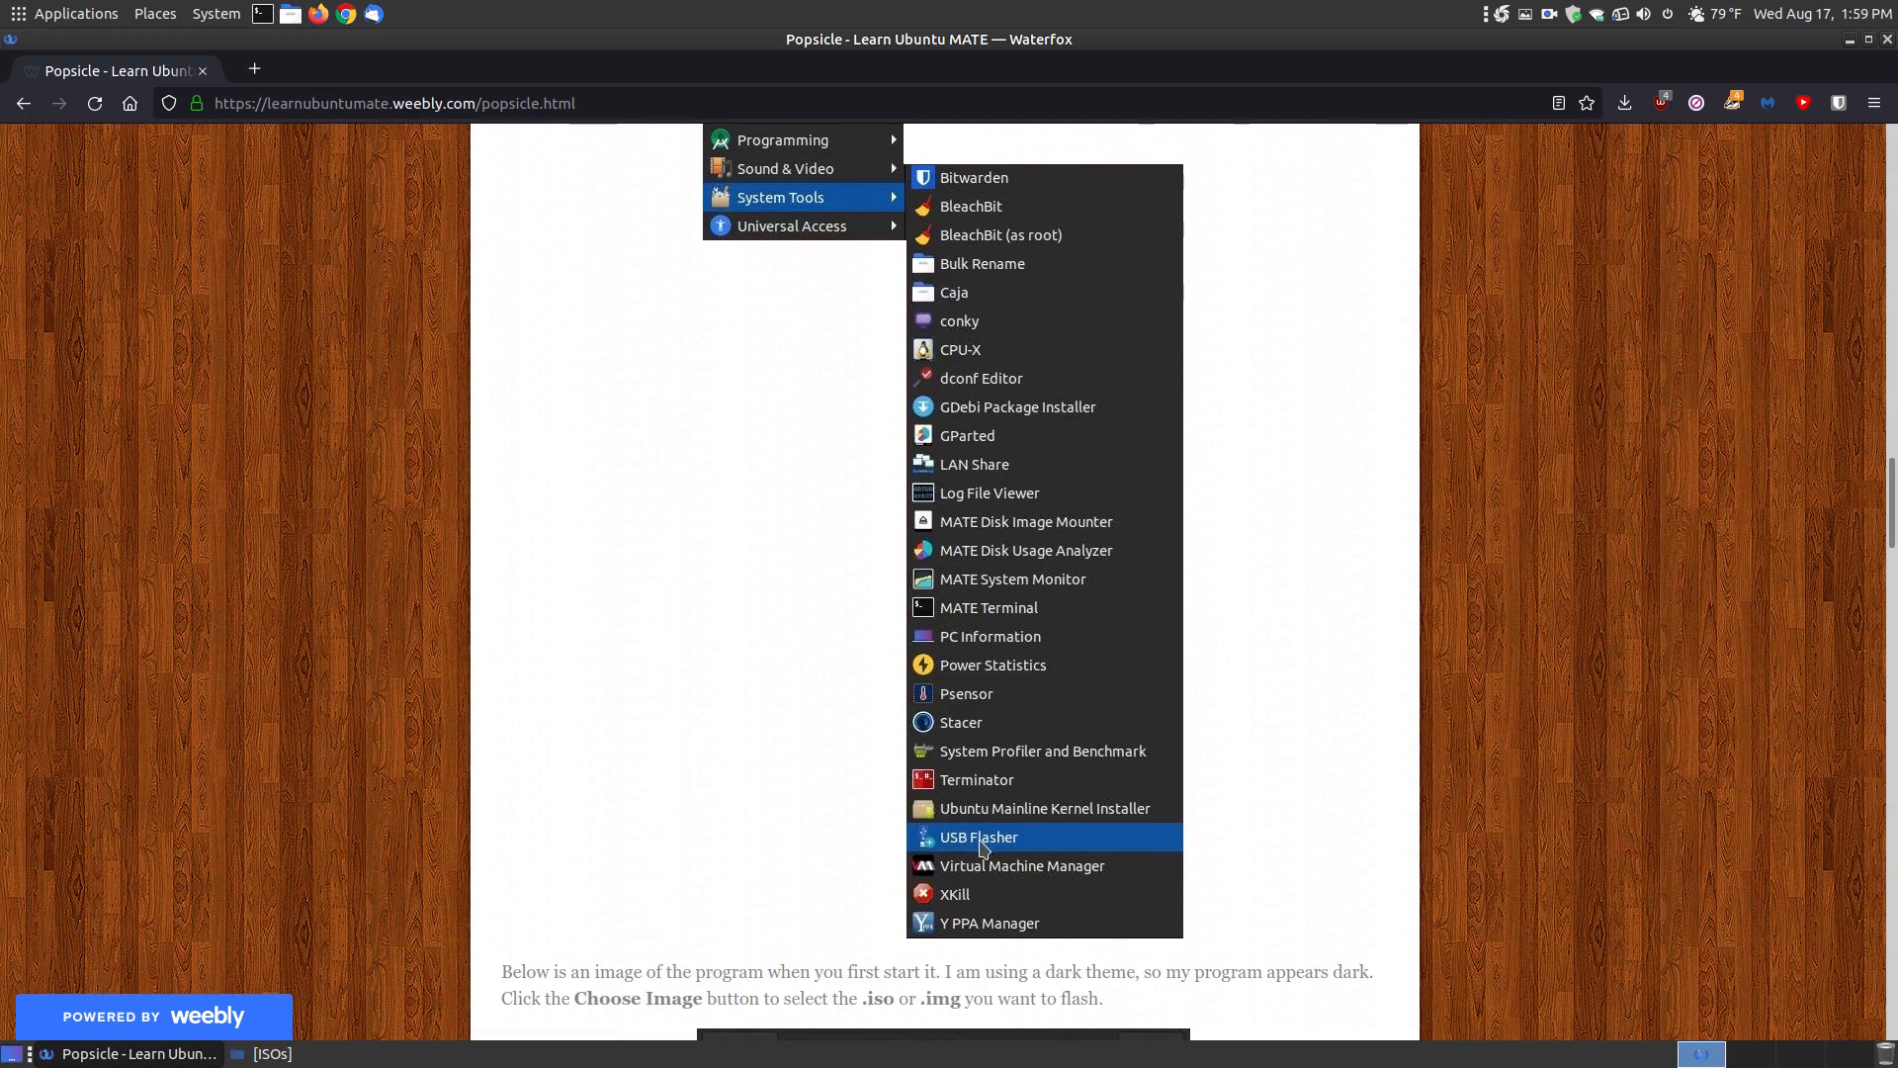
mouse_move(997, 836)
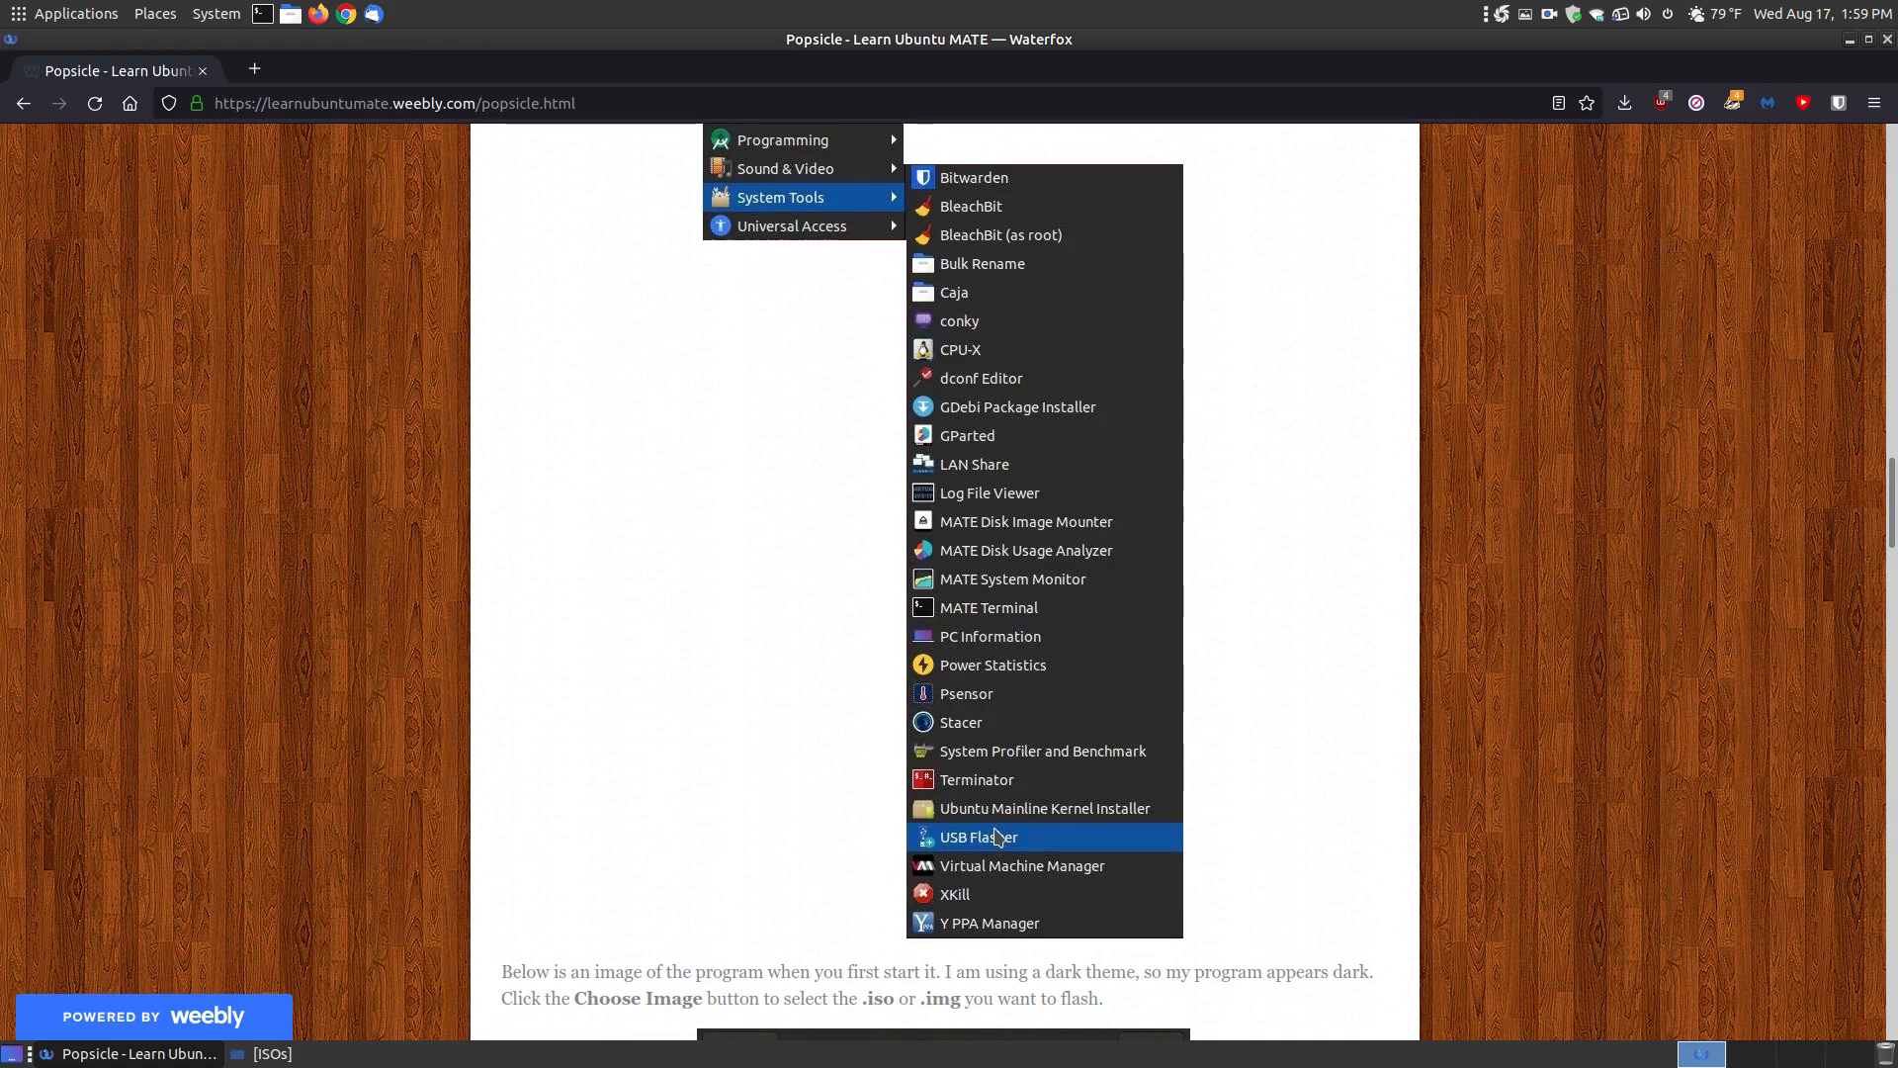
mouse_move(907, 805)
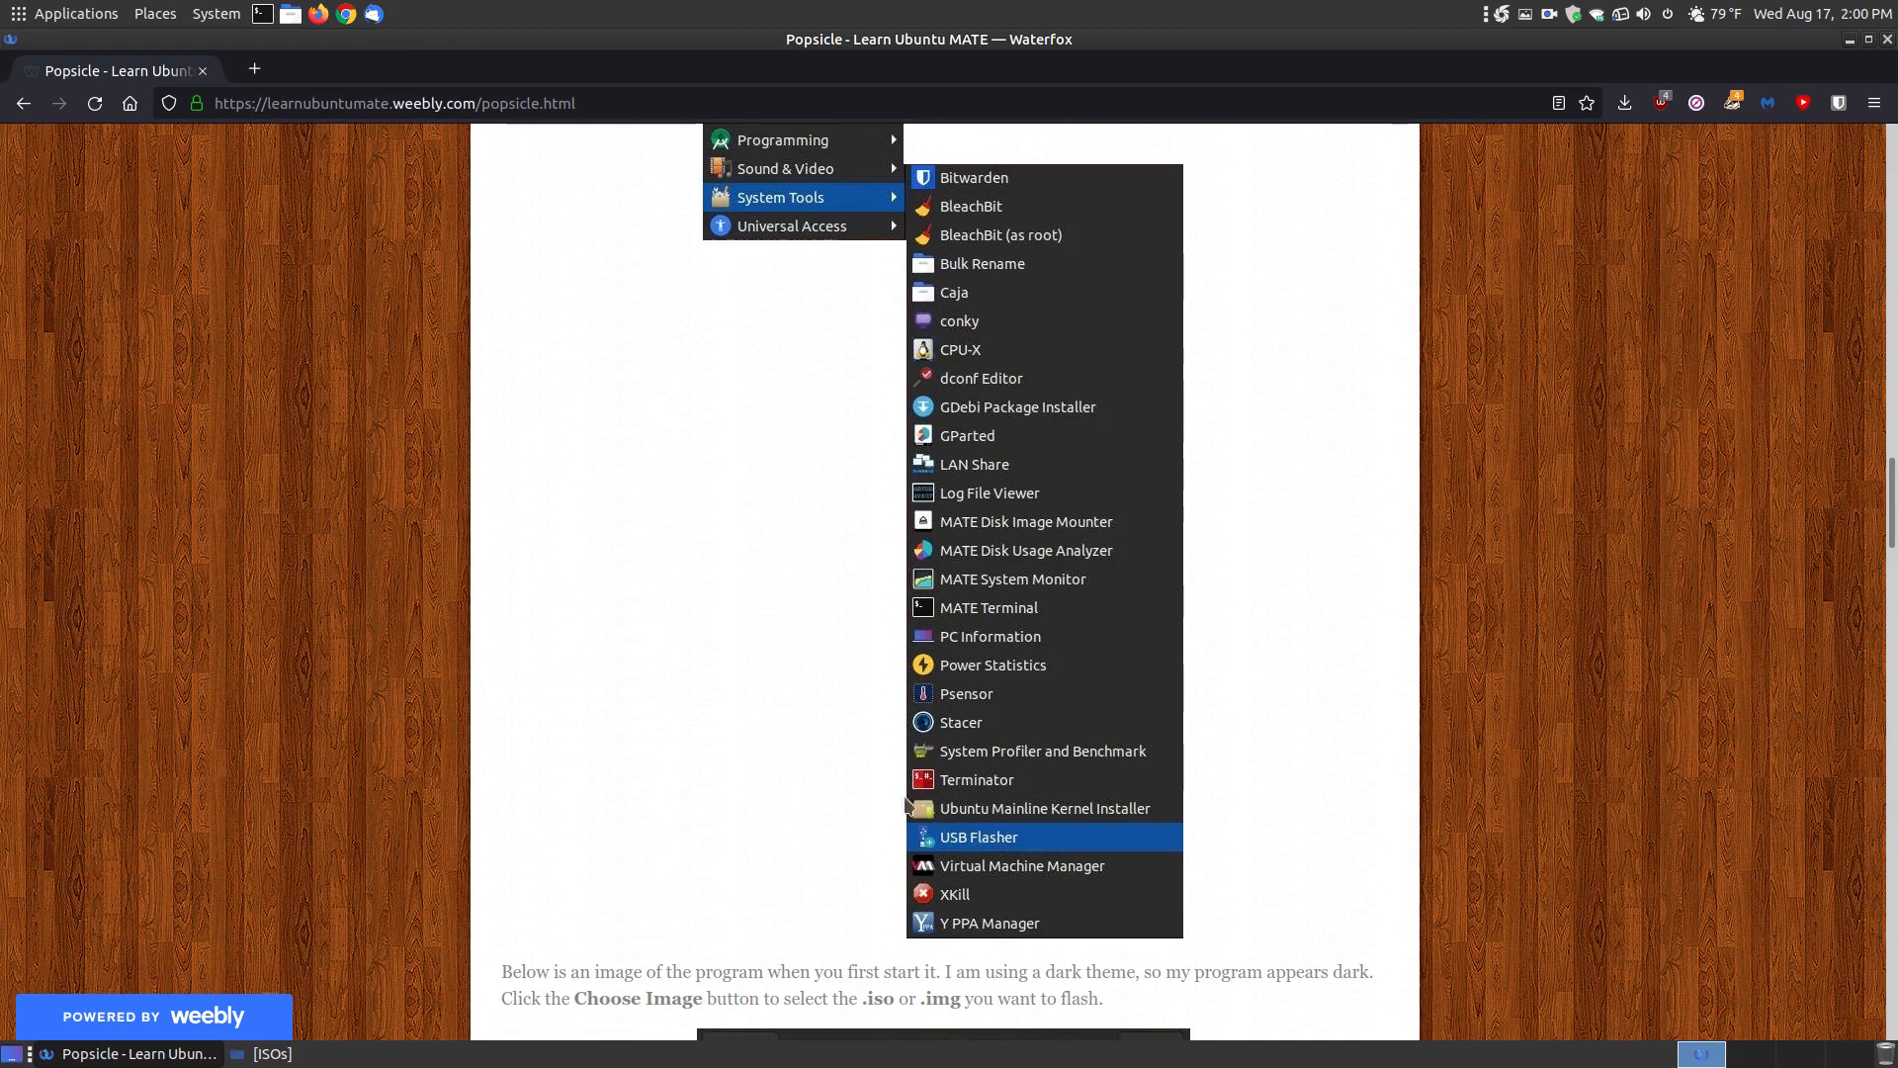
mouse_move(962, 836)
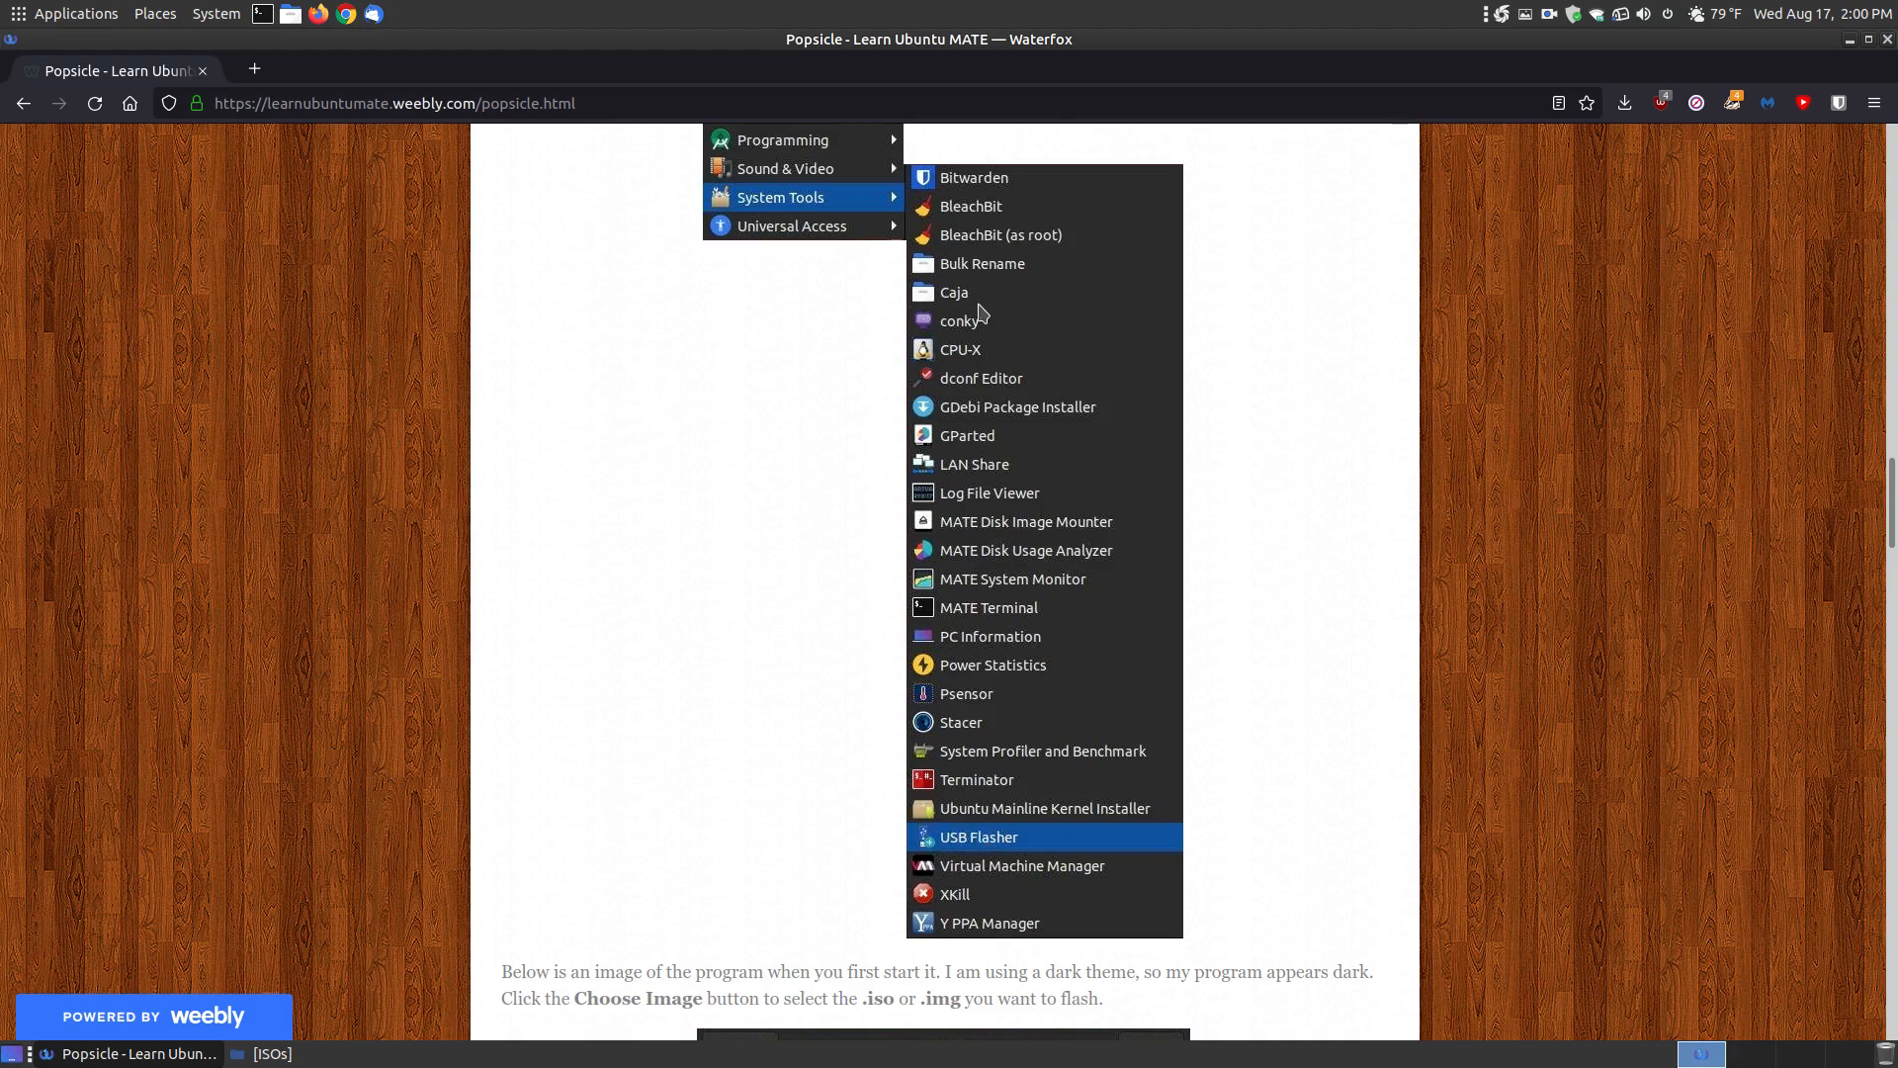
mouse_move(957, 844)
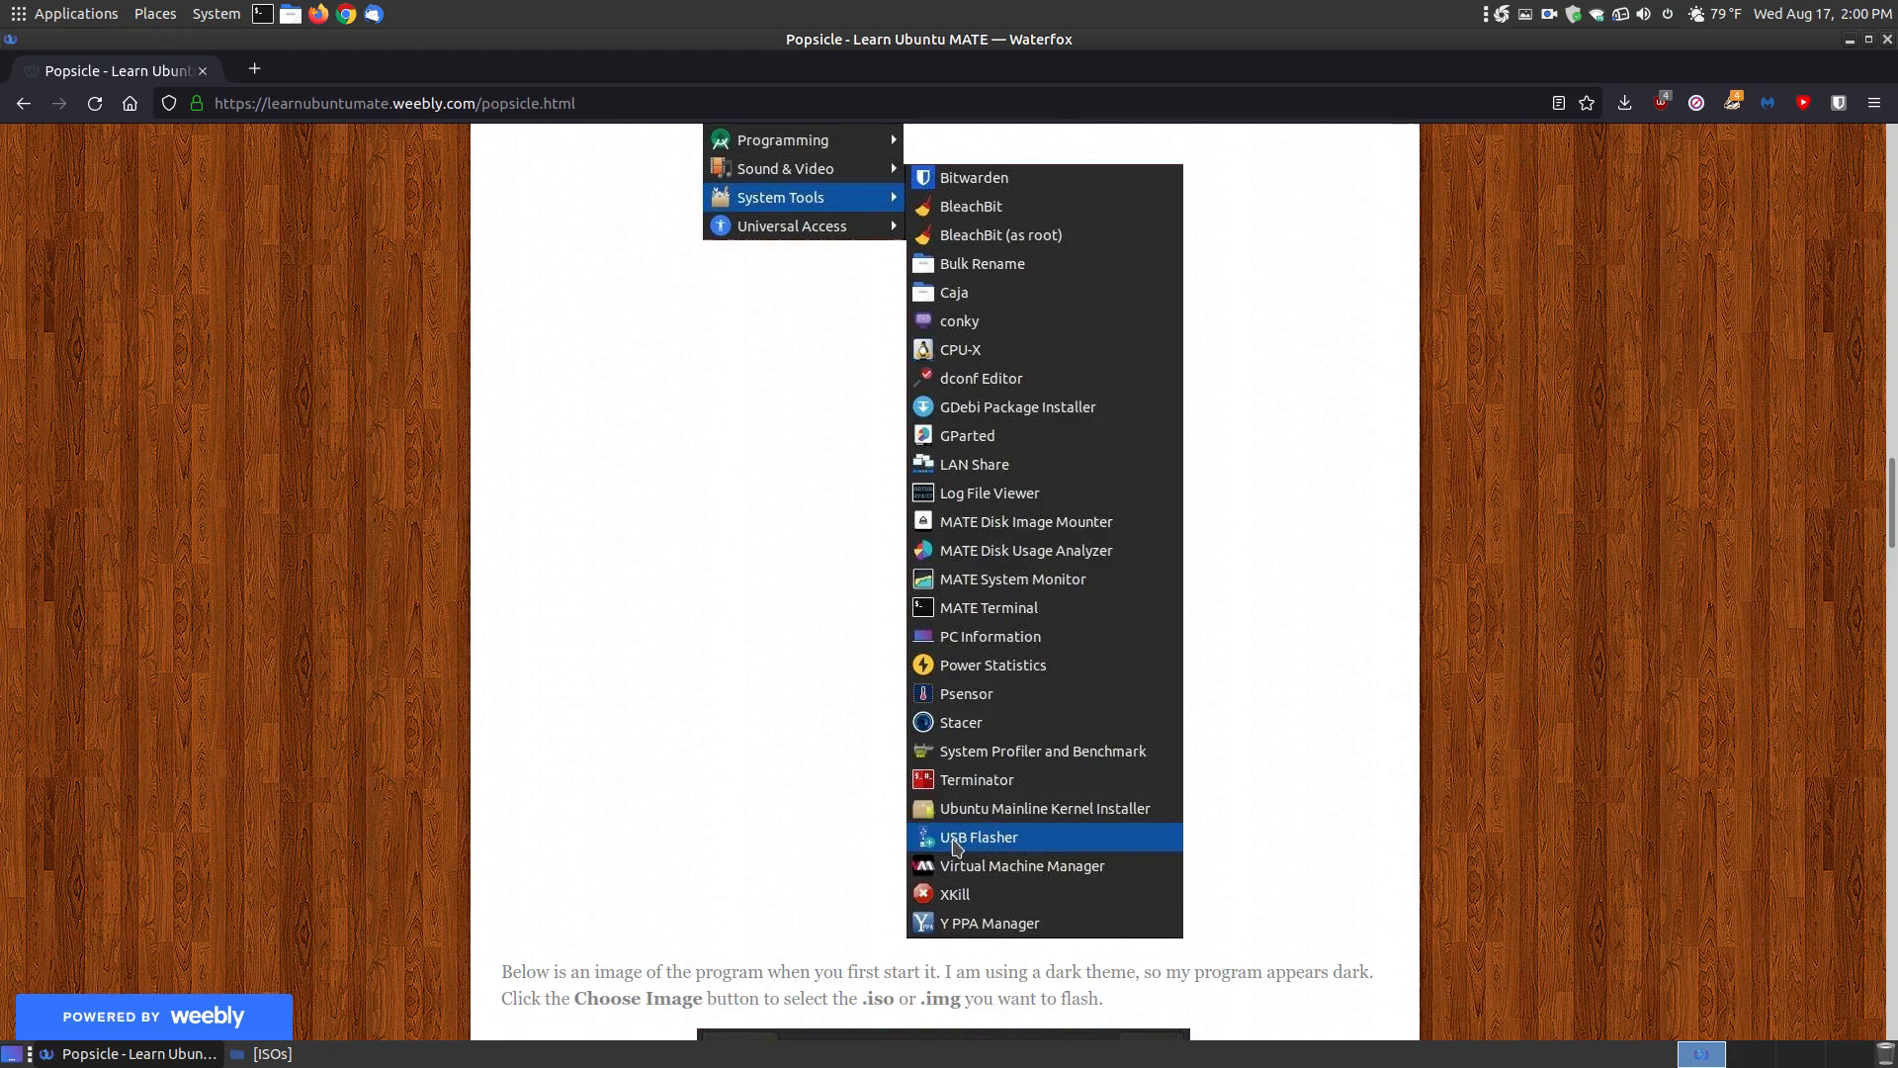
left_click(979, 836)
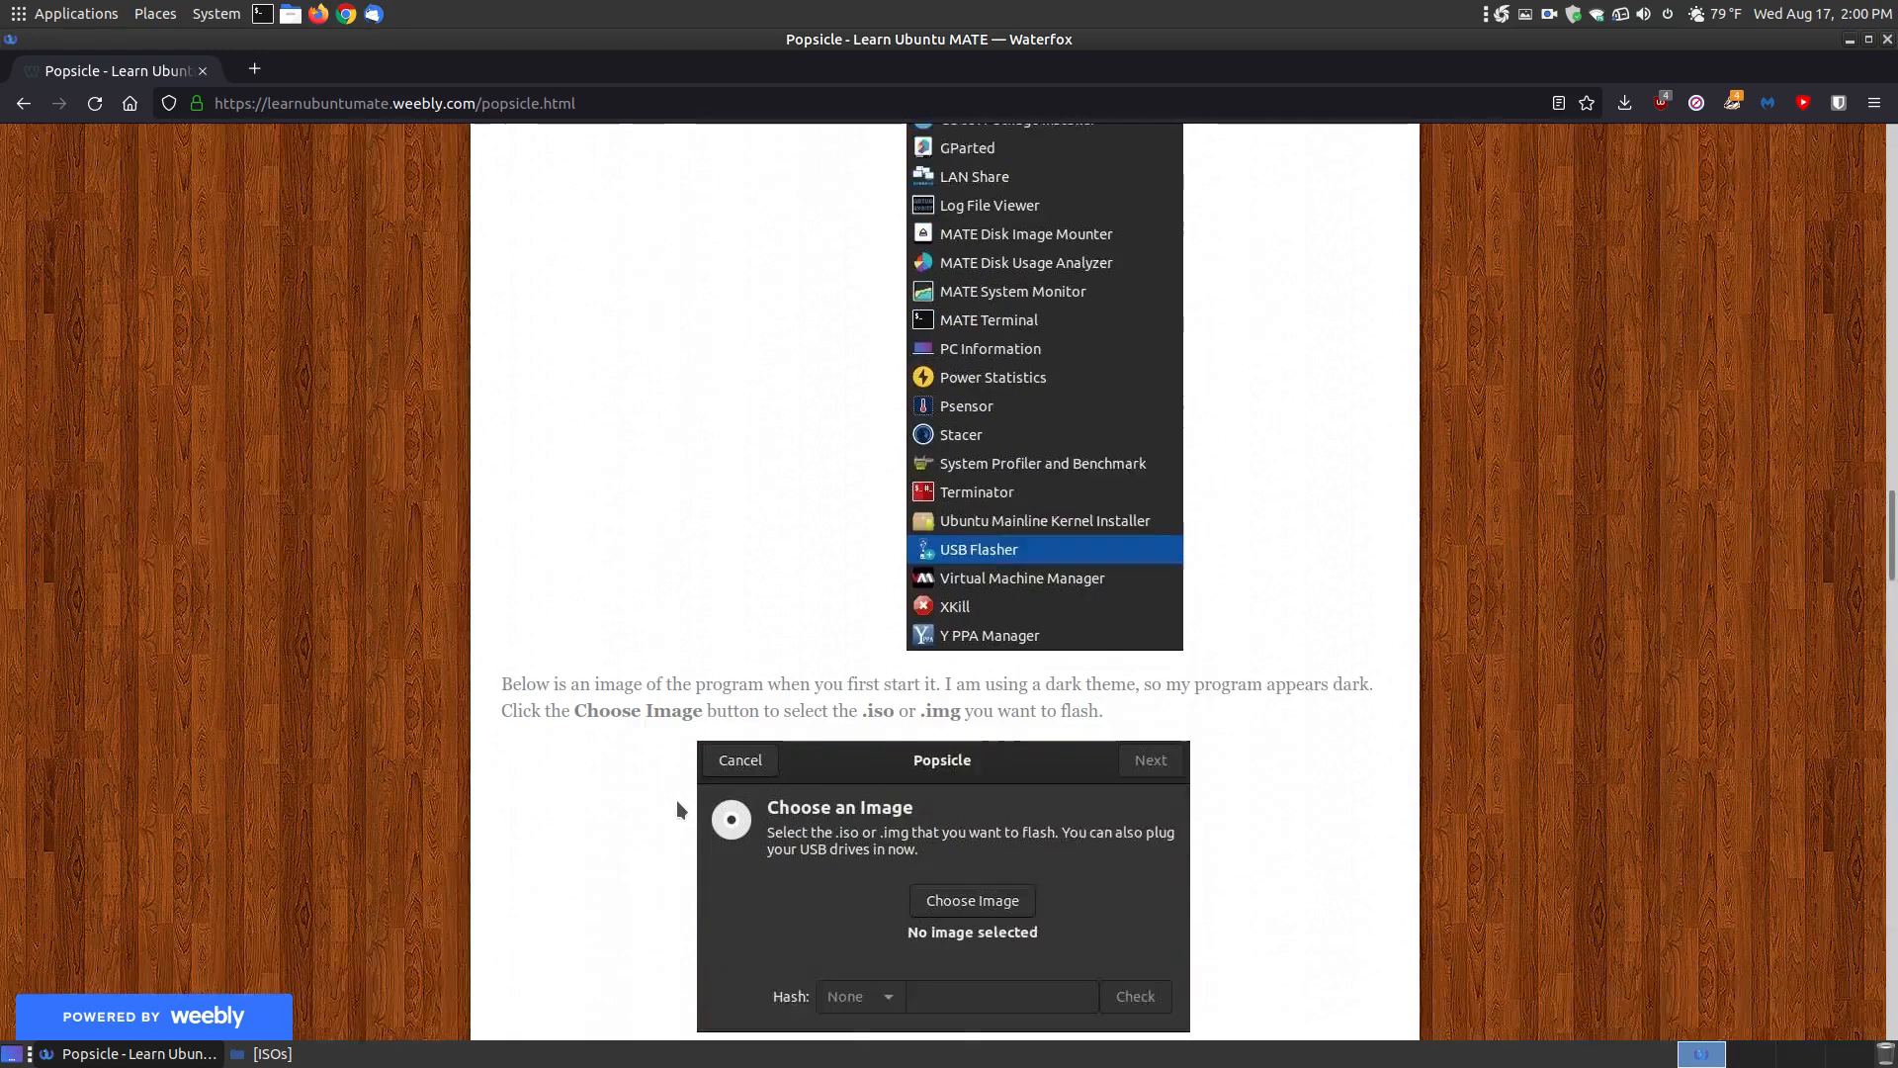
scroll("down", 3)
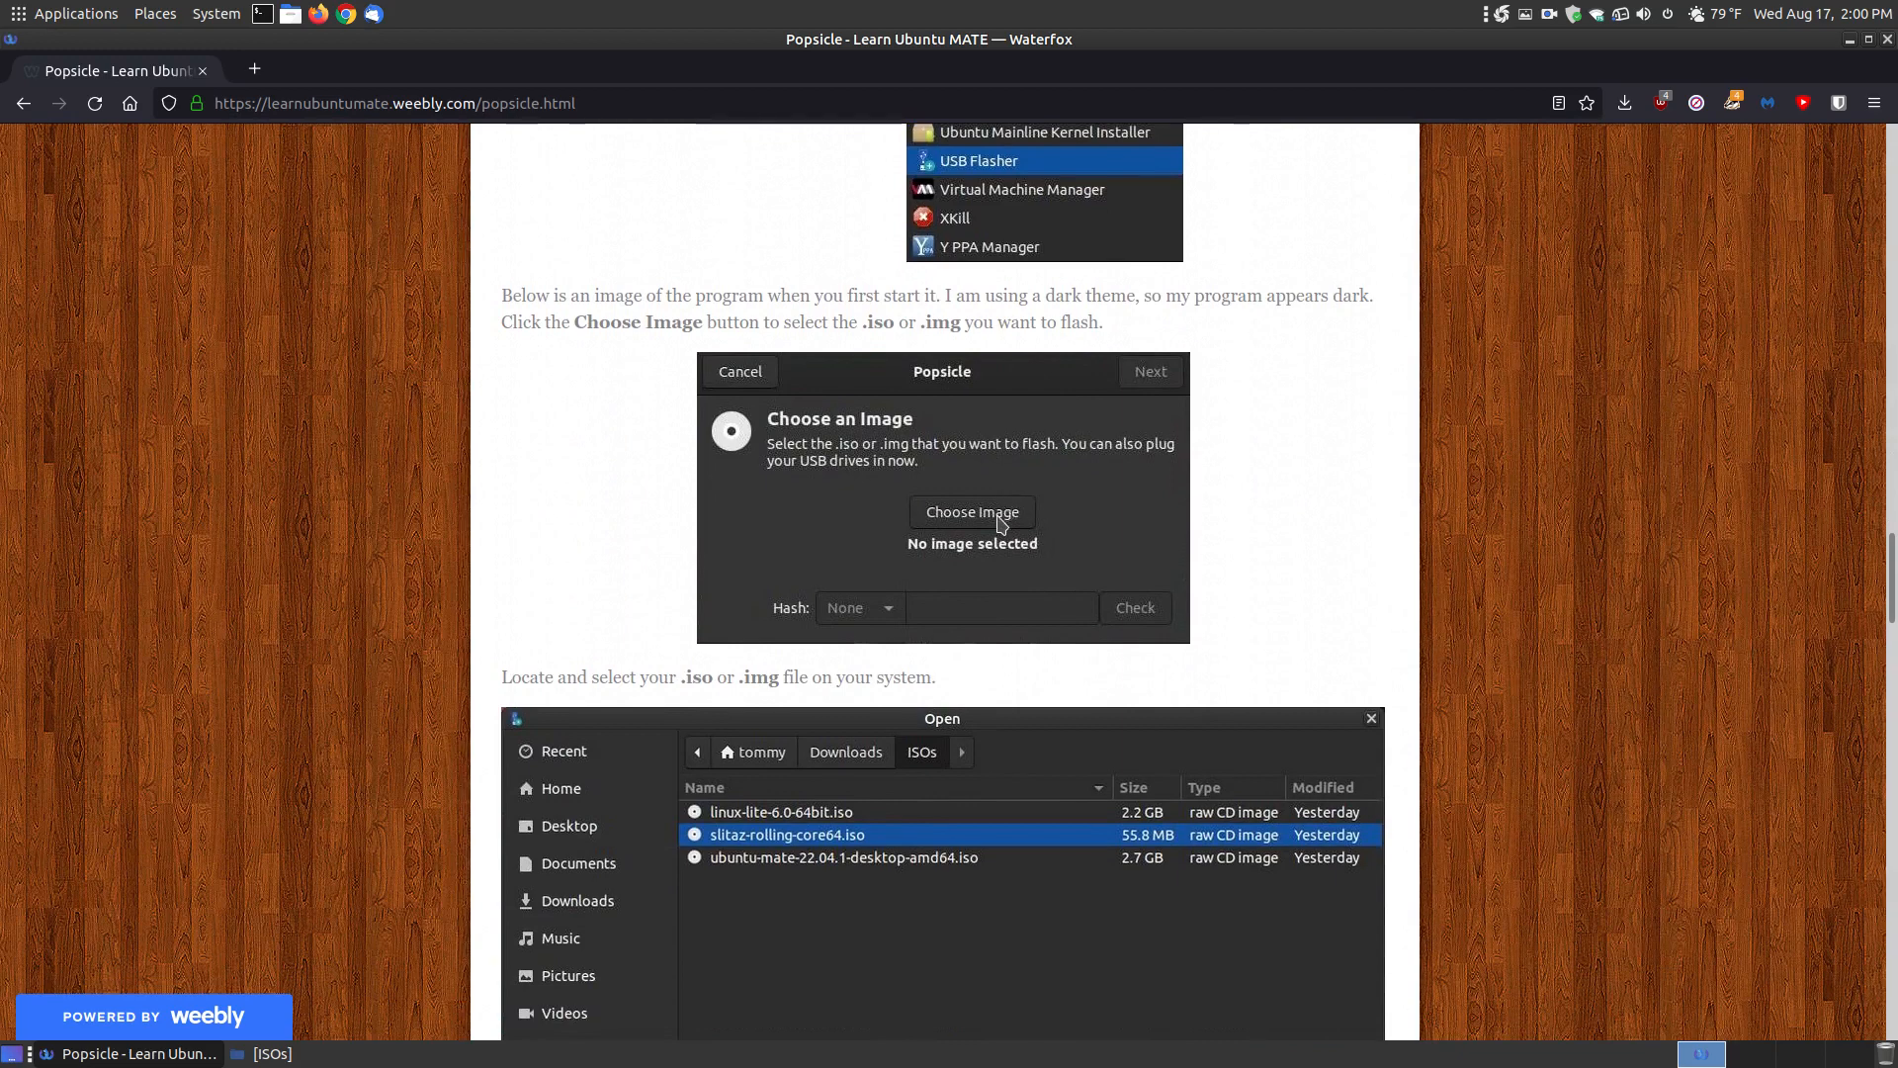
mouse_move(991, 579)
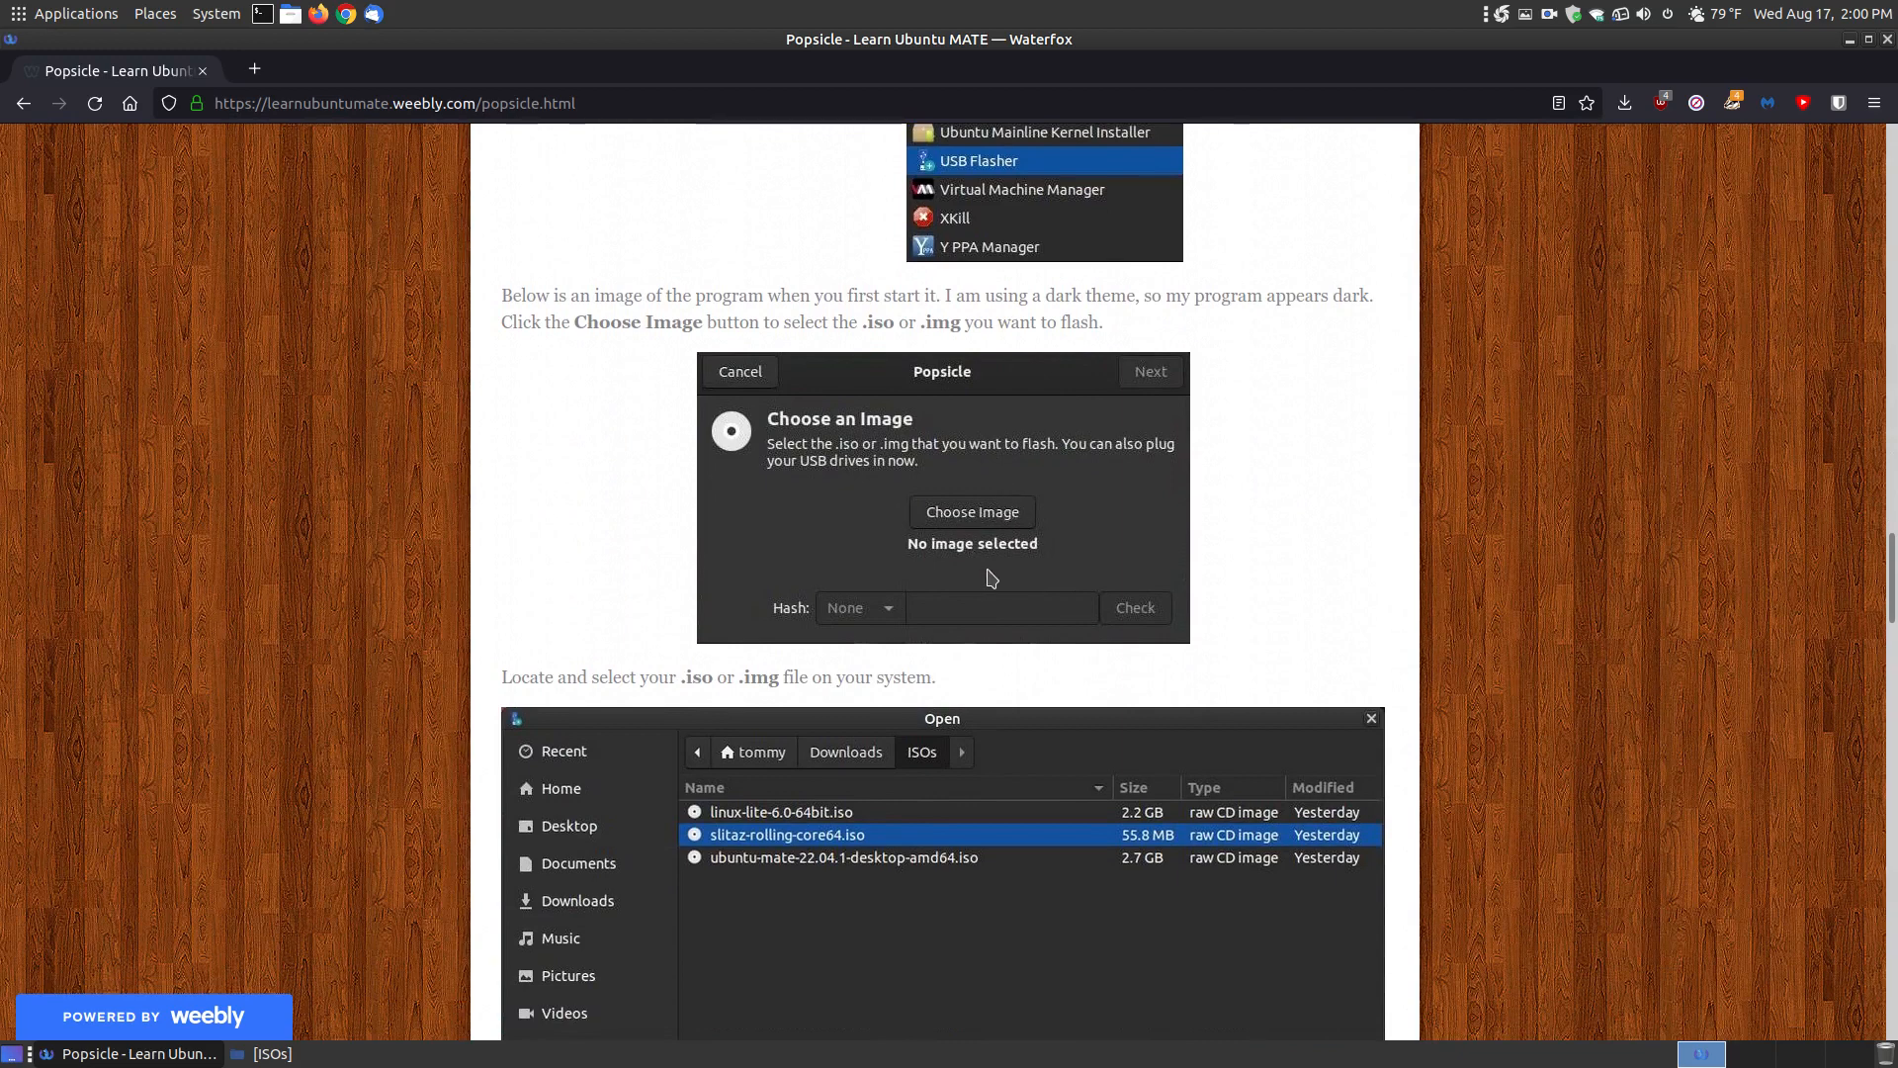
Step: Scroll to the tutorial step on verifying the slitaz ISO against its MD5 file
scroll("down", 3)
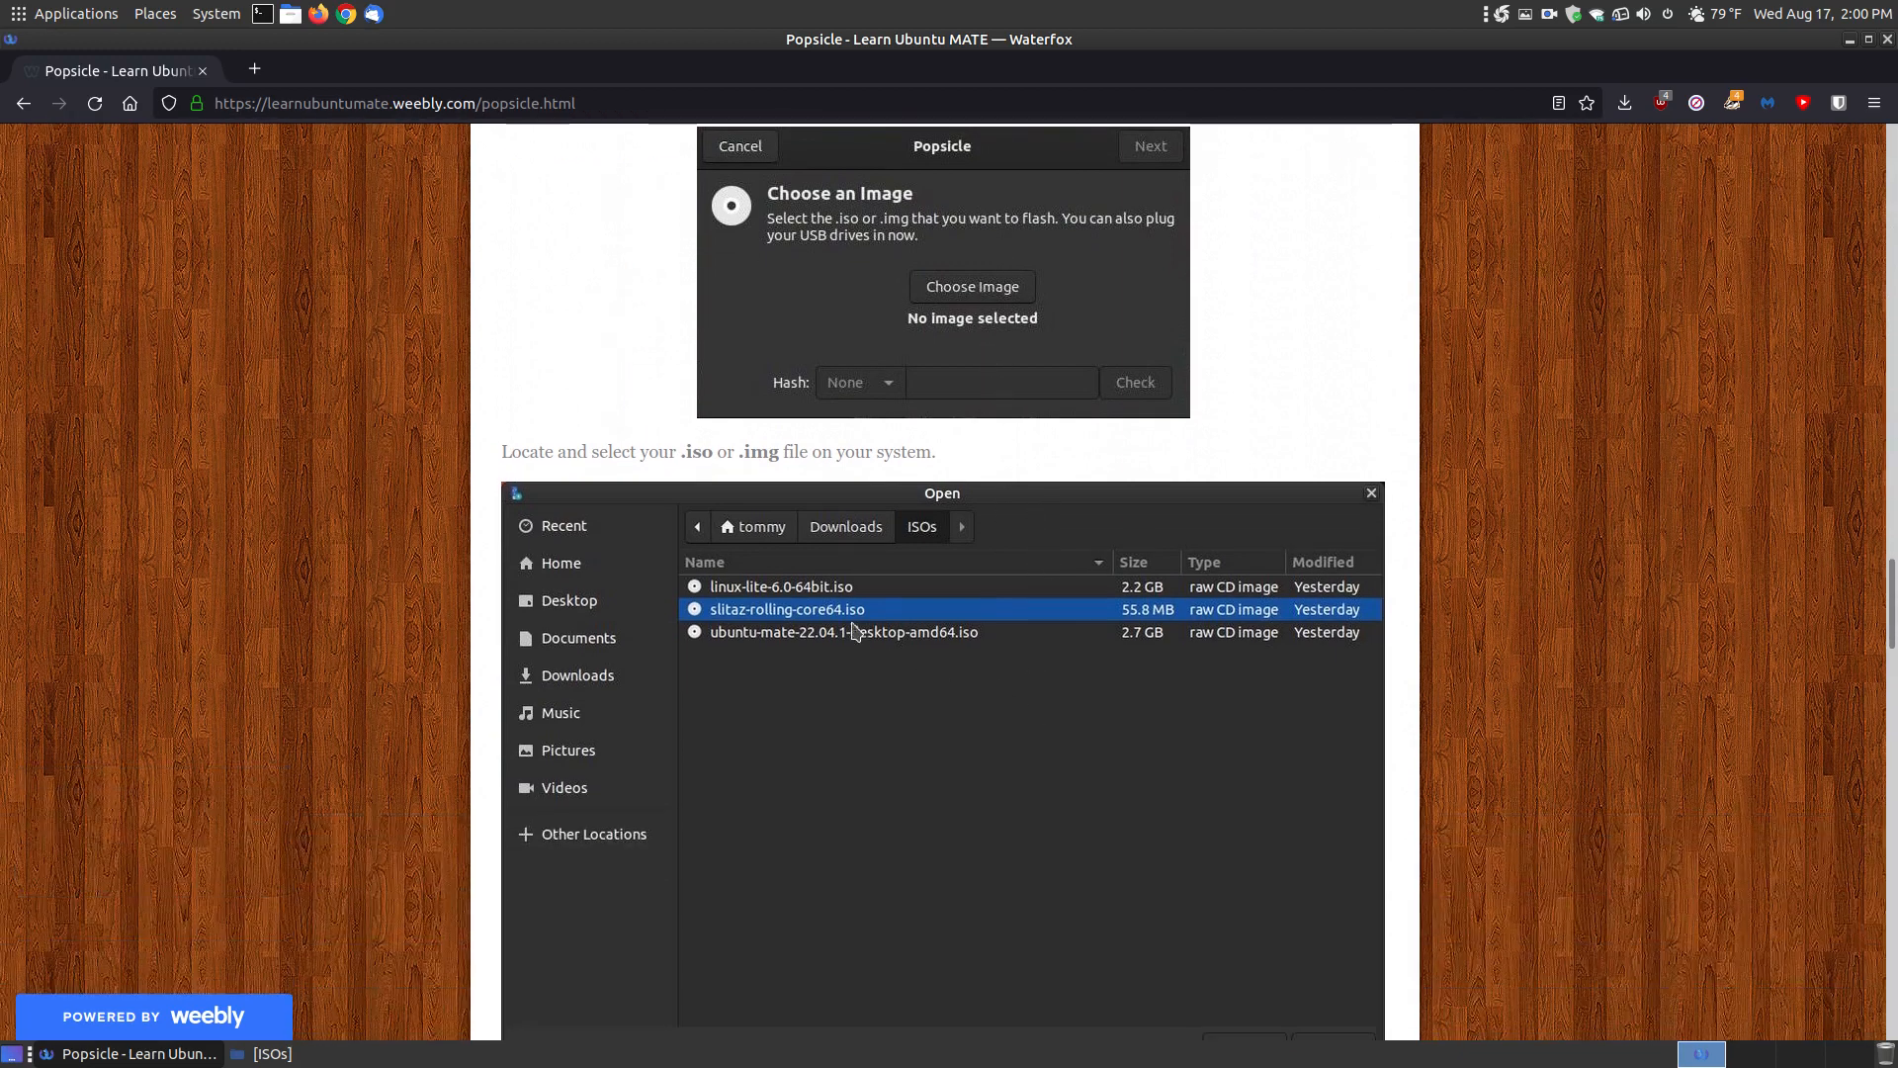
mouse_move(701, 775)
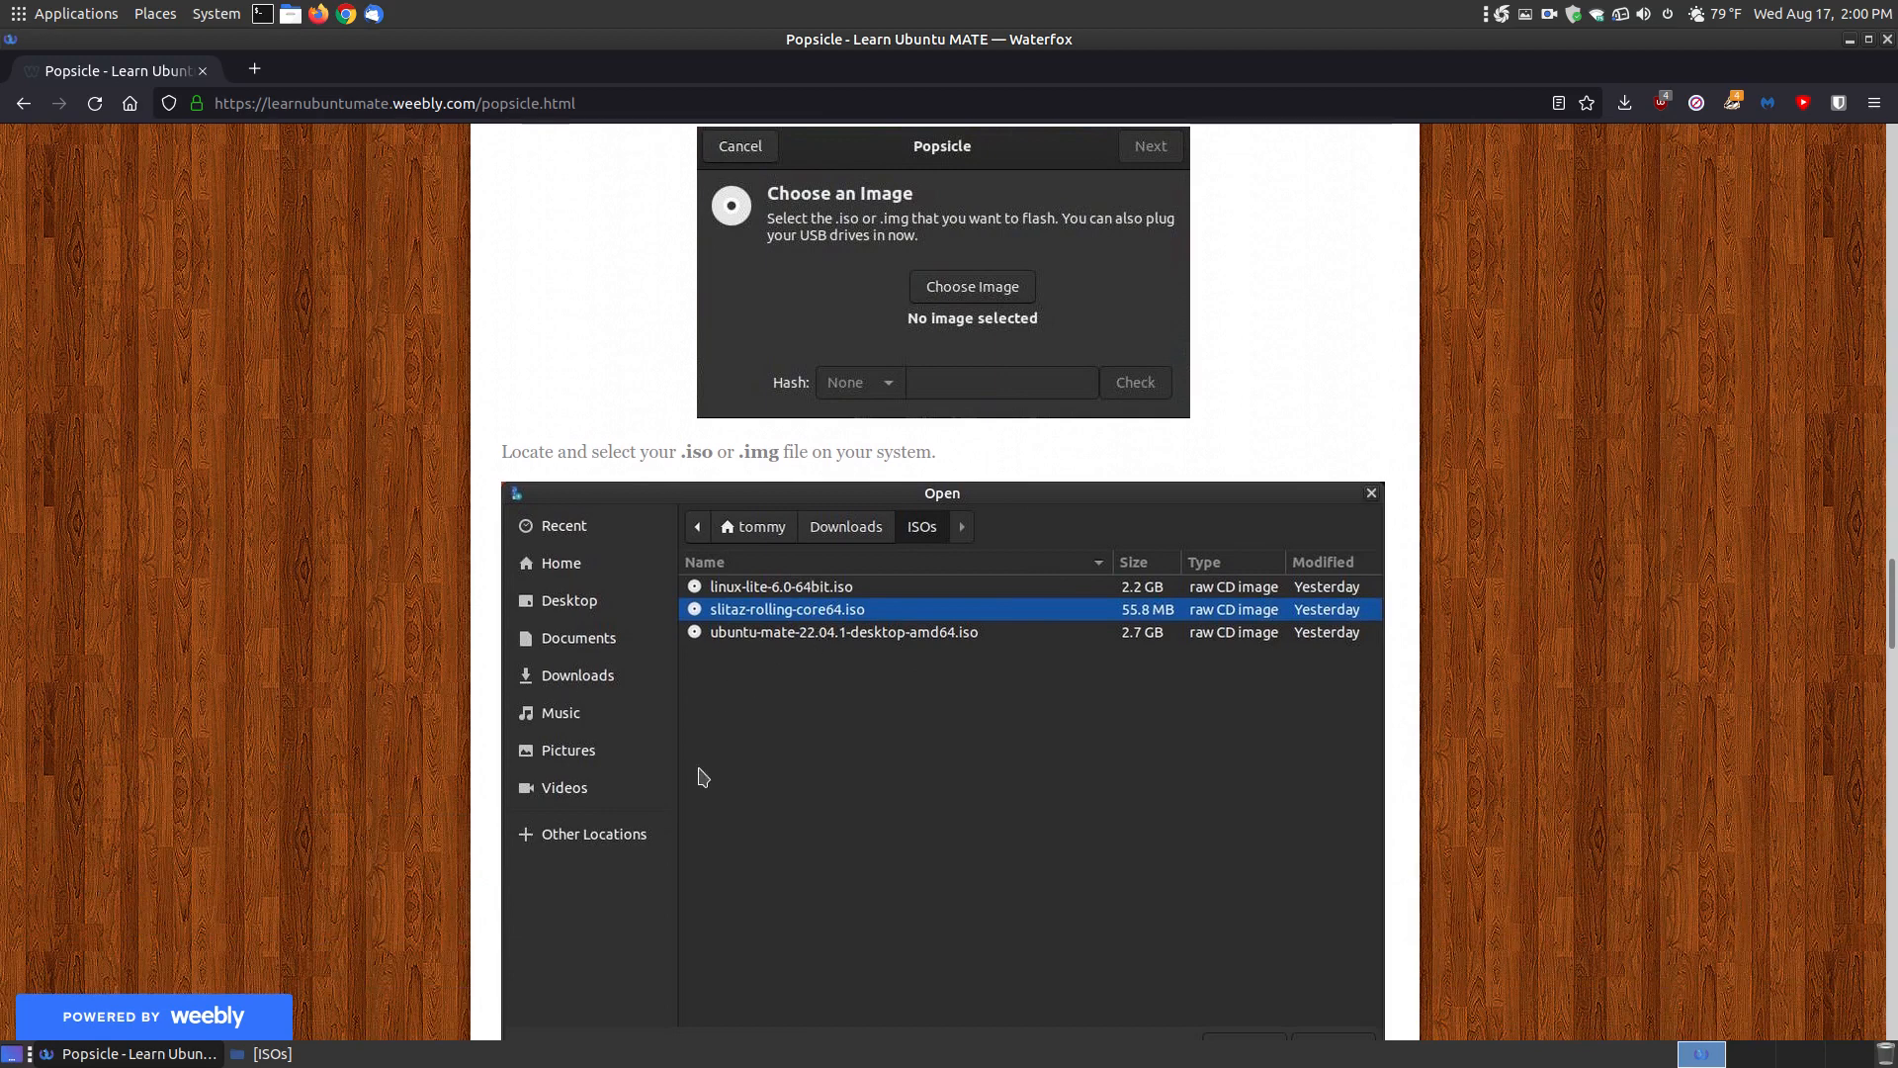
mouse_move(1026, 725)
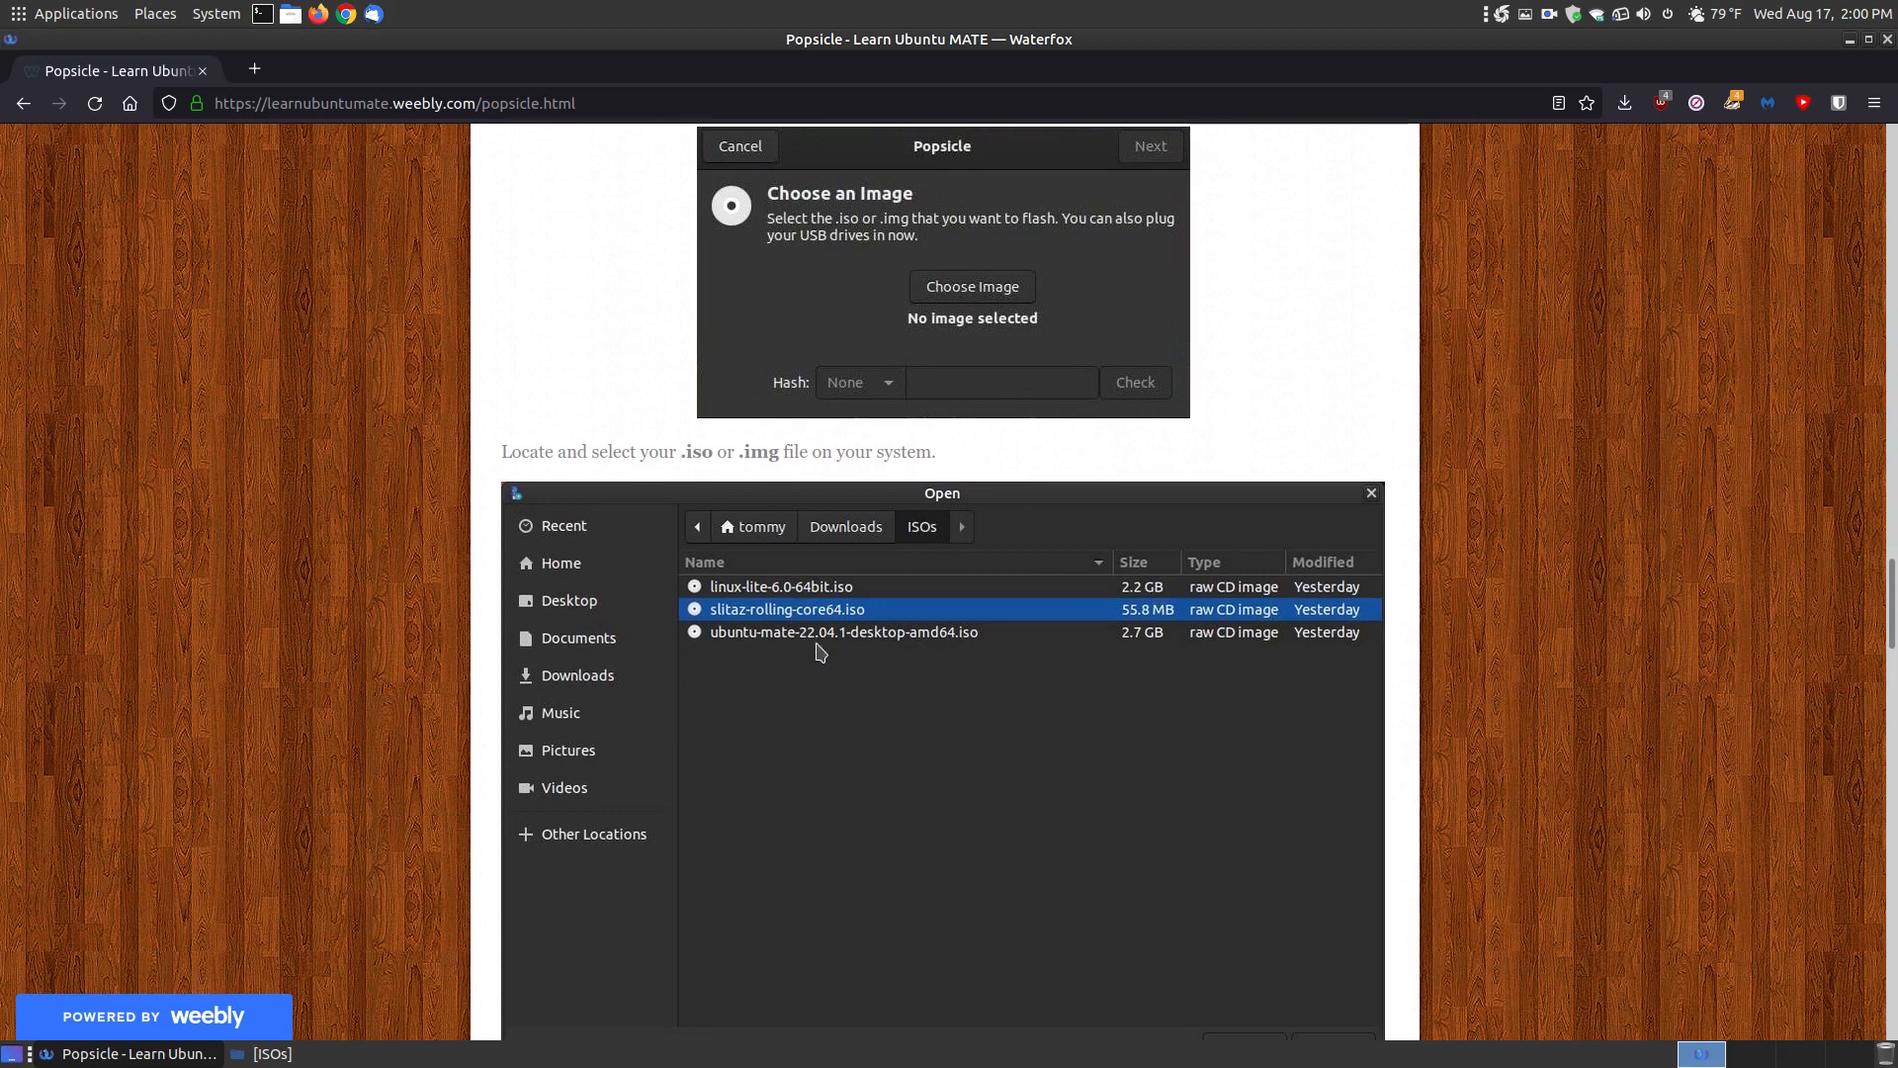
mouse_move(1139, 645)
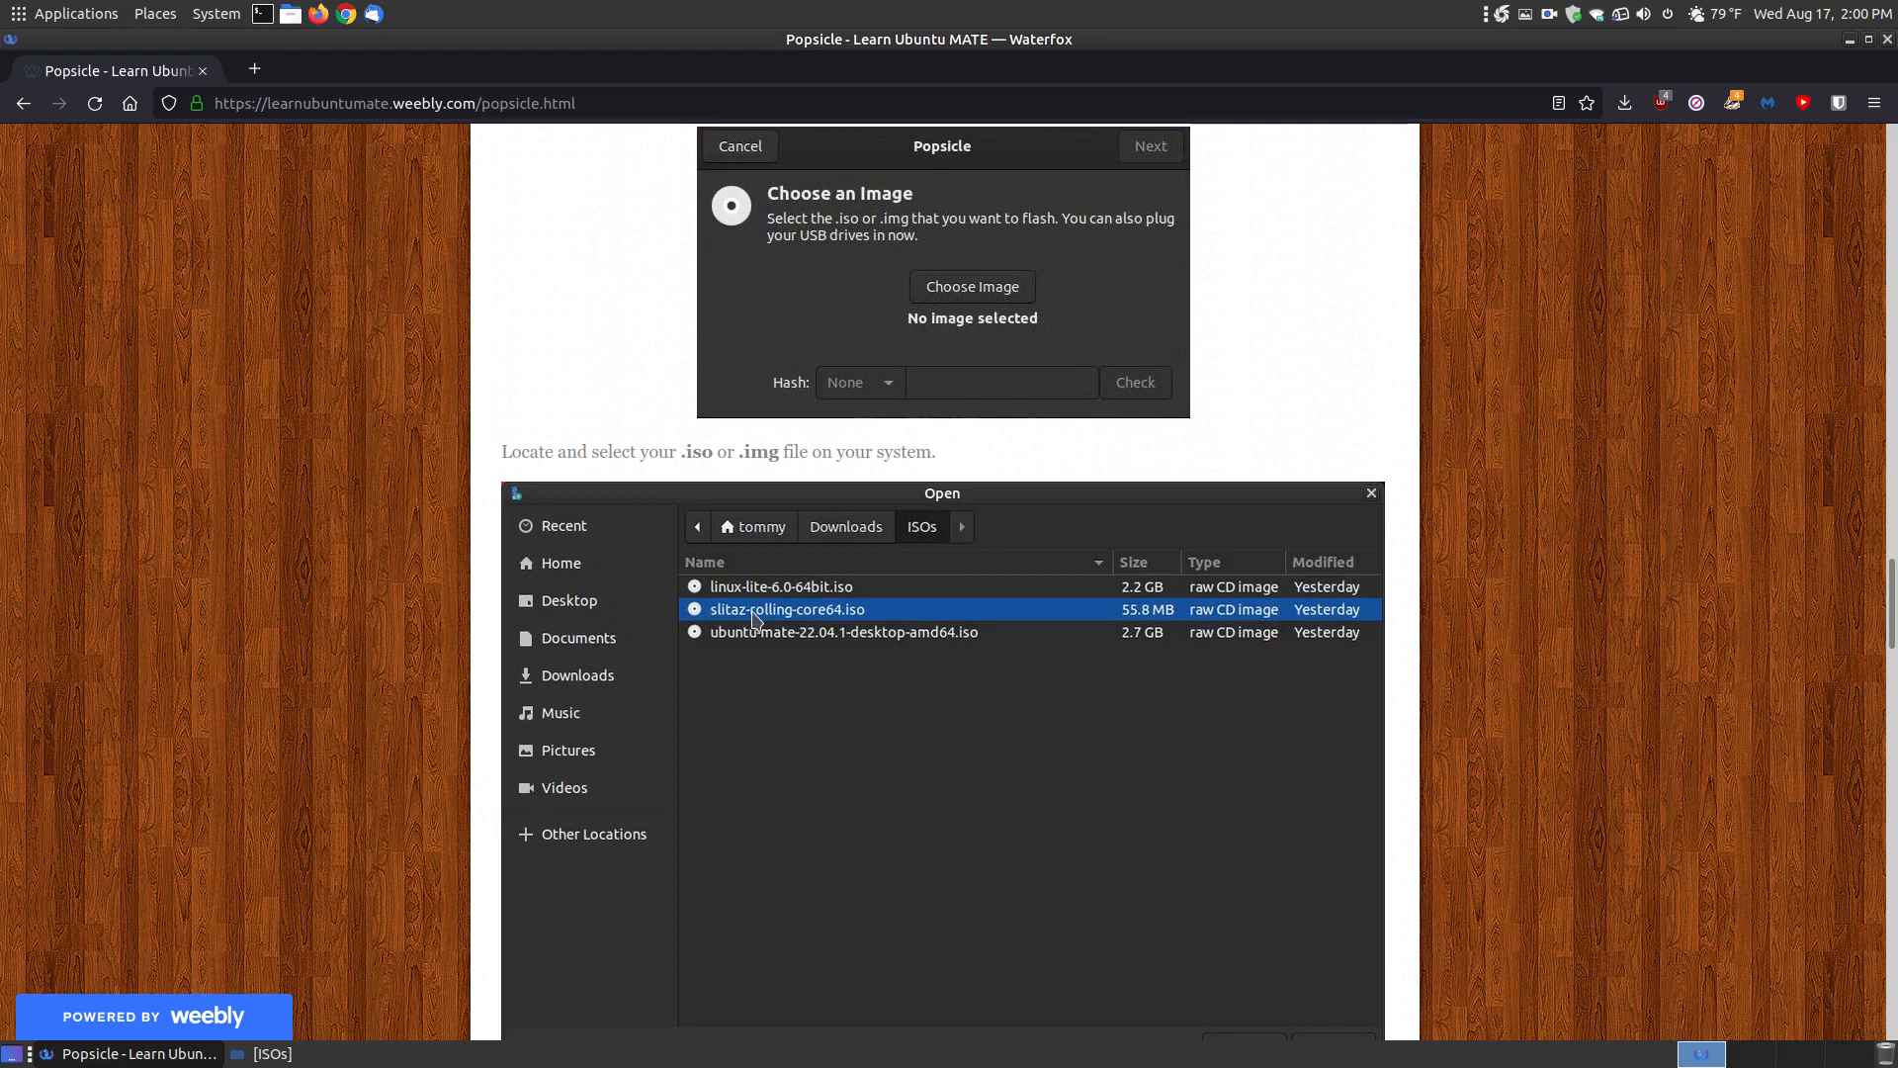
mouse_move(821, 621)
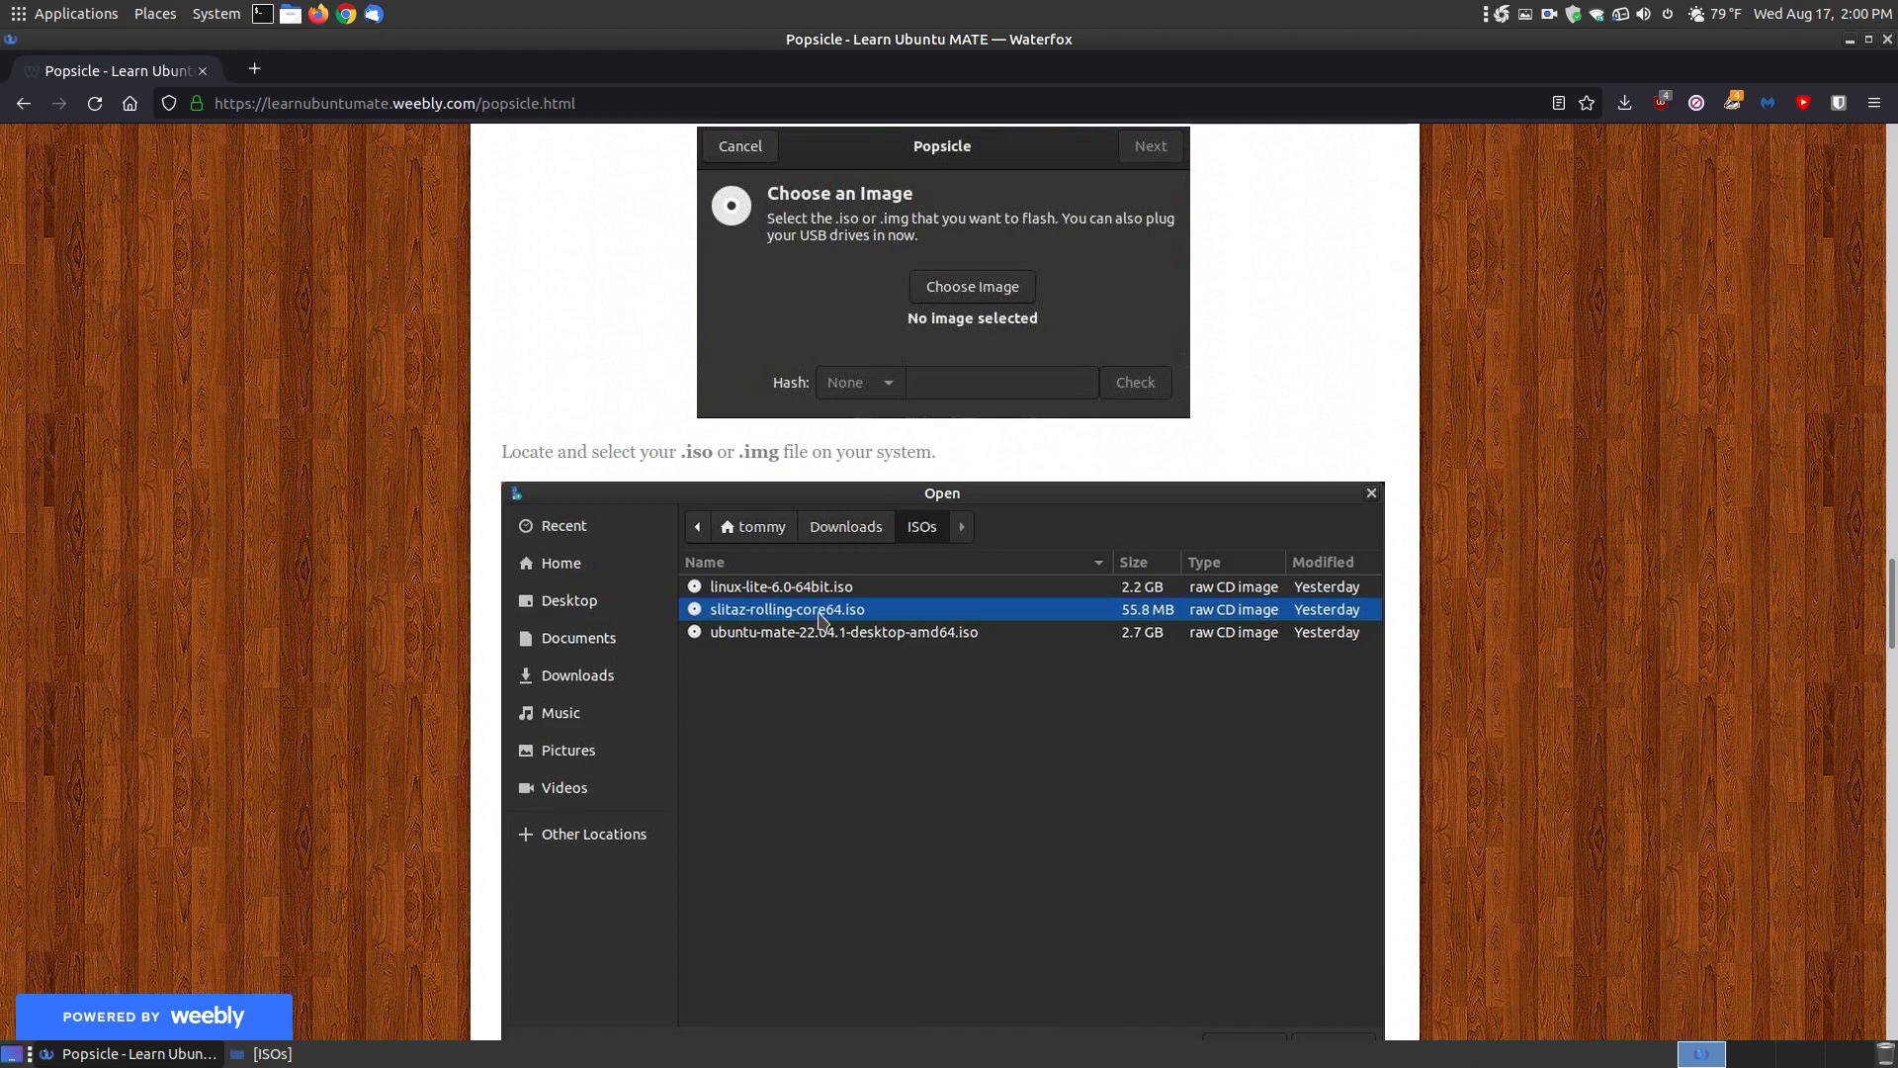
mouse_move(1151, 619)
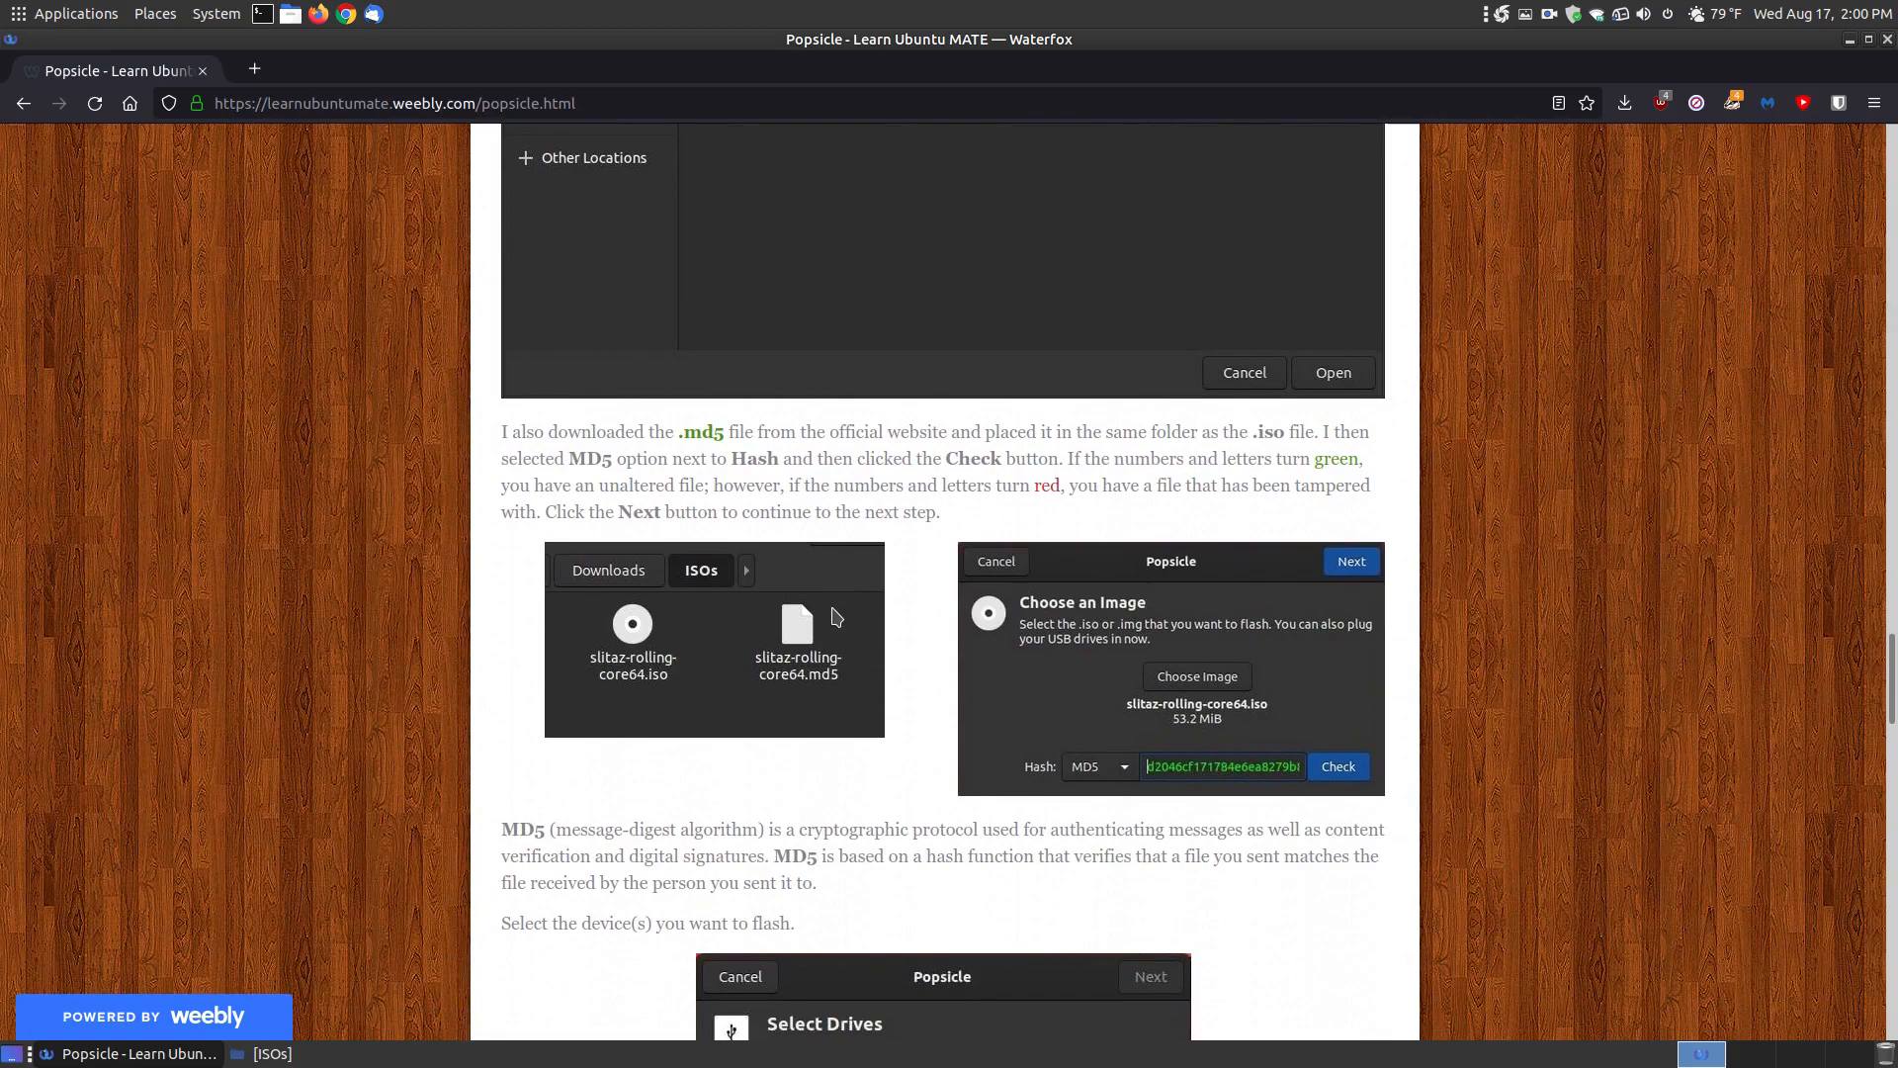
scroll("down", 3)
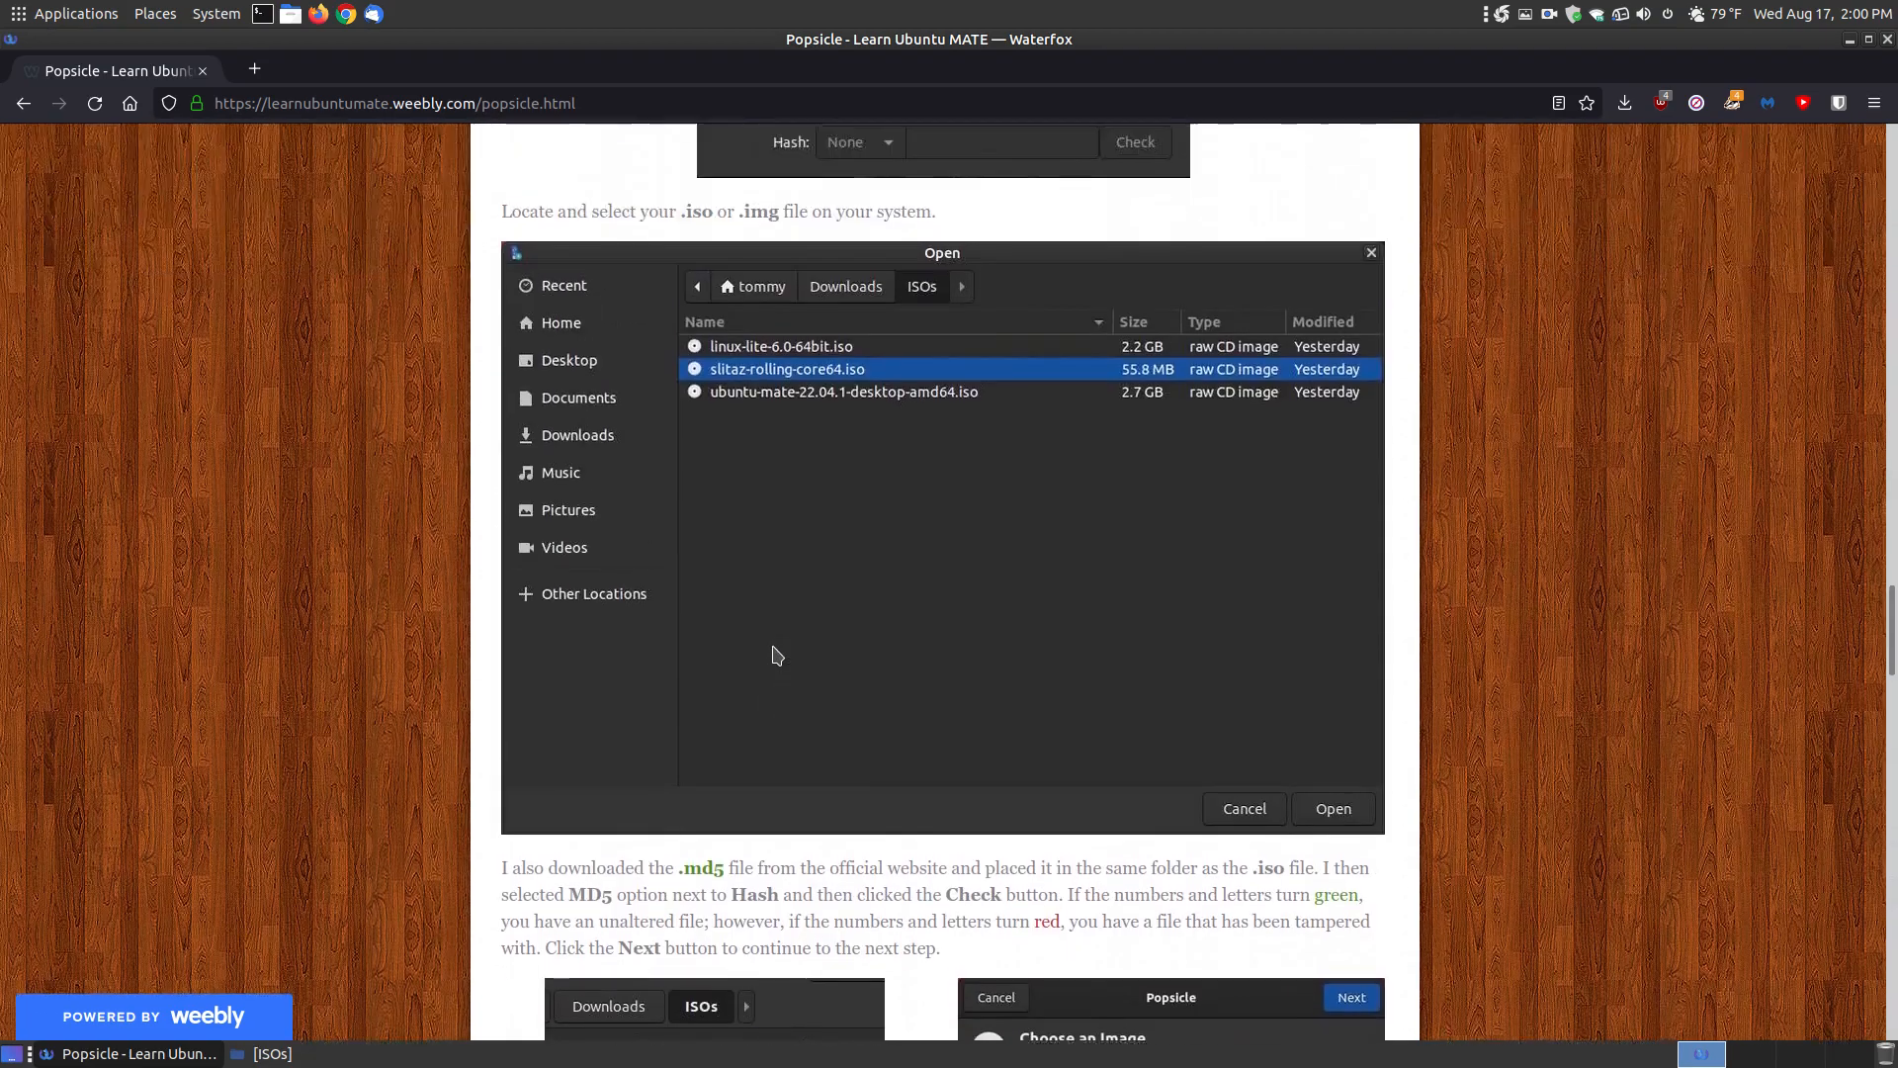
scroll("down", 3)
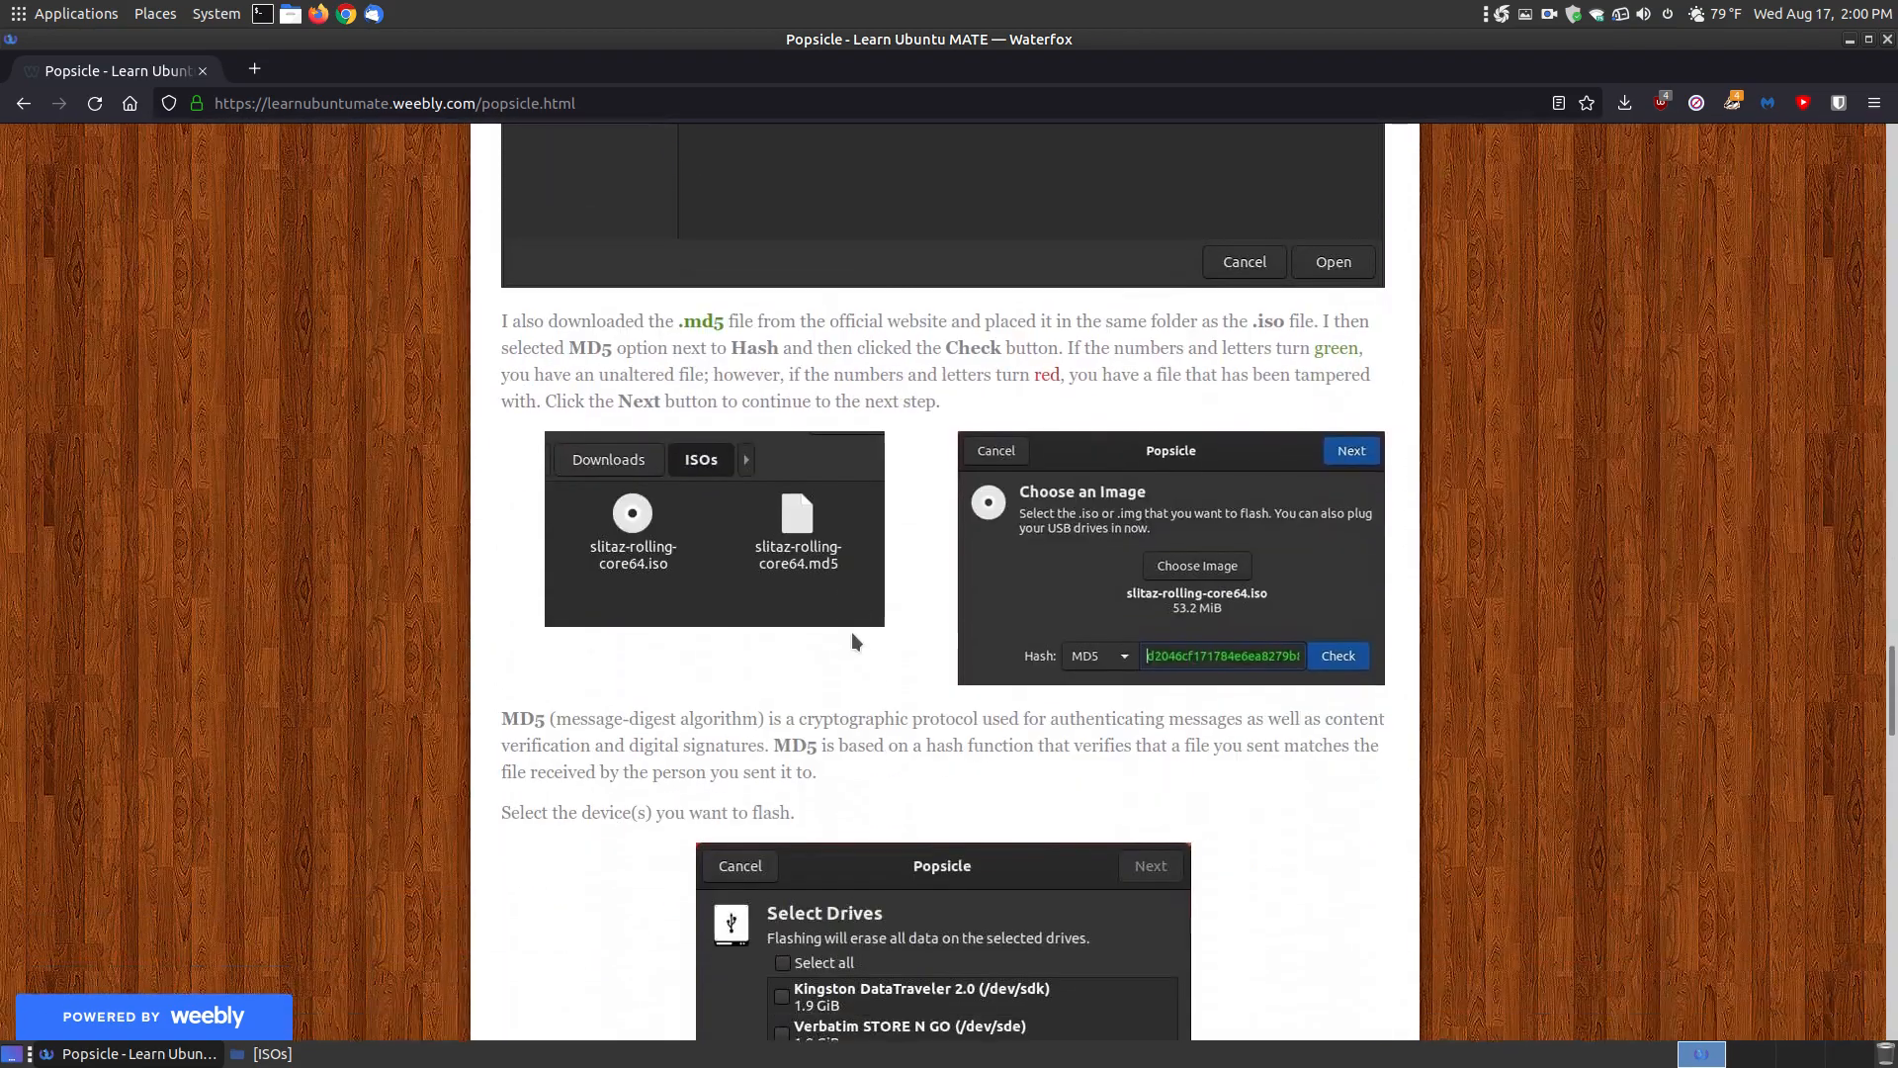
scroll("down", 3)
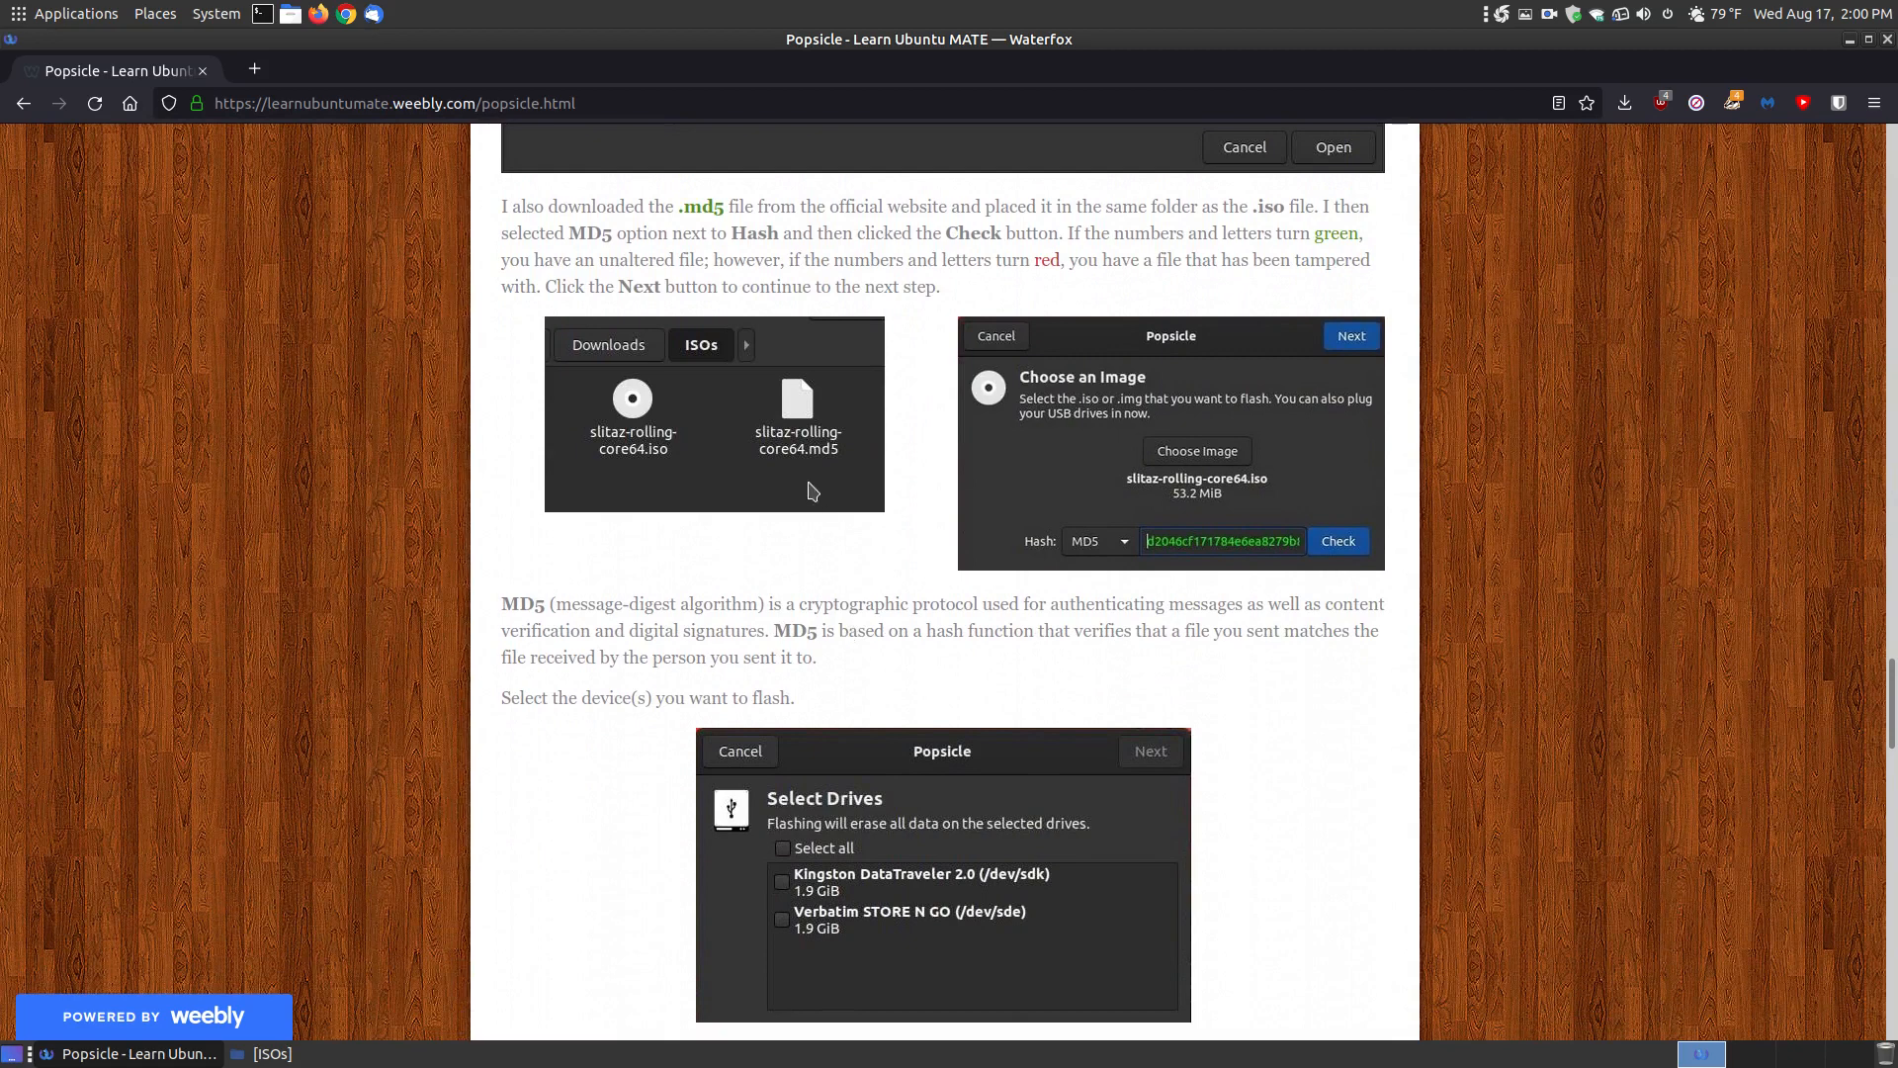
mouse_move(797, 467)
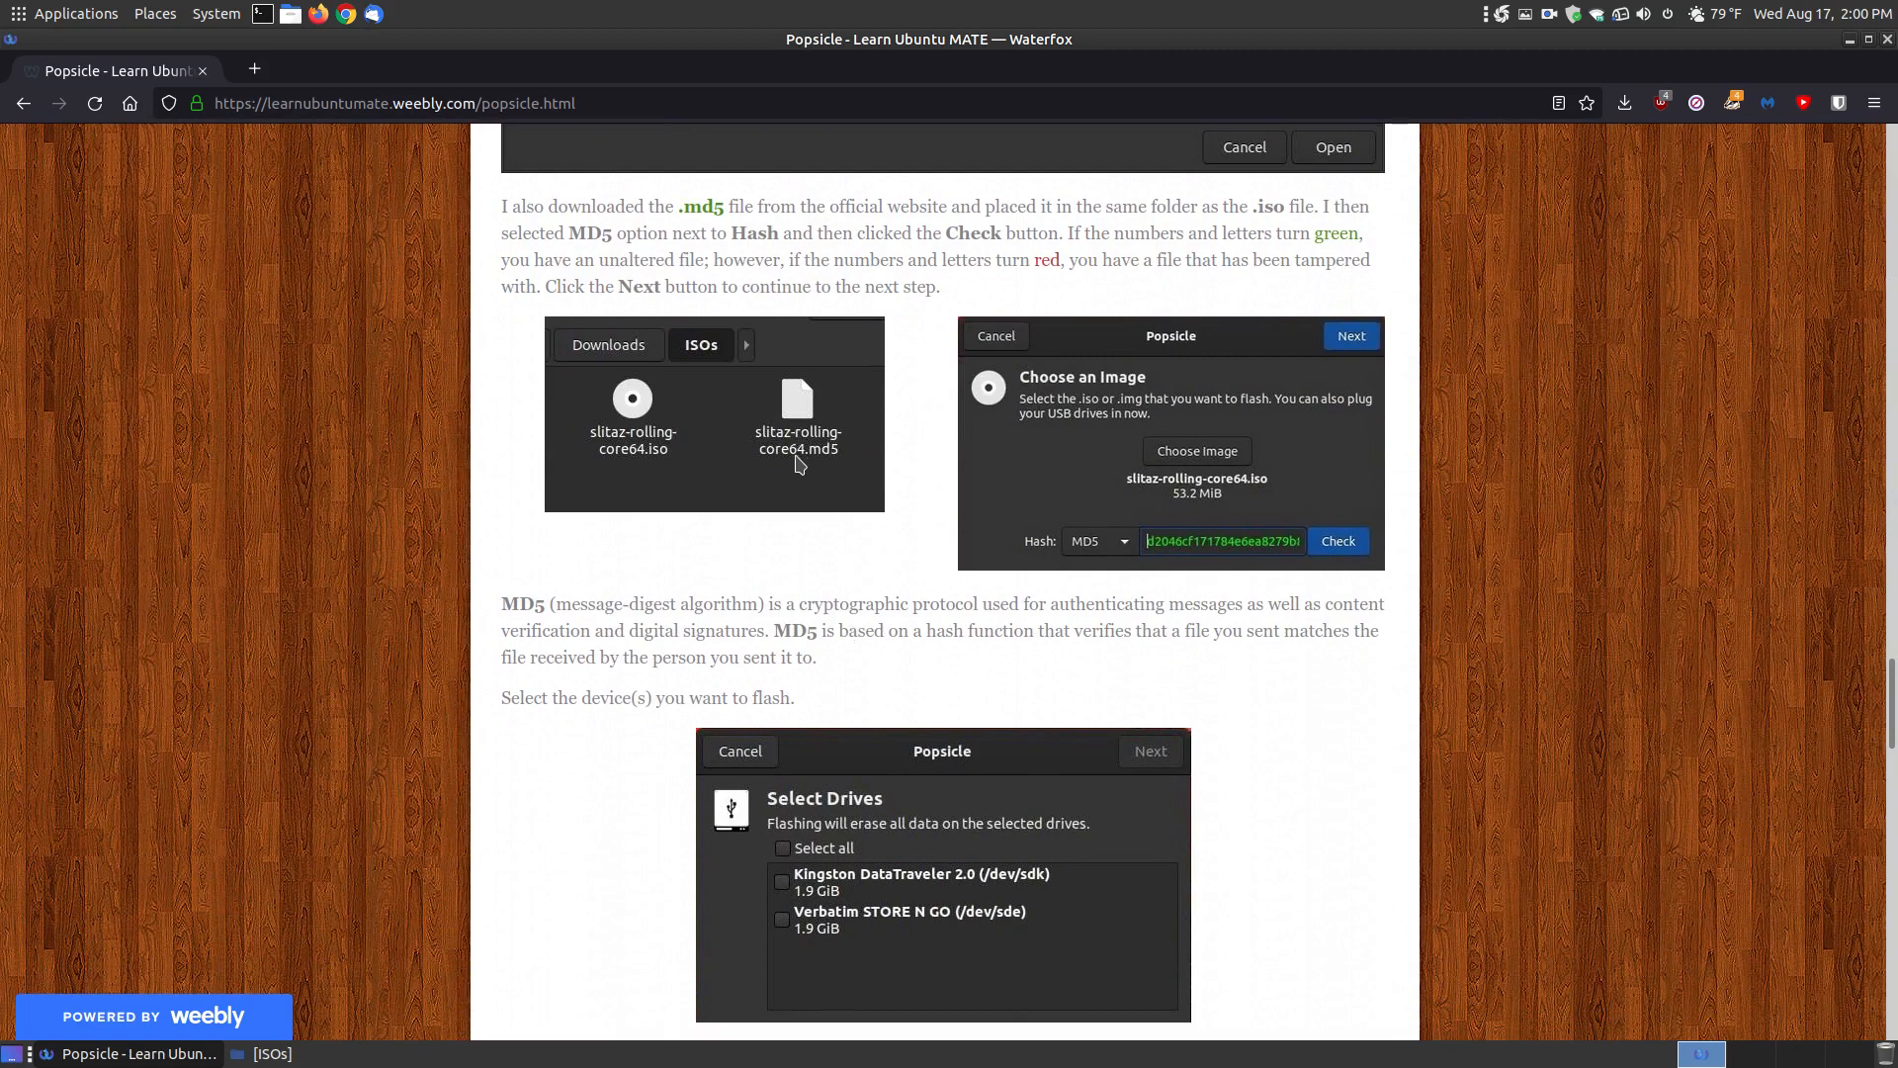
mouse_move(860, 461)
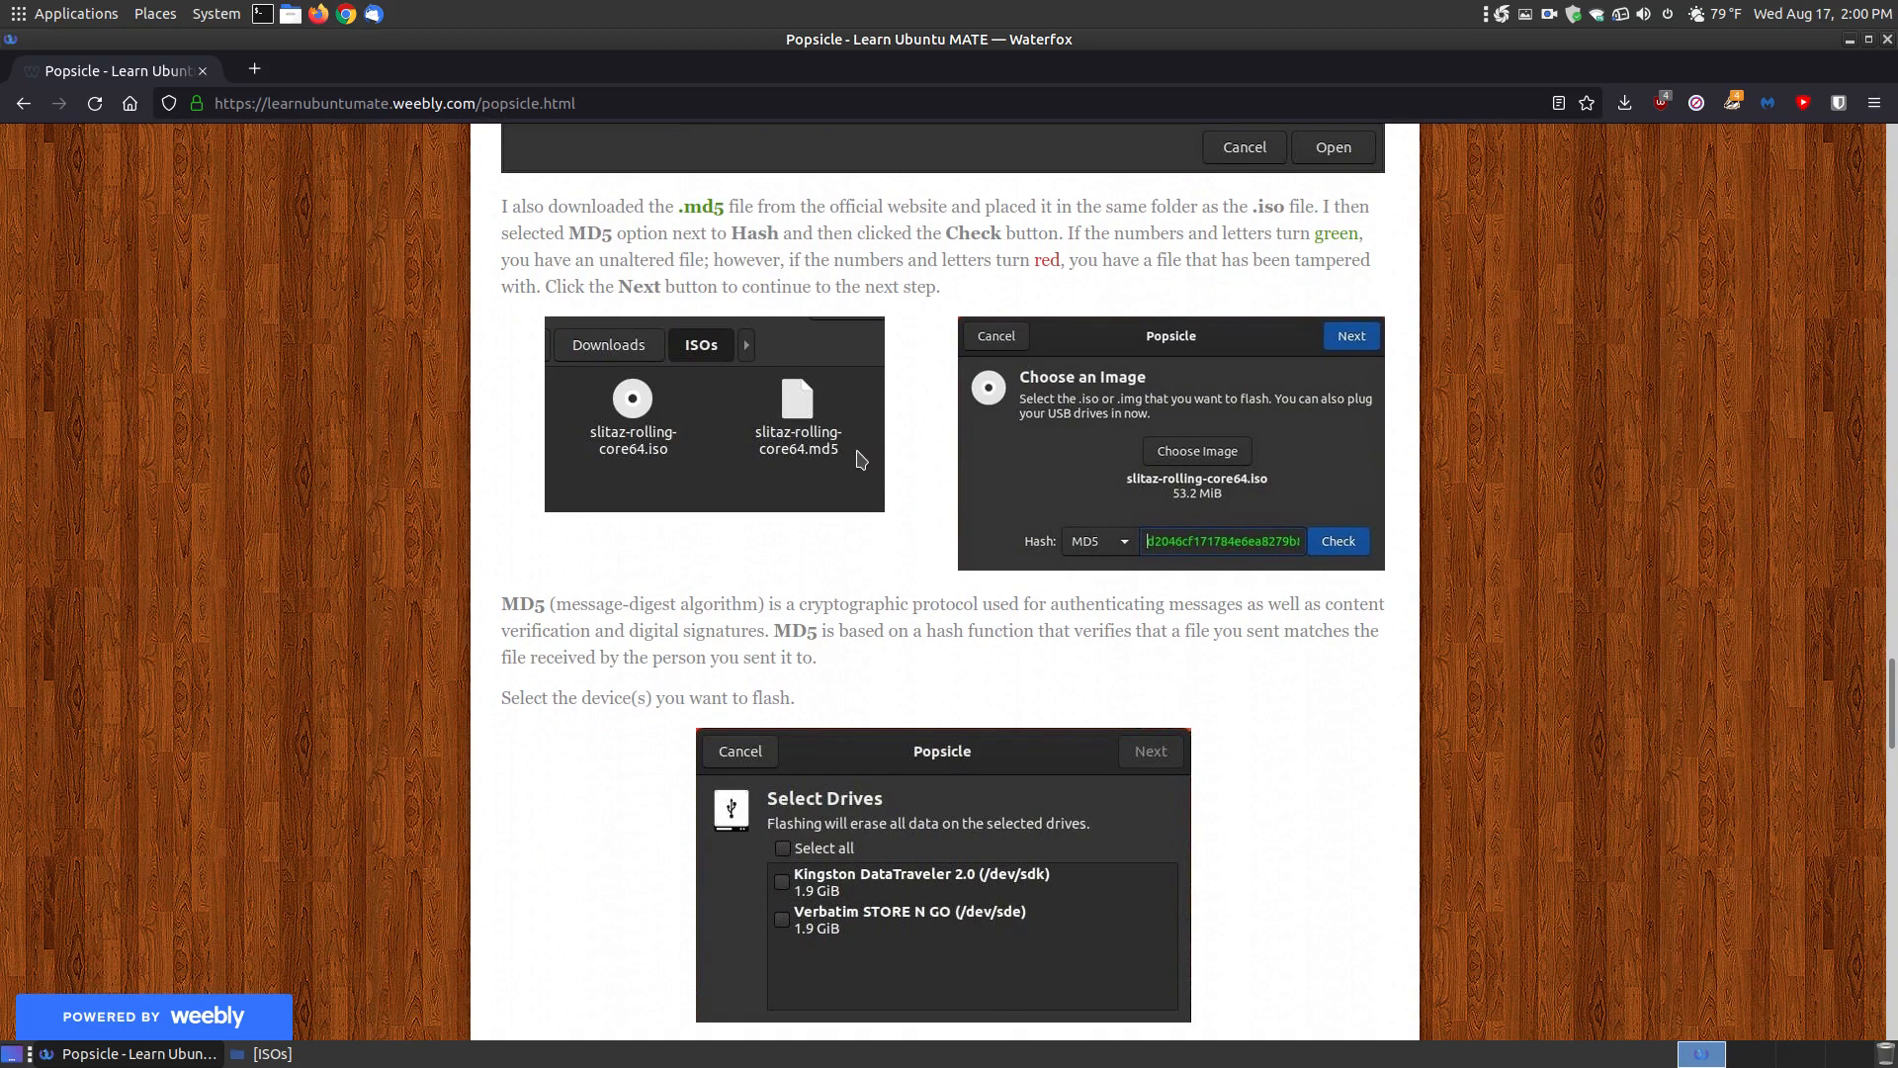
mouse_move(694, 200)
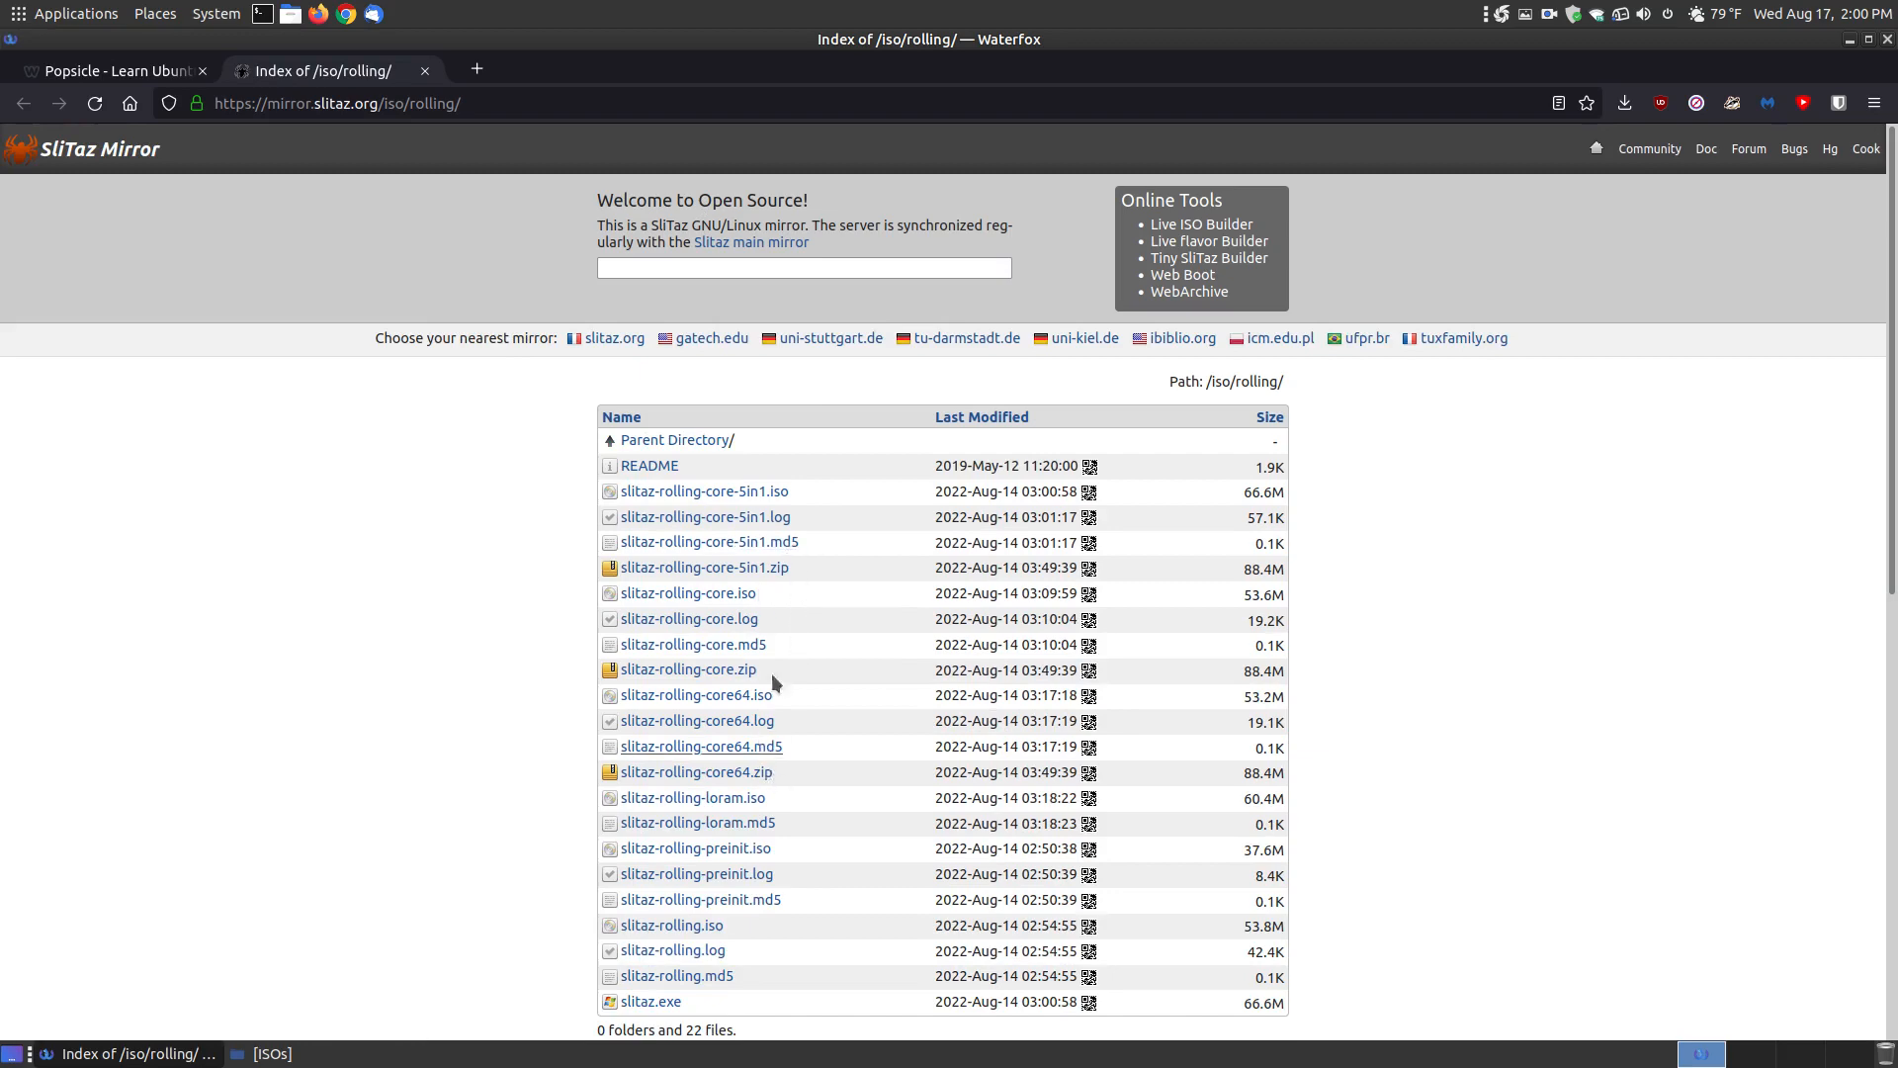
left_click(108, 71)
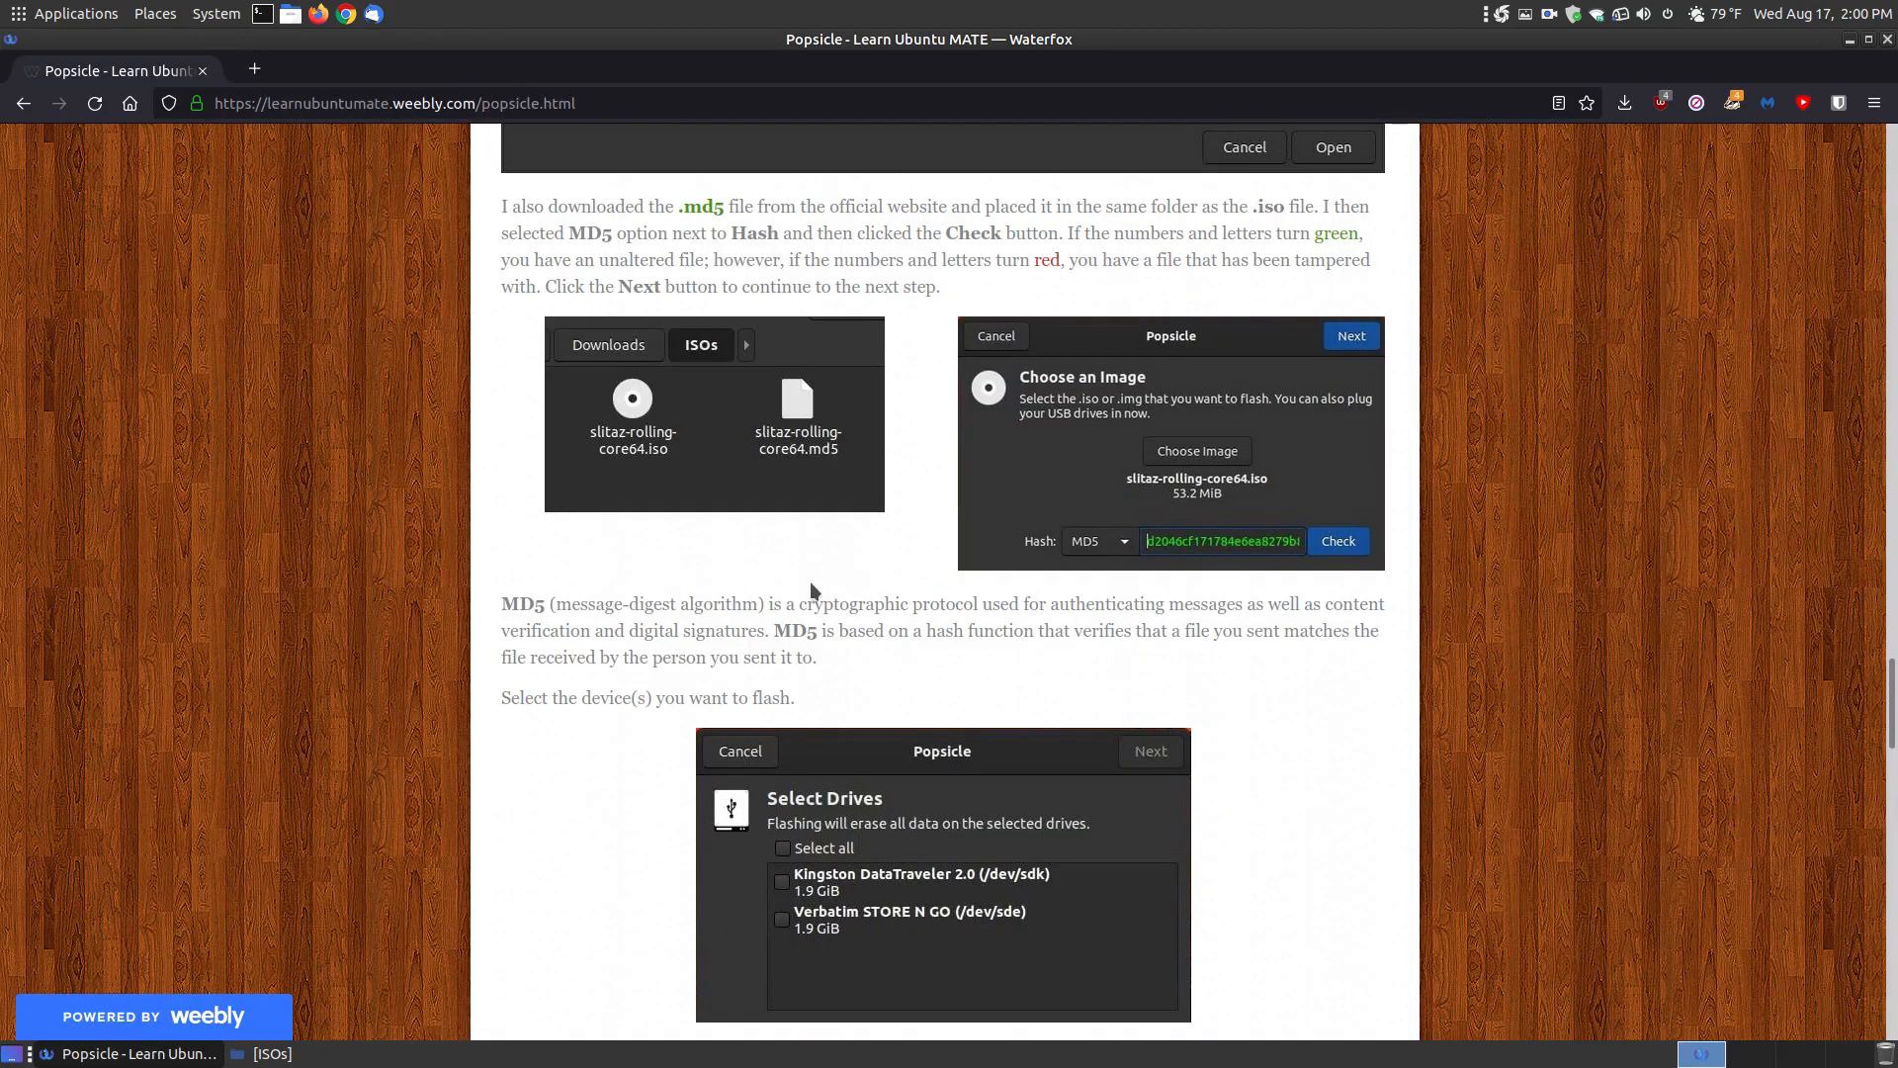
mouse_move(884, 575)
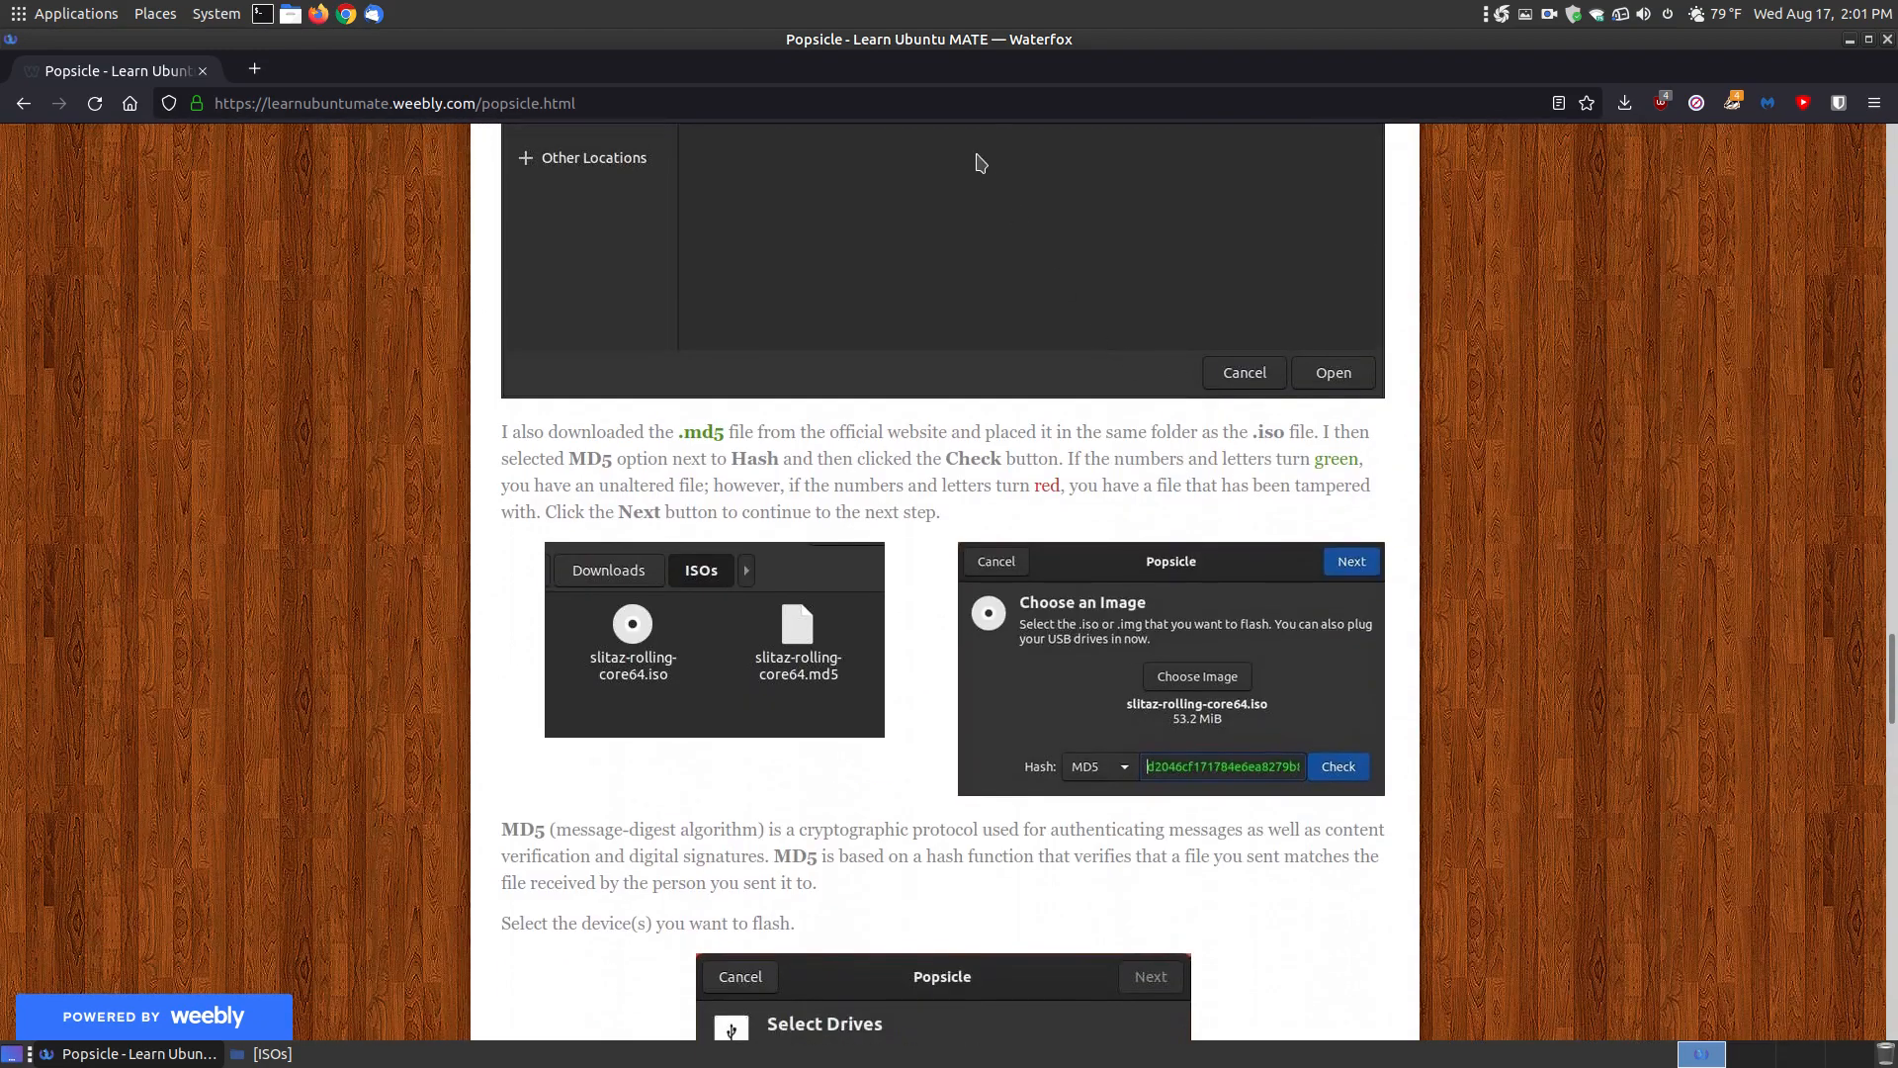
Step: Read the tutorial to its end and minimize the Waterfox window to the desktop
scroll("down", 3)
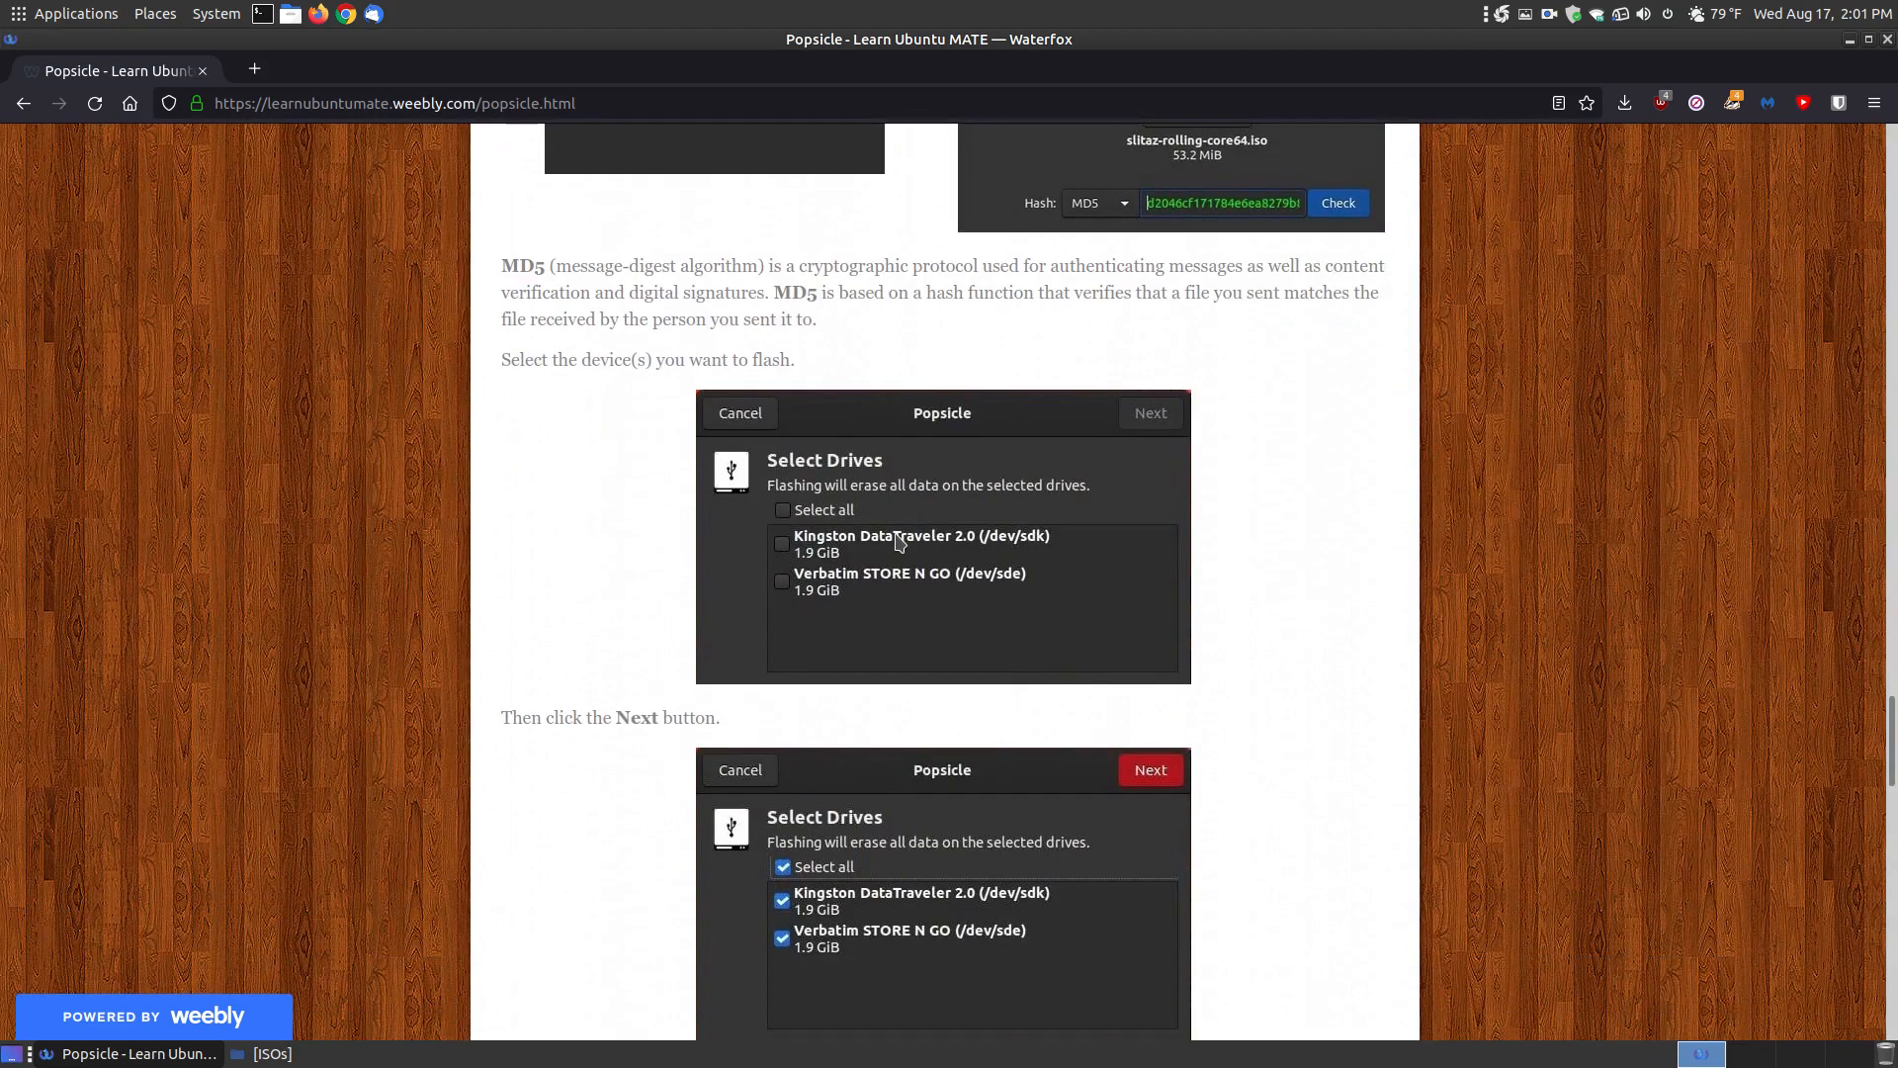
mouse_move(783, 536)
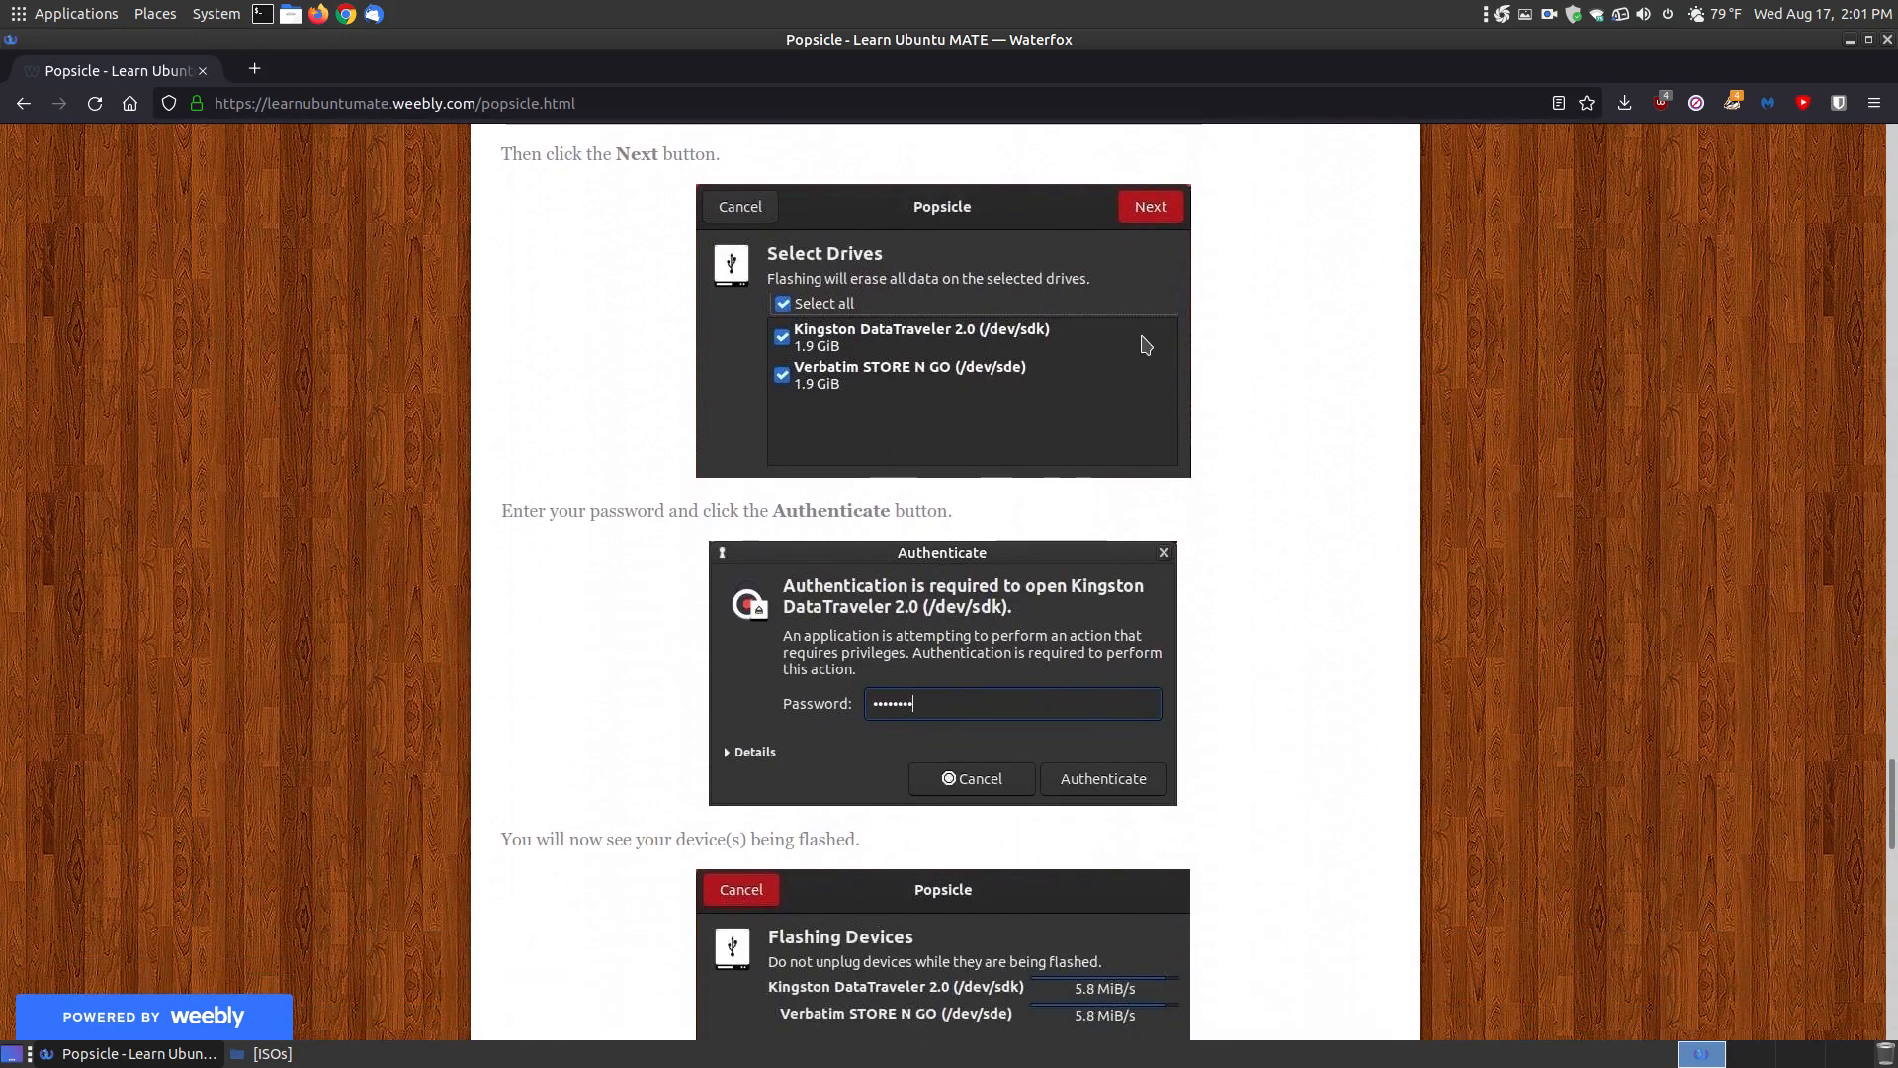
scroll("down", 3)
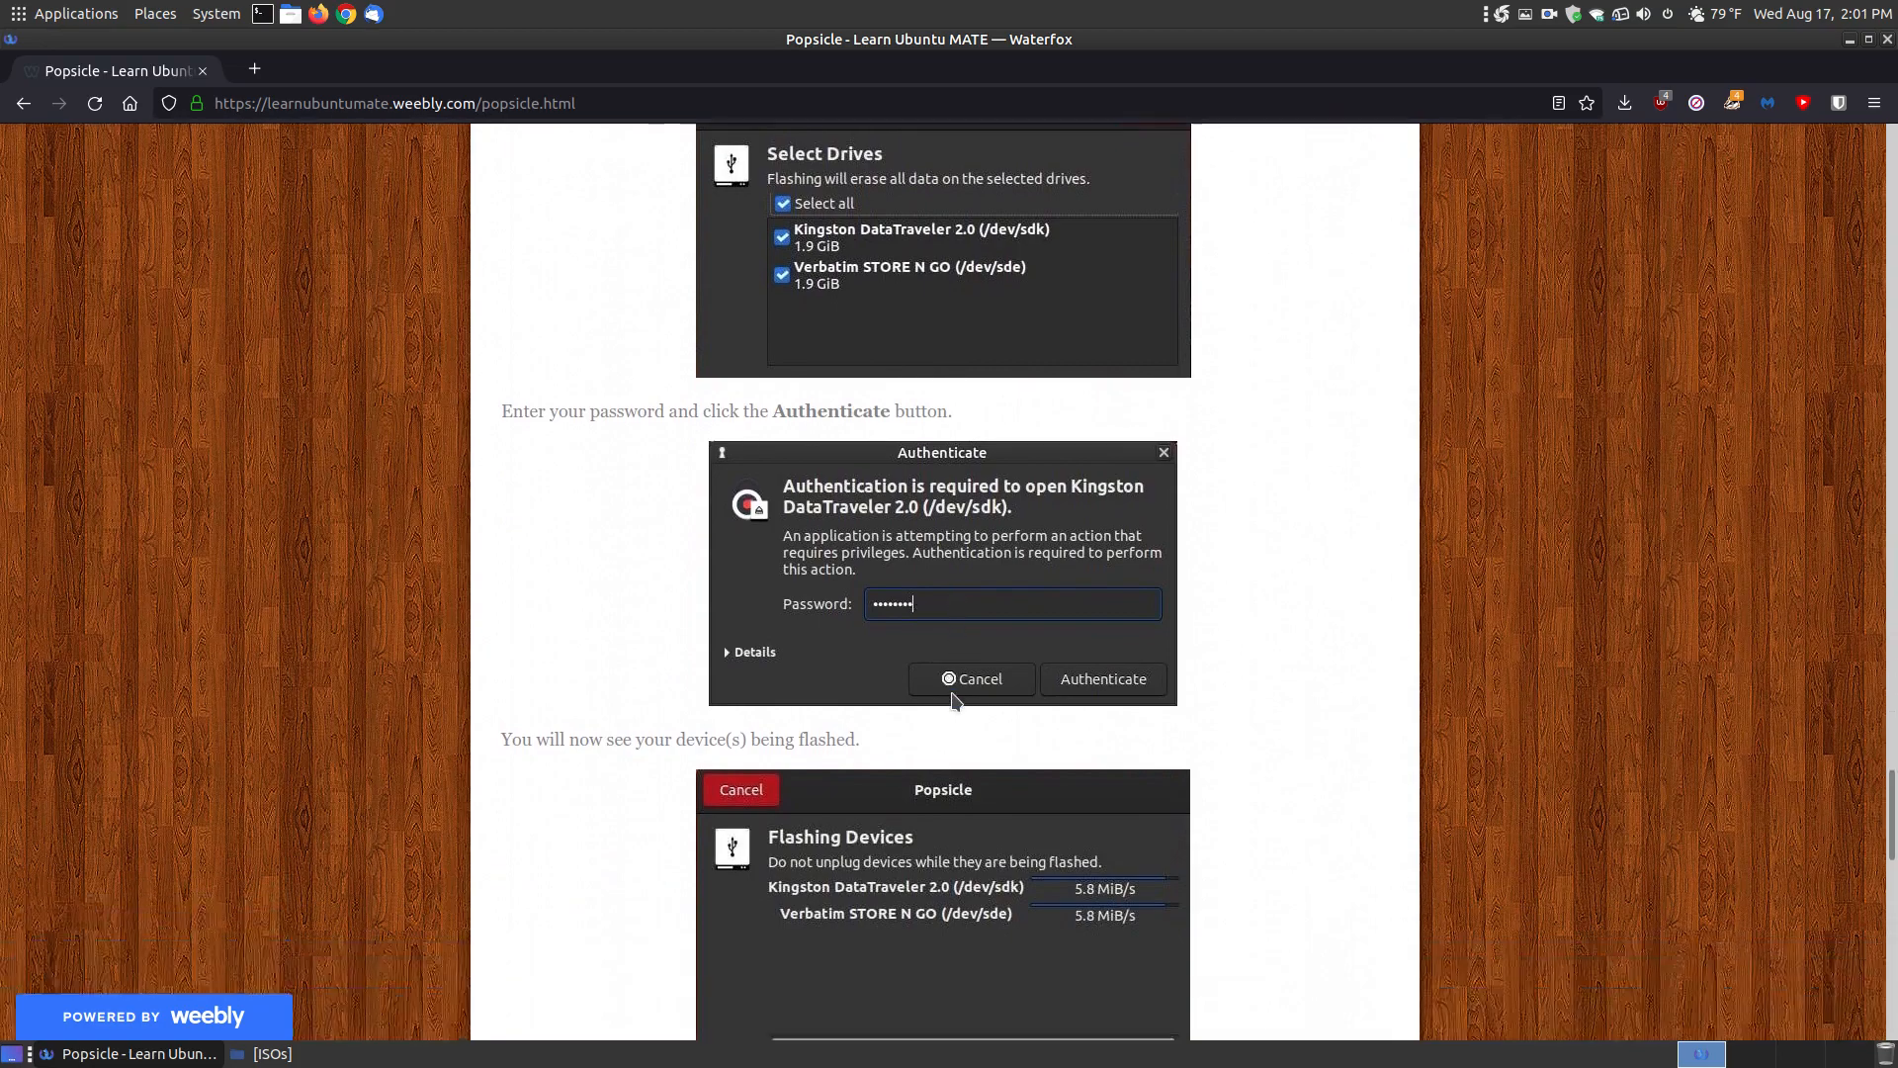
scroll("down", 3)
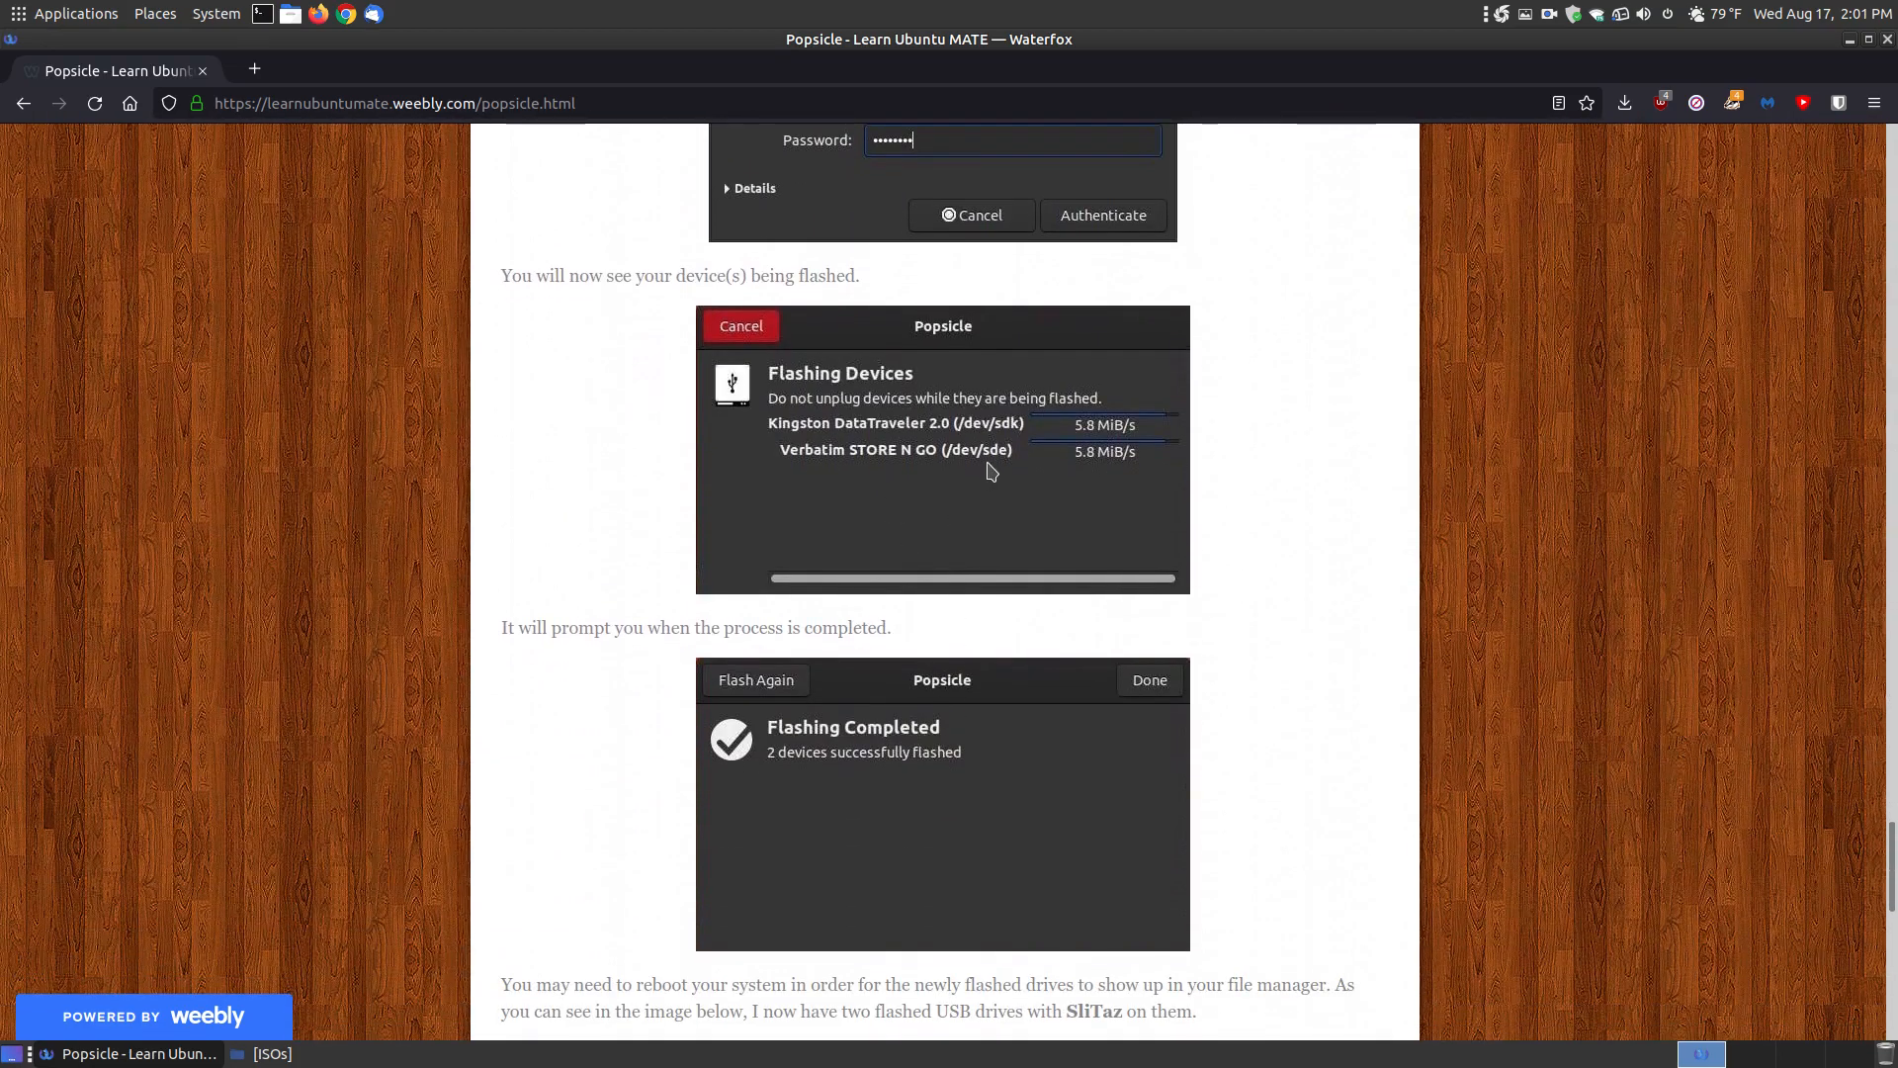
scroll("down", 3)
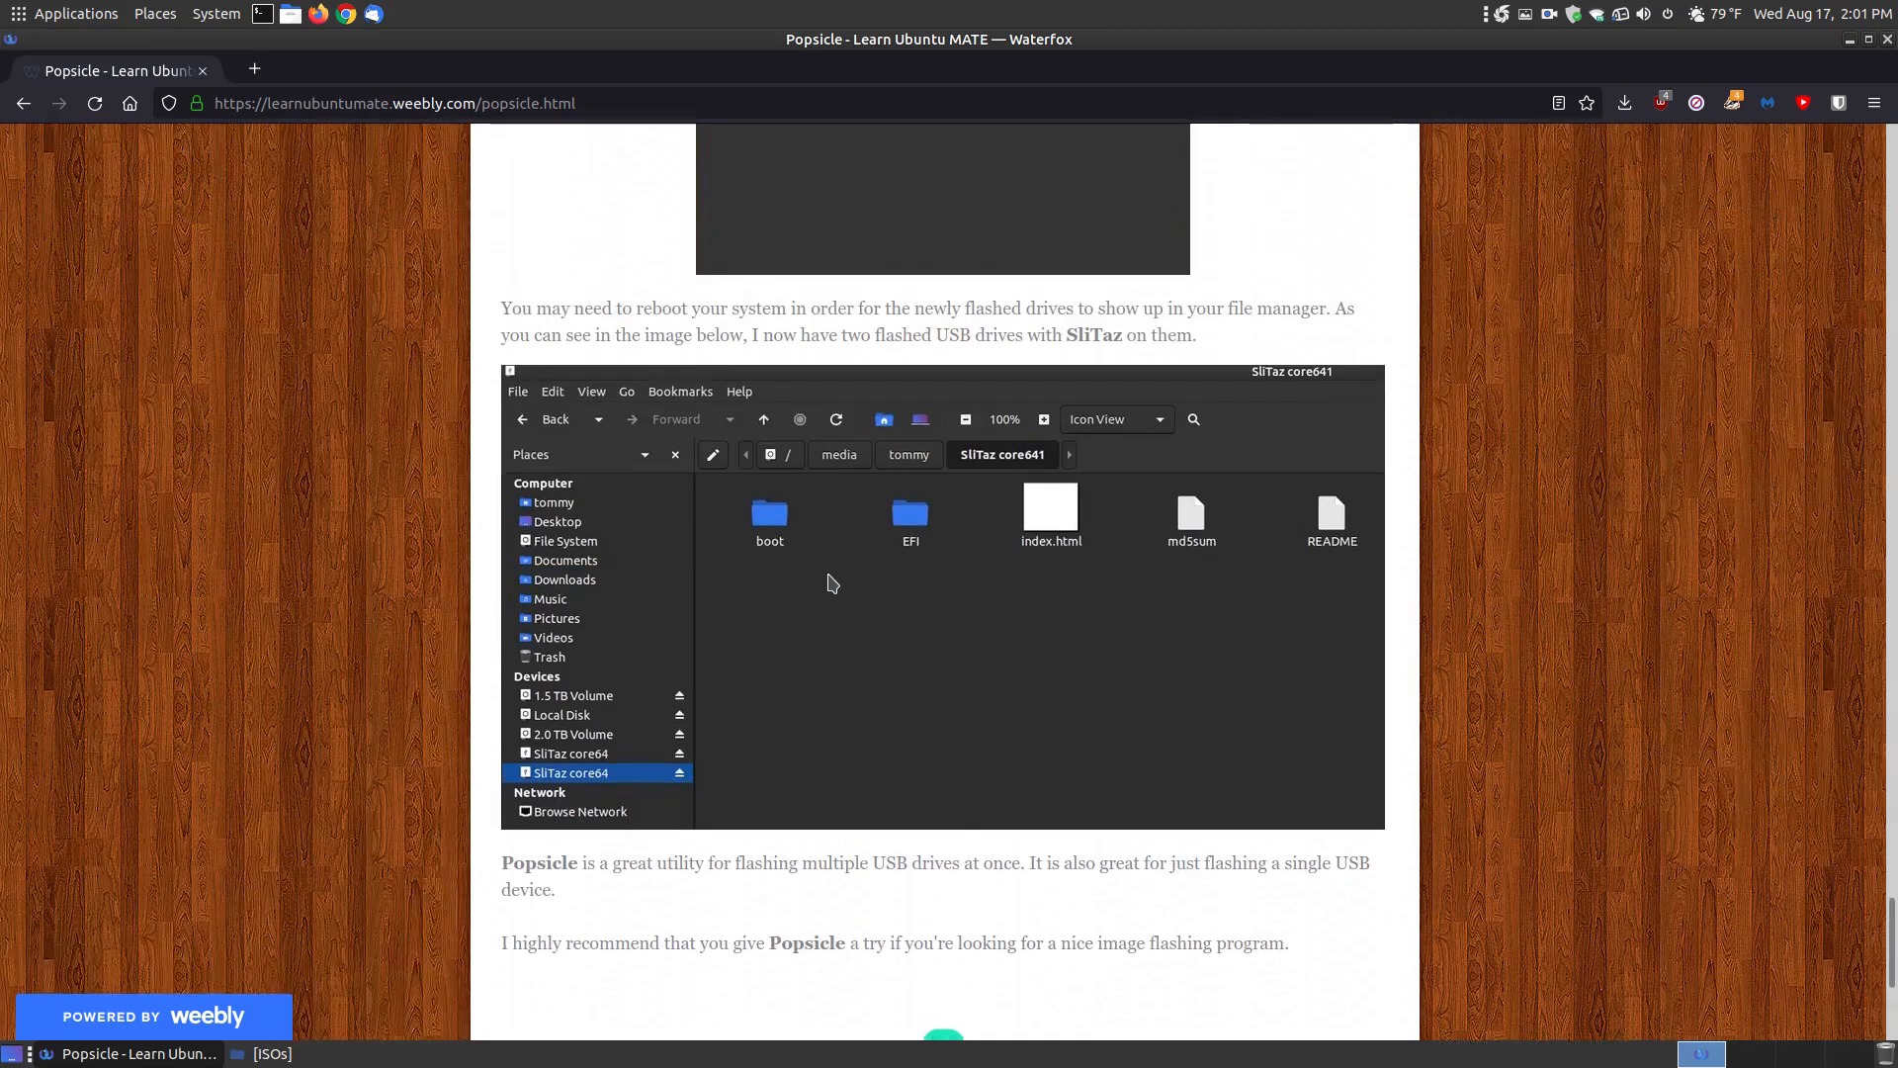
scroll("down", 3)
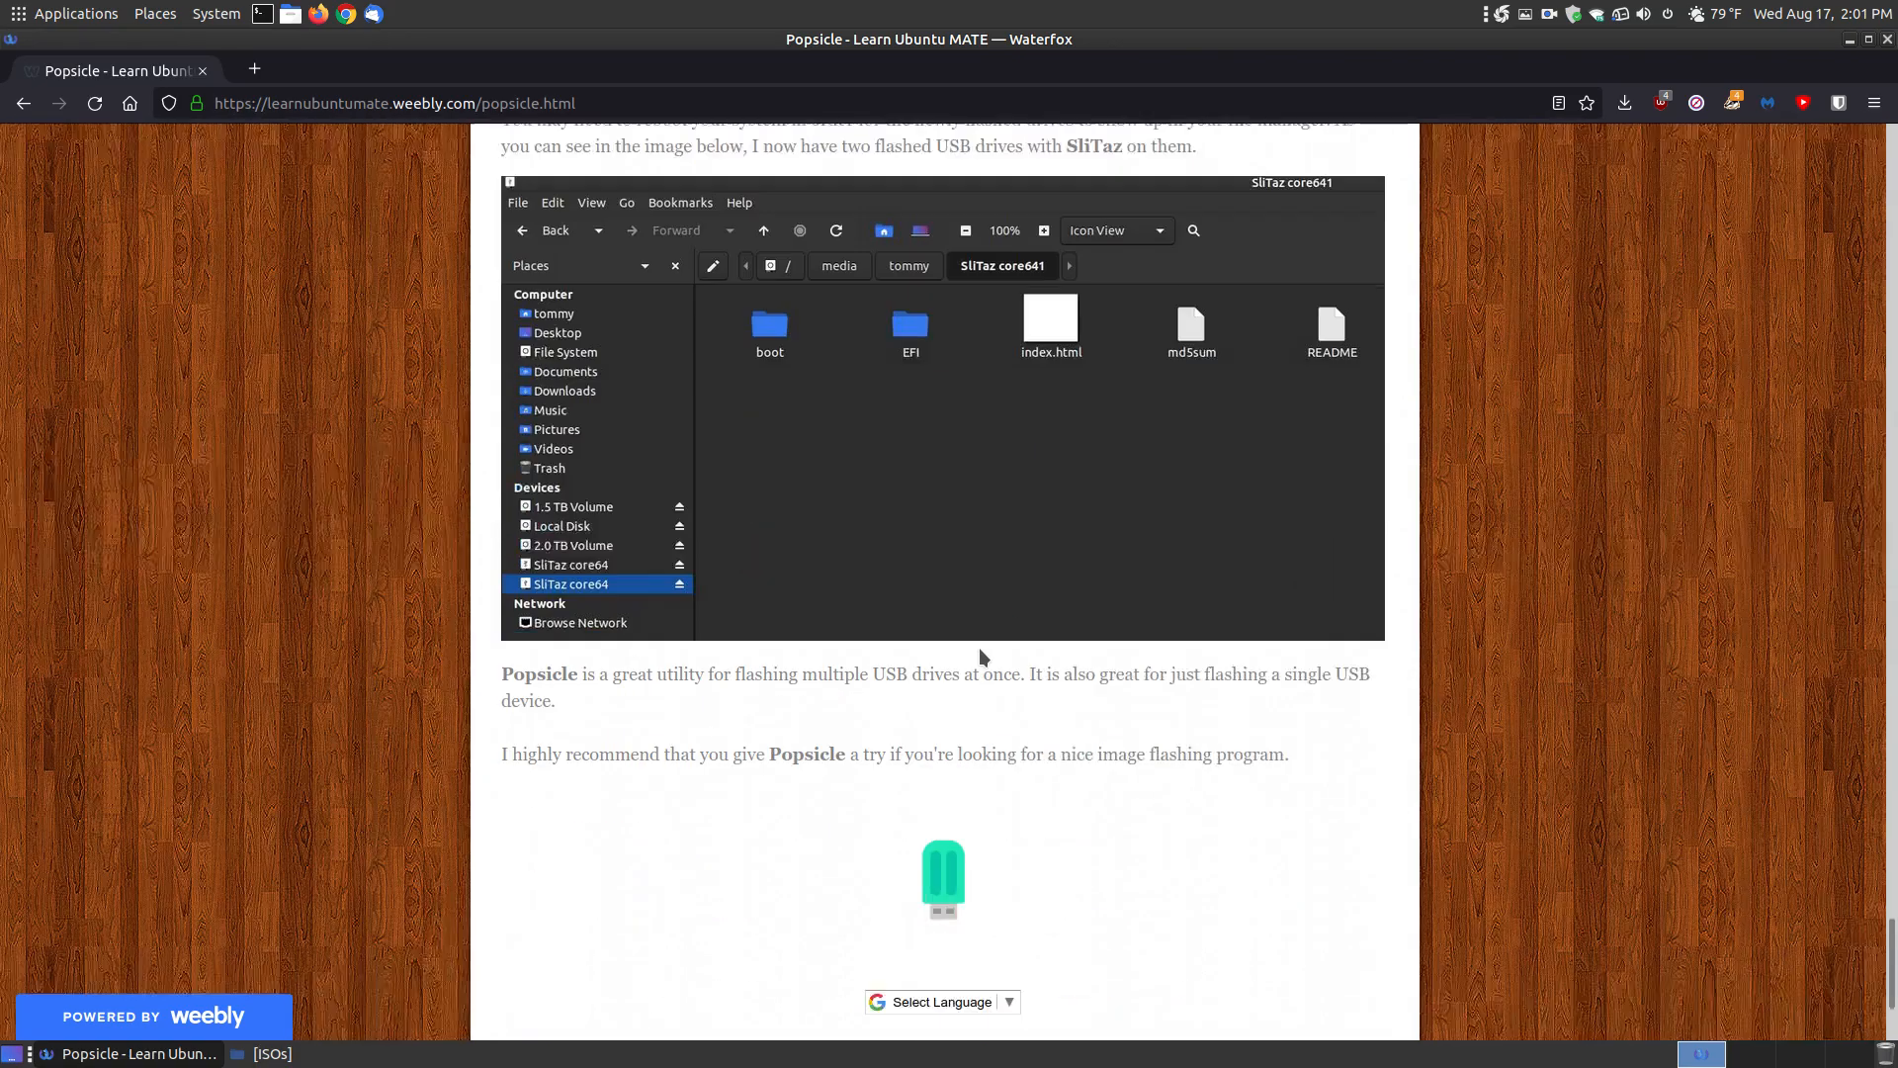
scroll("down", 3)
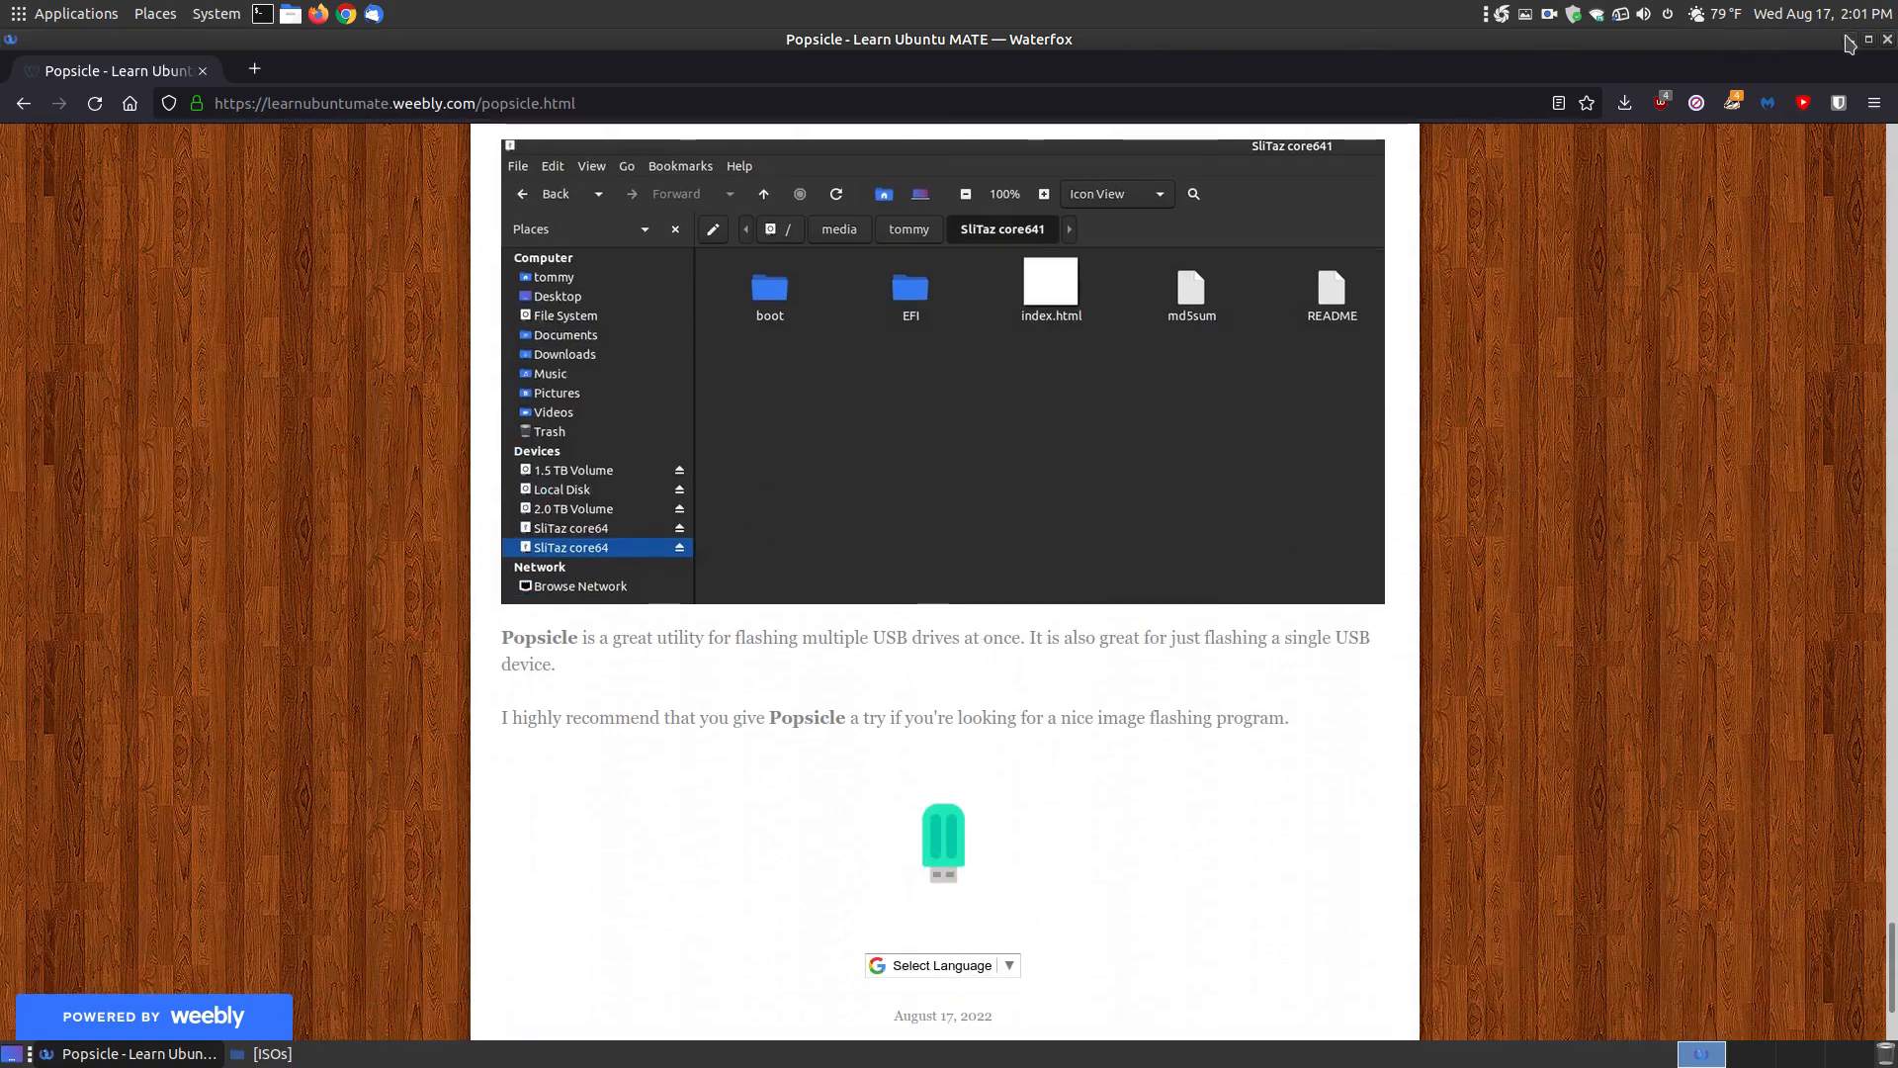
left_click(76, 14)
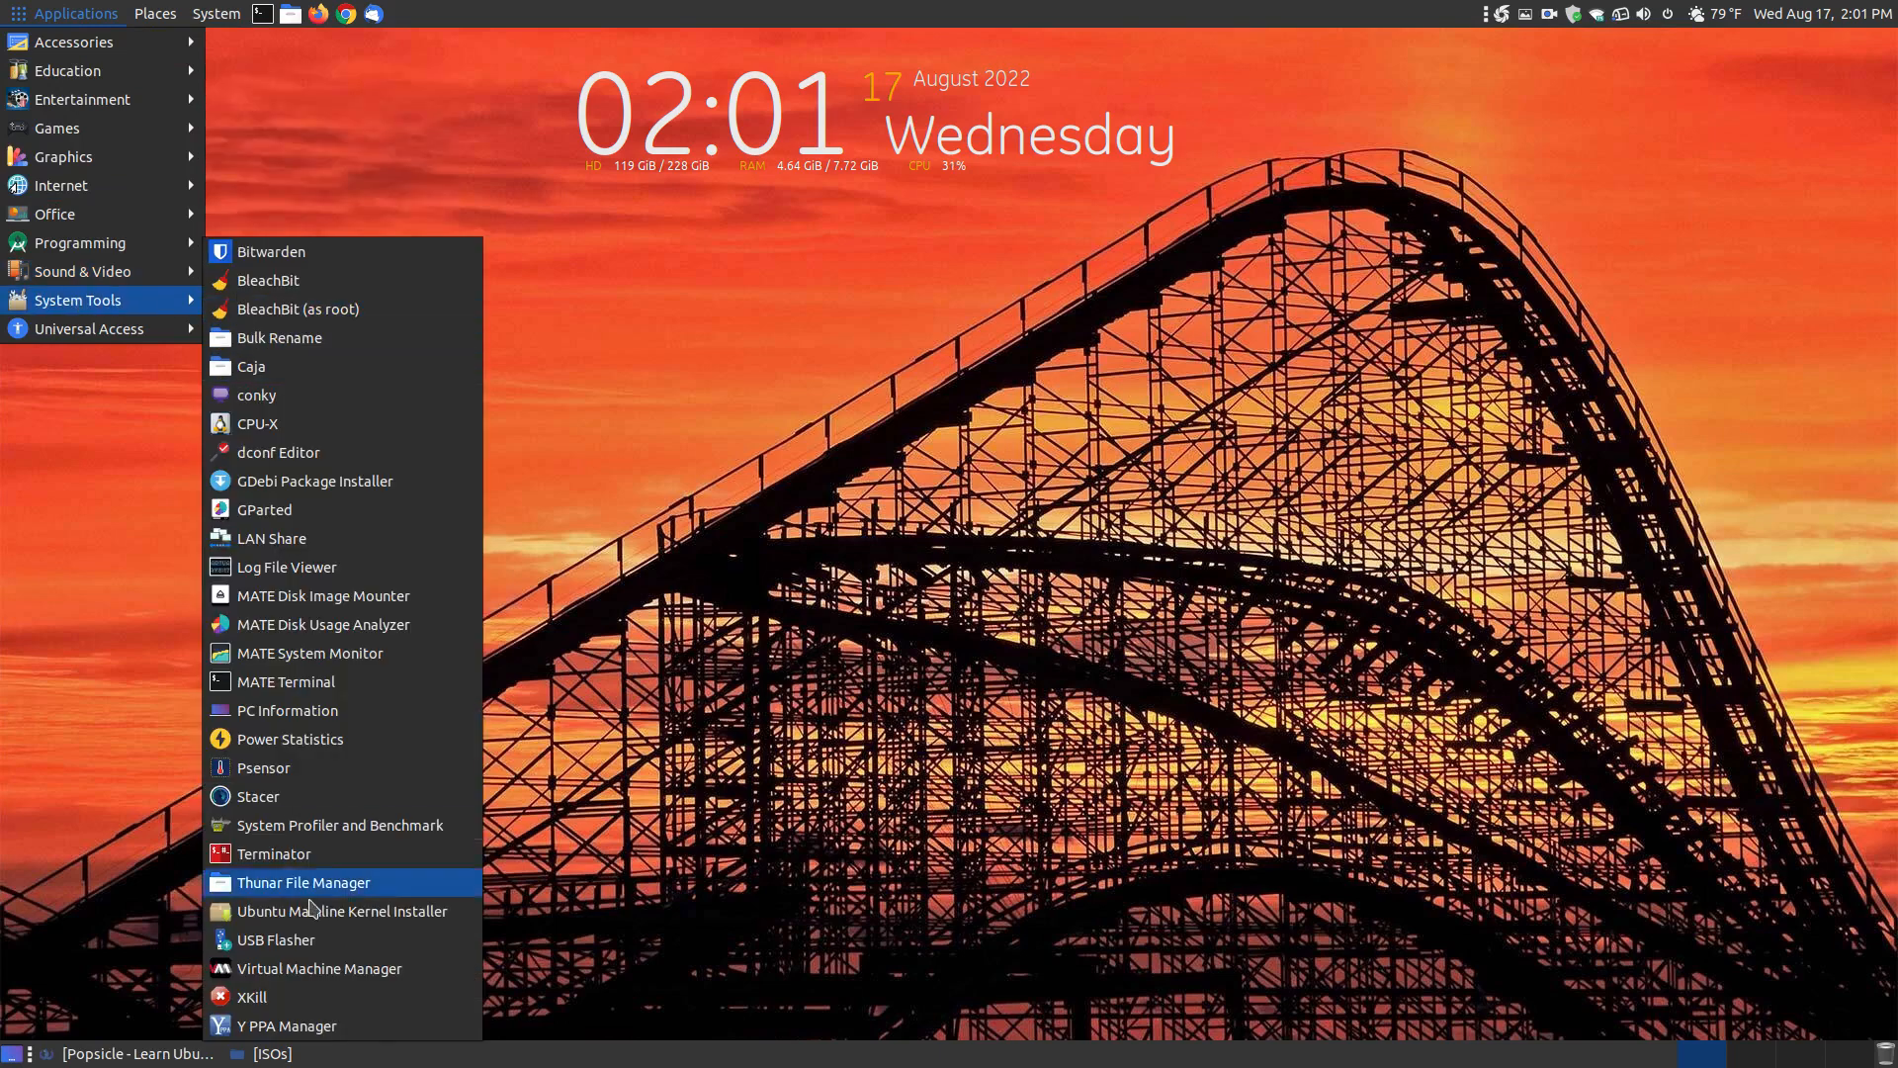
Step: Launch USB Flasher and load slitaz-rolling-core64.iso from Downloads/ISOs as the image
left_click(275, 937)
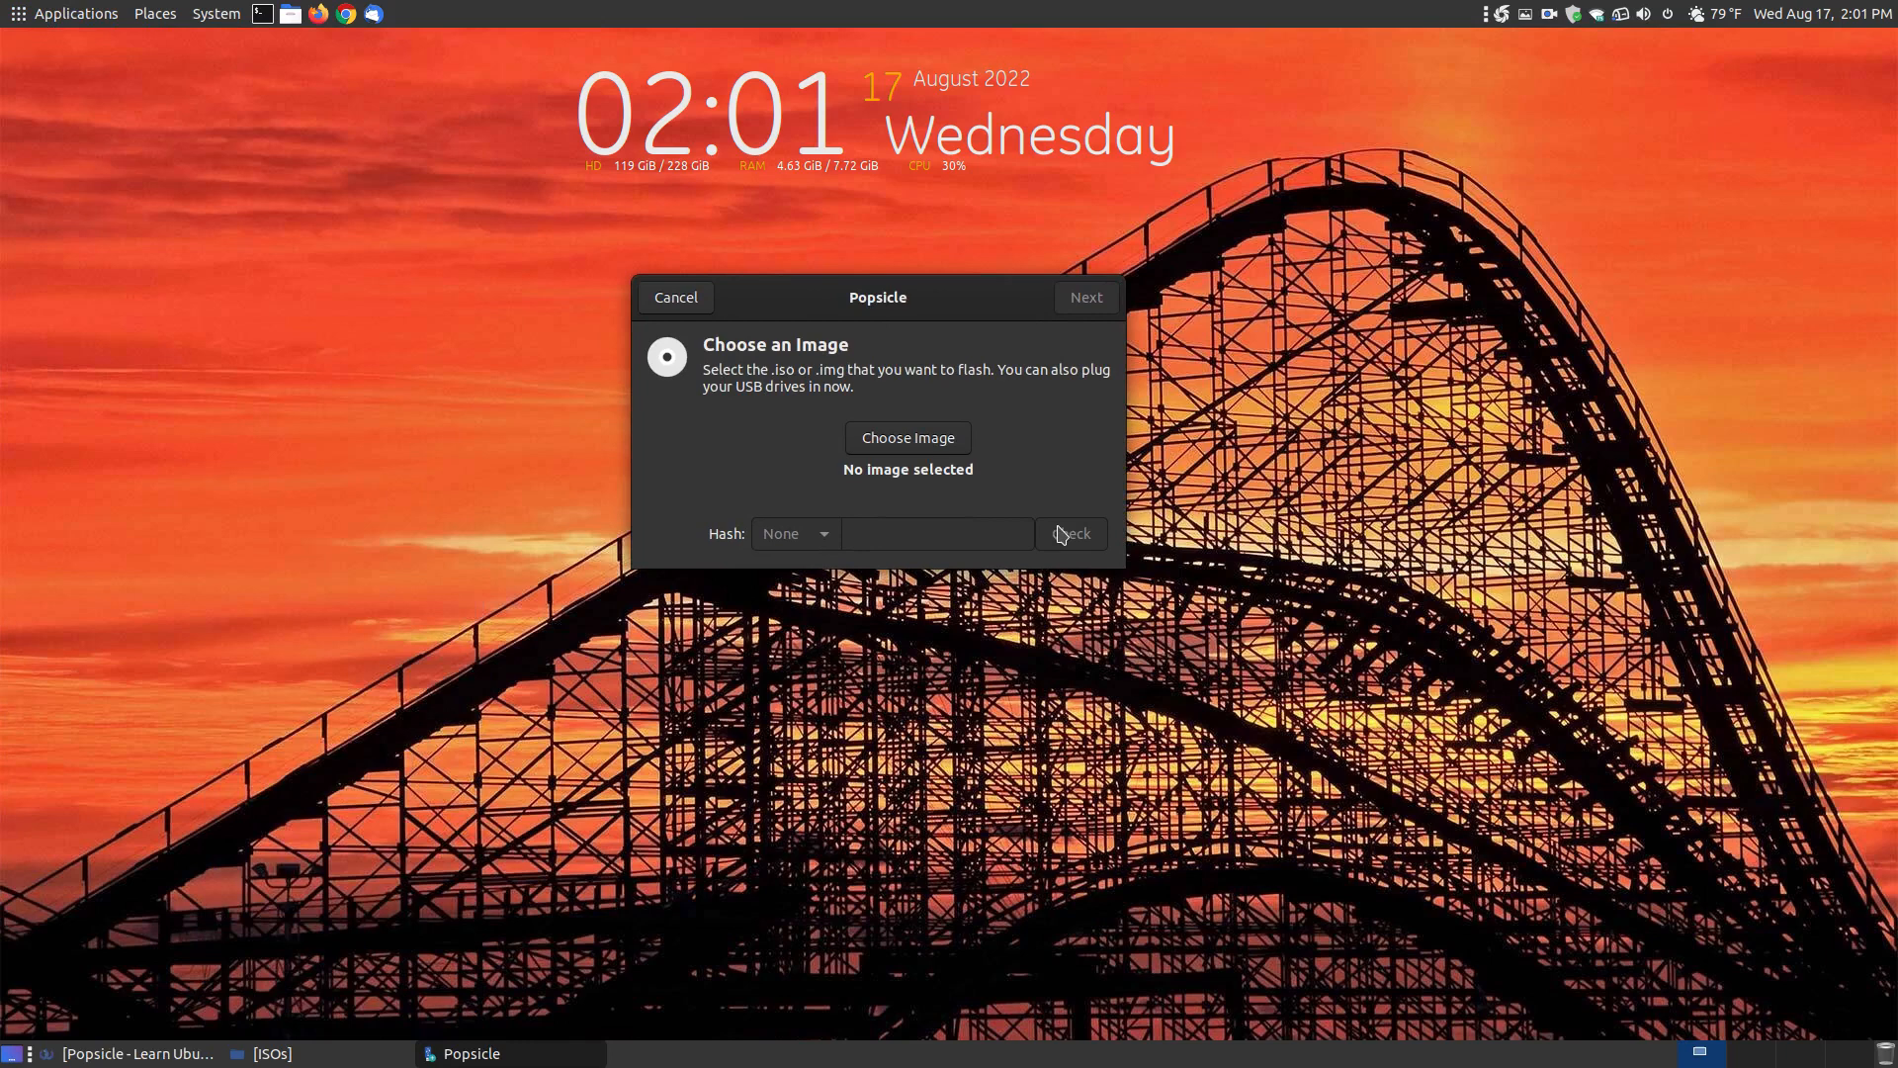
left_click(905, 437)
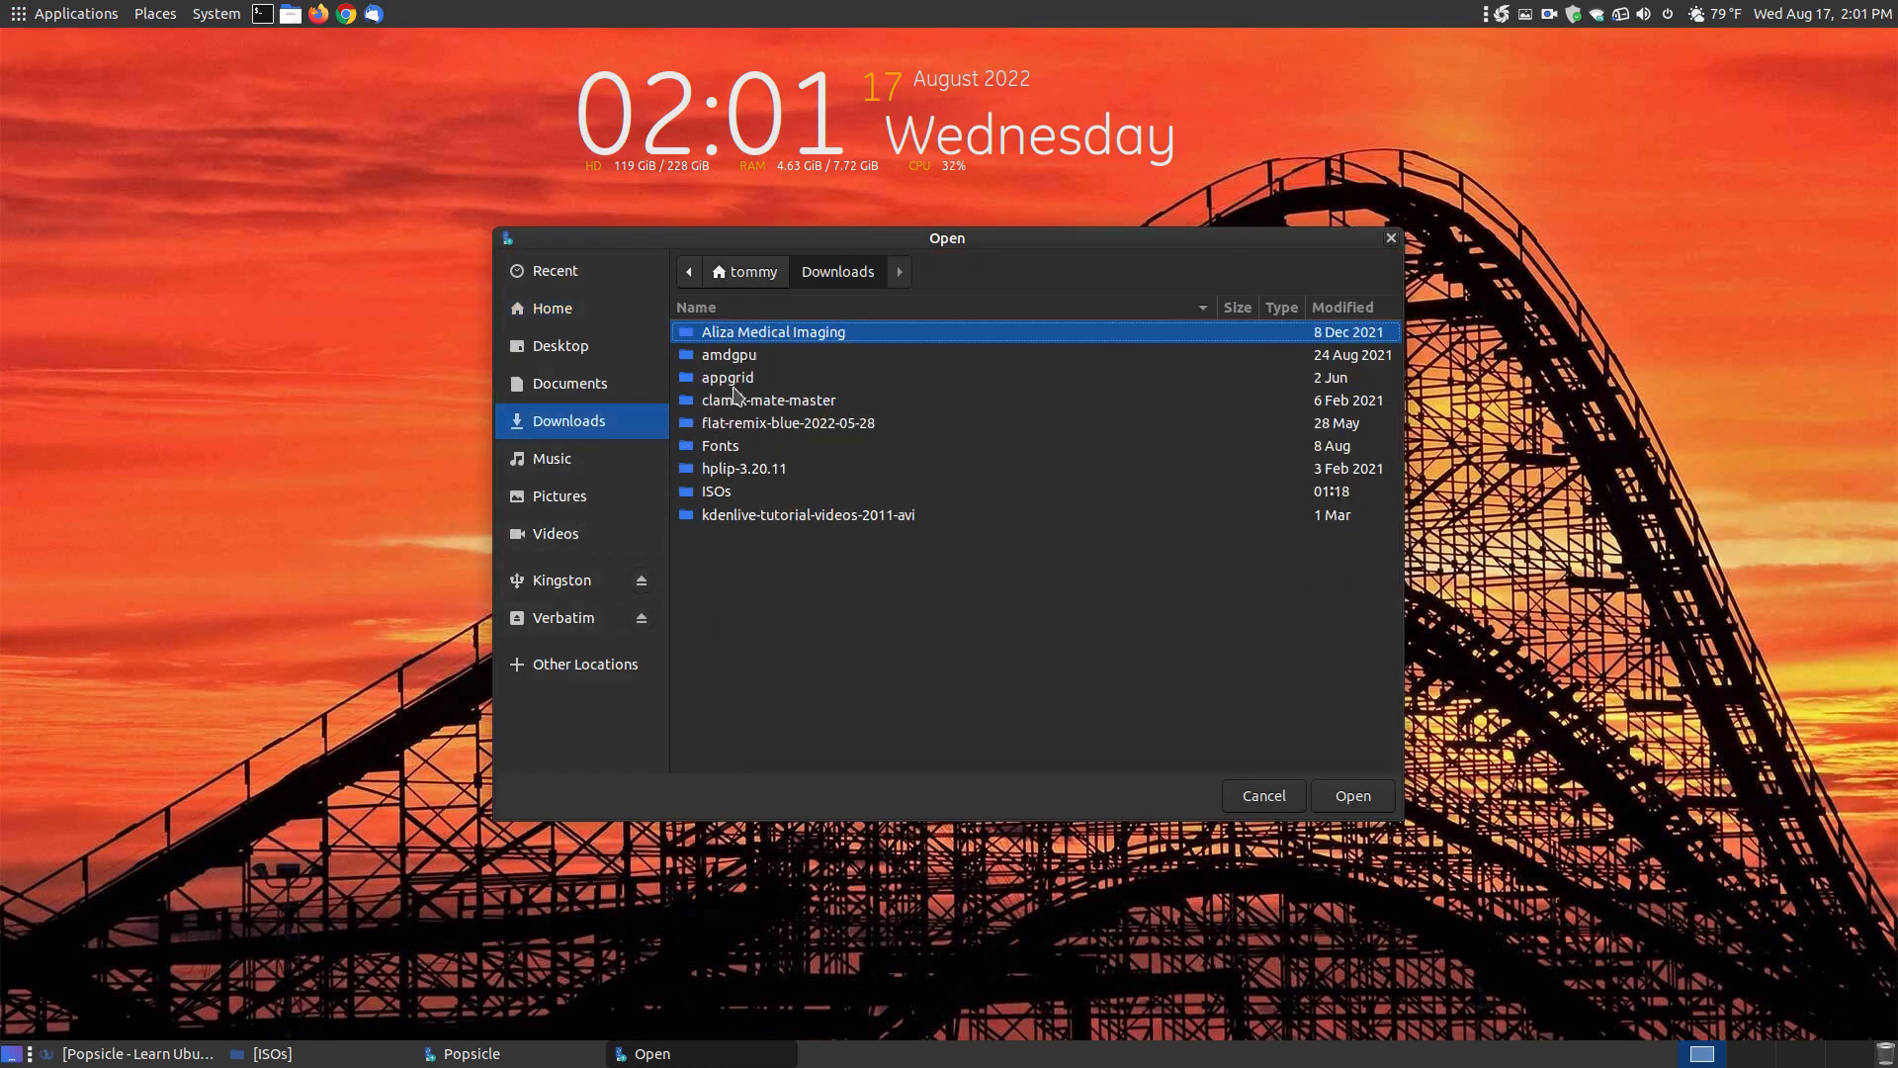
double_click(715, 490)
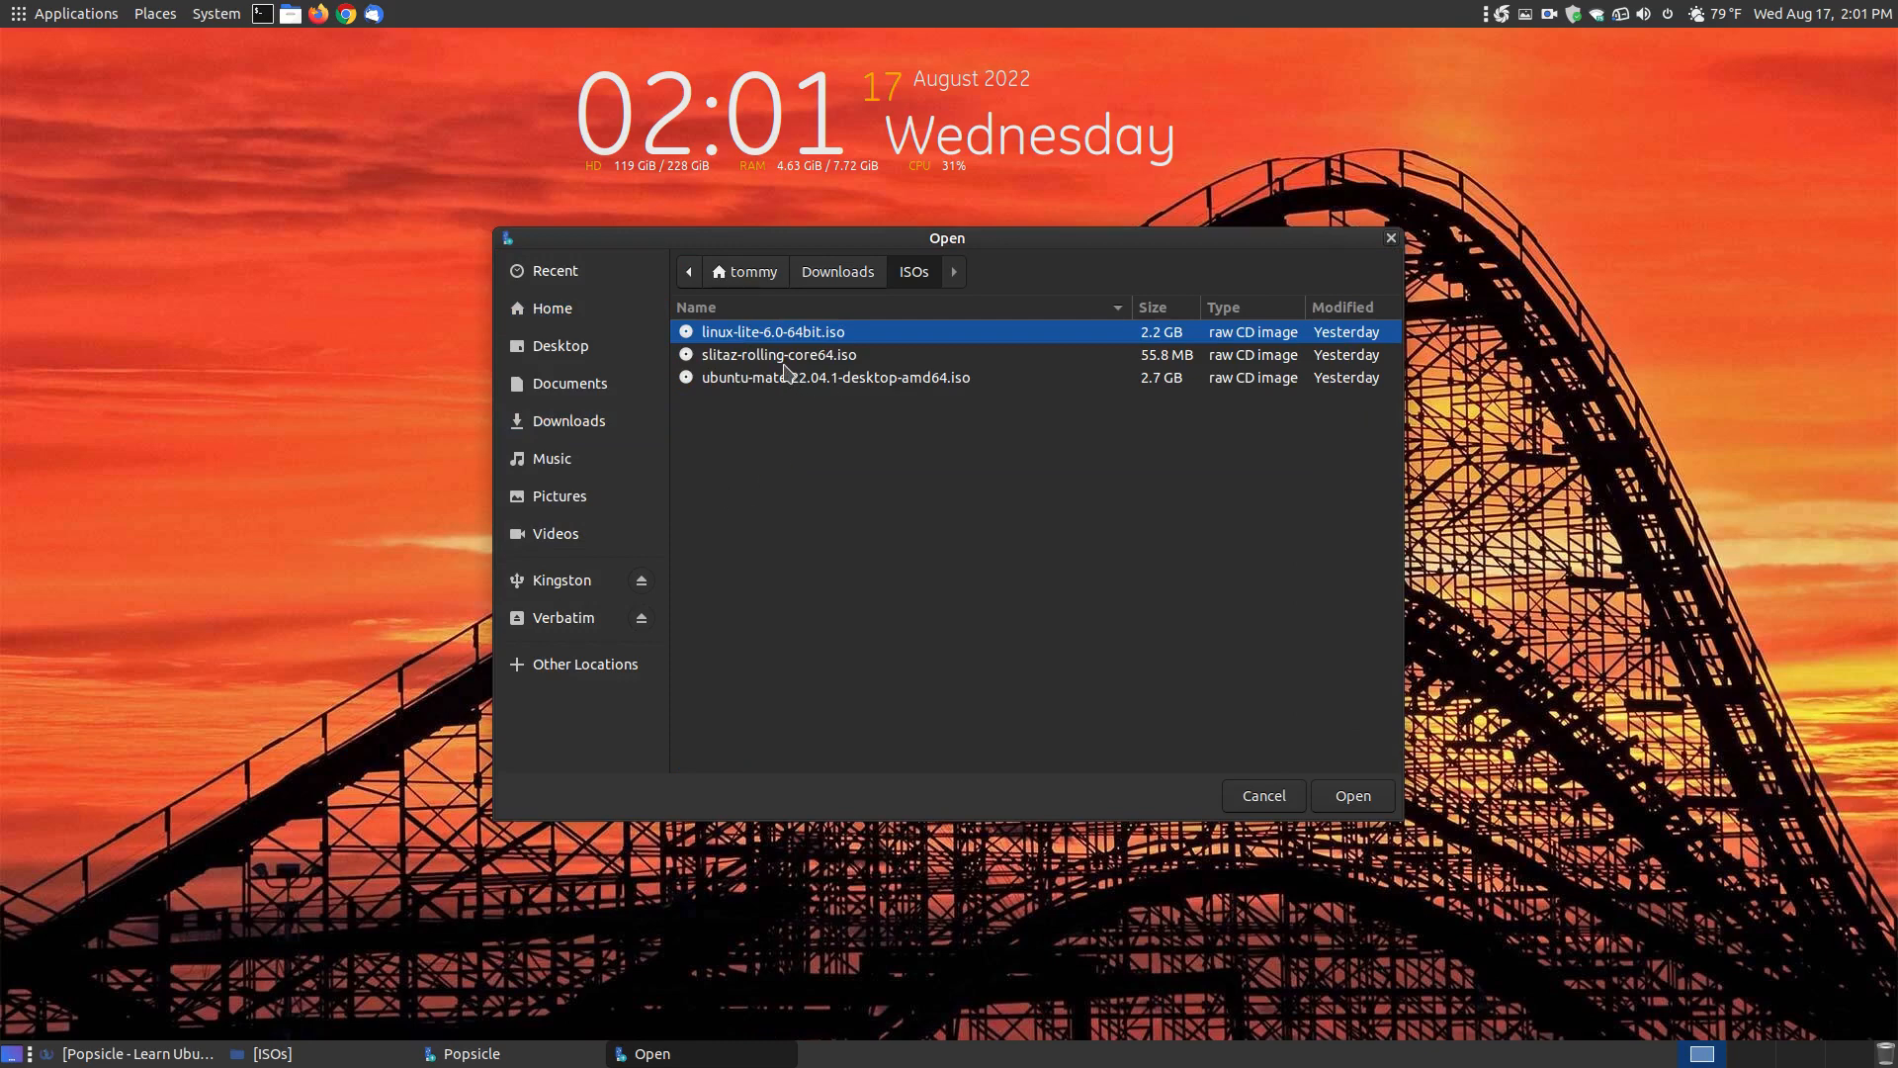
left_click(779, 354)
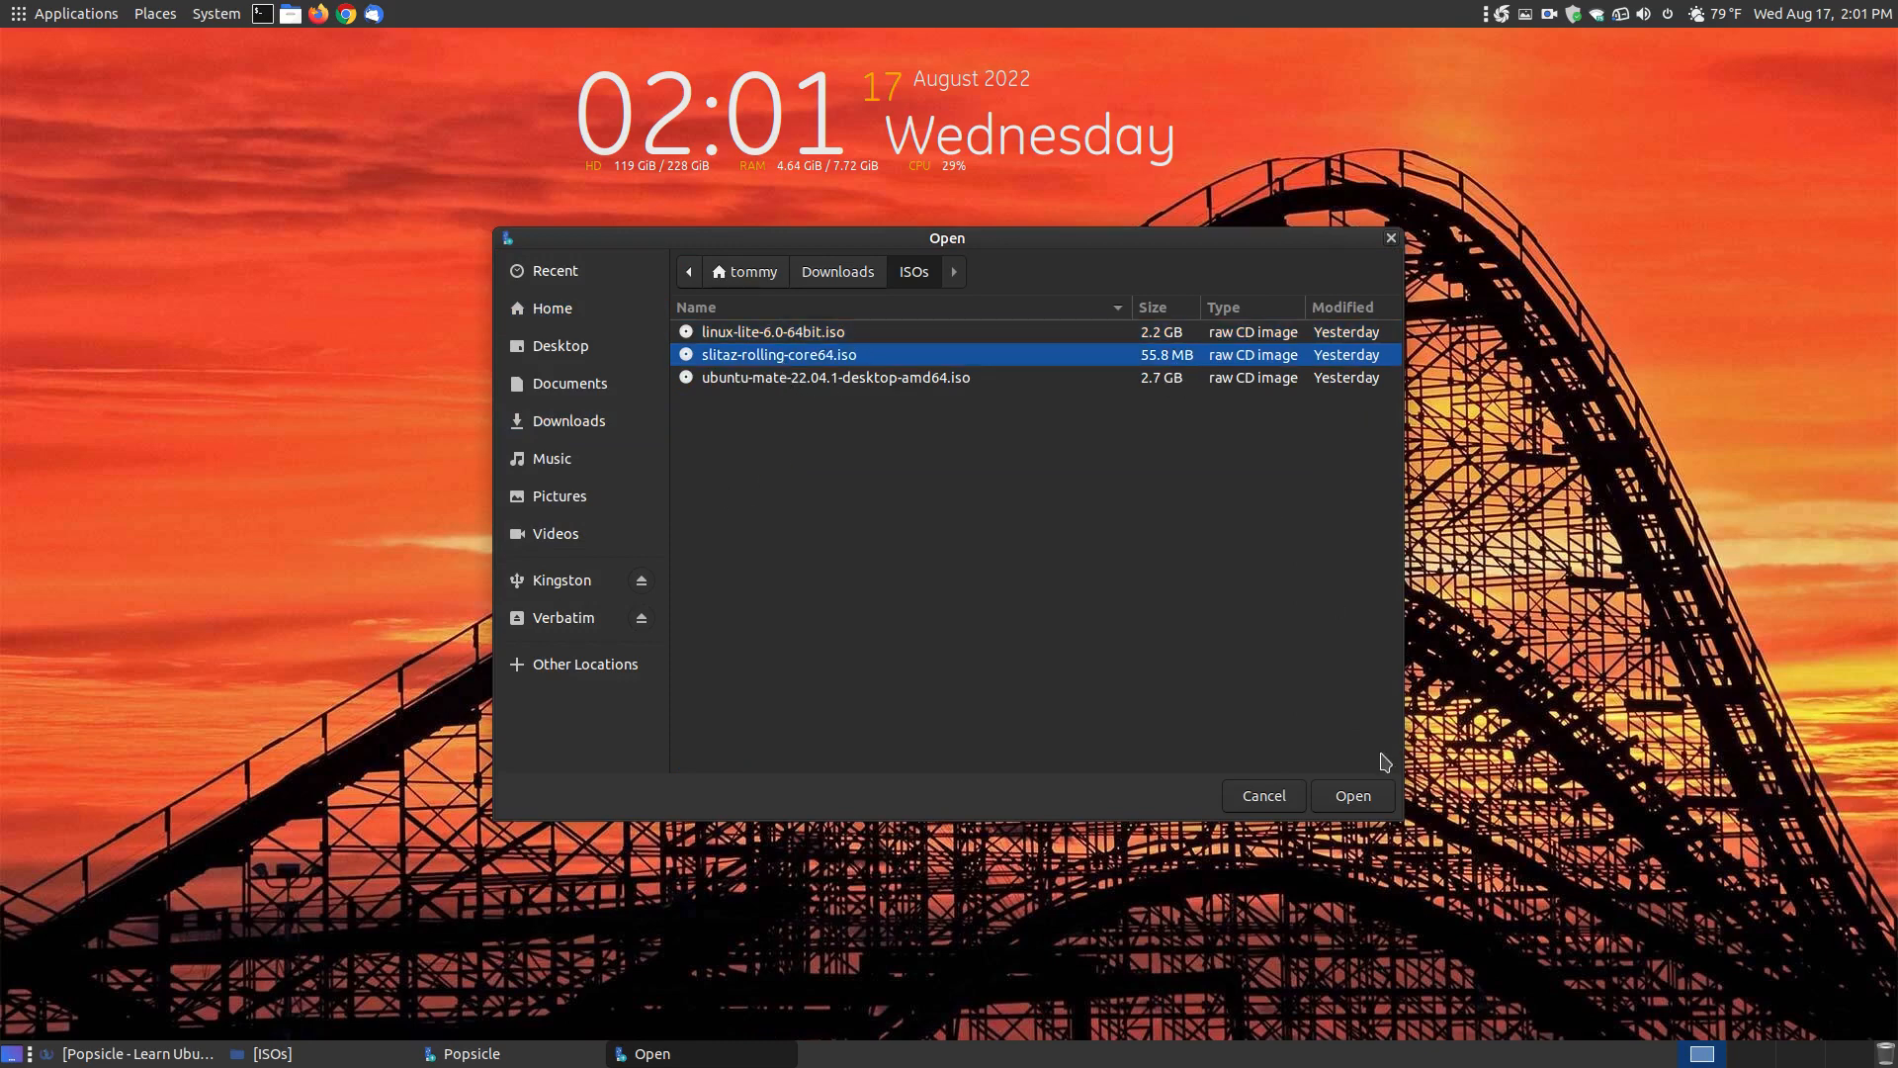
left_click(1350, 795)
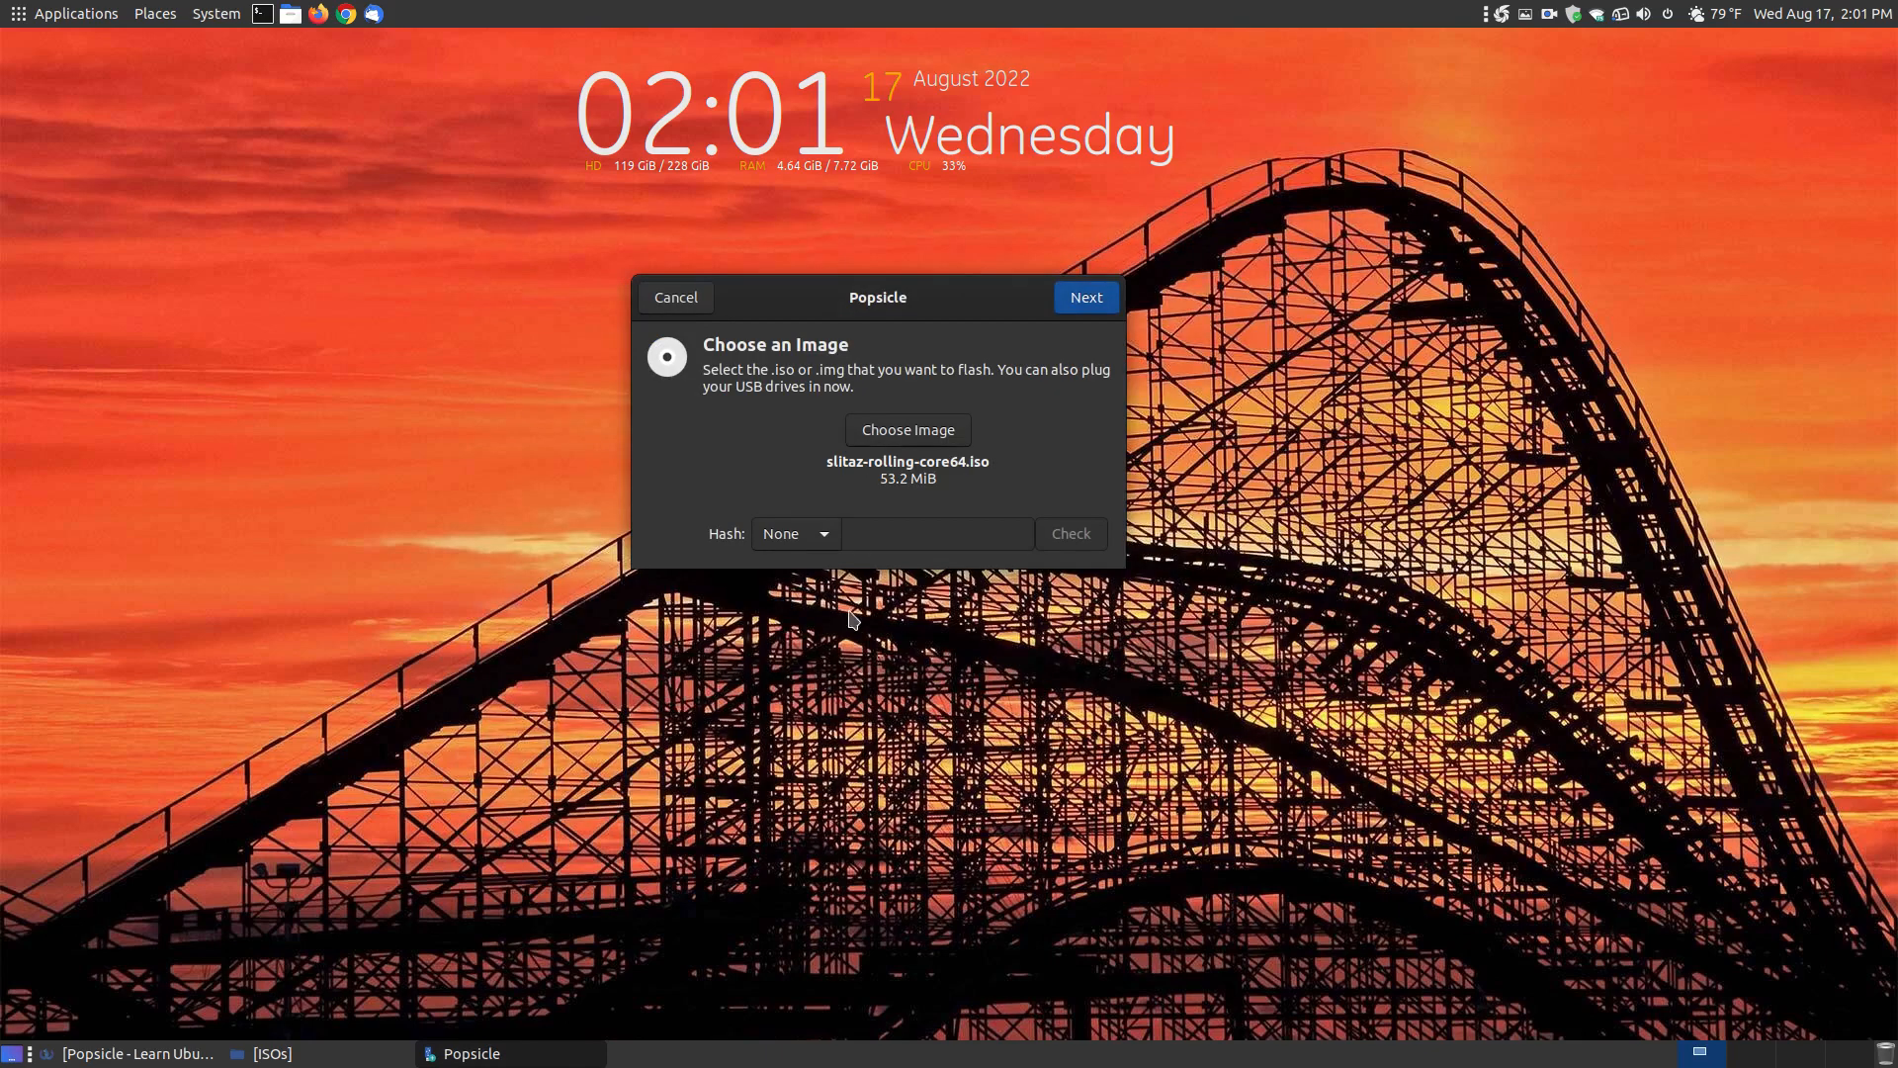
mouse_move(841, 544)
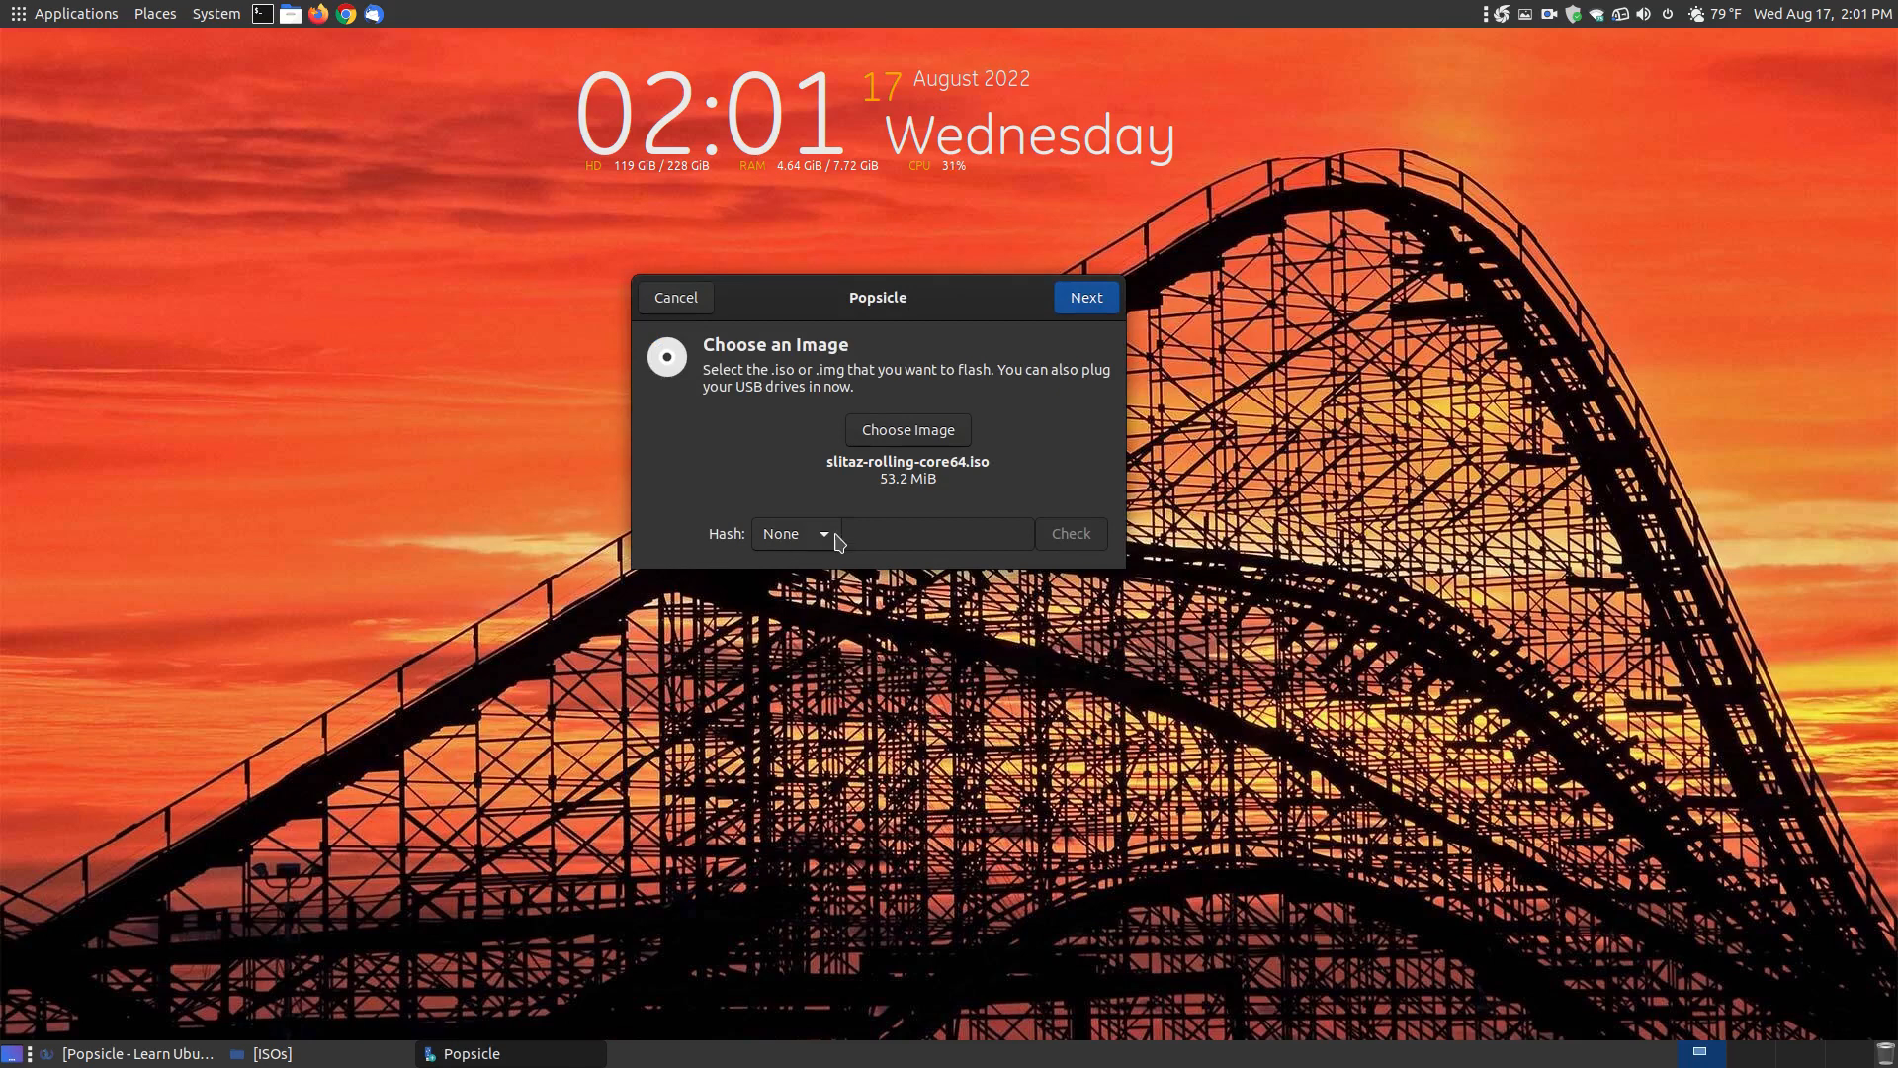
mouse_move(850, 545)
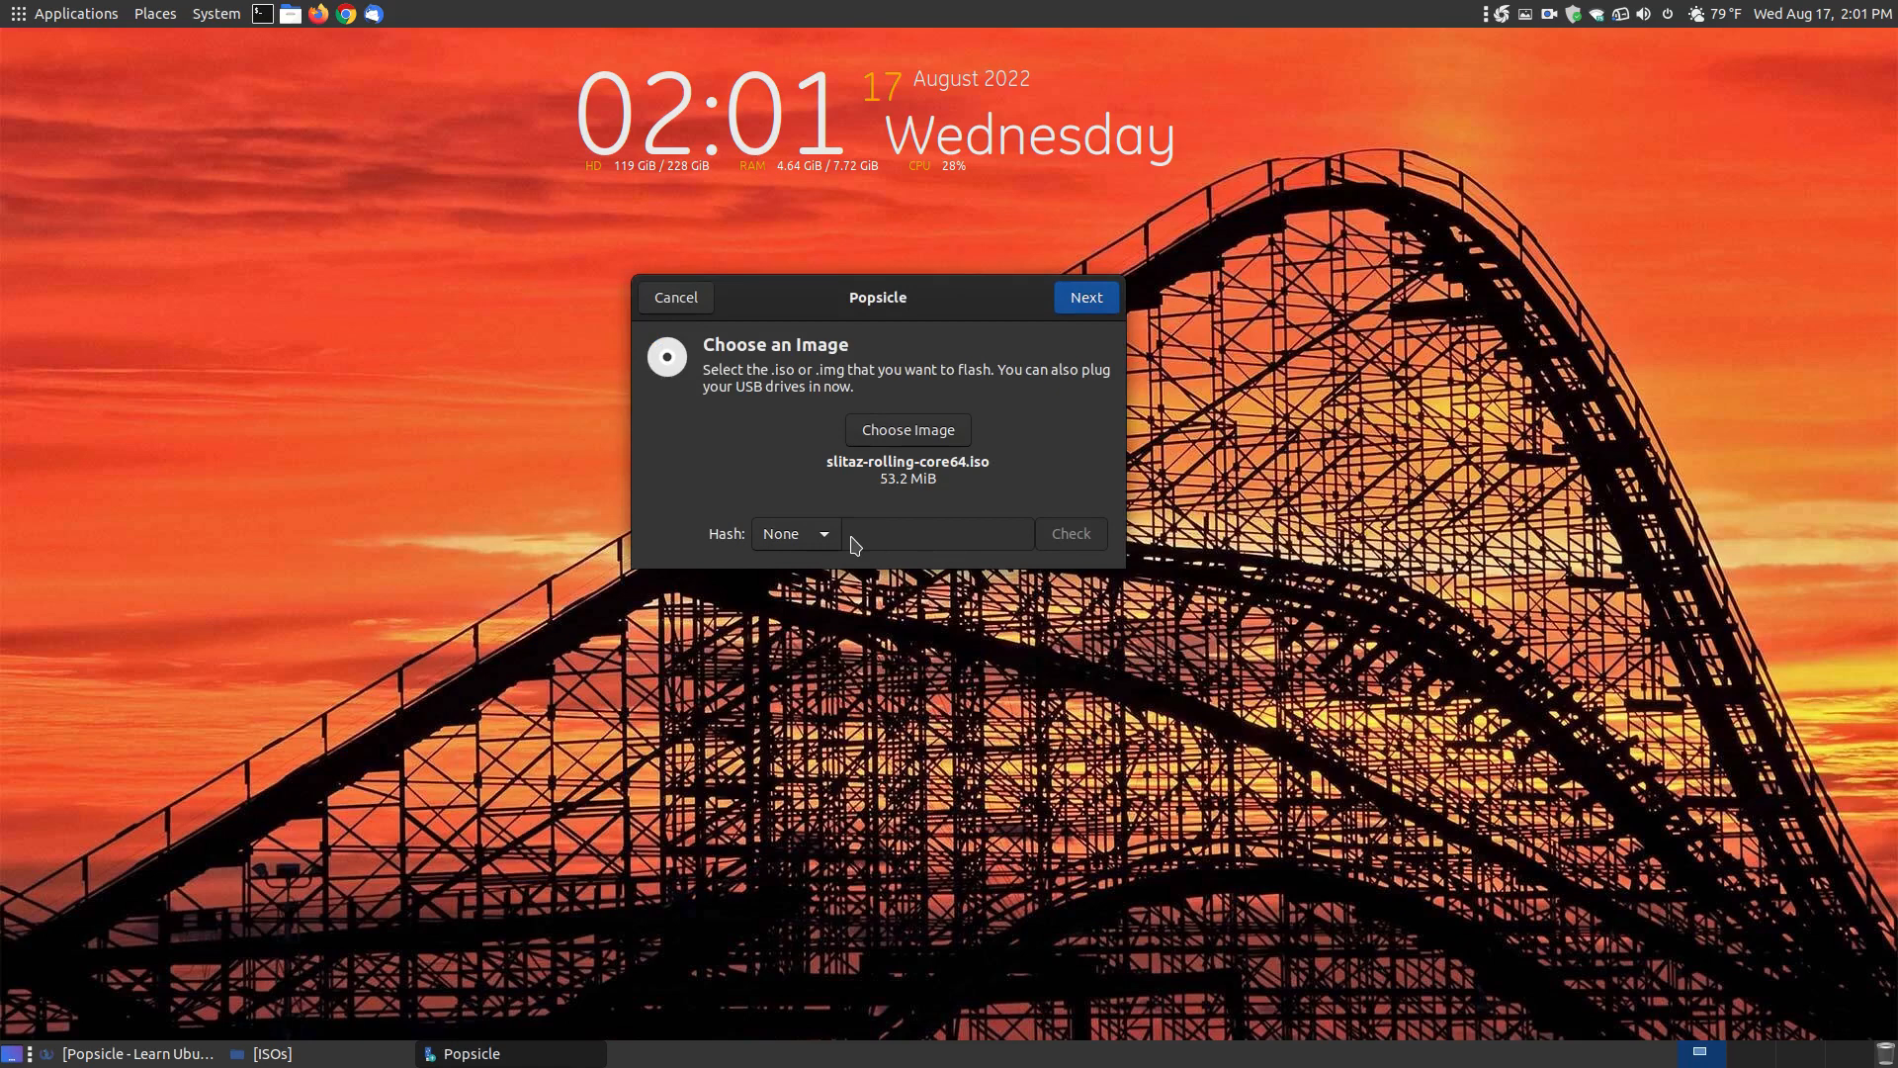
Step: Verify the image against its MD5 checksum and proceed to drive selection
left_click(793, 532)
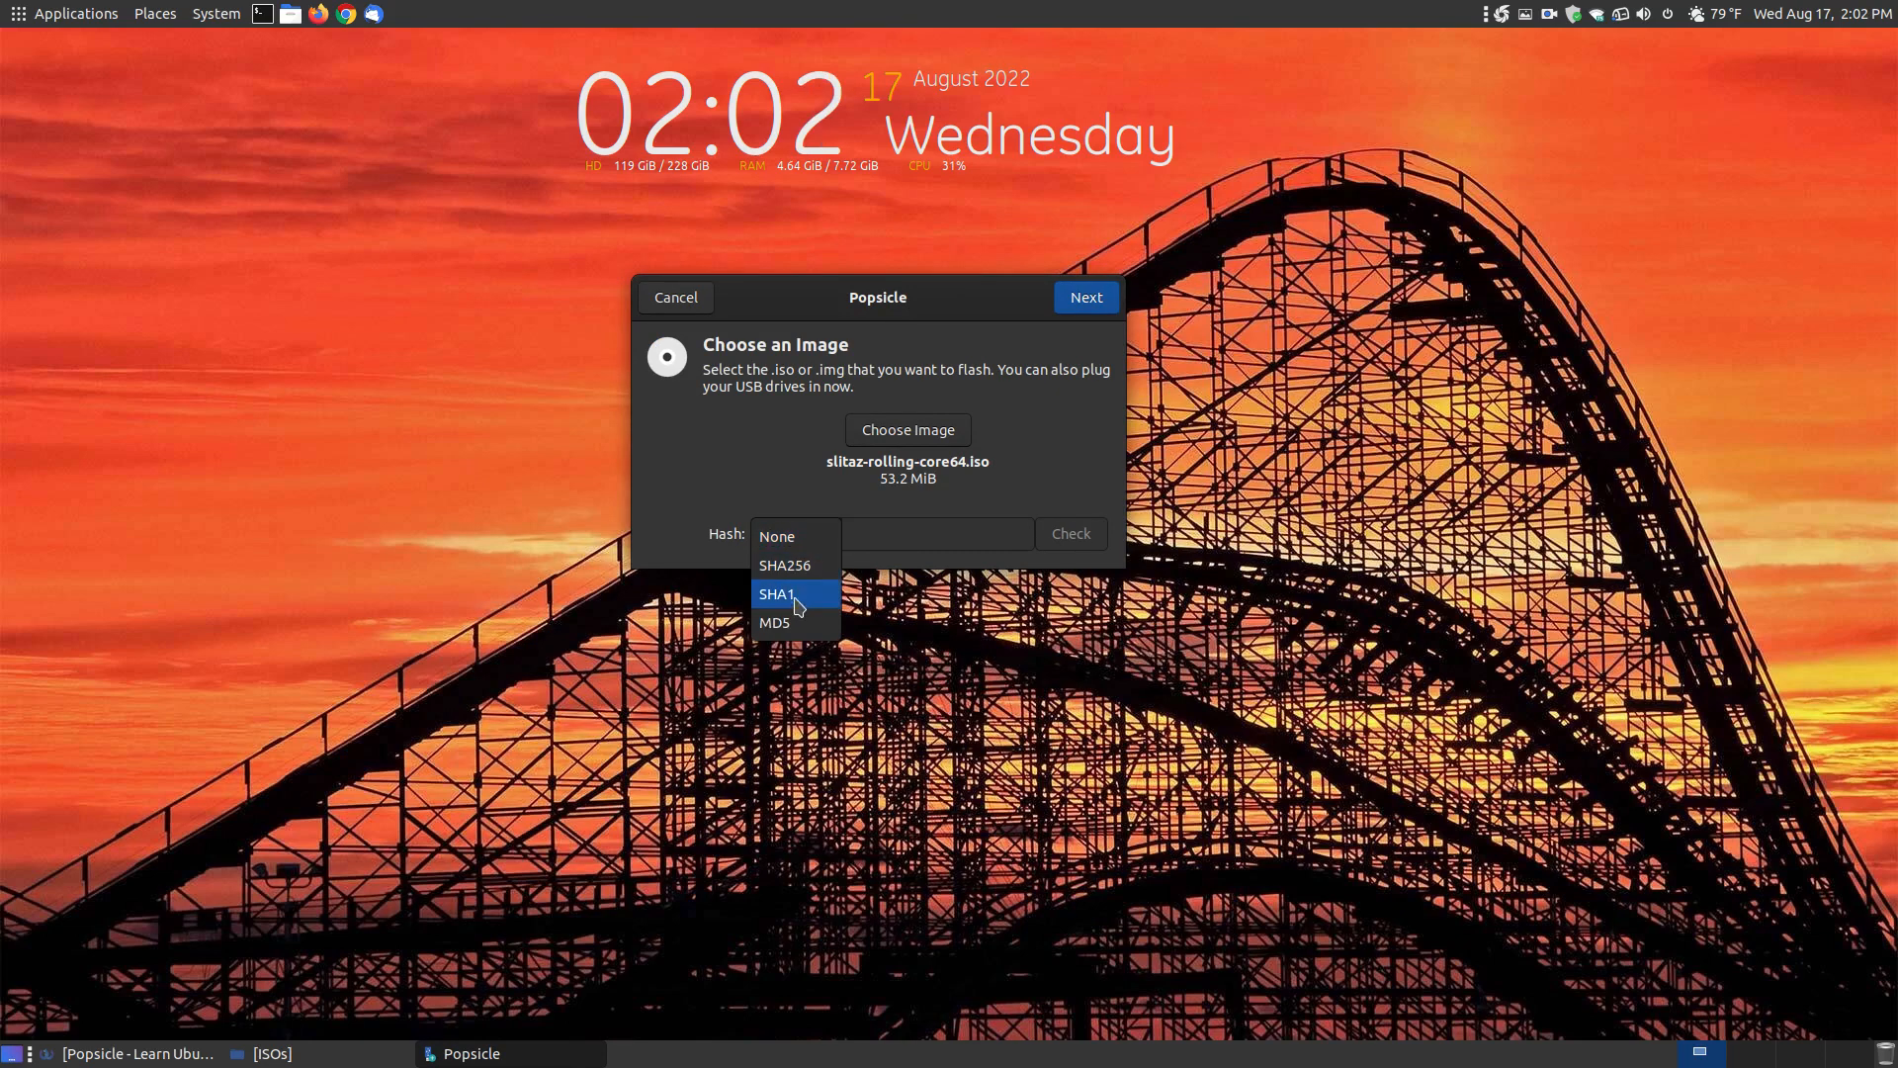
left_click(773, 620)
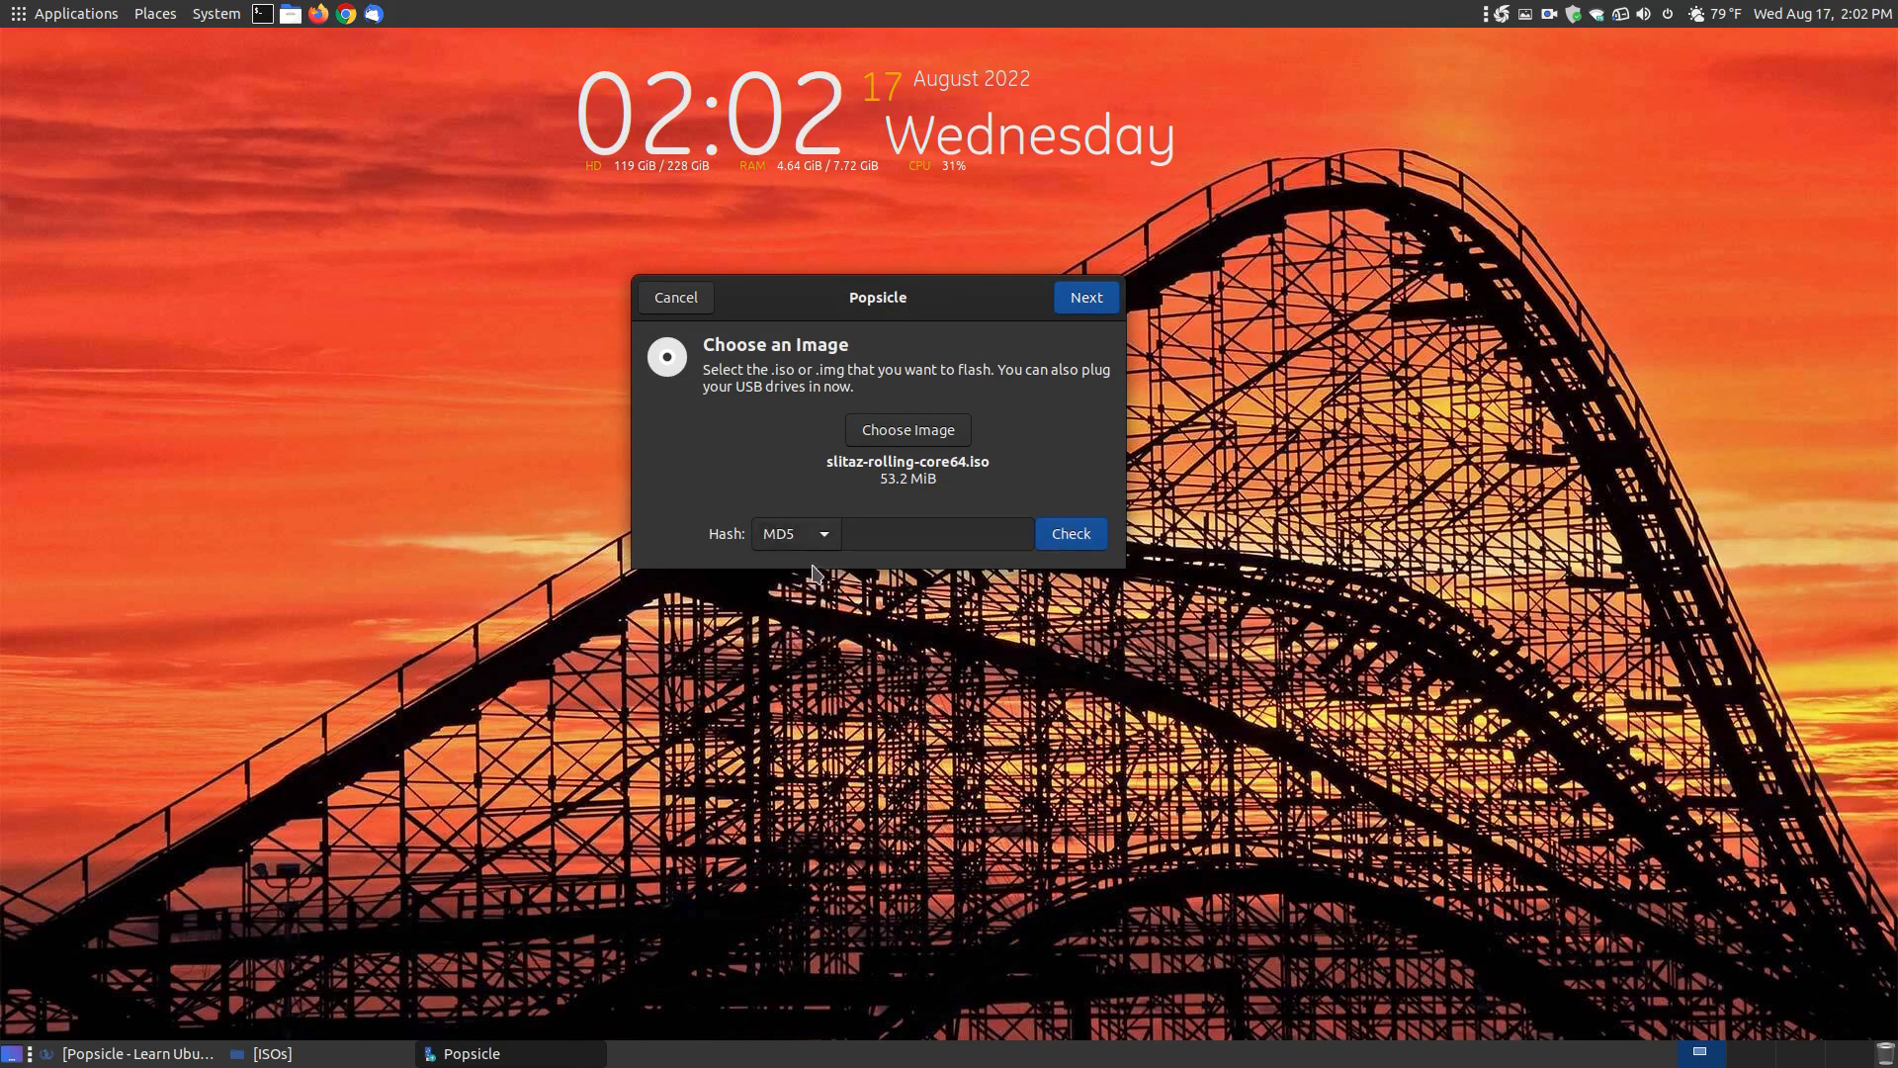
mouse_move(801, 560)
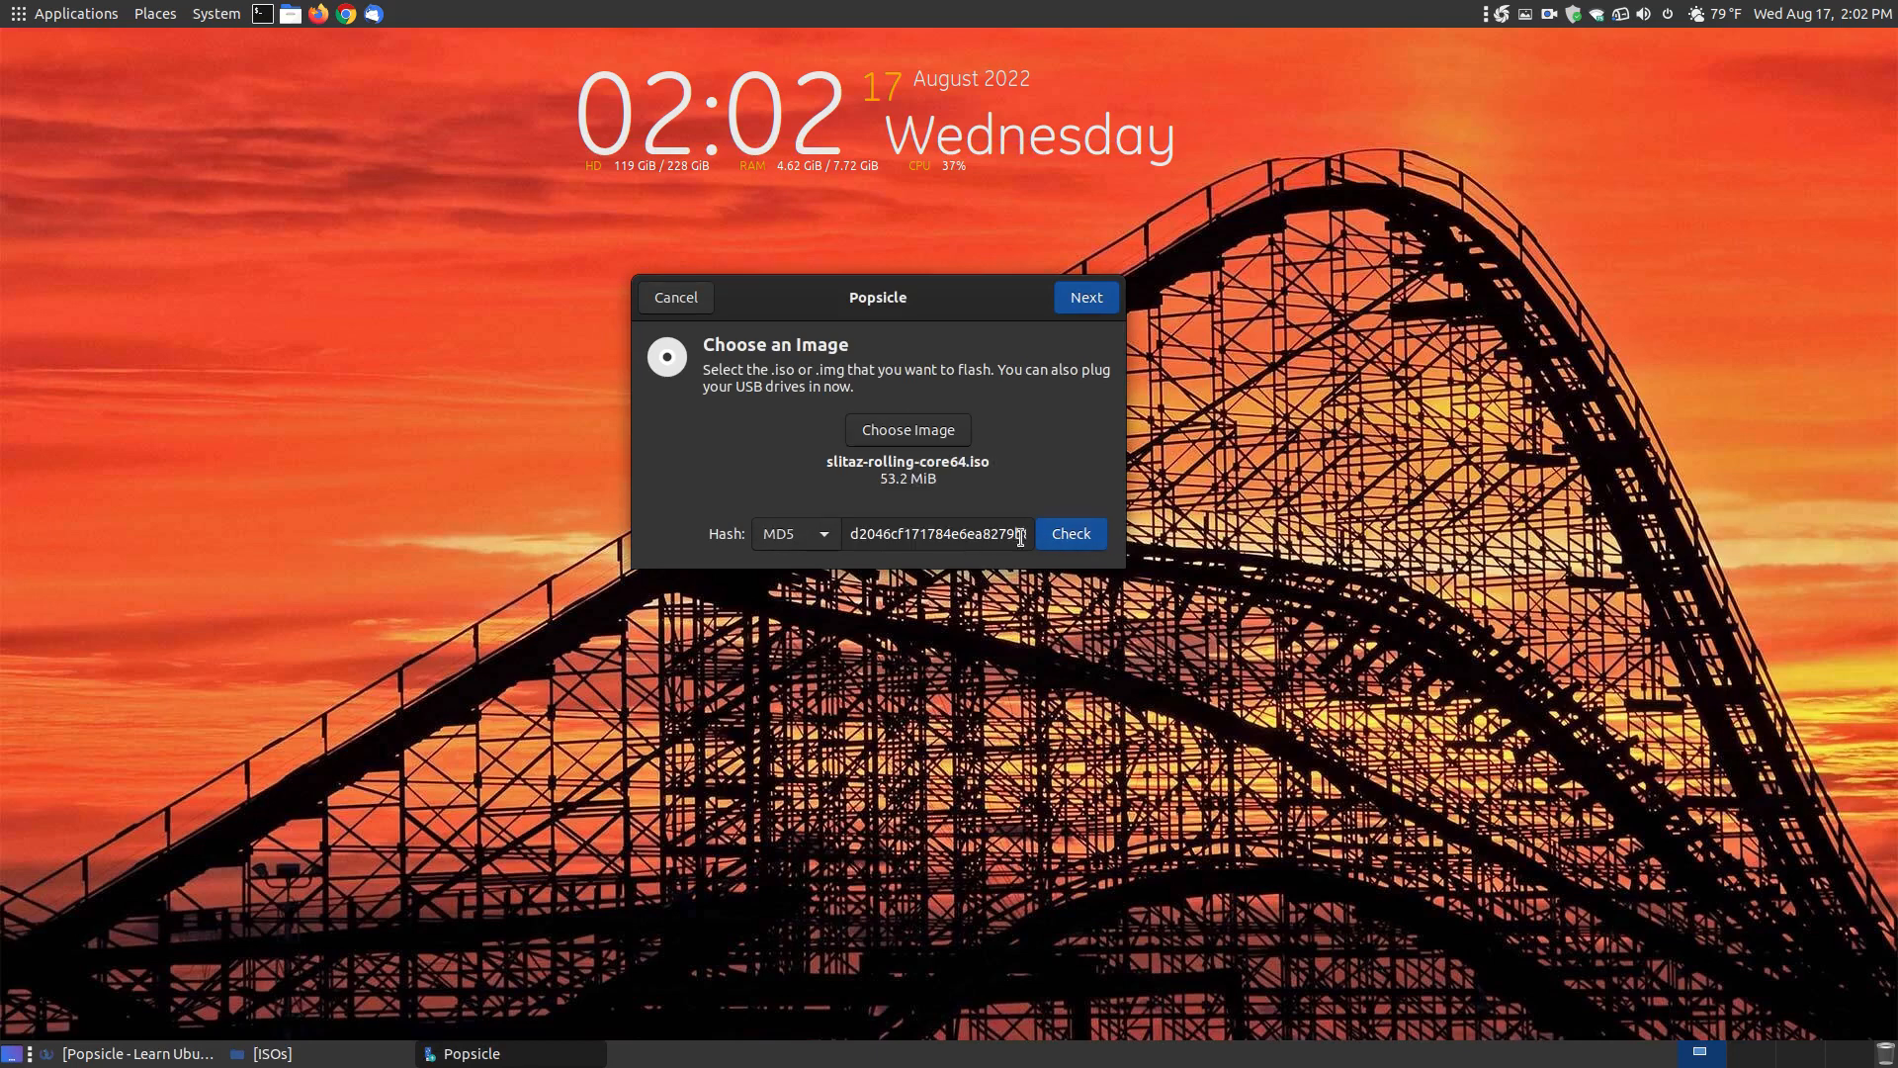
left_click(1068, 534)
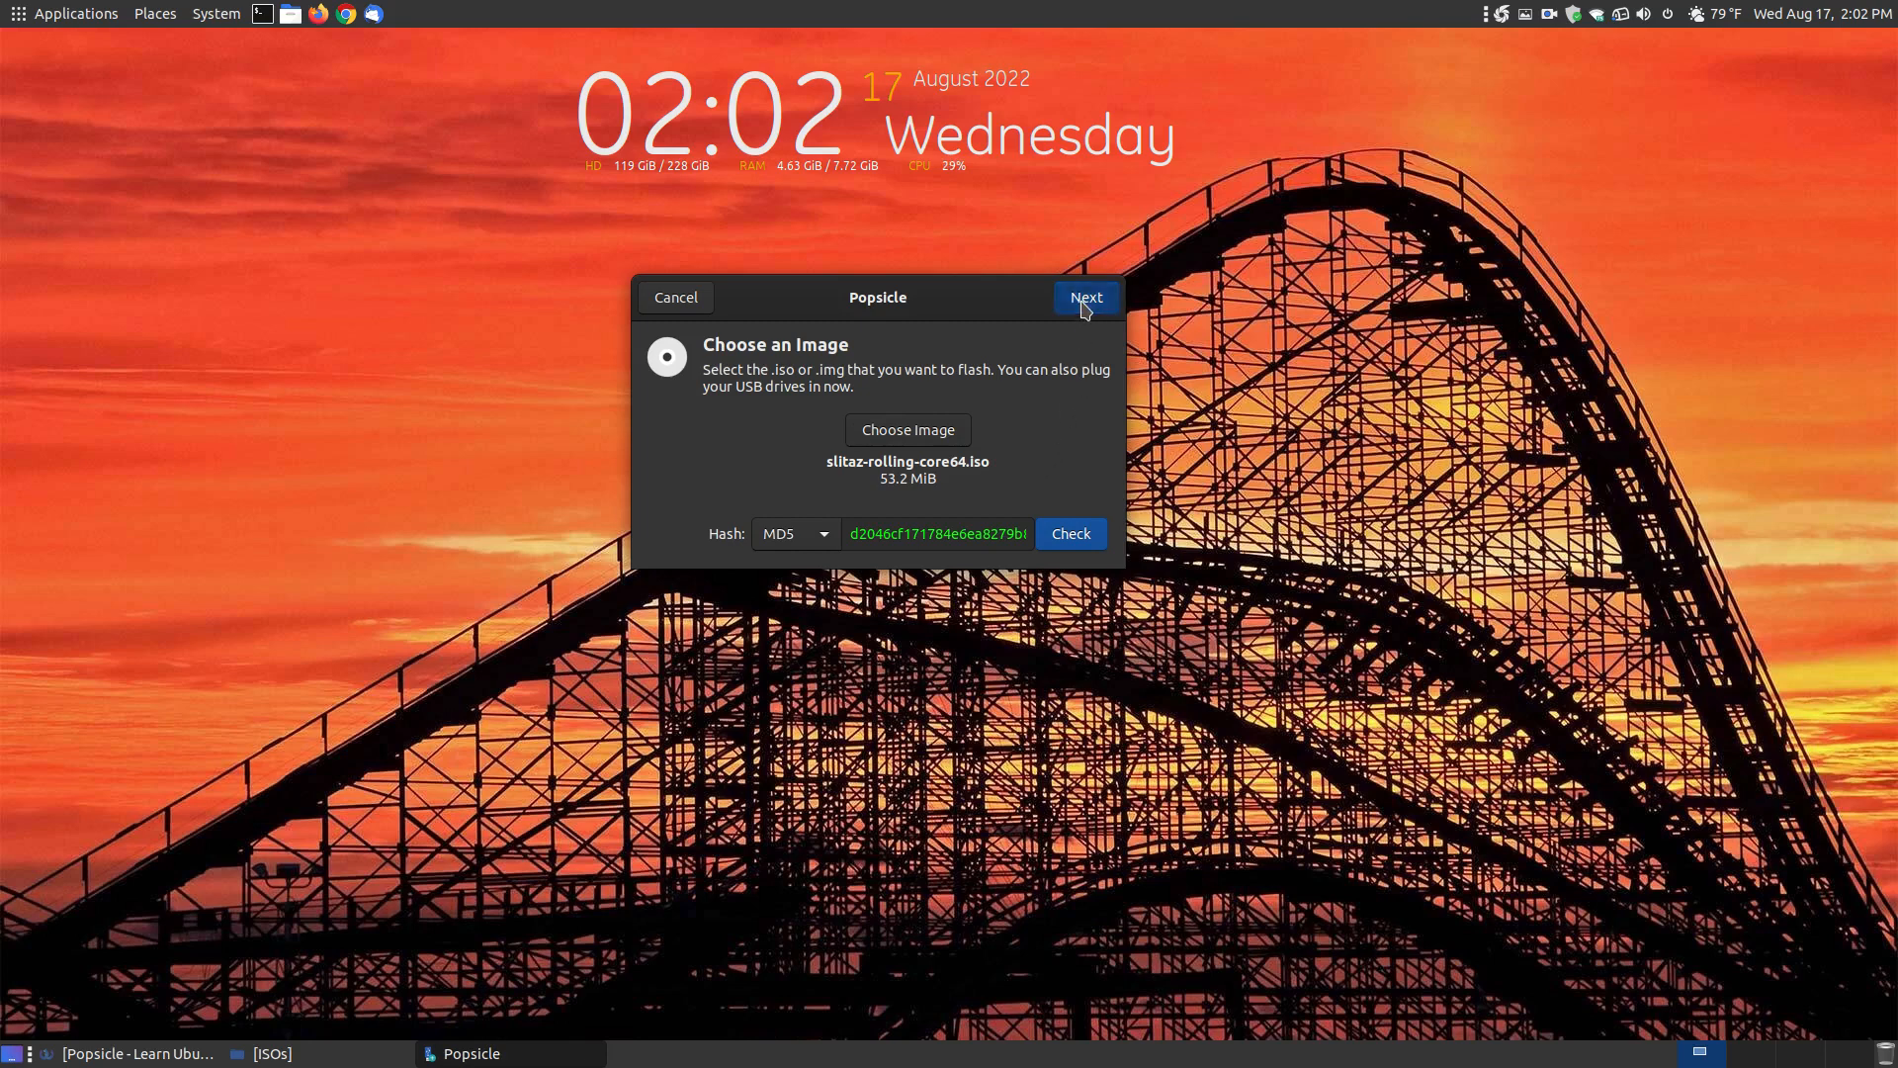
left_click(1083, 299)
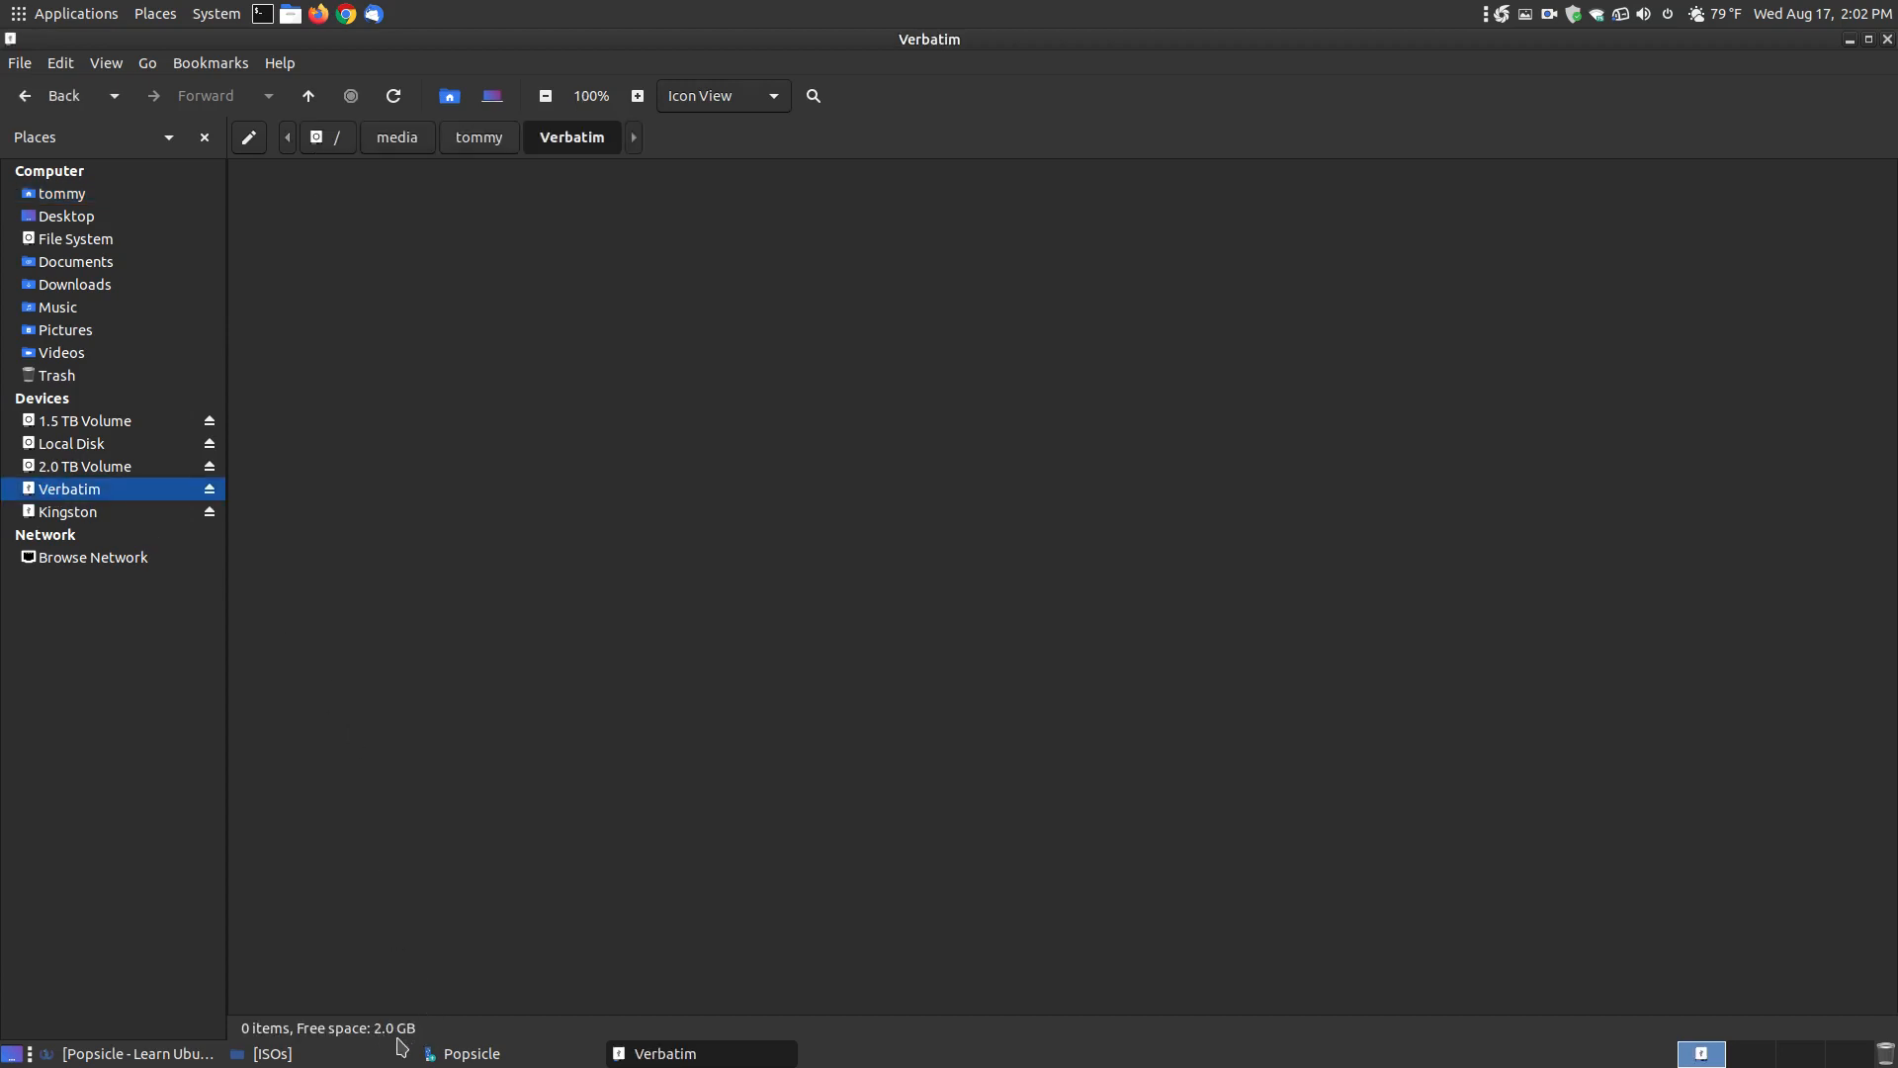
Step: Flash the image to both the Kingston DataTraveler and Verbatim STORE N GO drives
left_click(67, 510)
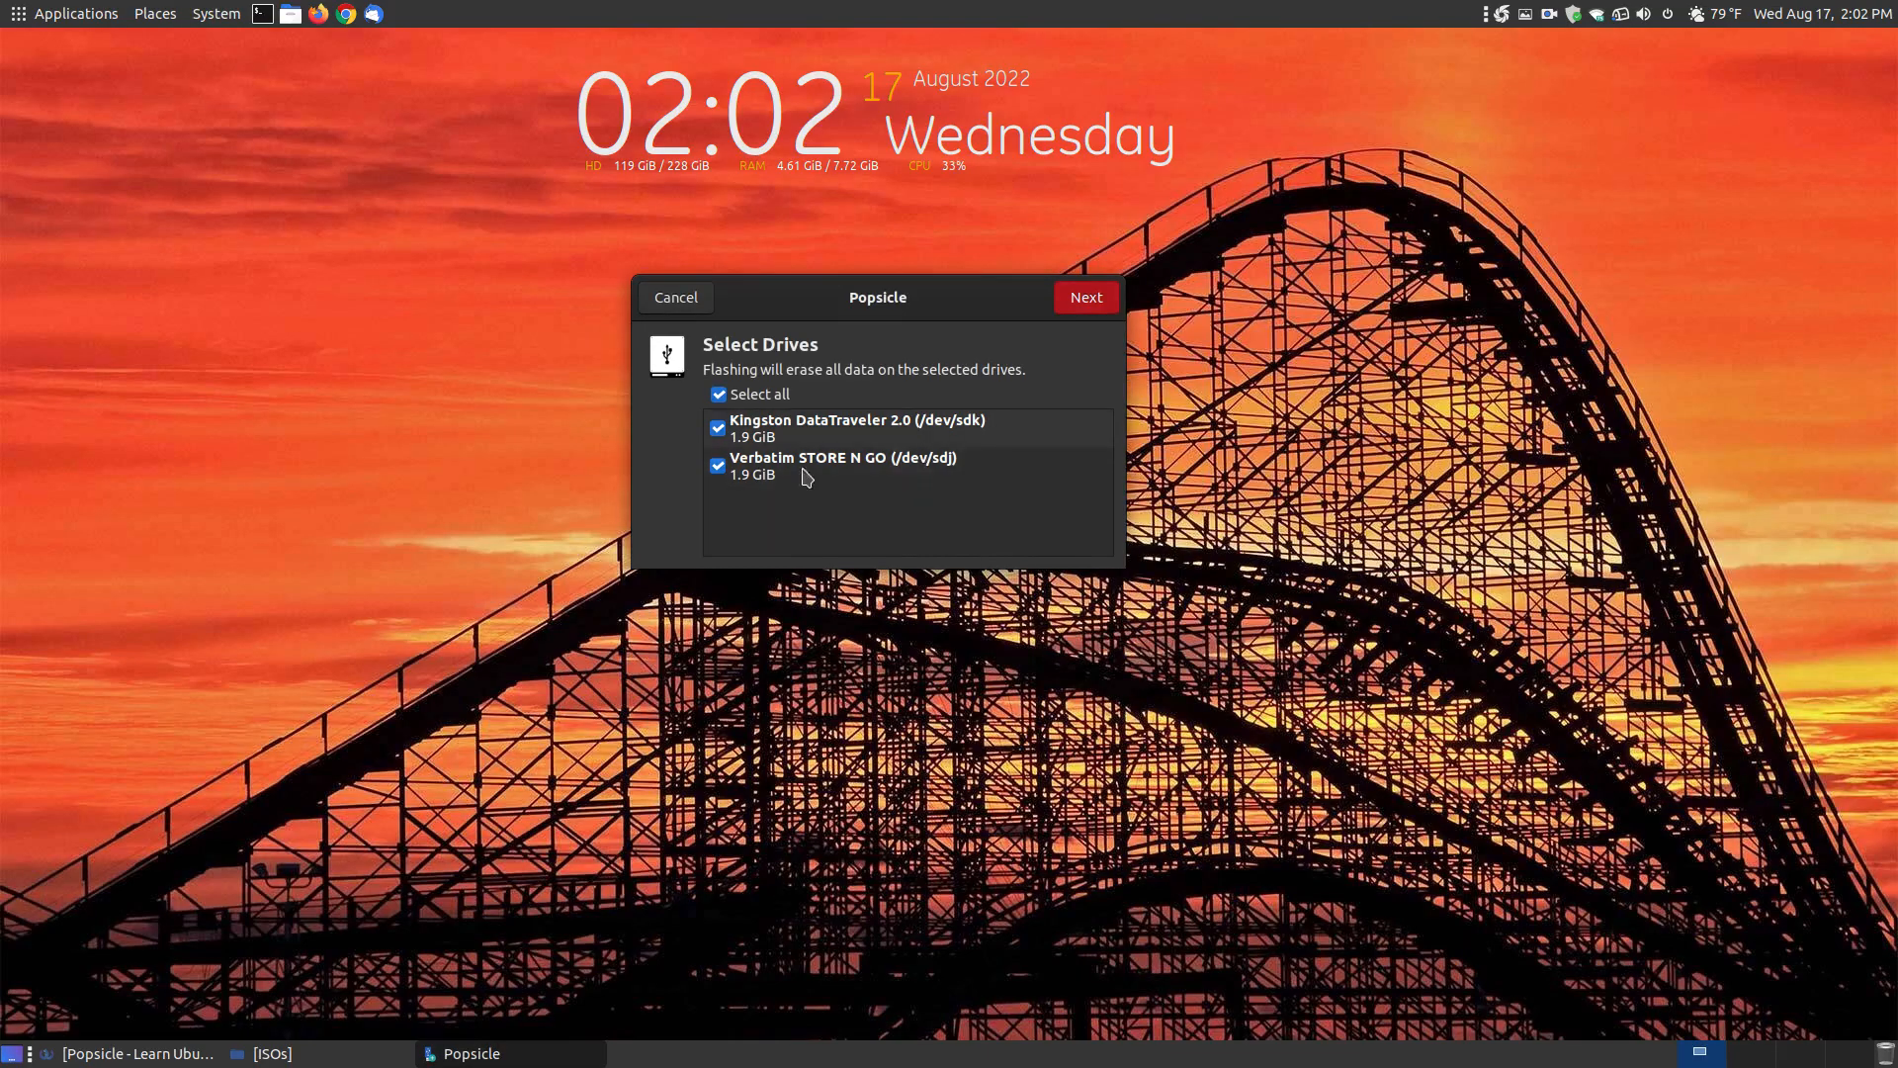
mouse_move(747, 447)
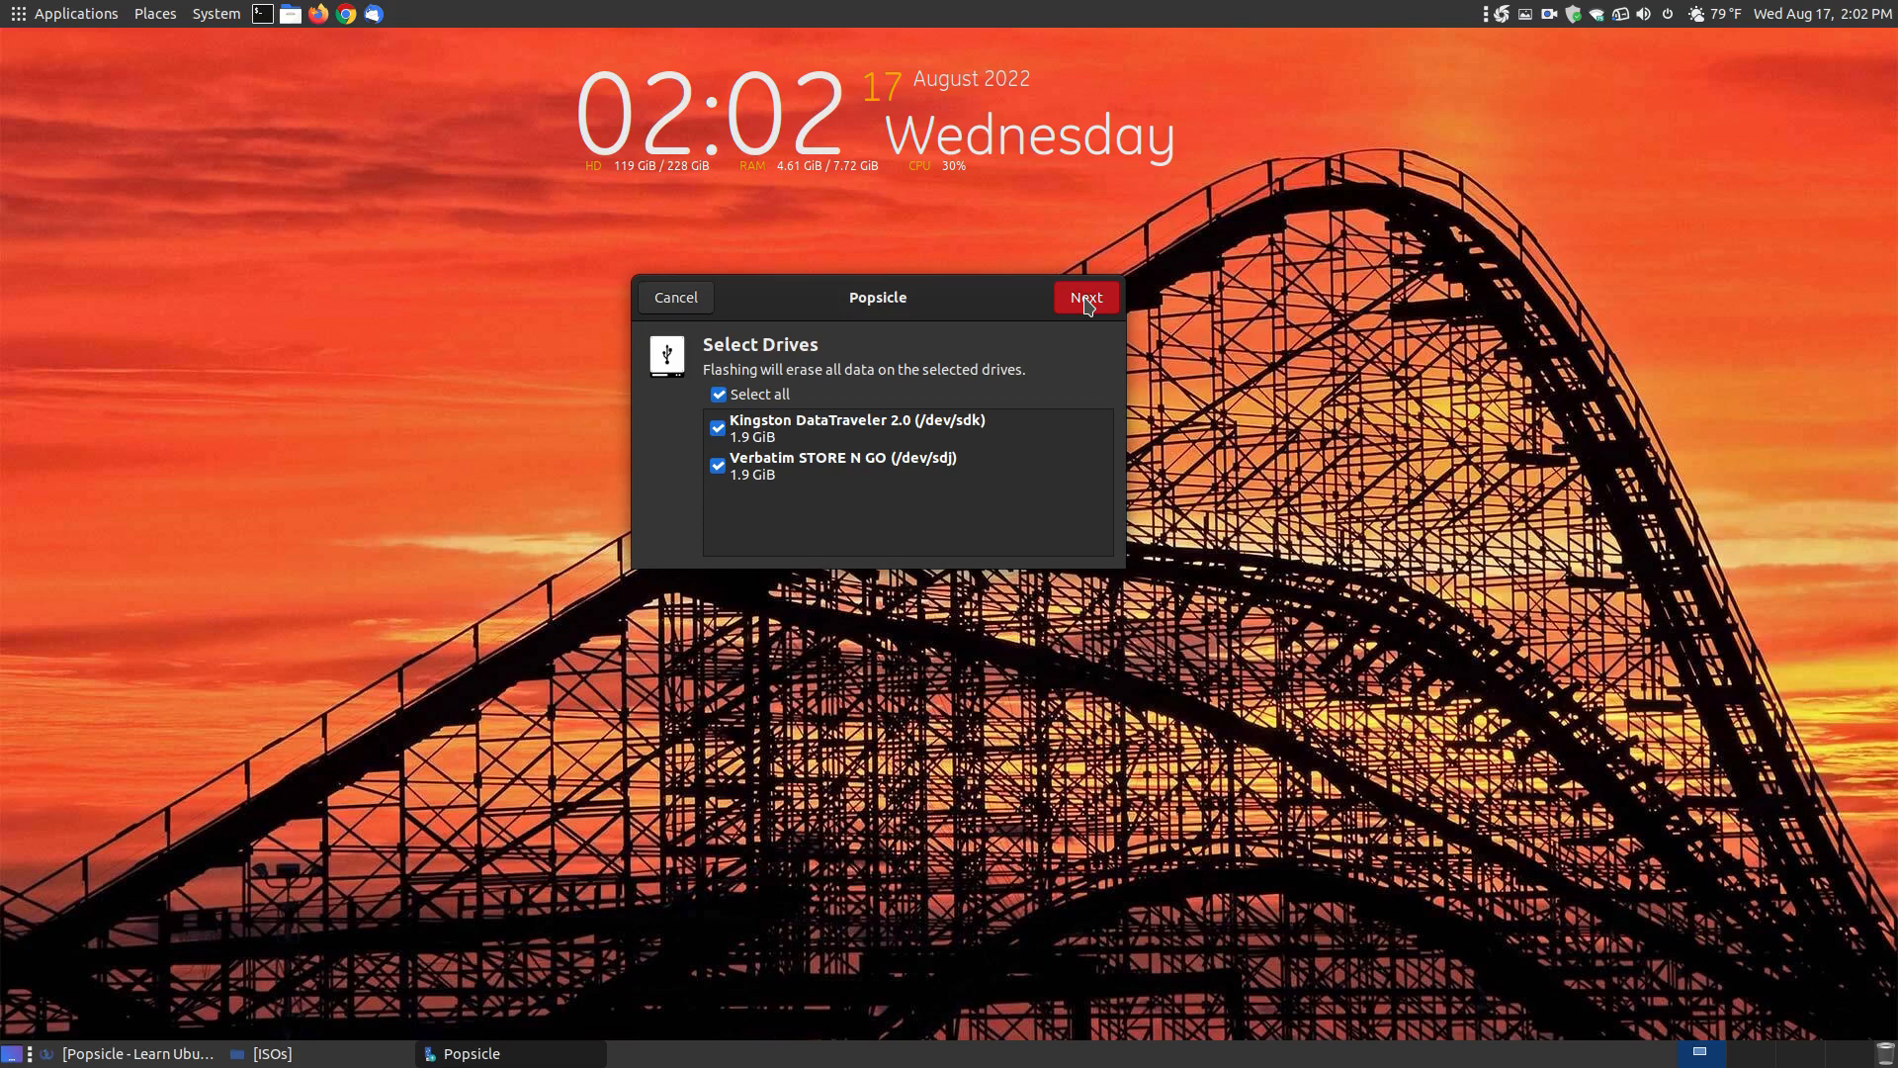
left_click(1084, 296)
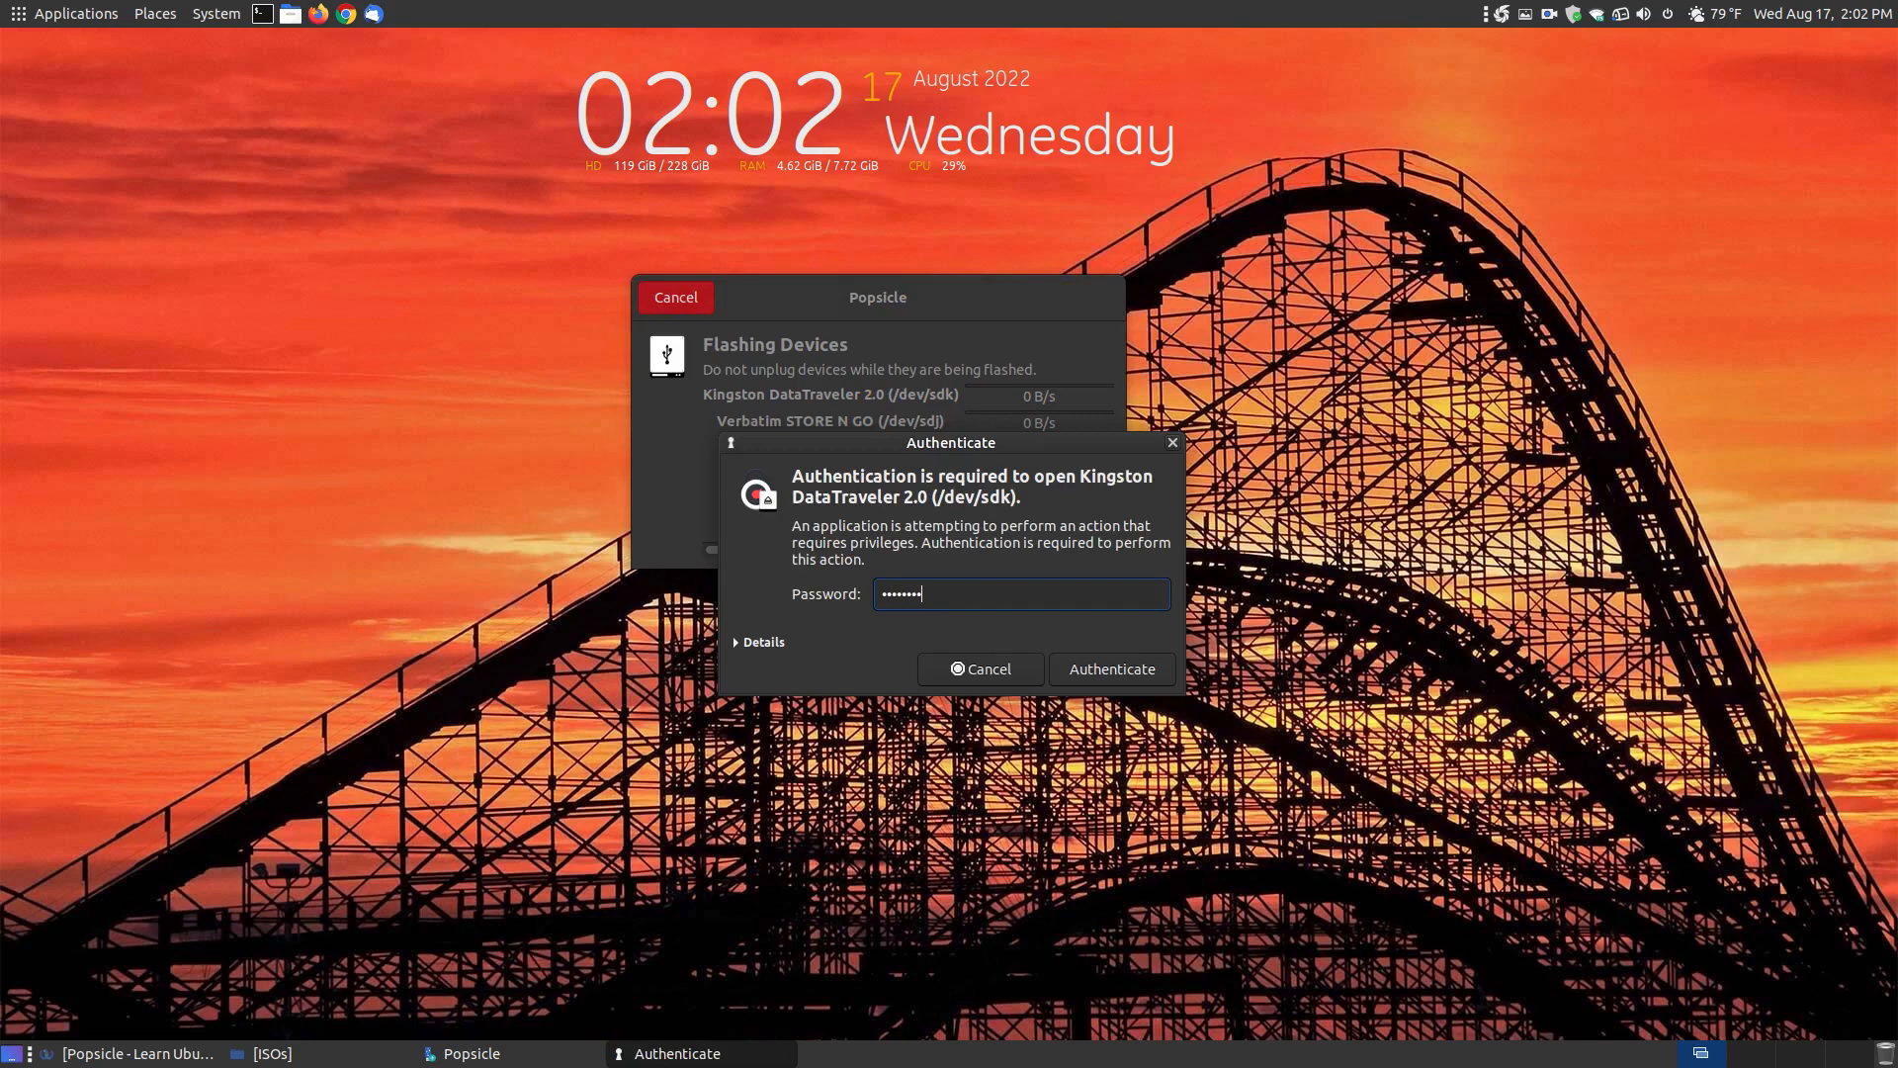
Step: Authenticate to write the drives, then dismiss the wizard after both devices flash successfully
left_click(1109, 669)
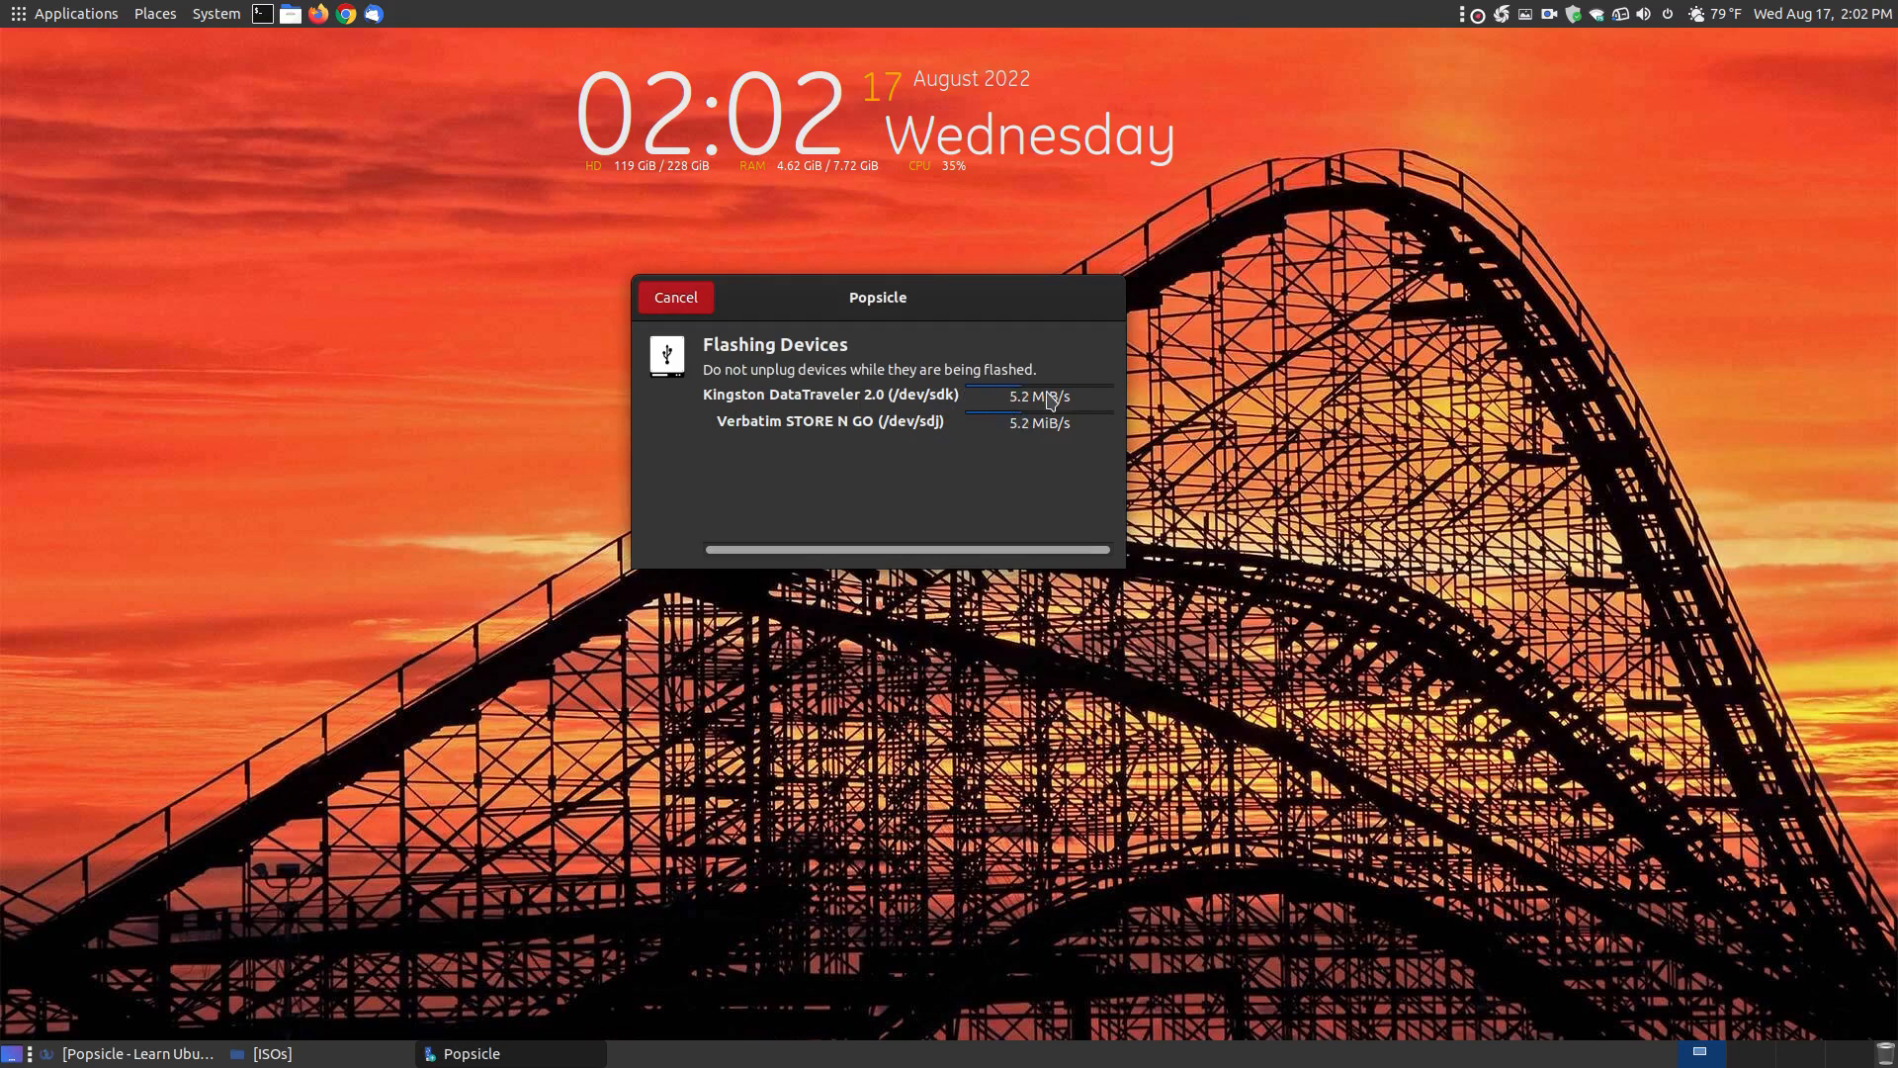
mouse_move(1271, 532)
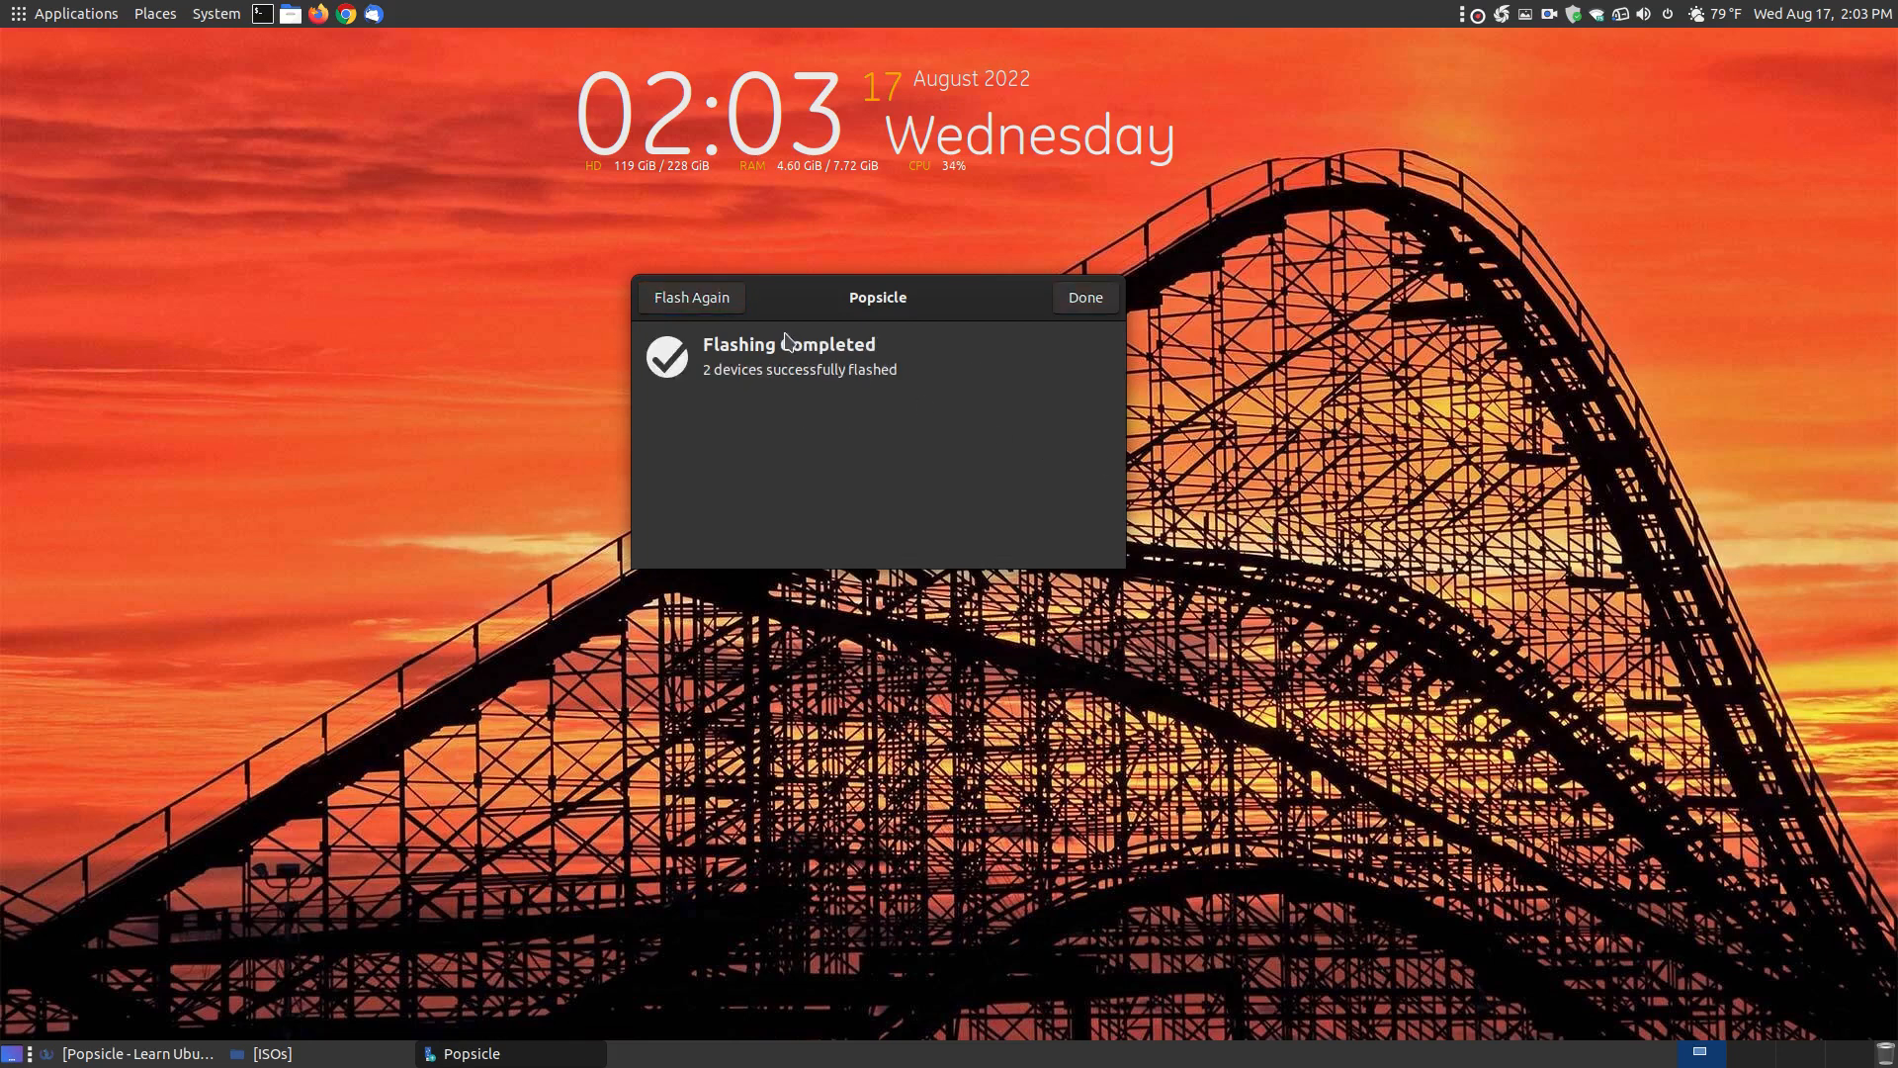
mouse_move(834, 387)
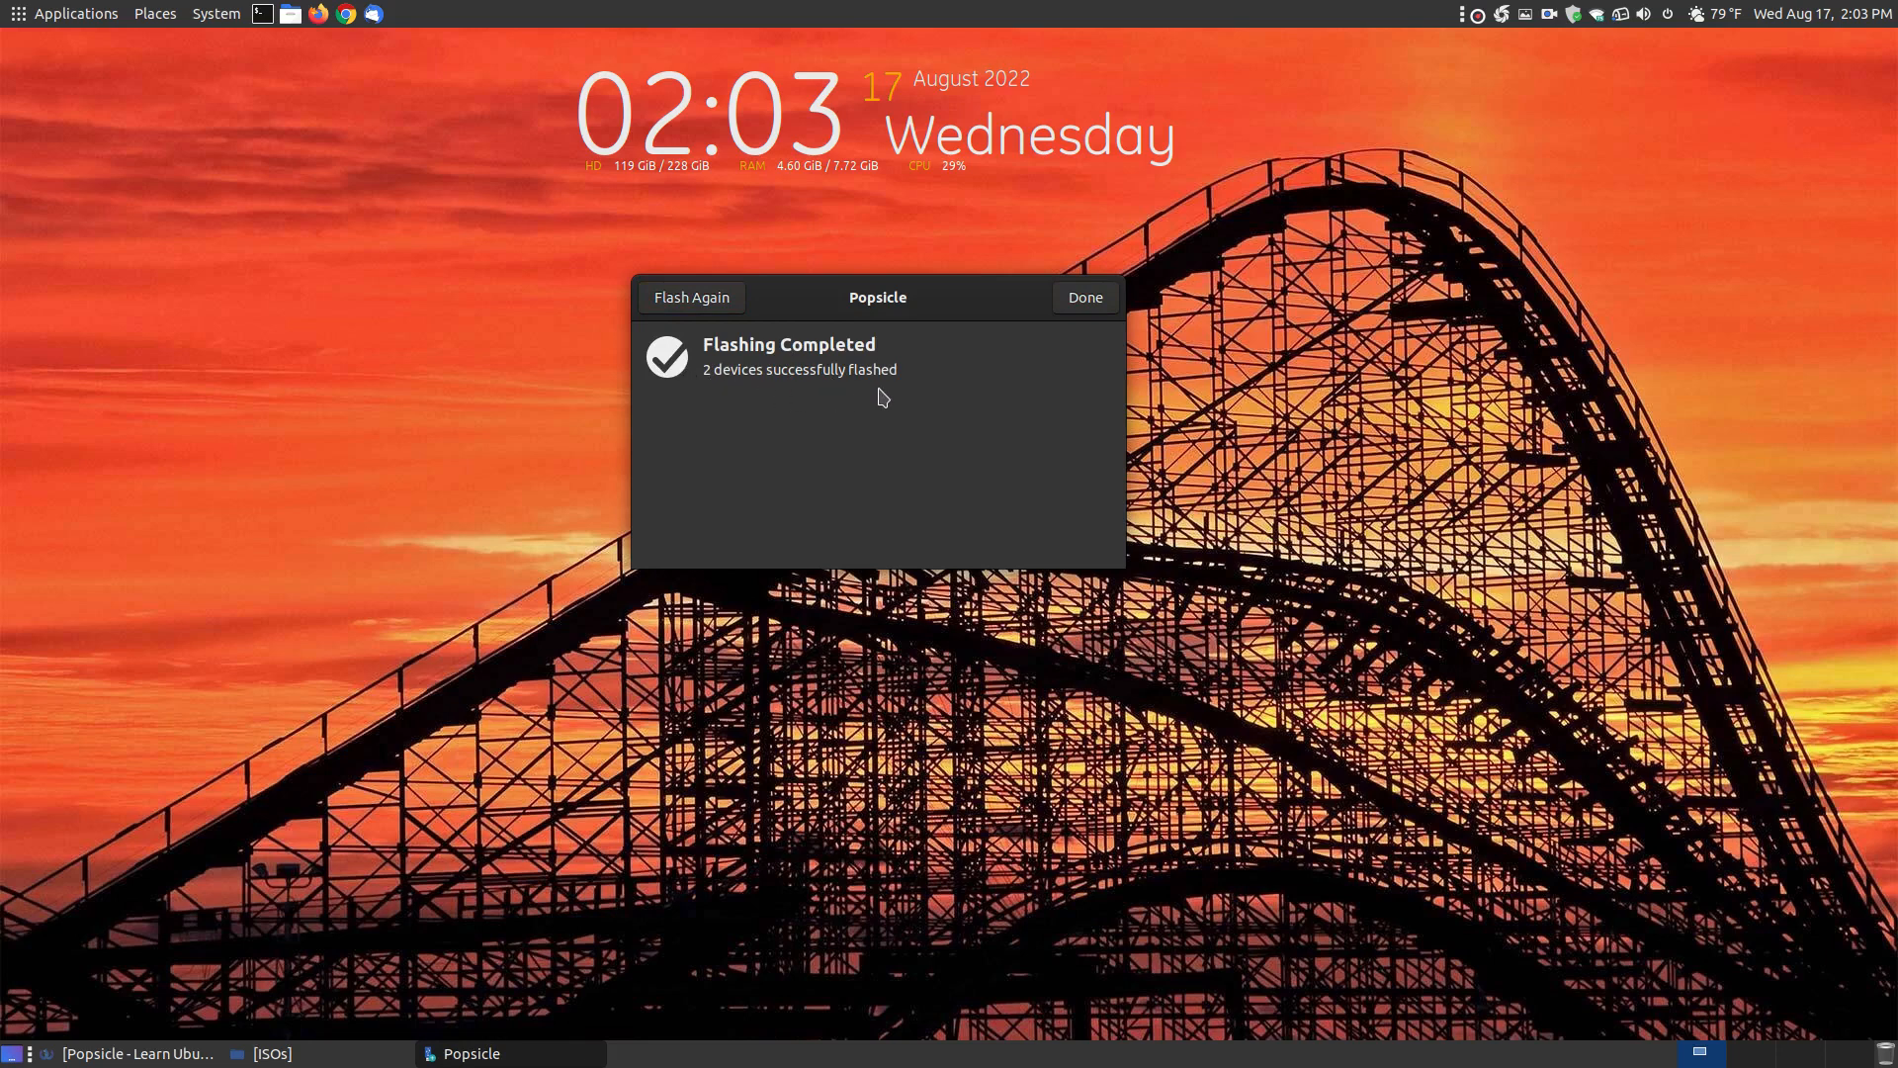
left_click(1082, 296)
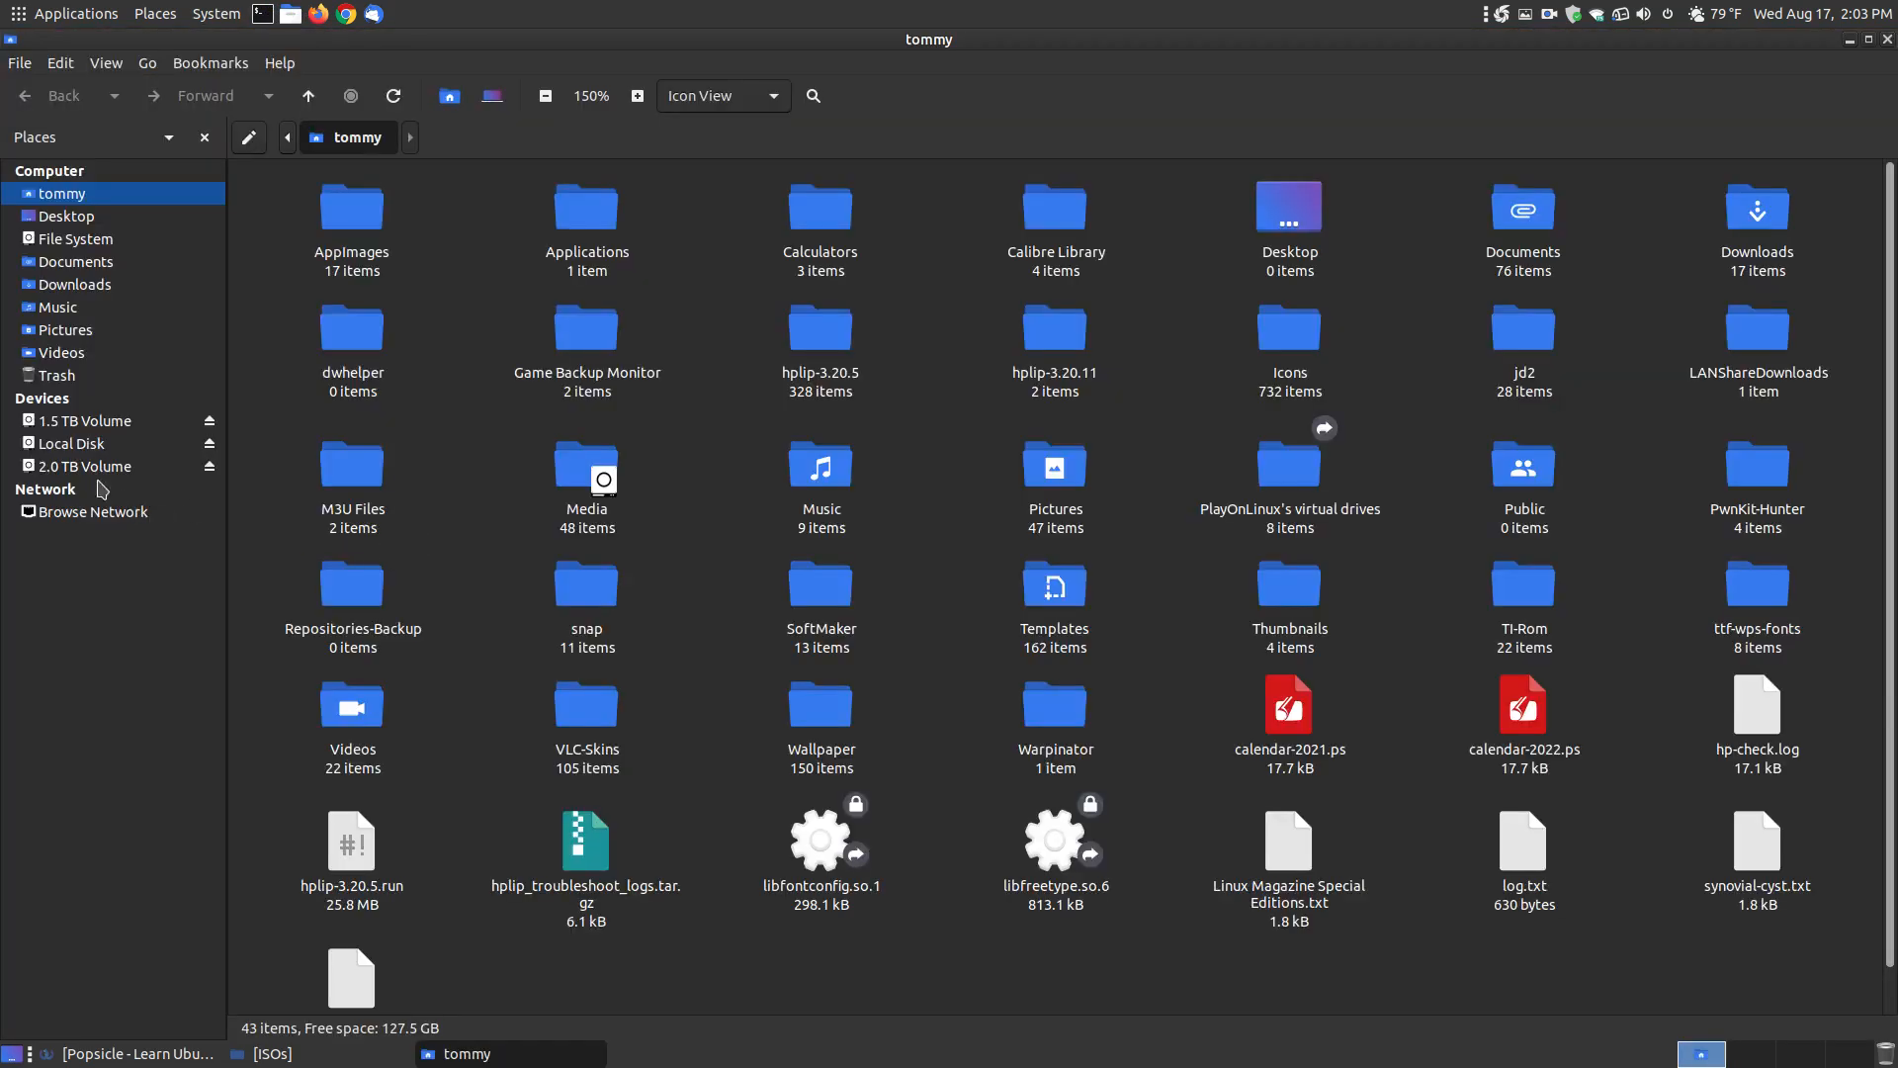
mouse_move(67, 502)
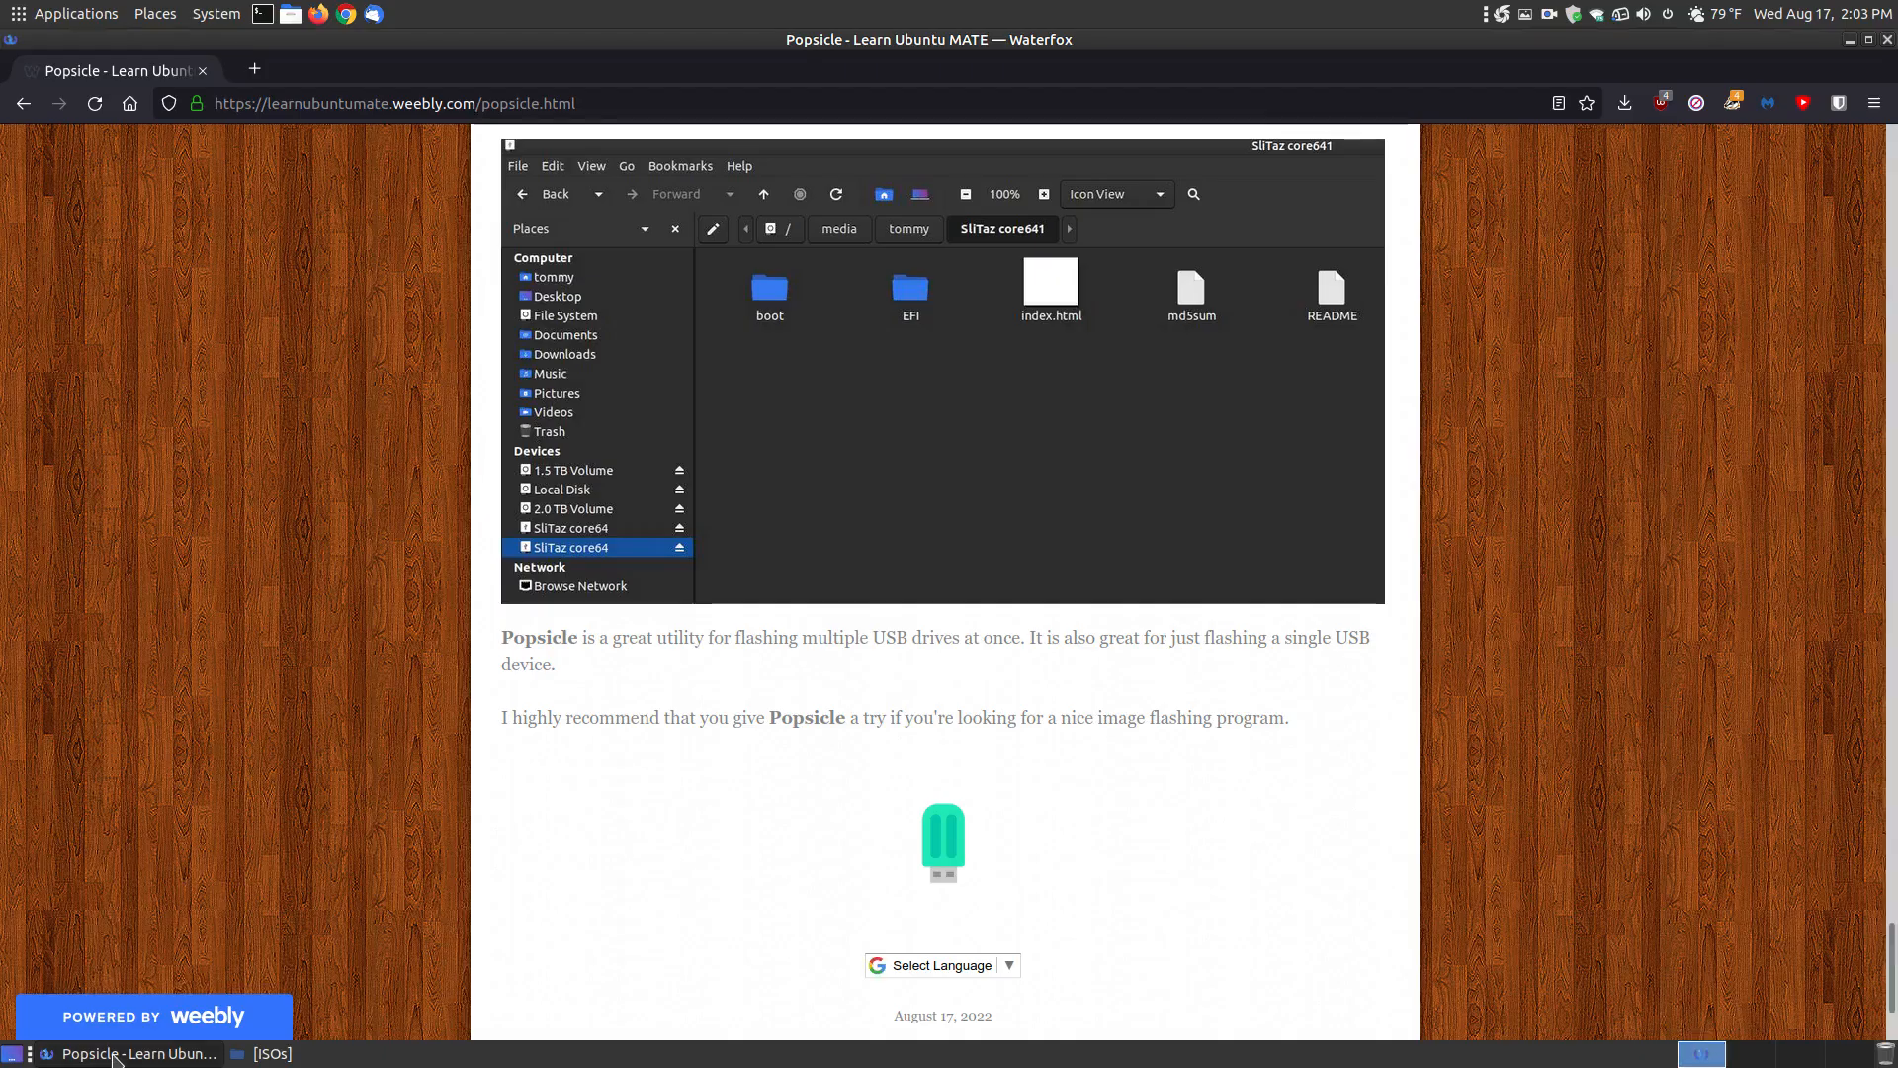
mouse_move(558, 545)
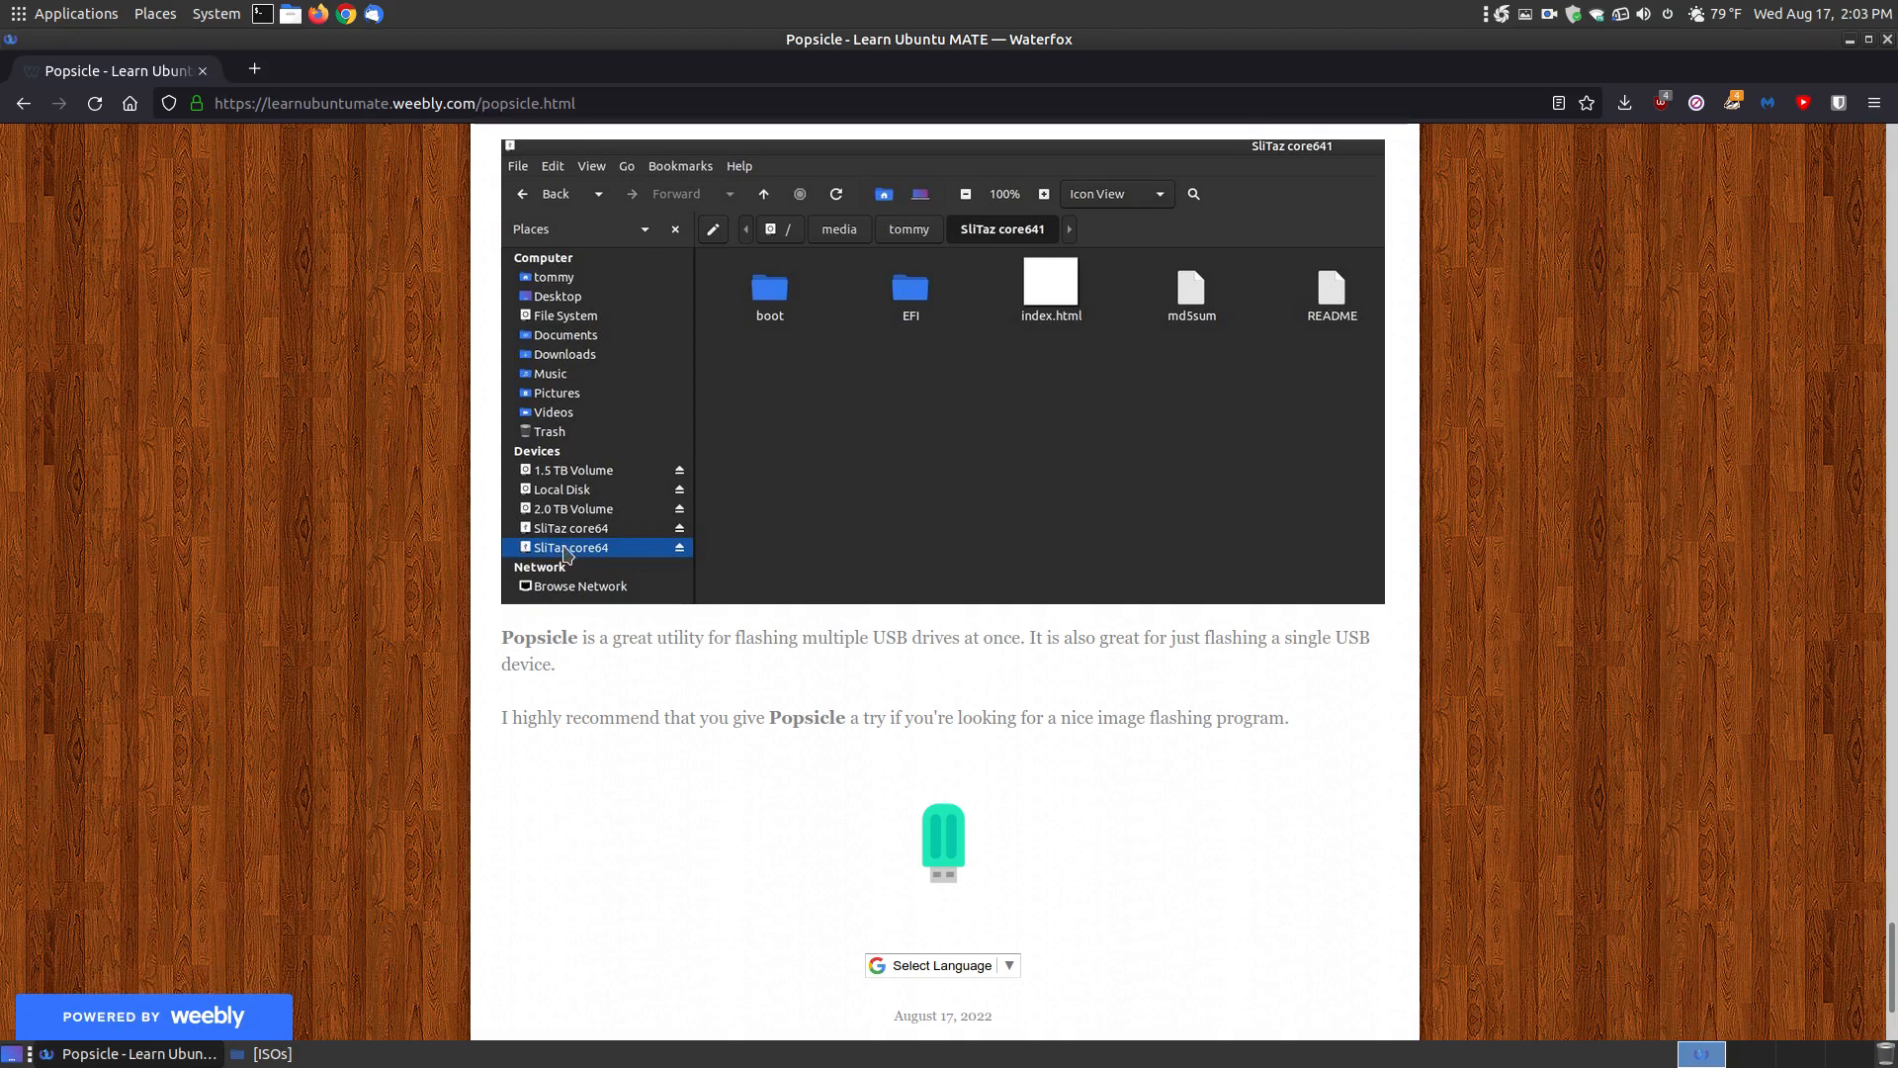
mouse_move(595, 529)
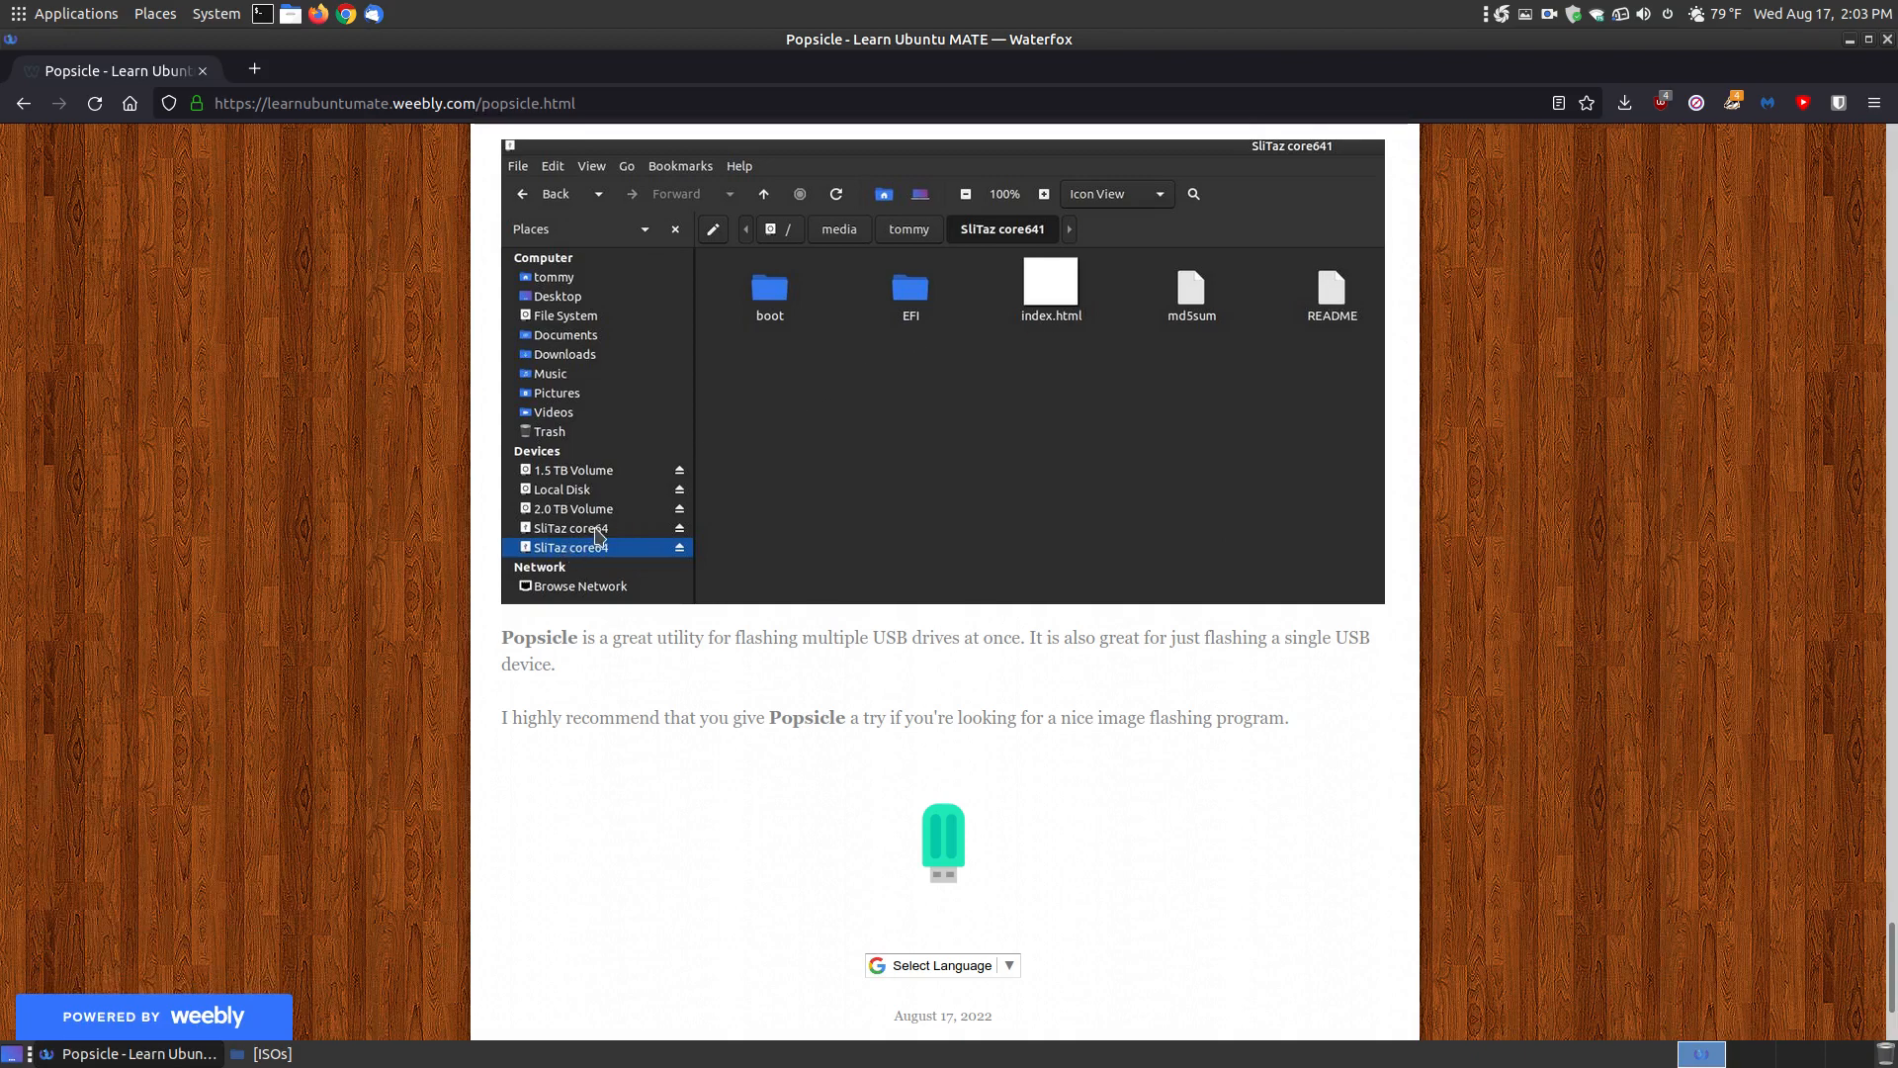
mouse_move(627, 554)
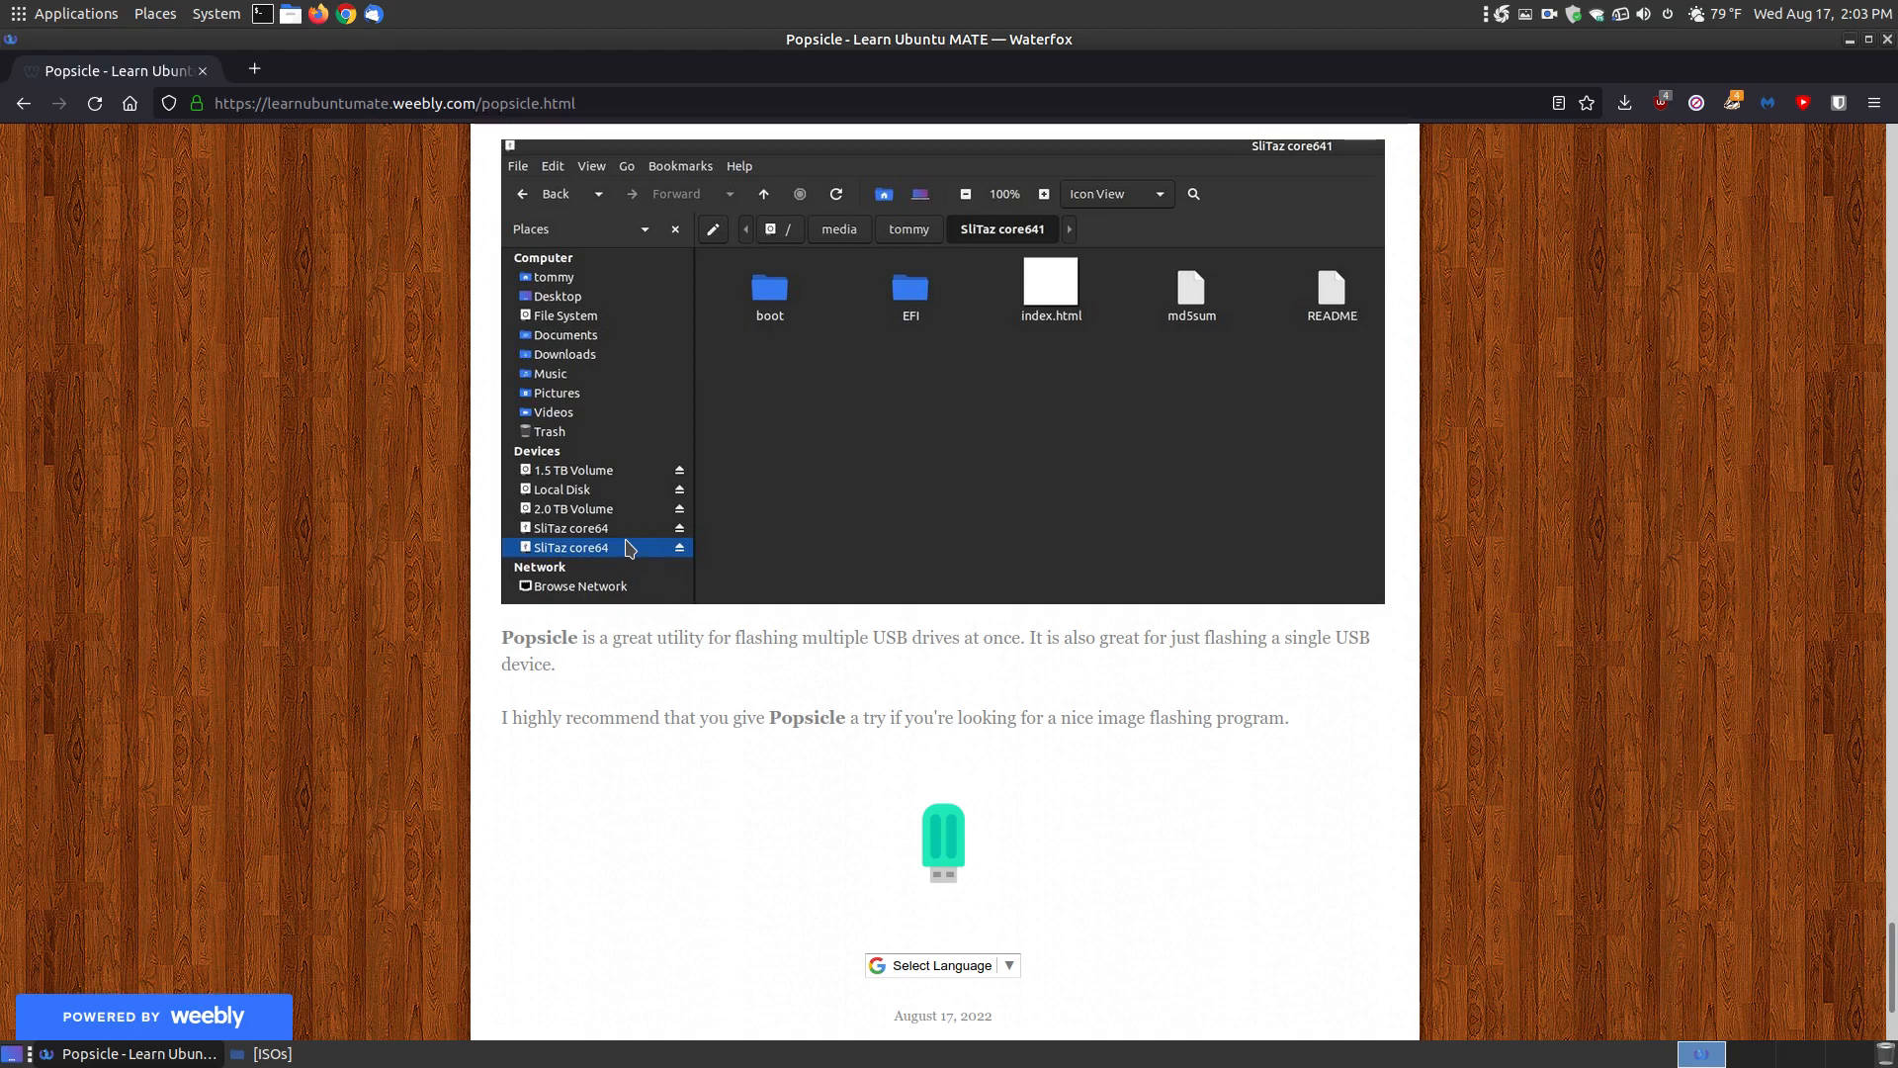
mouse_move(791, 279)
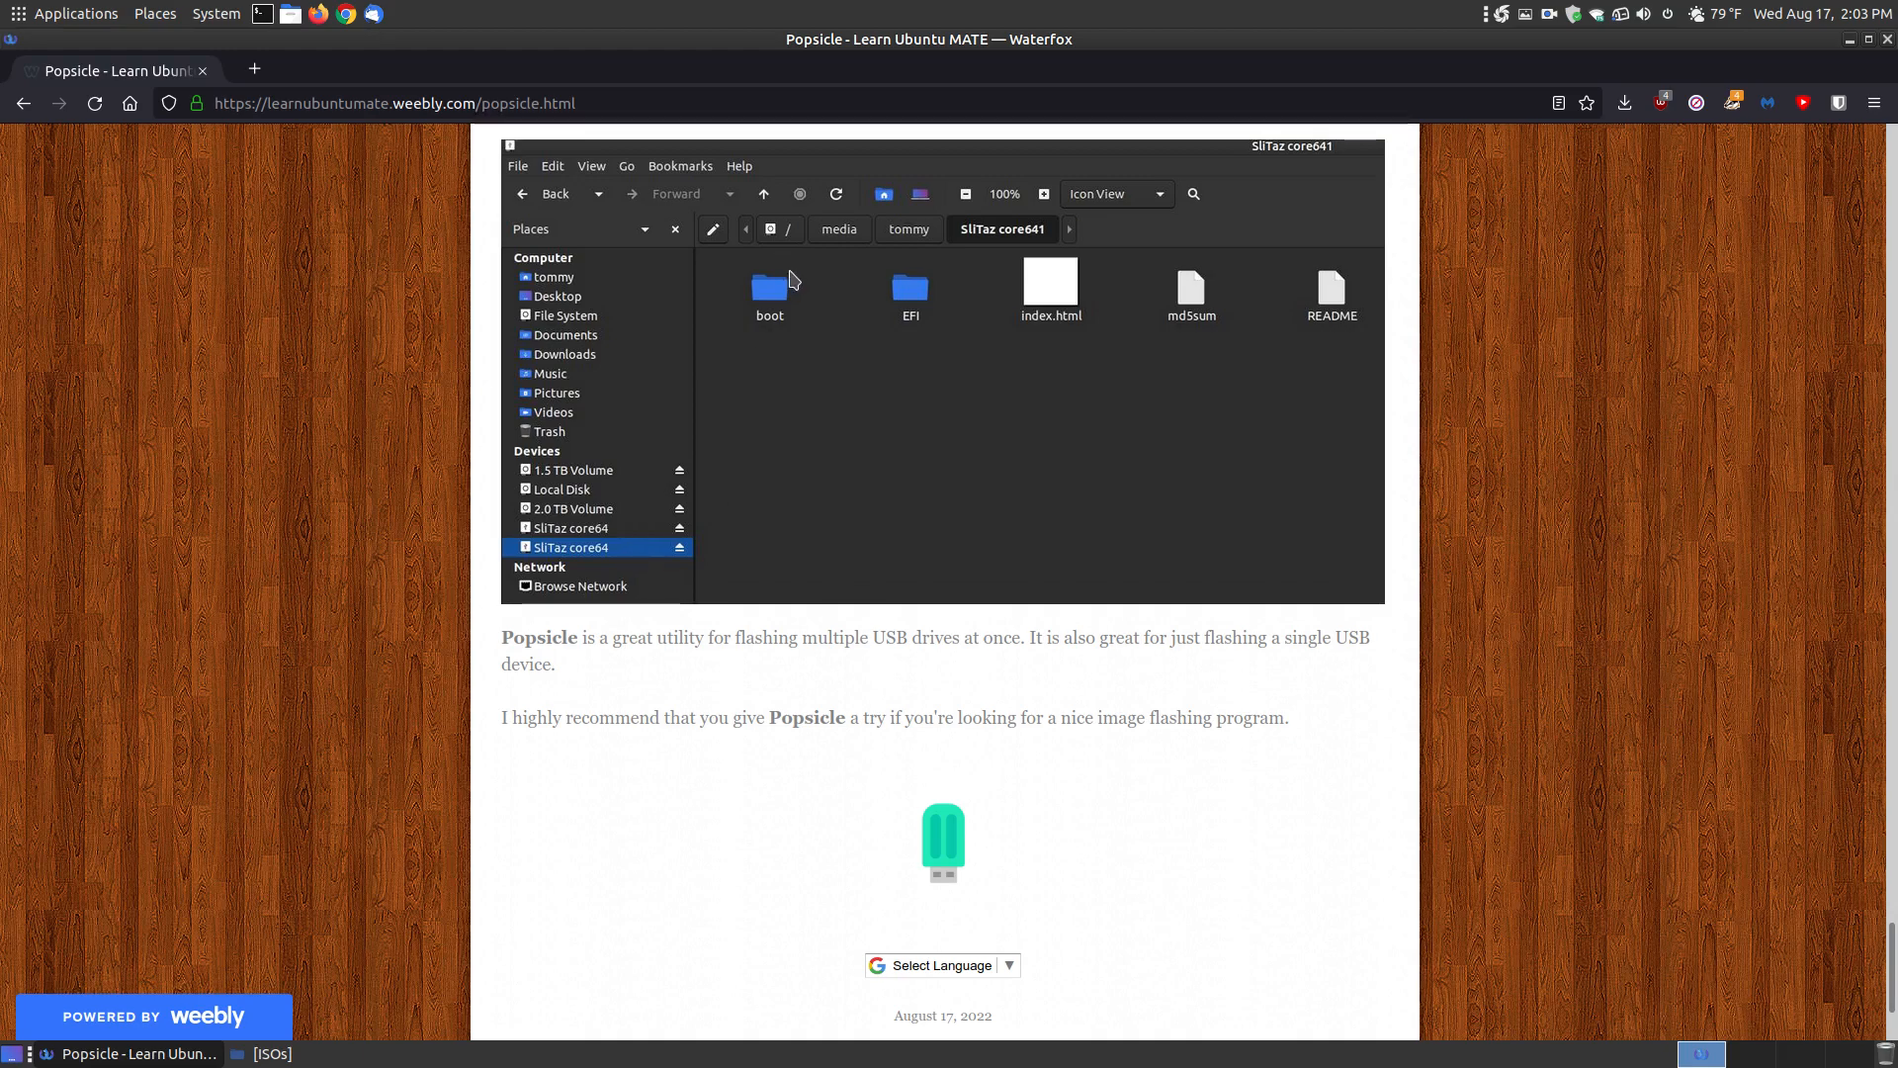
mouse_move(1724, 783)
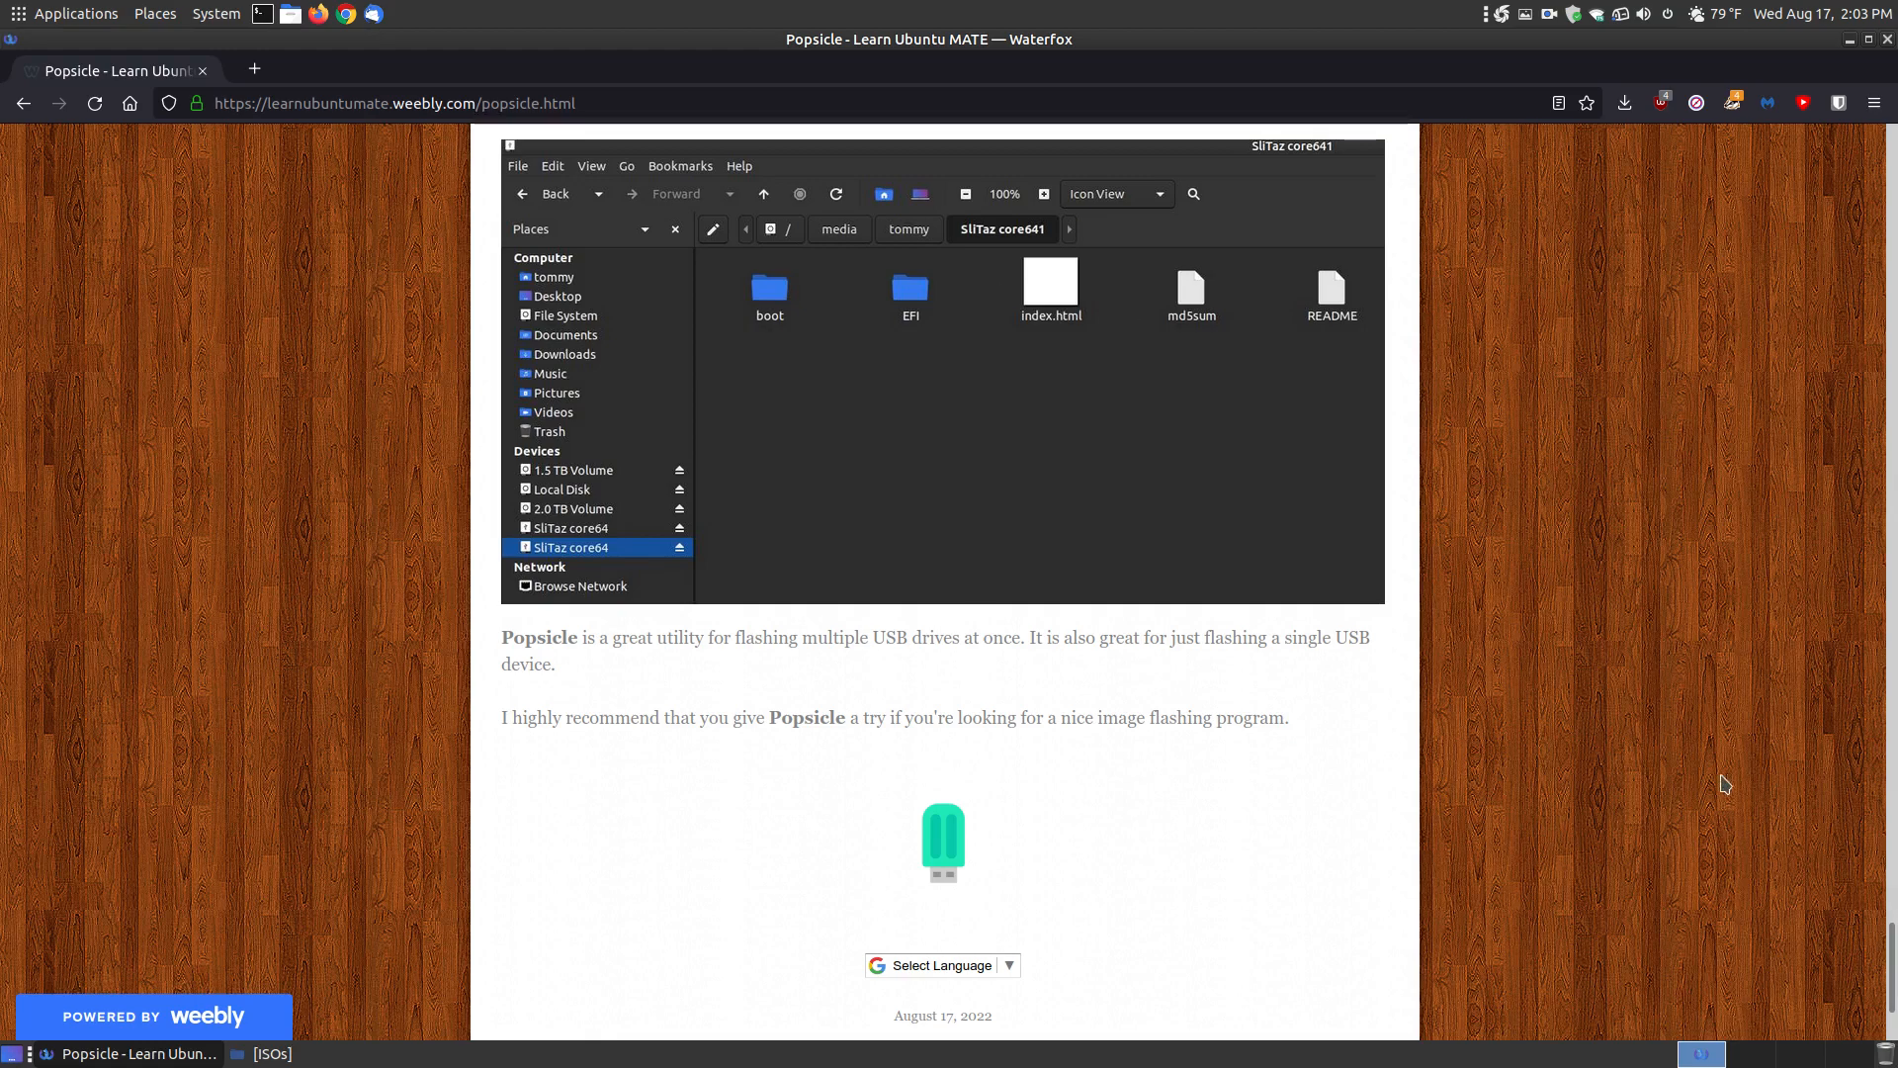
Step: Scroll the Popsicle tutorial back to its top and minimize Waterfox to show the desktop
scroll("down", 3)
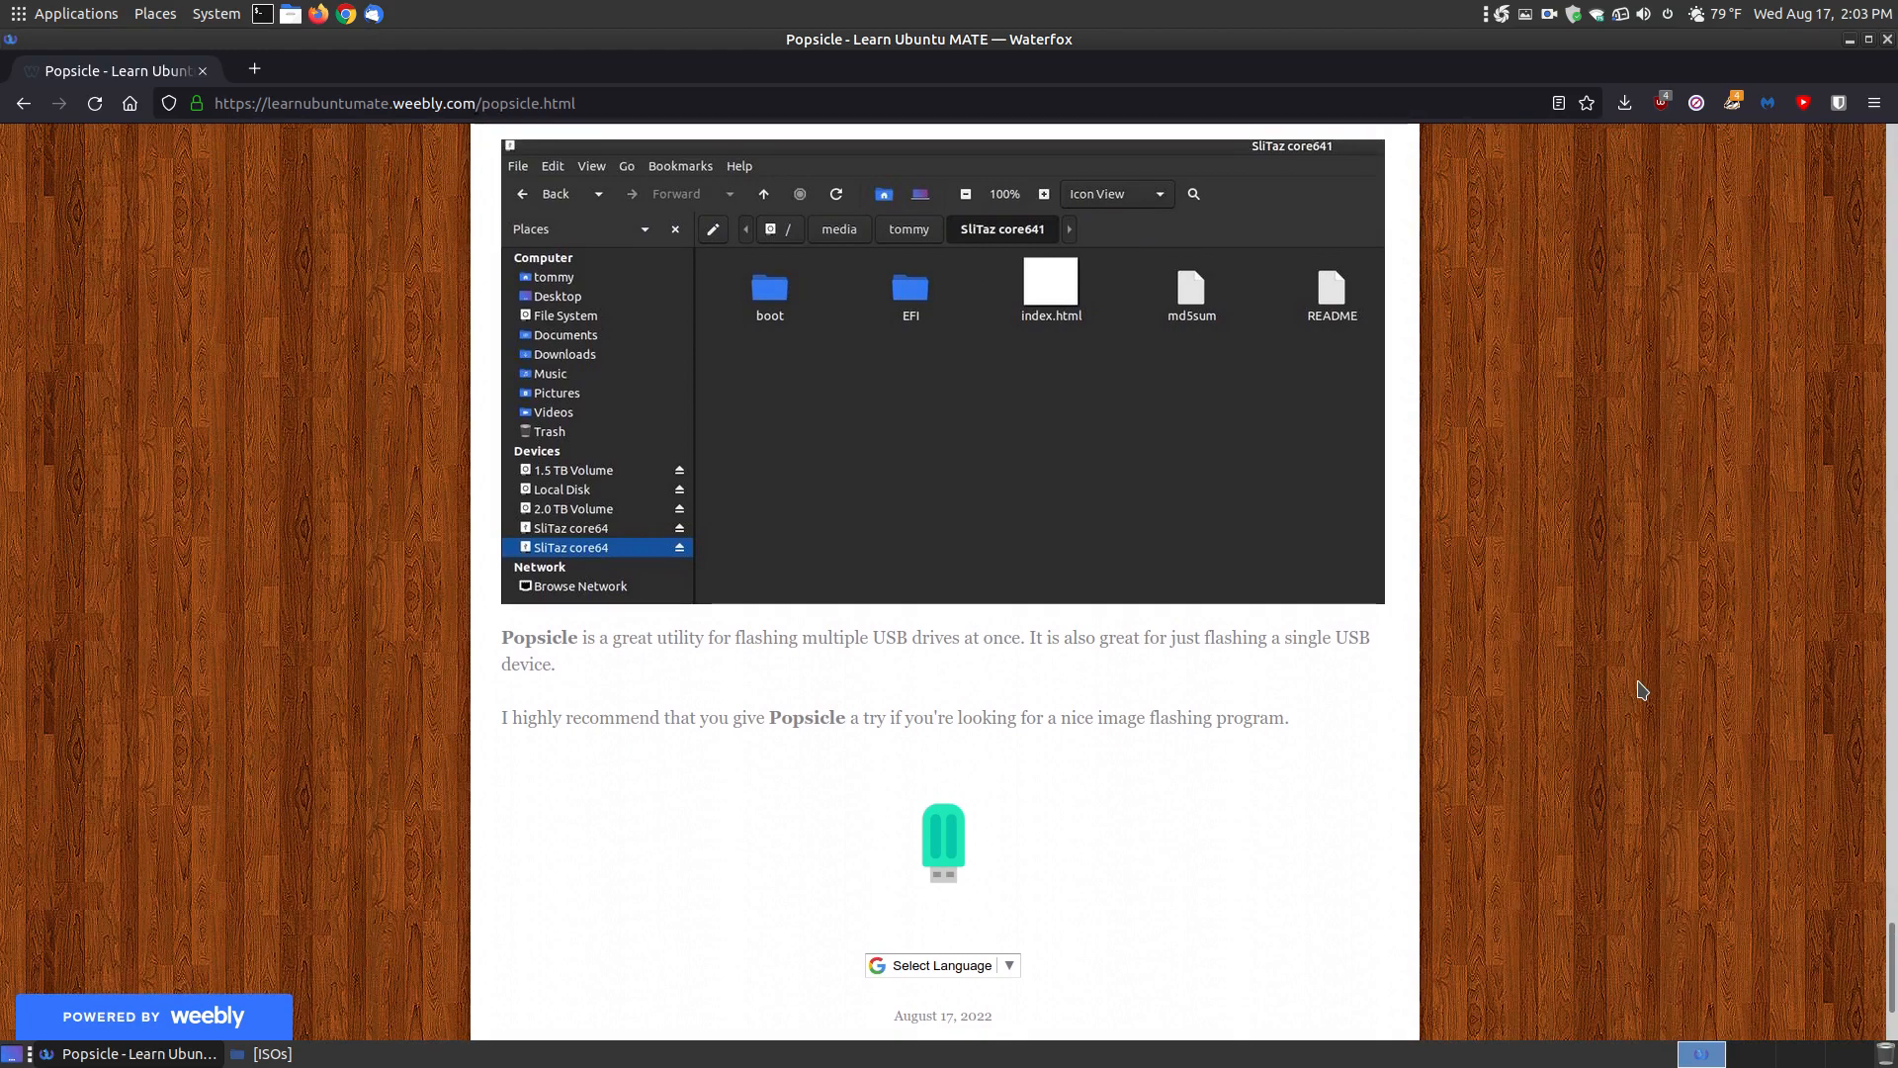
scroll("down", 3)
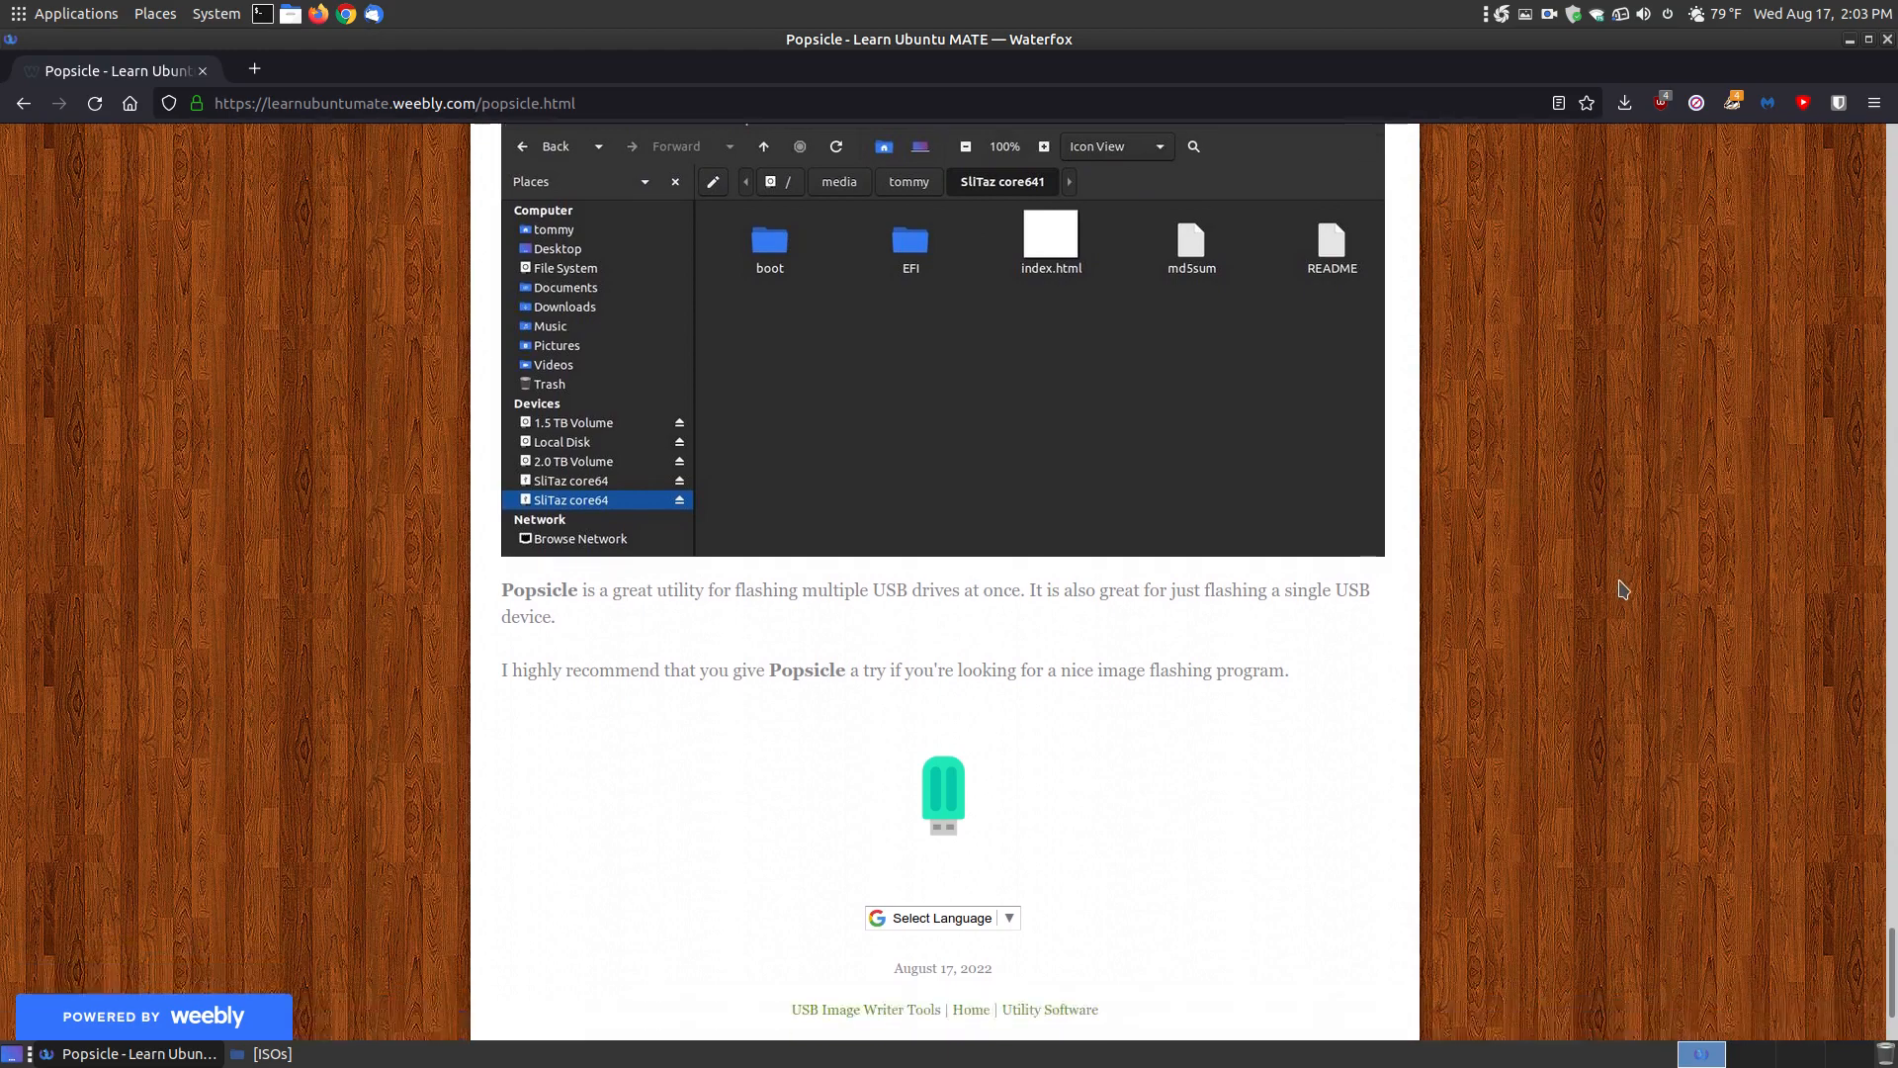
scroll("down", 3)
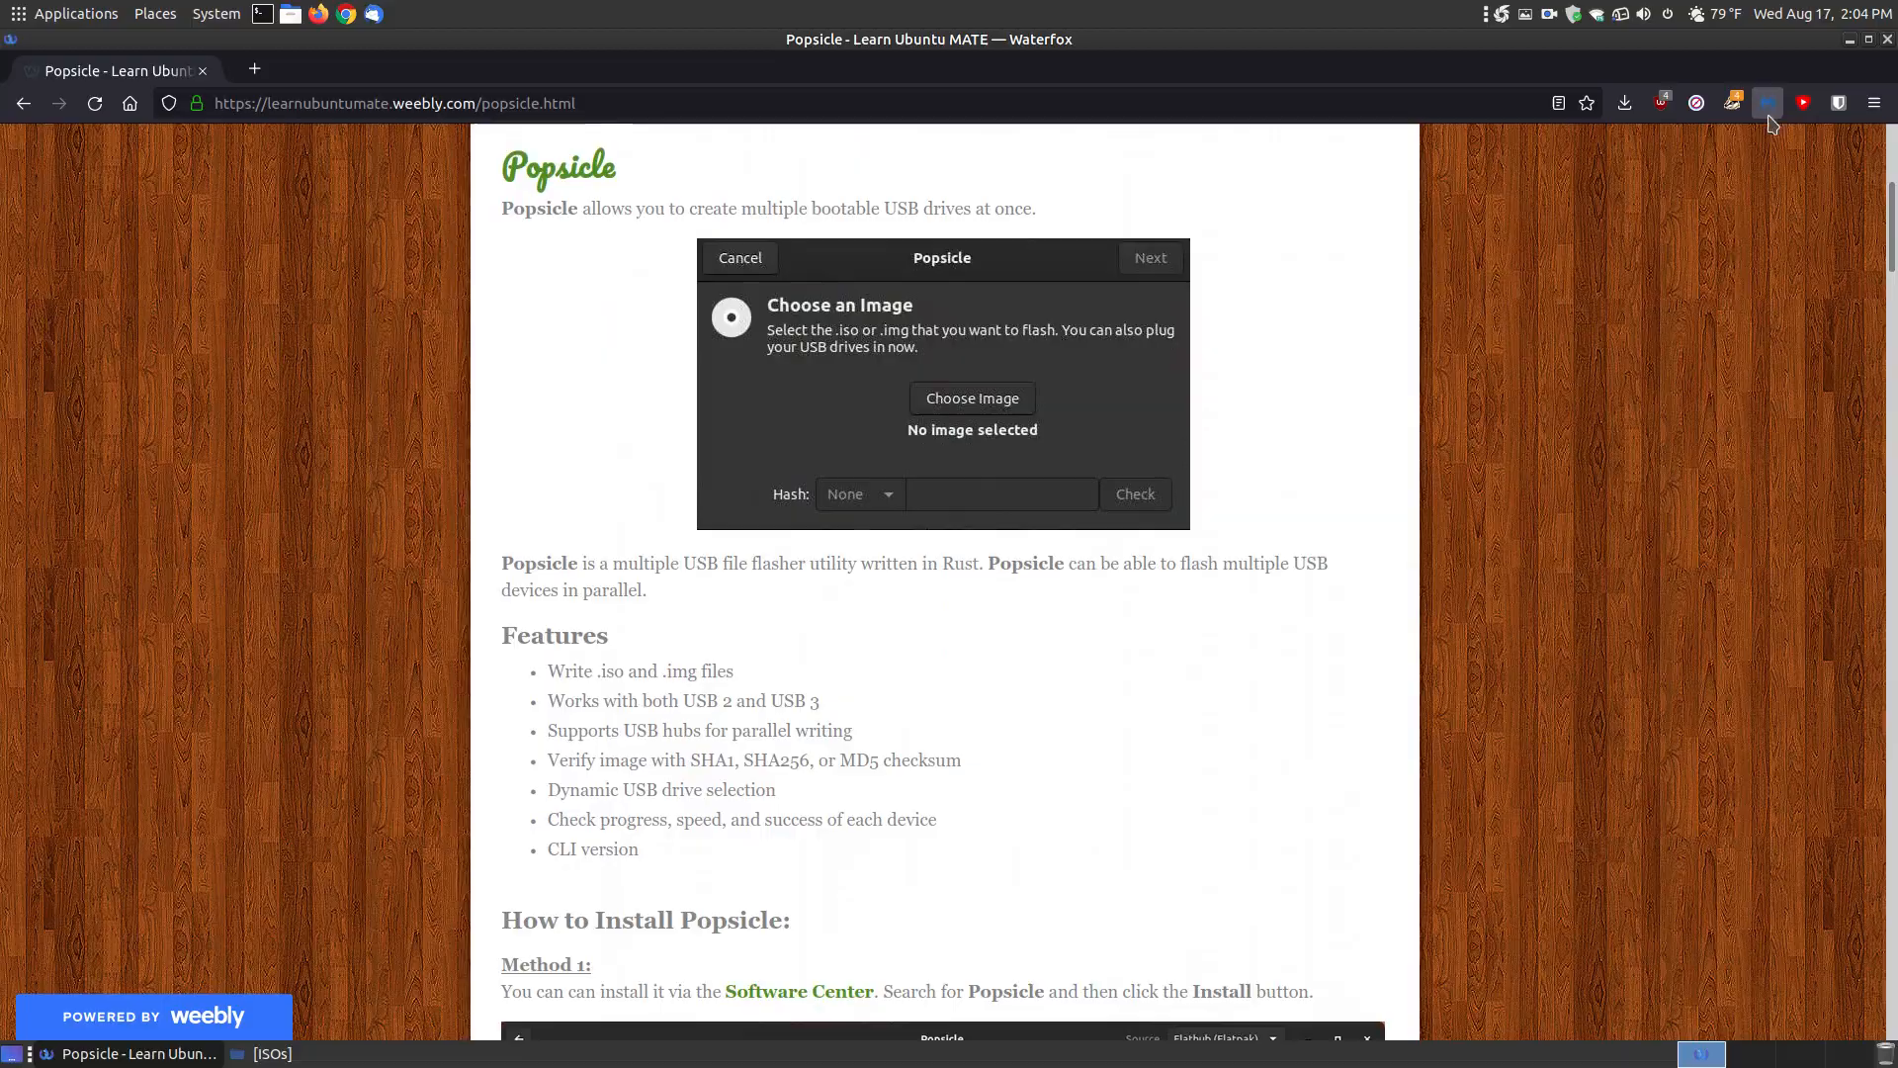
left_click(1858, 39)
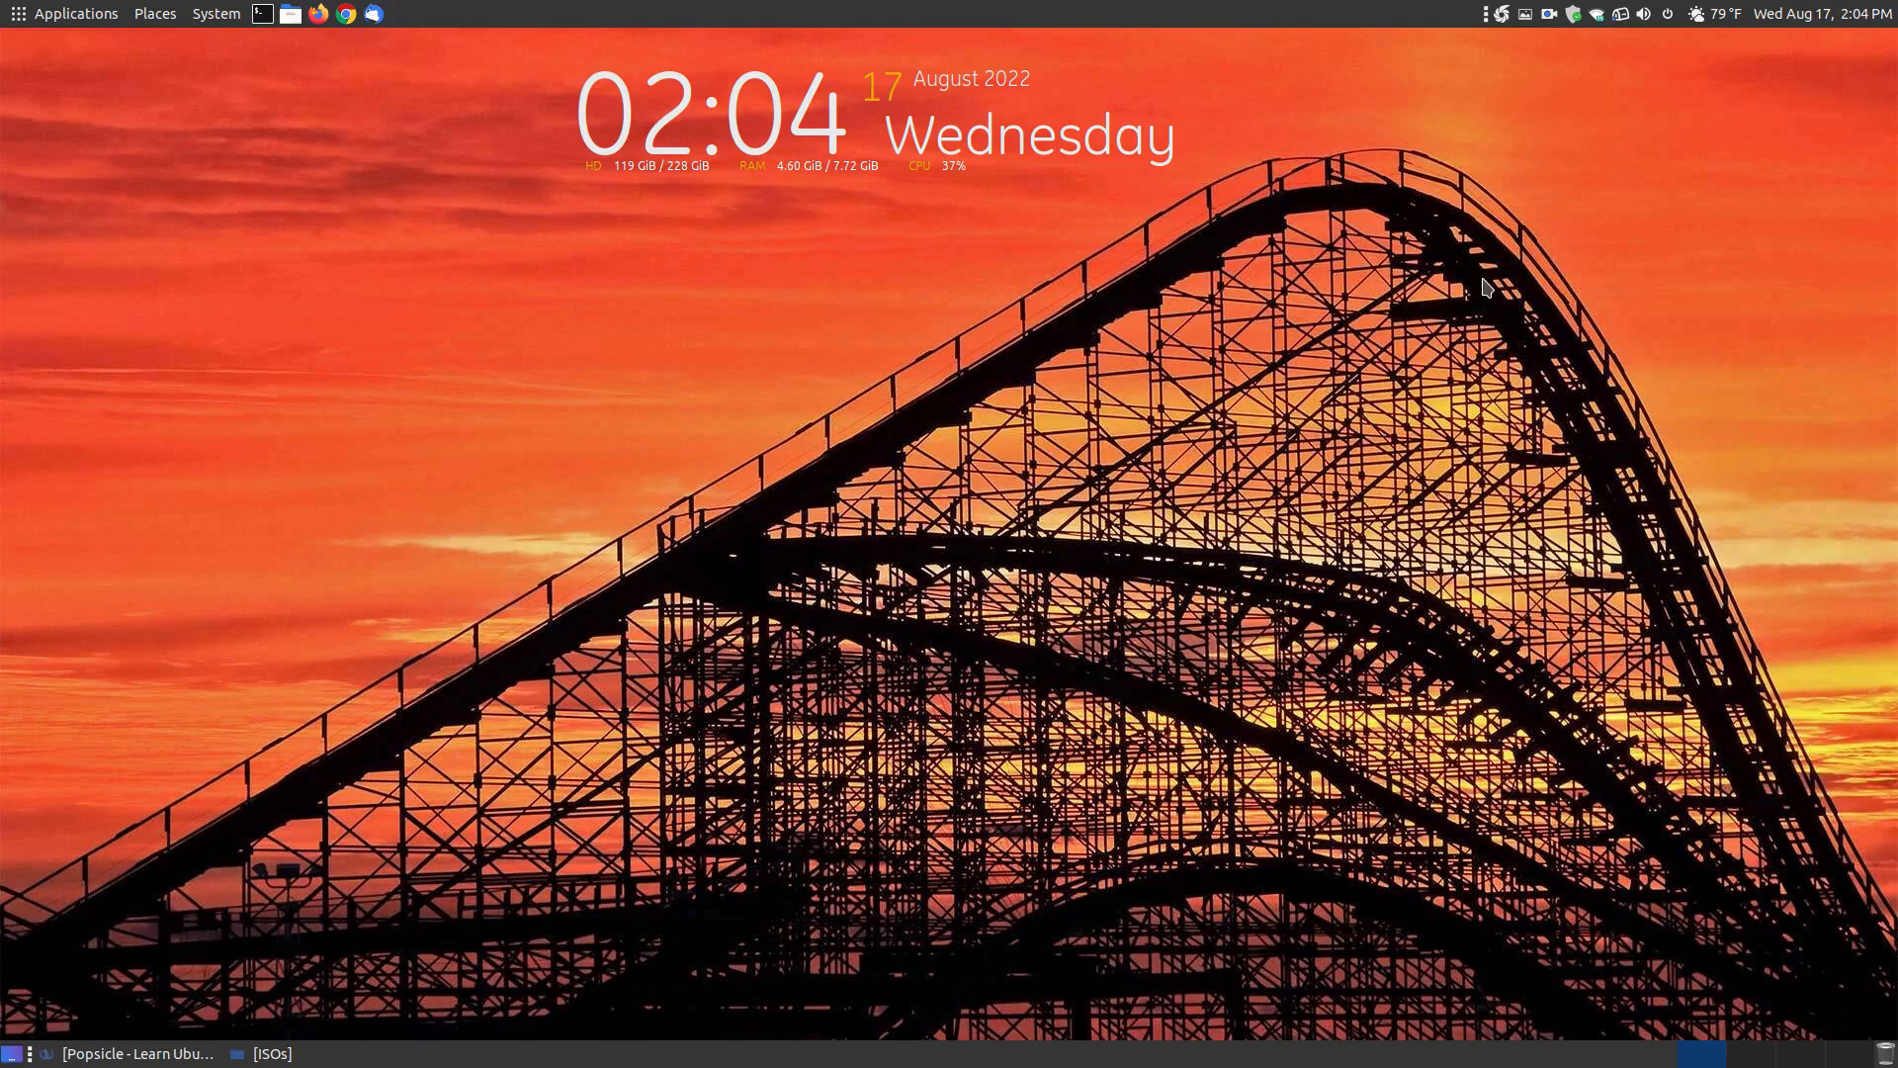